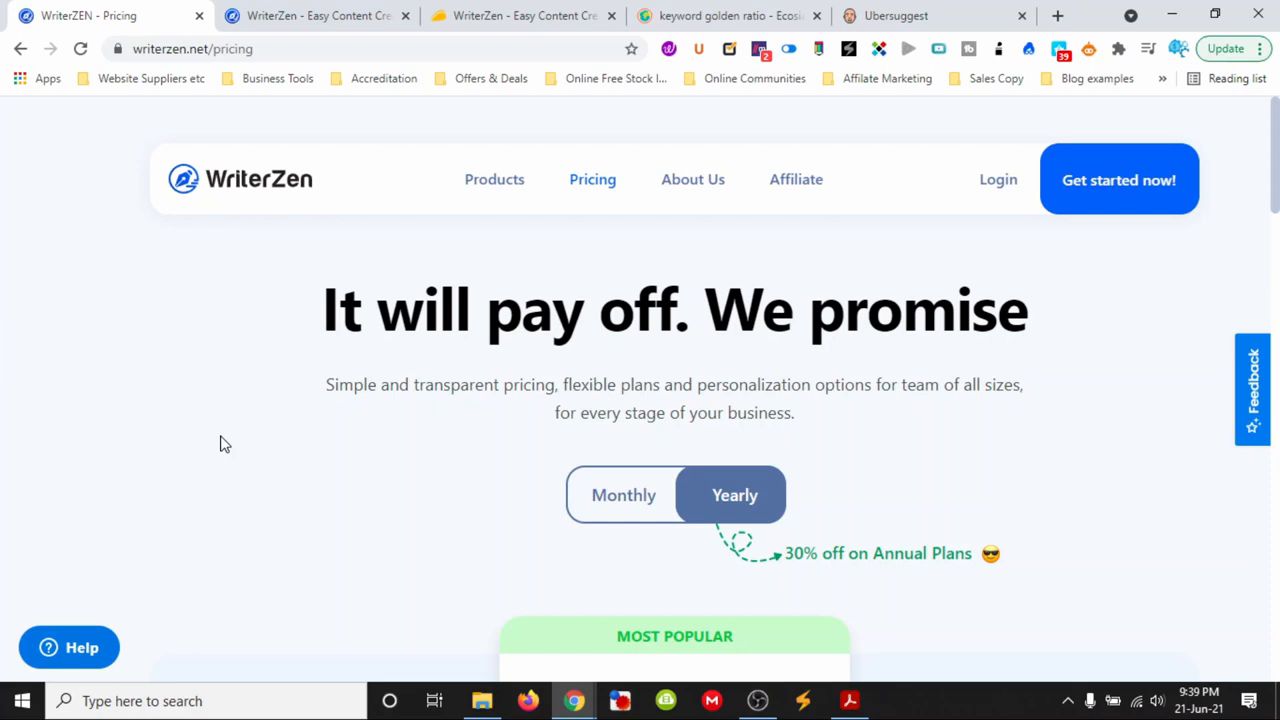
{"action": "mouse_move", "coordinate": [312, 384]}
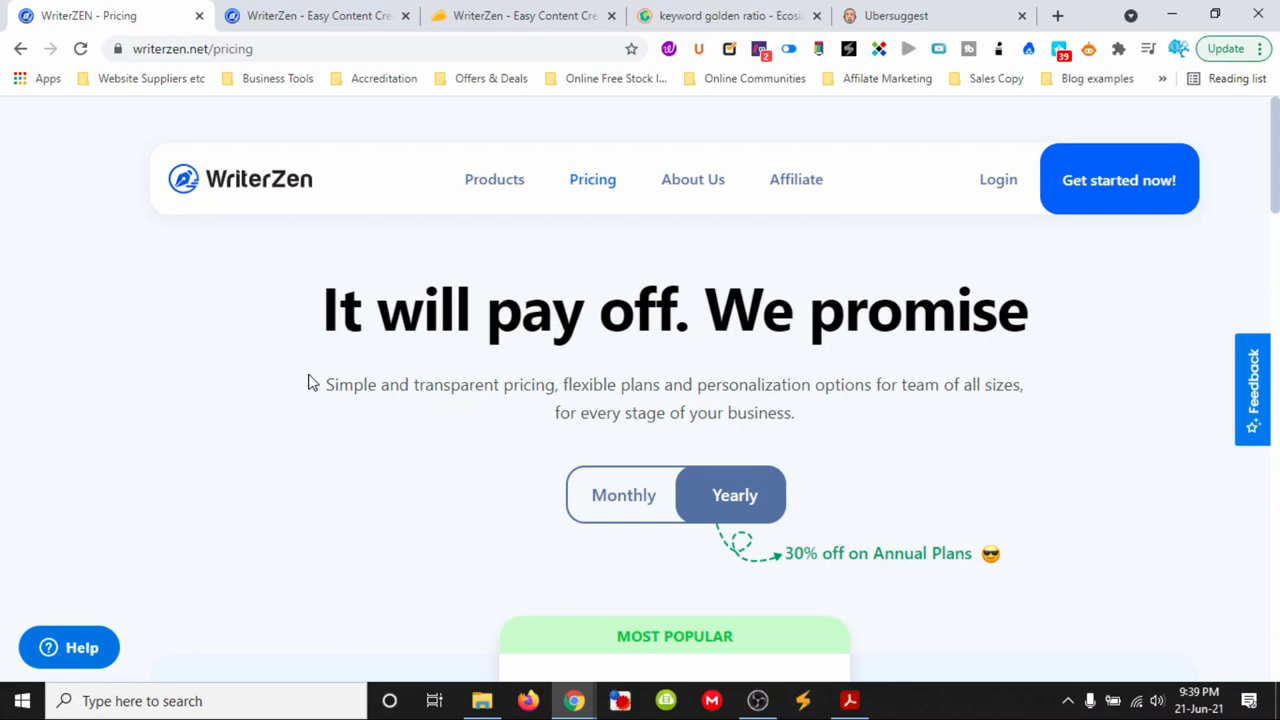
Review the list of WriterZen products on the neighbouring browser tab
{"action": "left_click", "coordinate": [494, 180]}
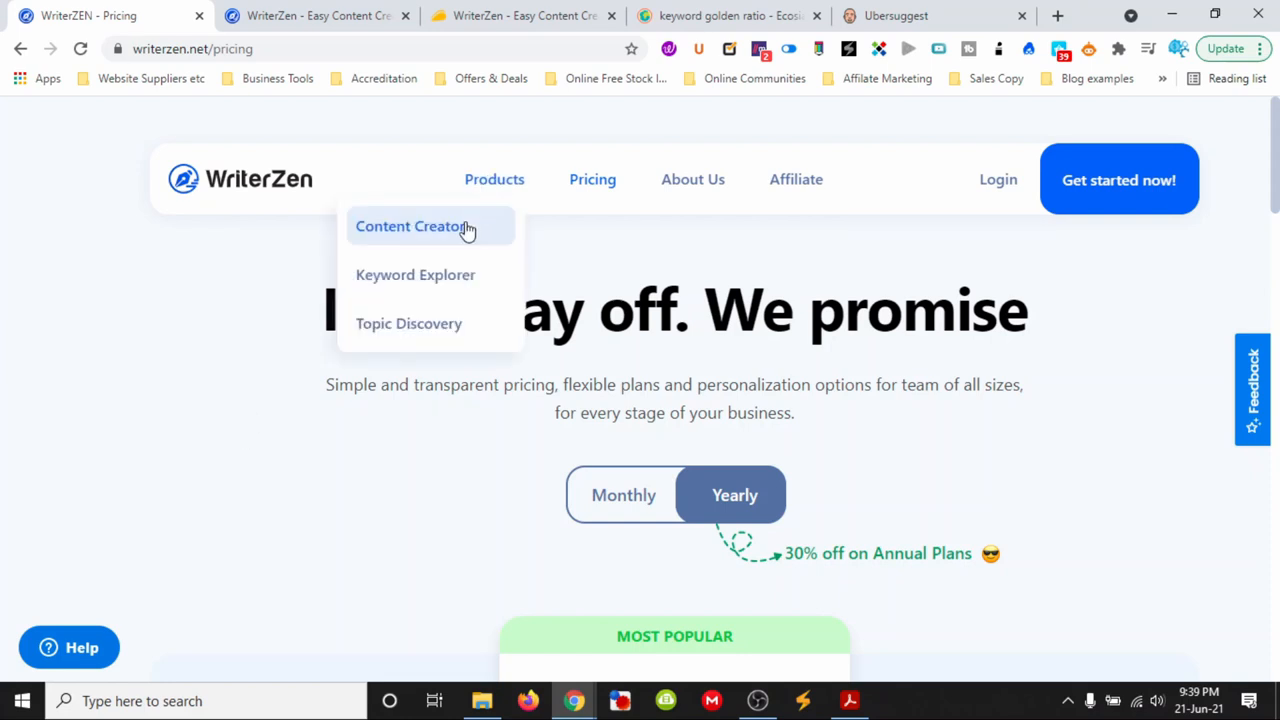
{"action": "mouse_move", "coordinate": [456, 232]}
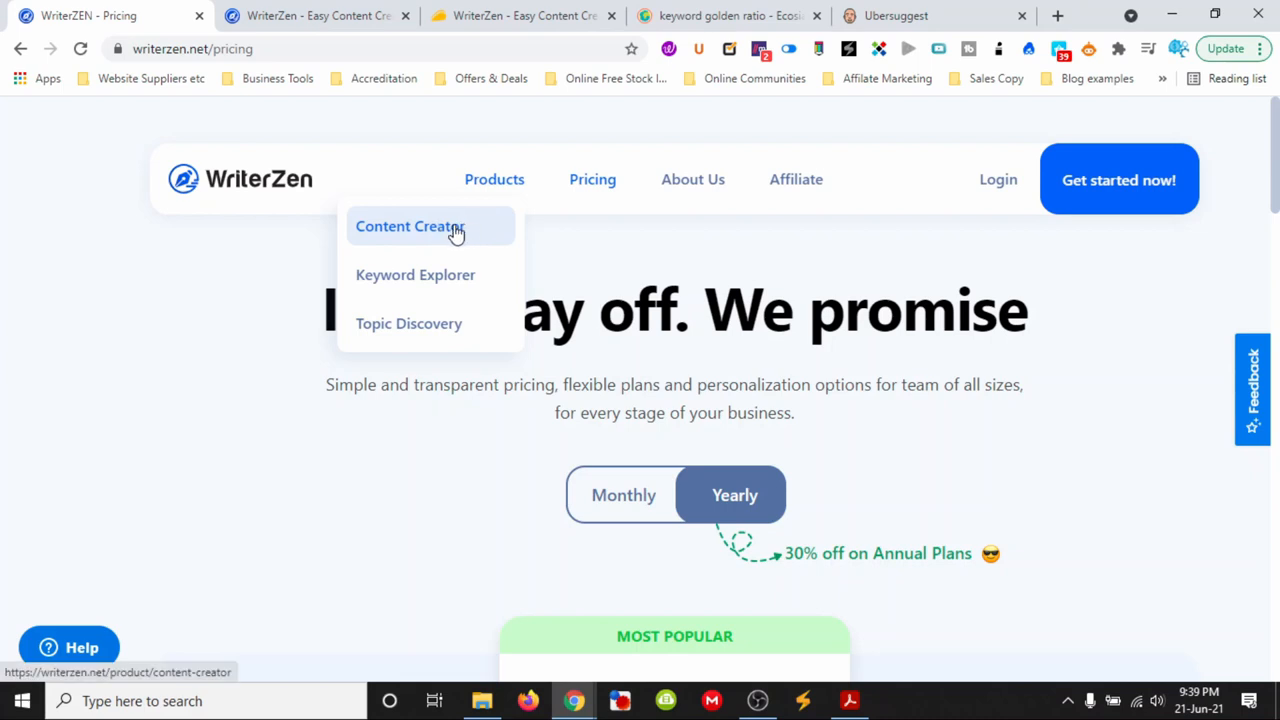
{"action": "mouse_move", "coordinate": [450, 274]}
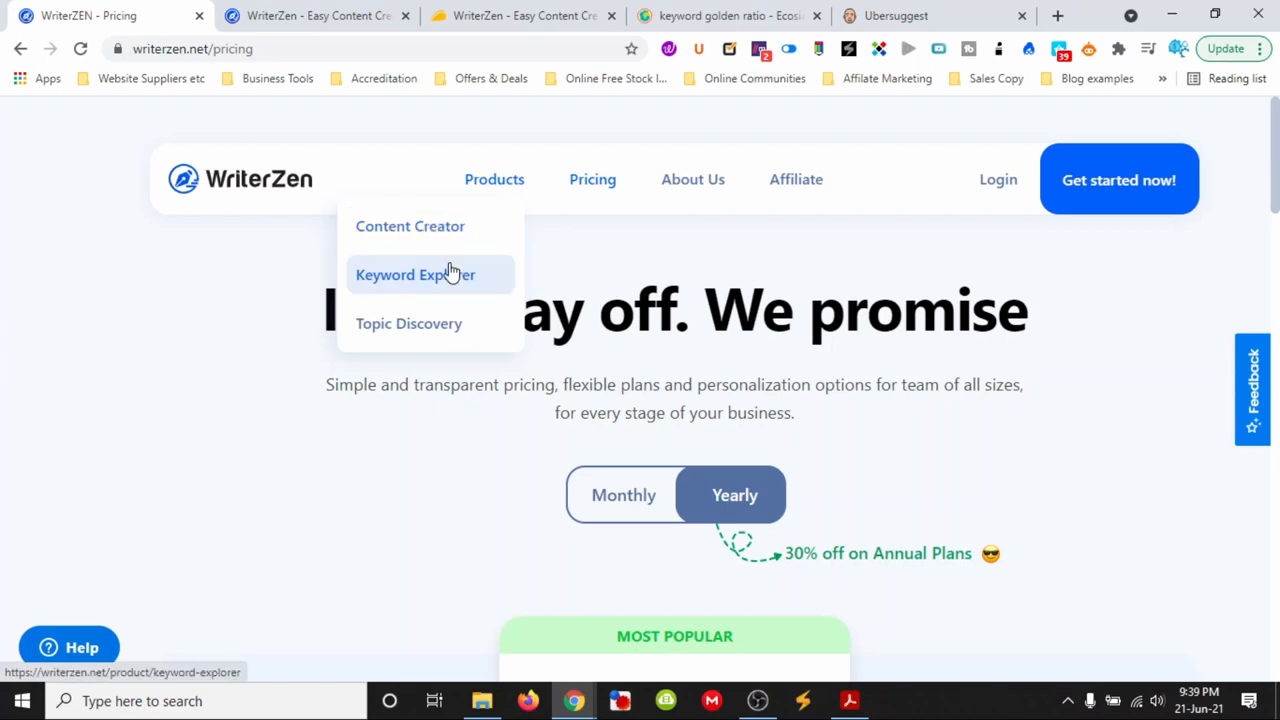
{"action": "mouse_move", "coordinate": [444, 278]}
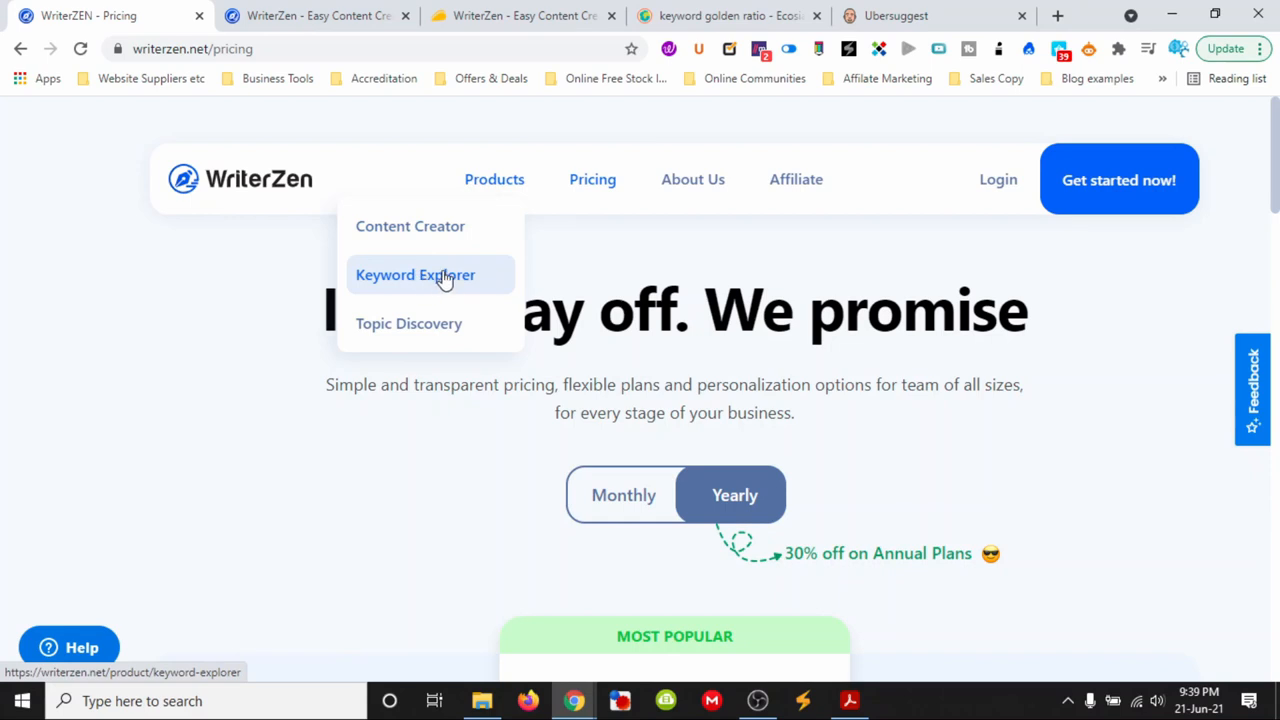
{"action": "mouse_move", "coordinate": [408, 324]}
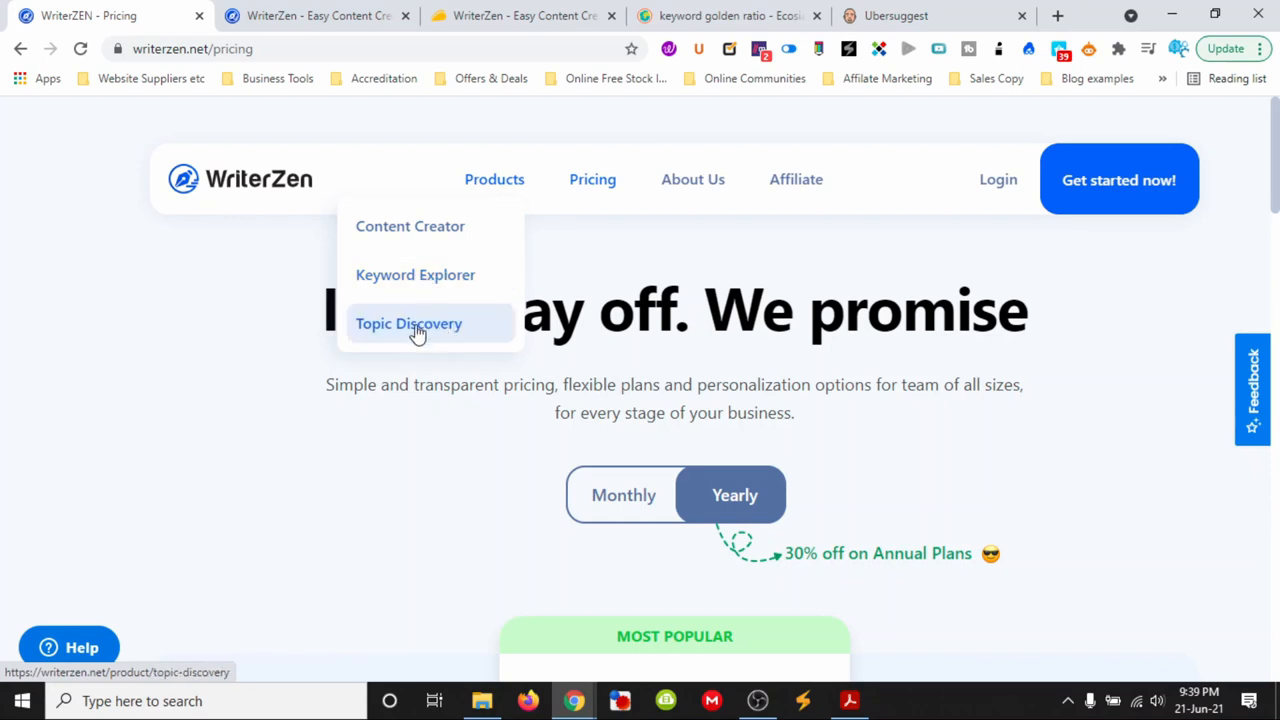
{"action": "mouse_move", "coordinate": [442, 332]}
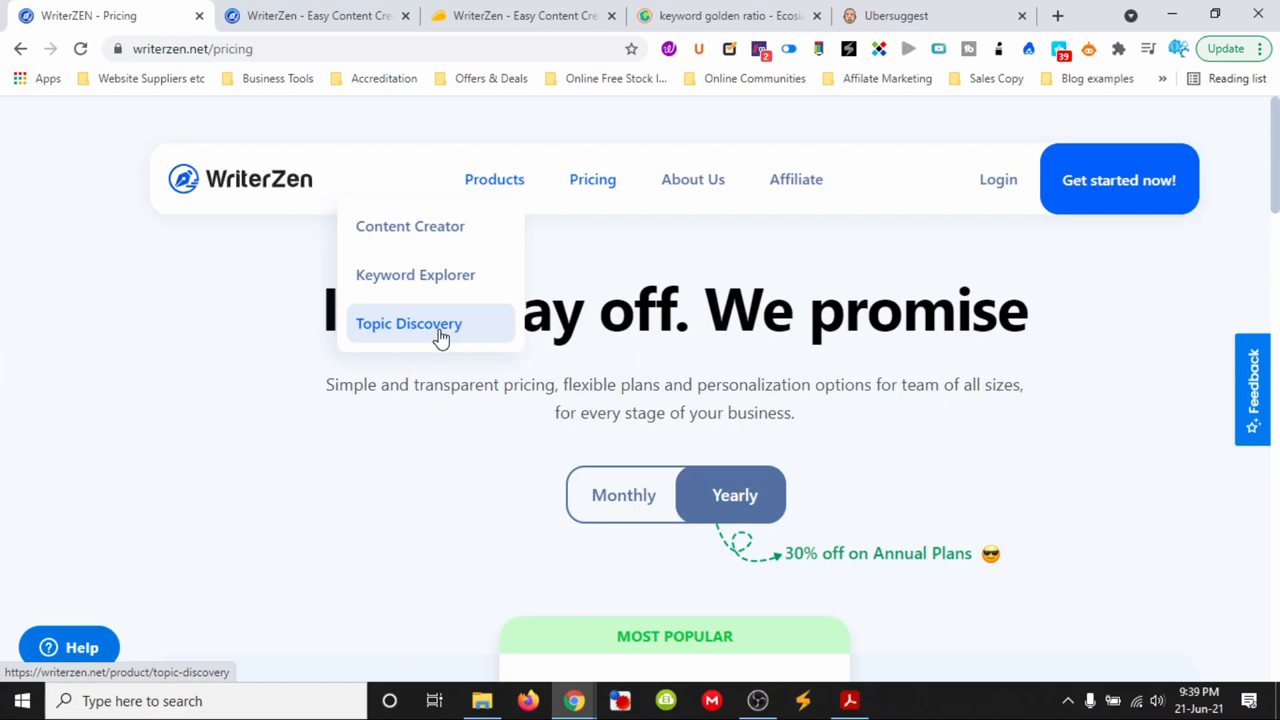
{"action": "mouse_move", "coordinate": [600, 236]}
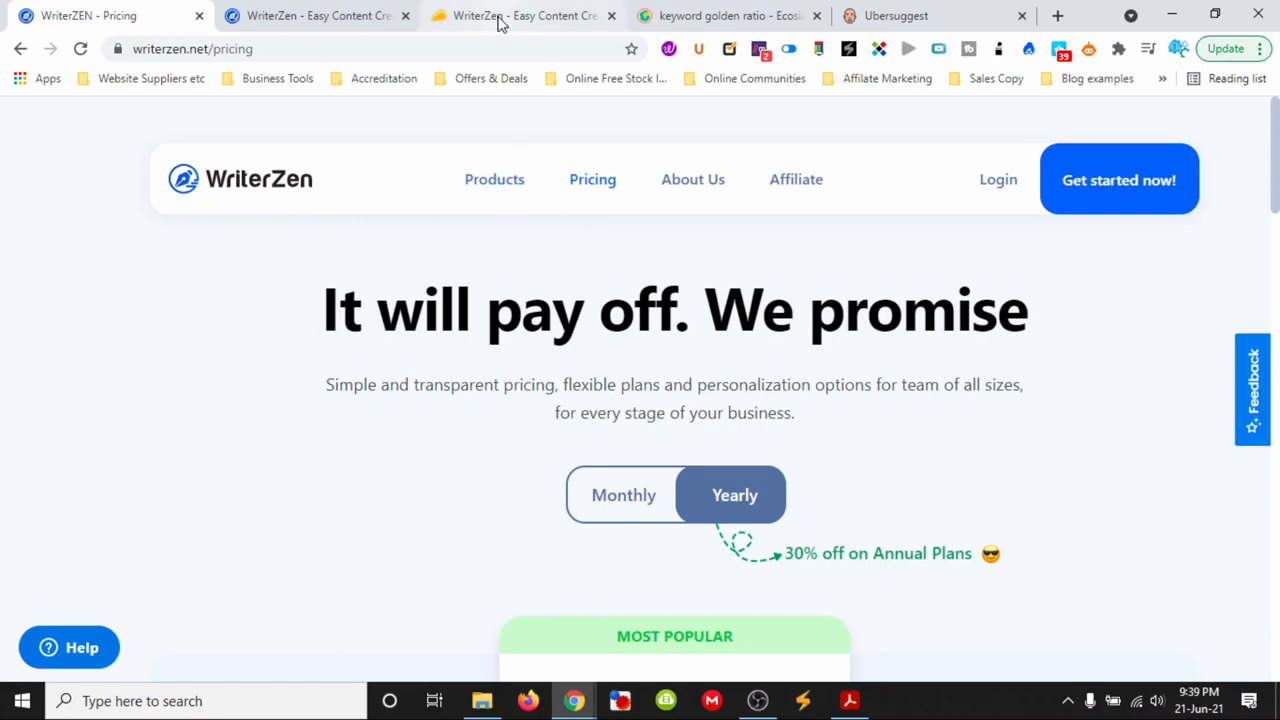
{"action": "left_click", "coordinate": [520, 16]}
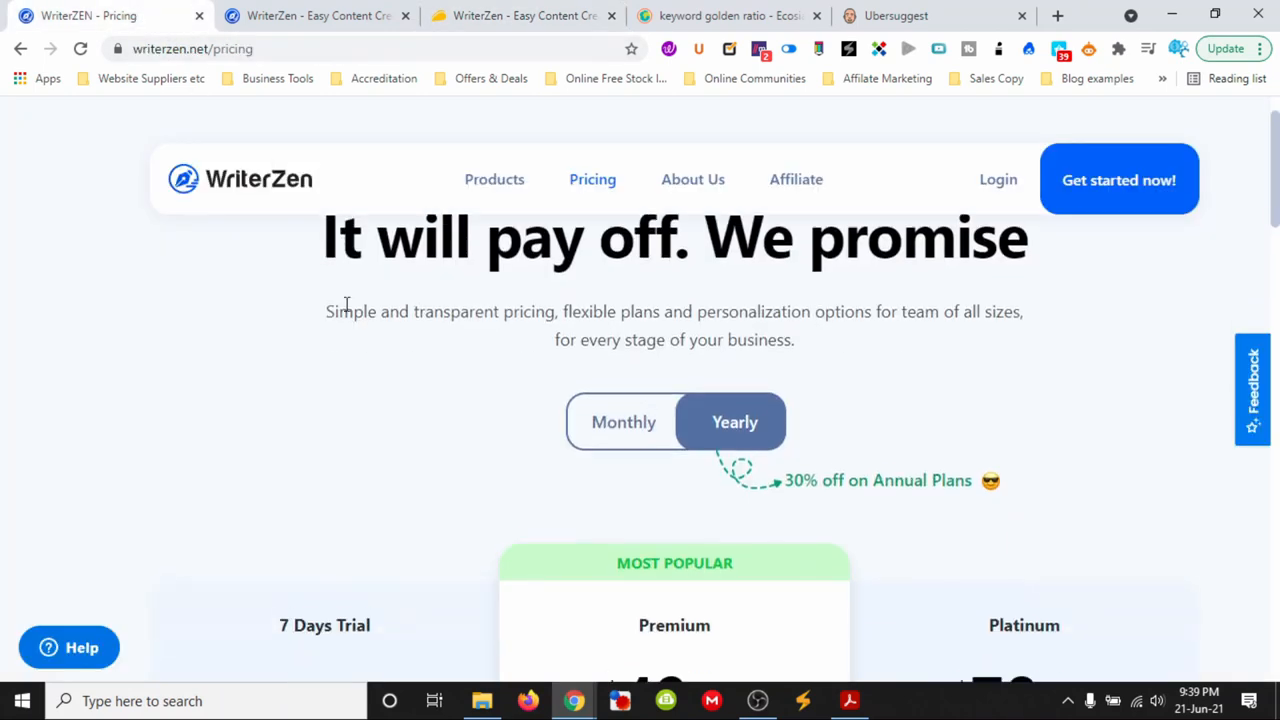
{"action": "scroll", "scroll_direction": "down", "scroll_amount": 3}
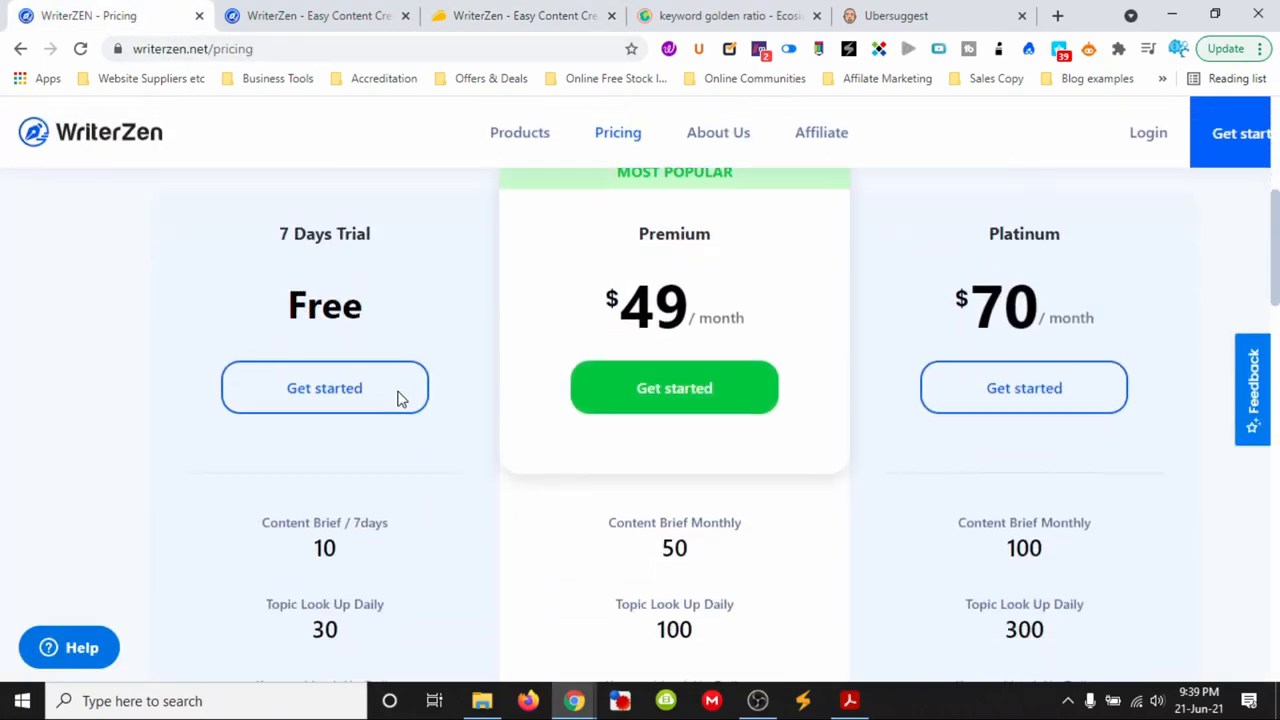
{"action": "scroll", "scroll_direction": "down", "scroll_amount": 3}
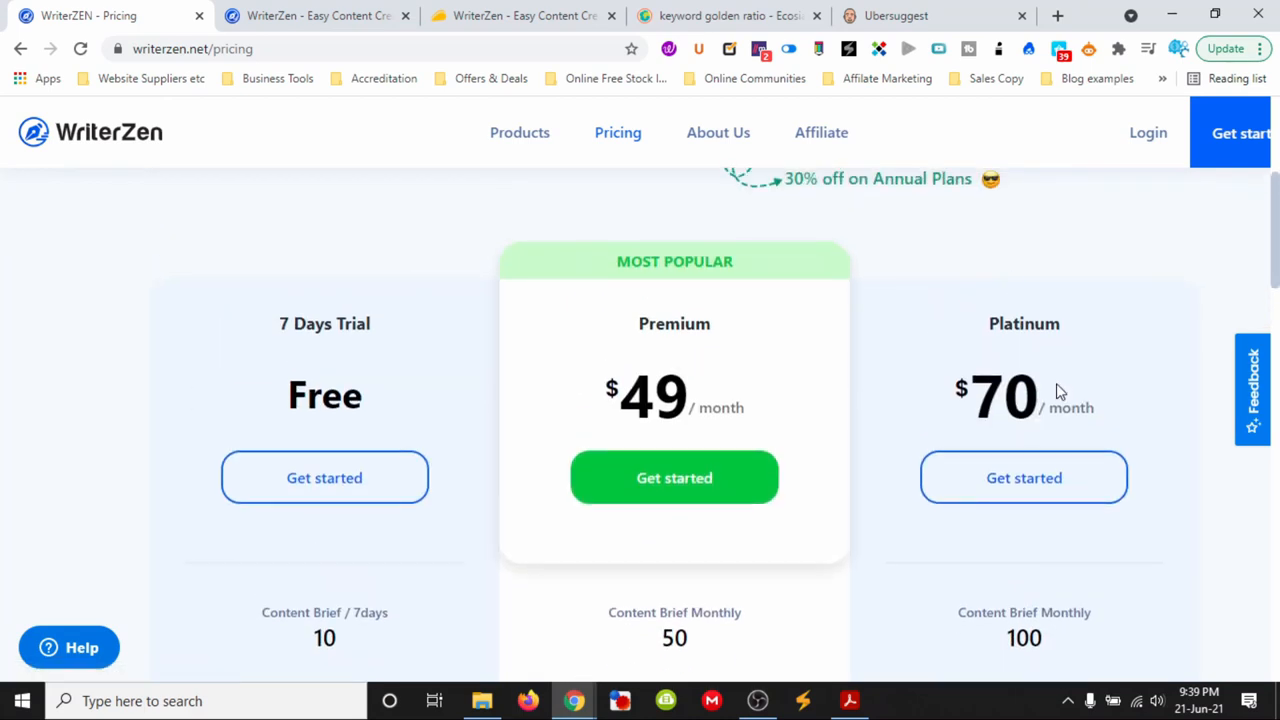
{"action": "scroll", "scroll_direction": "down", "scroll_amount": 3}
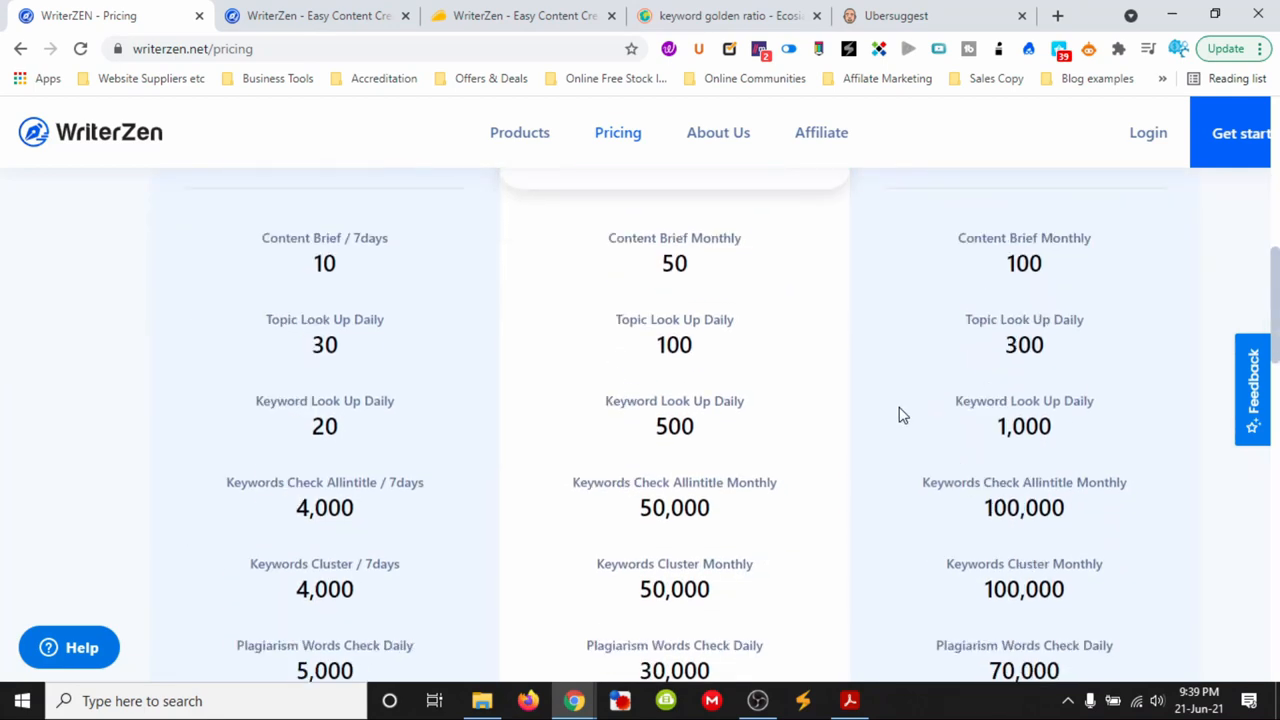
{"action": "mouse_move", "coordinate": [664, 288]}
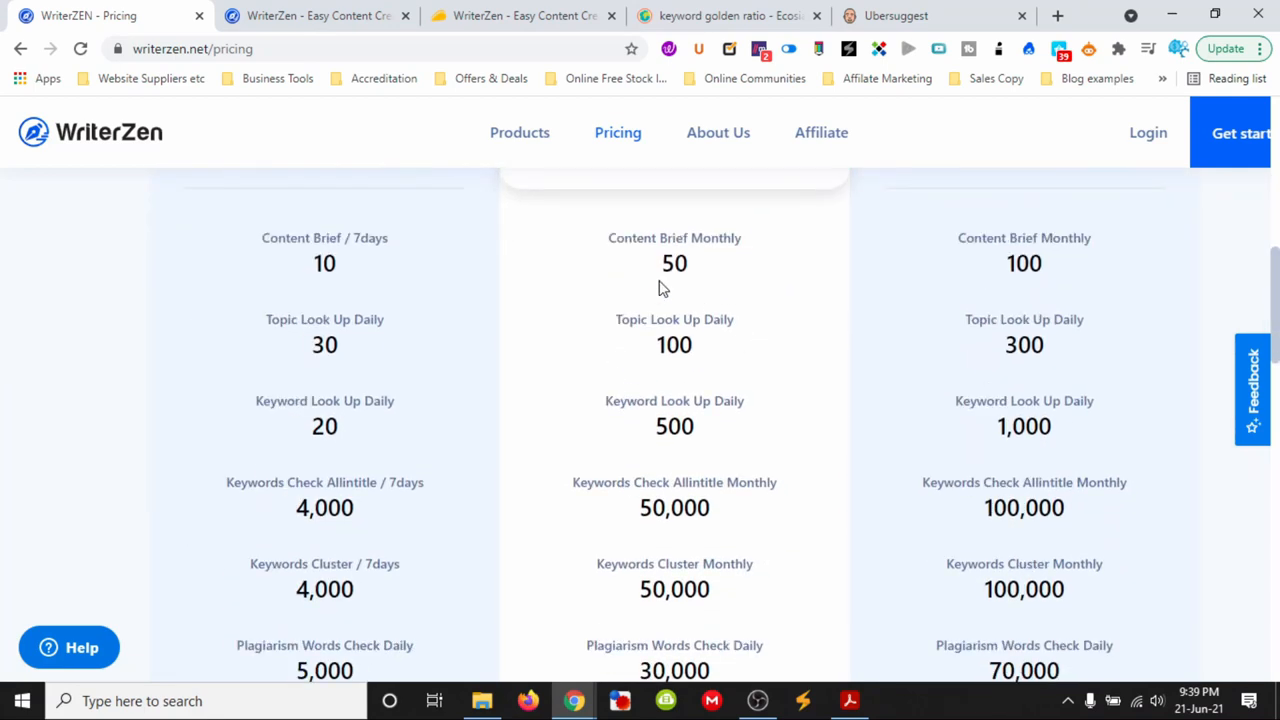
{"action": "scroll", "scroll_direction": "down", "scroll_amount": 3}
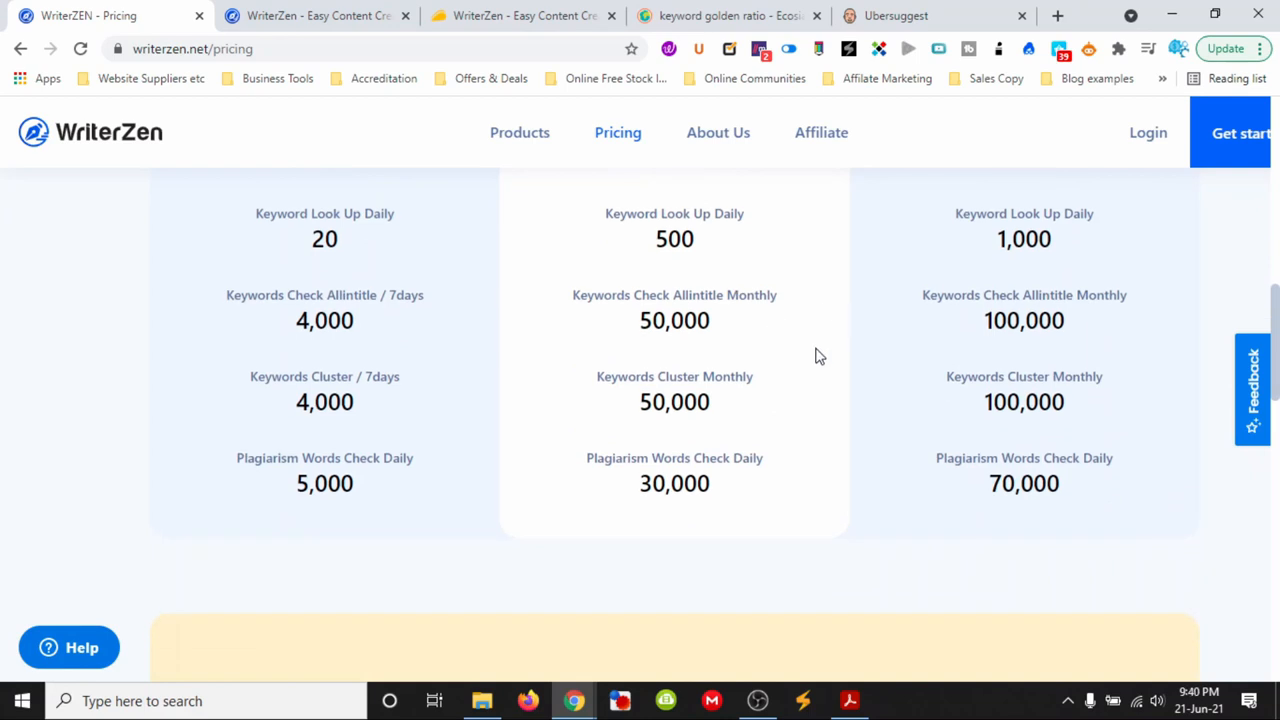
{"action": "mouse_move", "coordinate": [644, 366]}
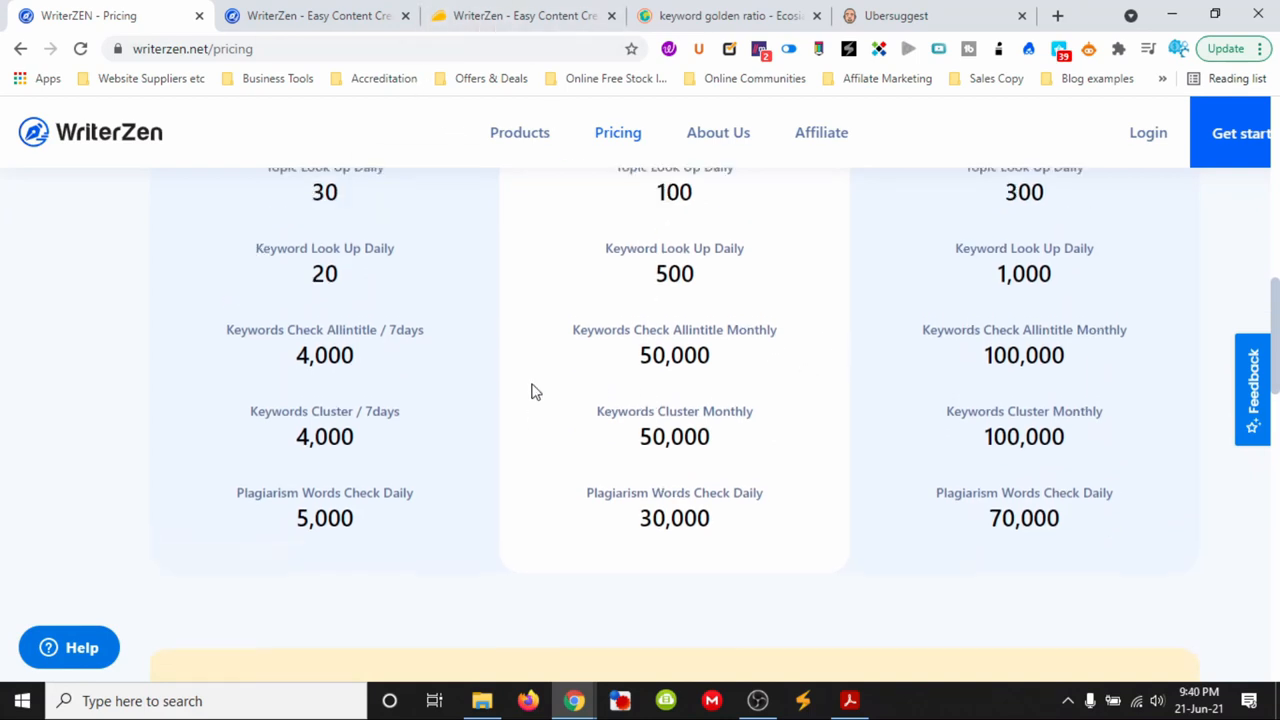
{"action": "scroll", "scroll_direction": "up", "scroll_amount": 3}
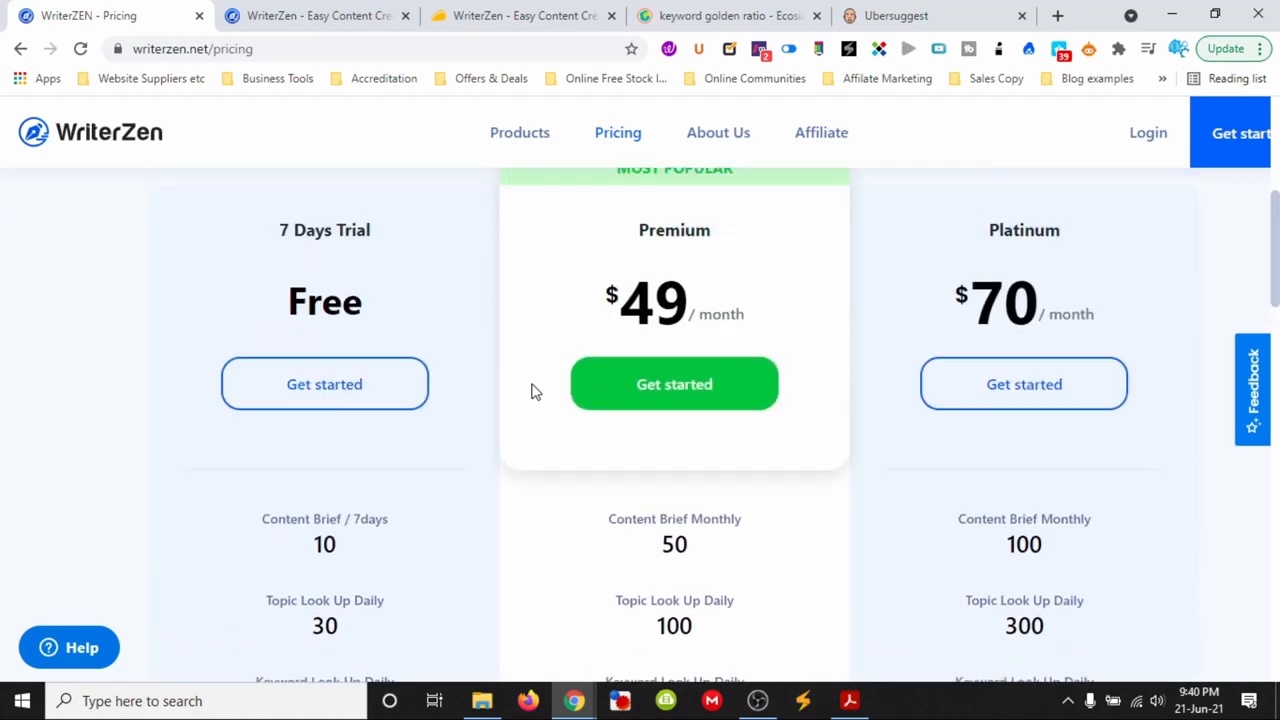
{"action": "mouse_move", "coordinate": [1068, 186]}
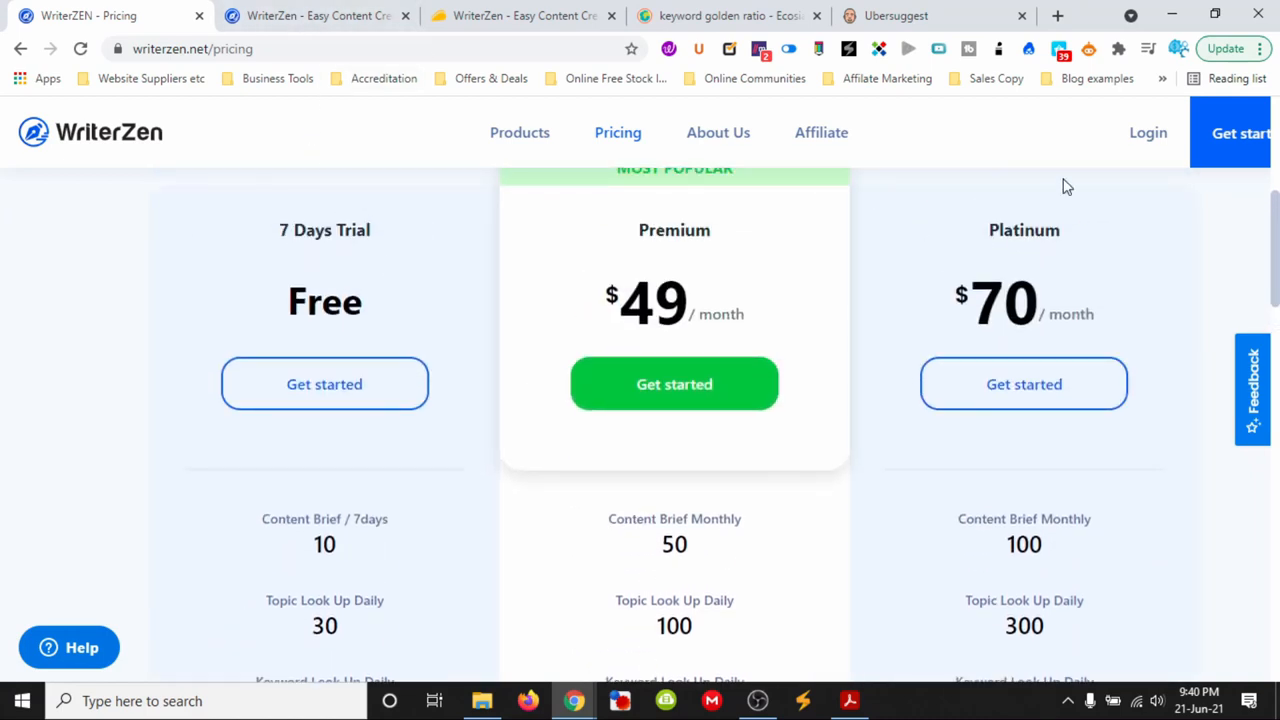
Return to the Business automation keyword report showing volume 1,000 and CPC $20.18
{"action": "left_click", "coordinate": [316, 16]}
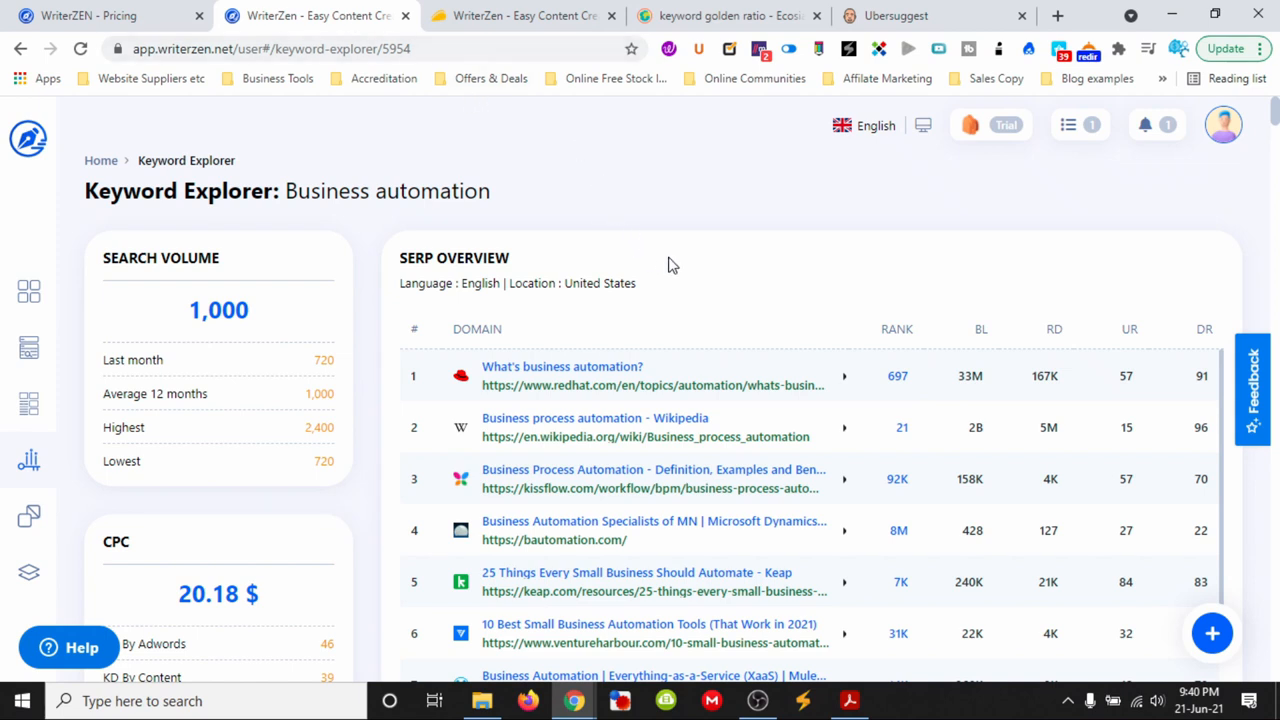
{"action": "mouse_move", "coordinate": [28, 140]}
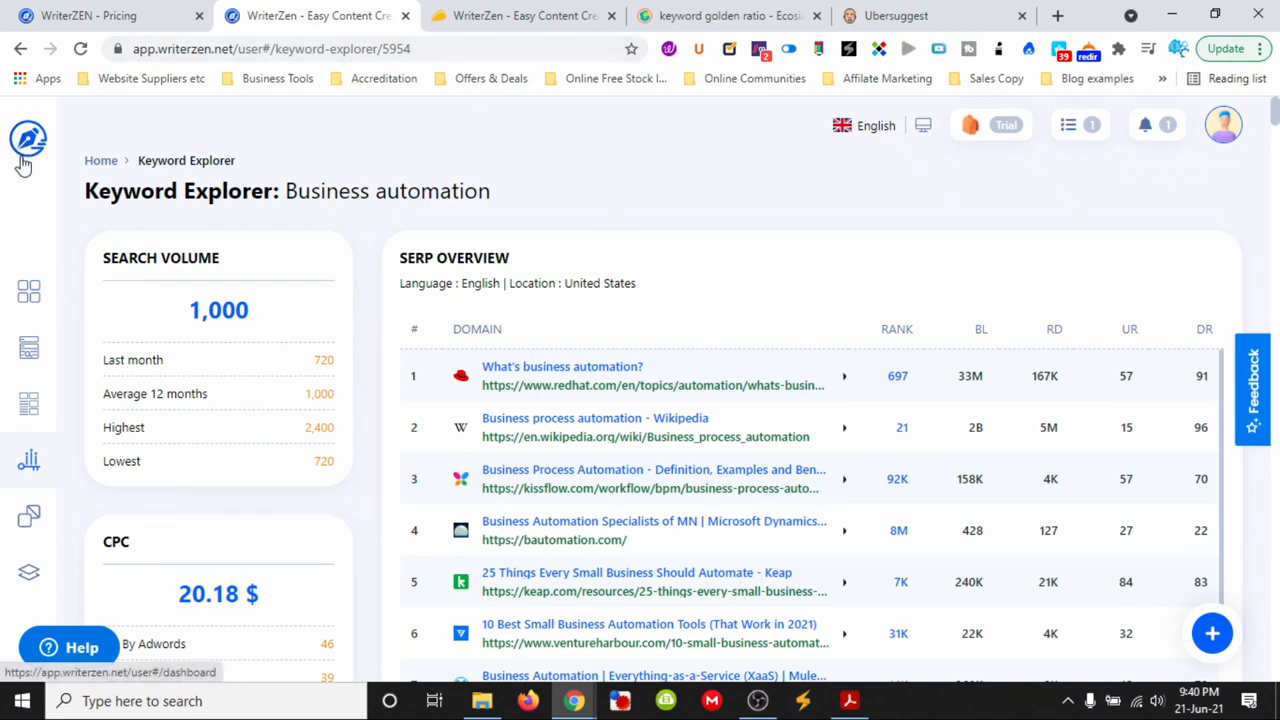
{"action": "mouse_move", "coordinate": [100, 160]}
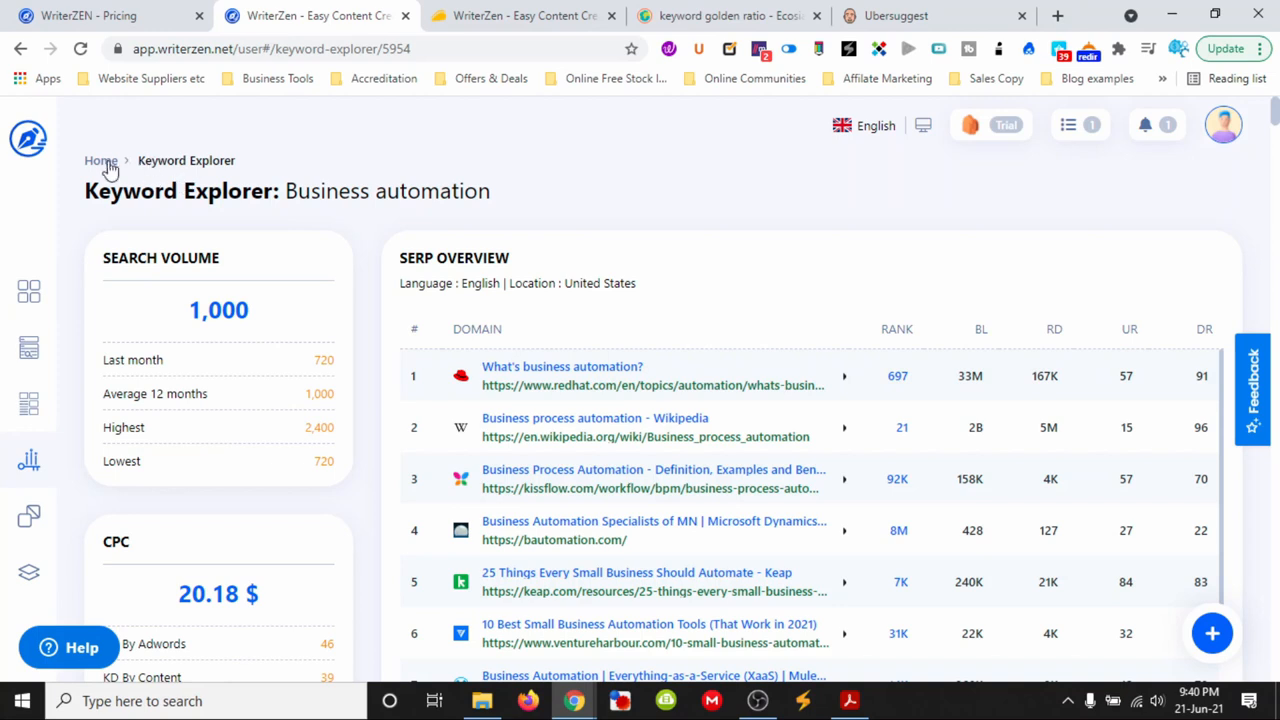
{"action": "mouse_move", "coordinate": [868, 190]}
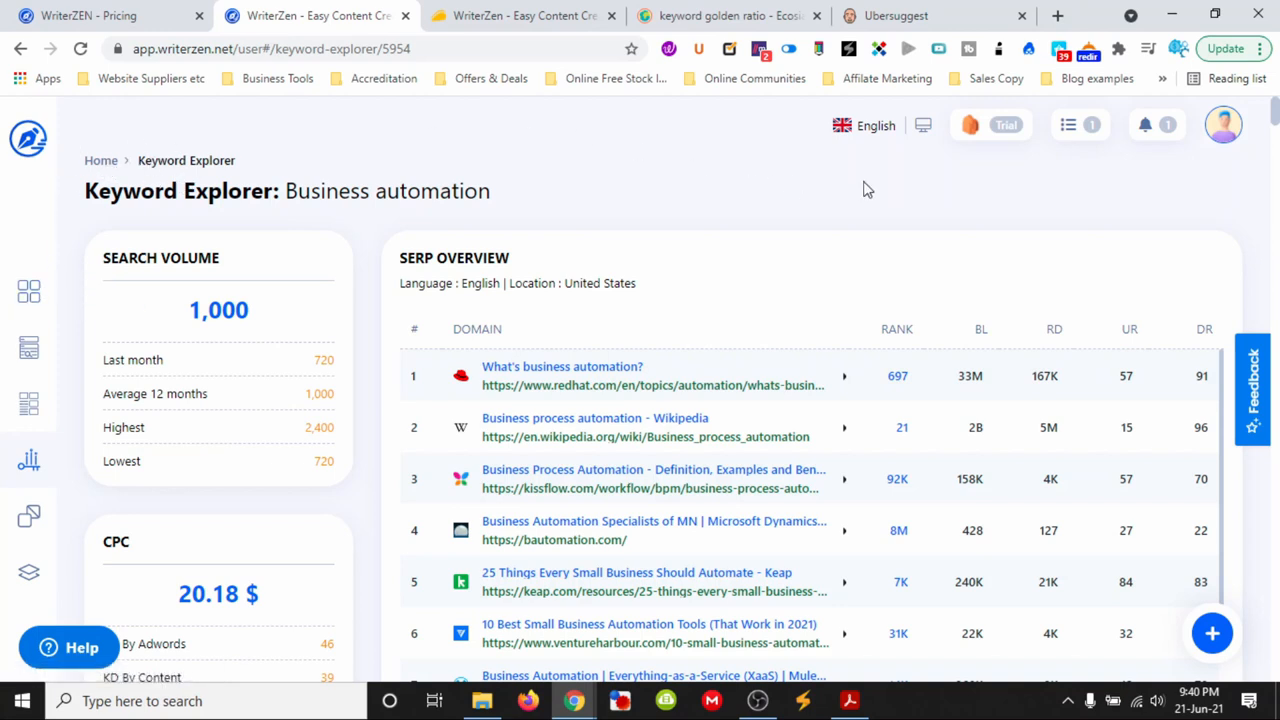
{"action": "mouse_move", "coordinate": [28, 292]}
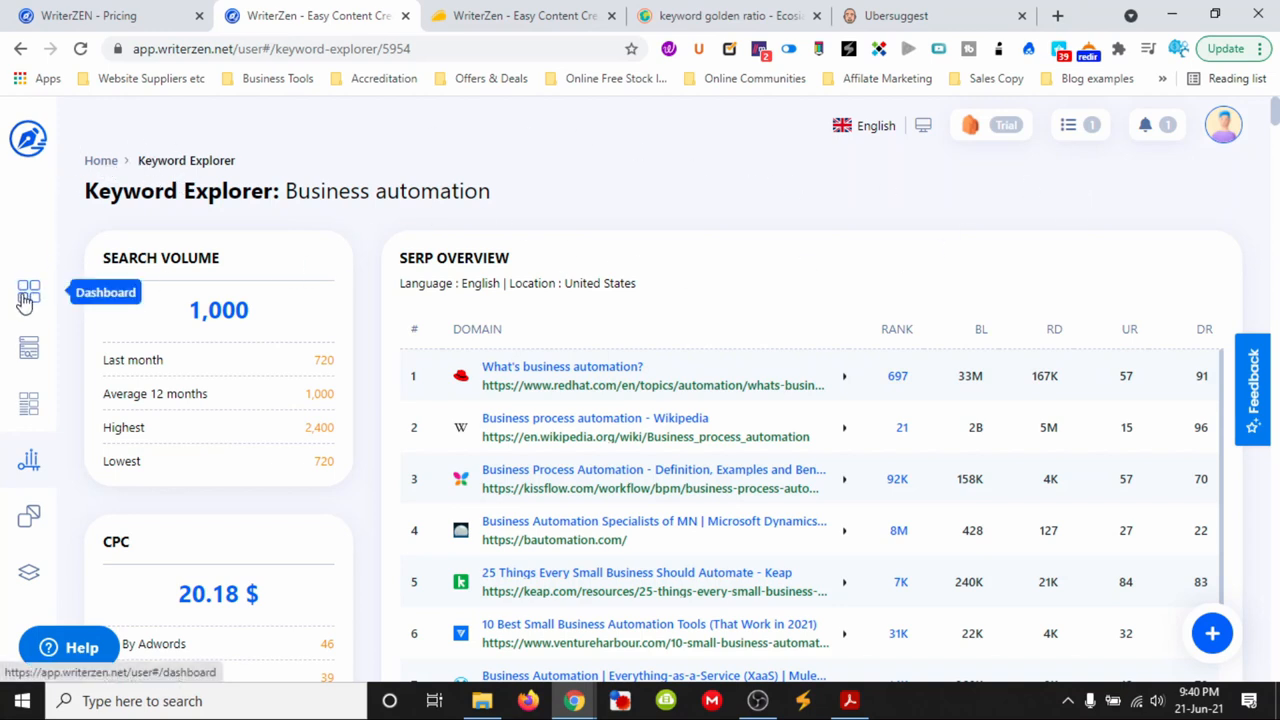
{"action": "mouse_move", "coordinate": [70, 290]}
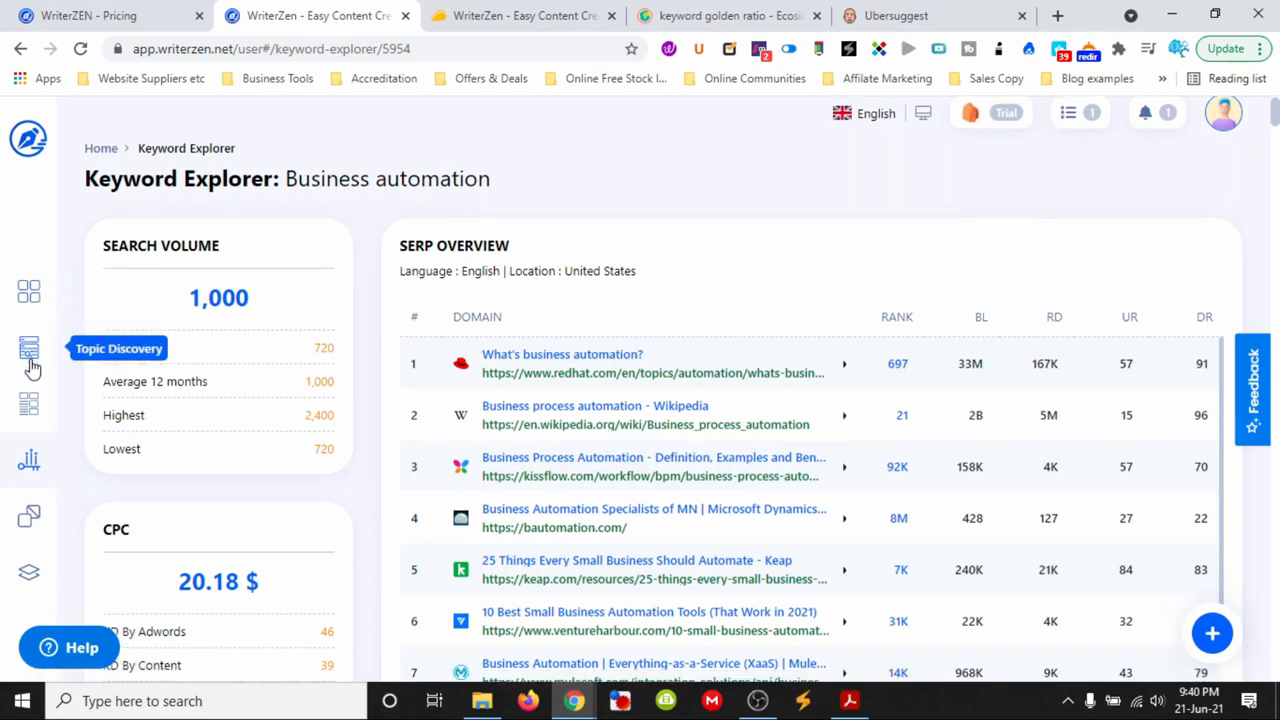
{"action": "scroll", "scroll_direction": "down", "scroll_amount": 3}
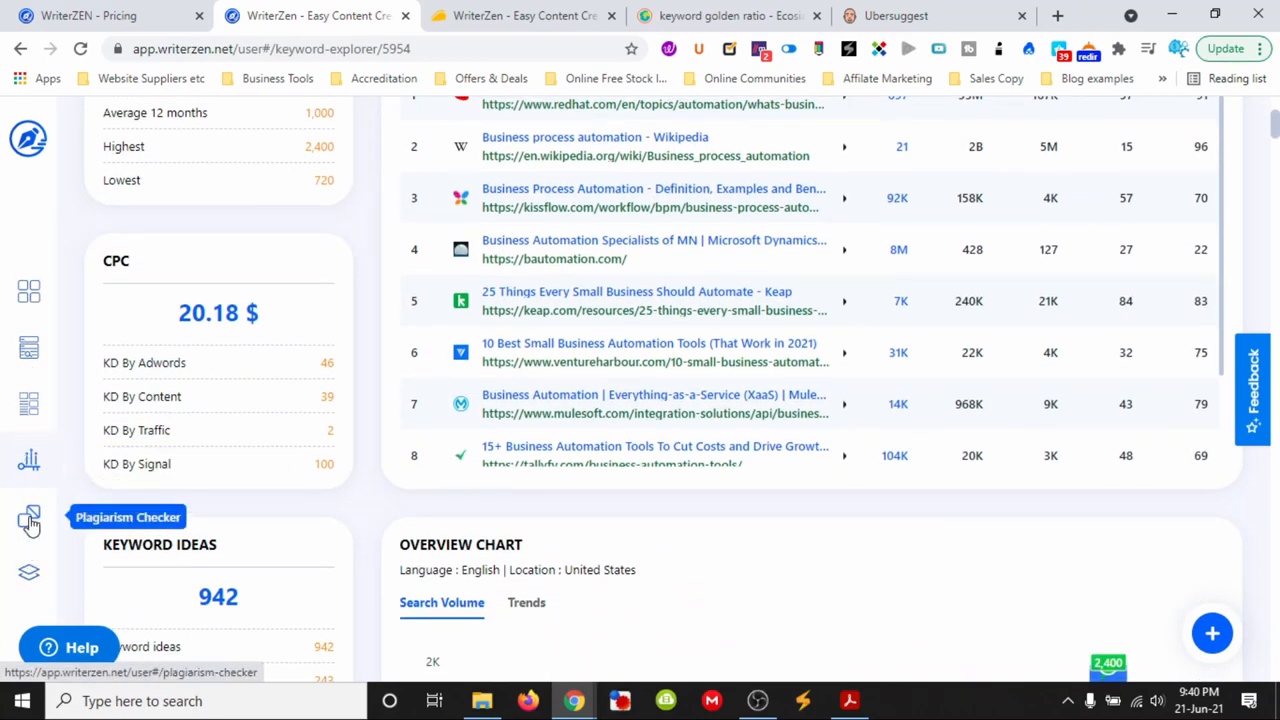
{"action": "mouse_move", "coordinate": [28, 300]}
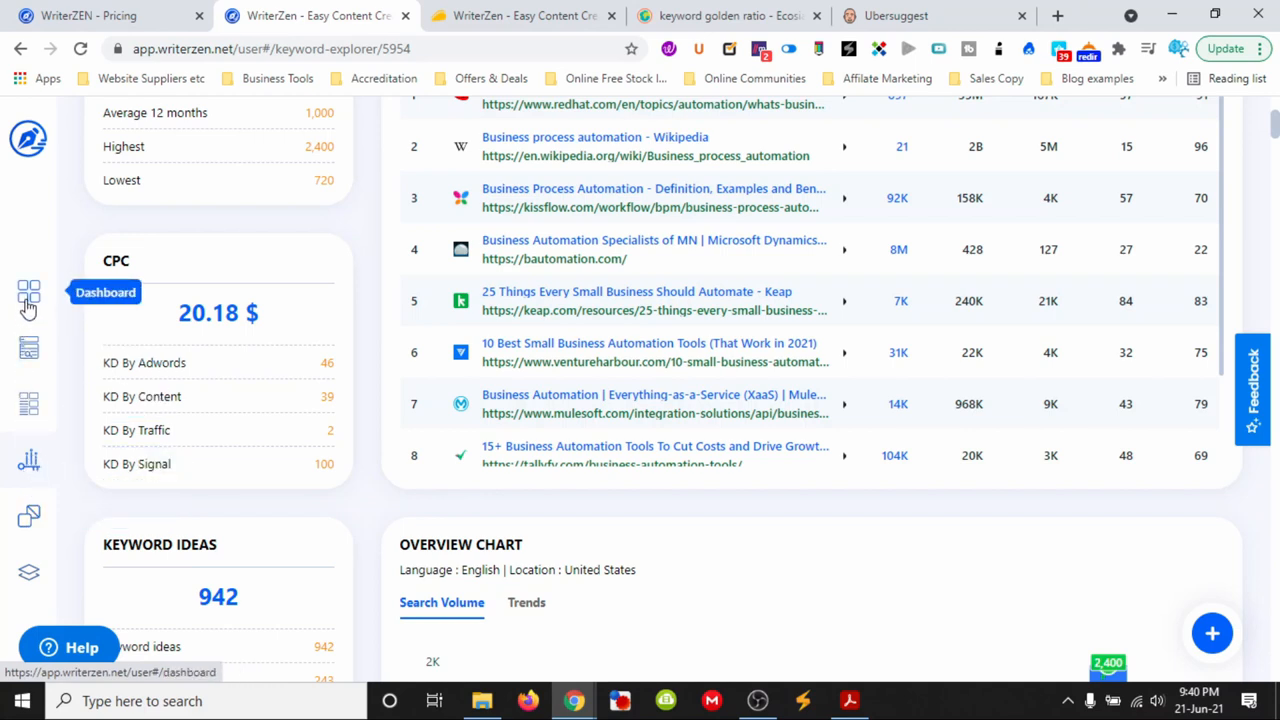
{"action": "mouse_move", "coordinate": [28, 348]}
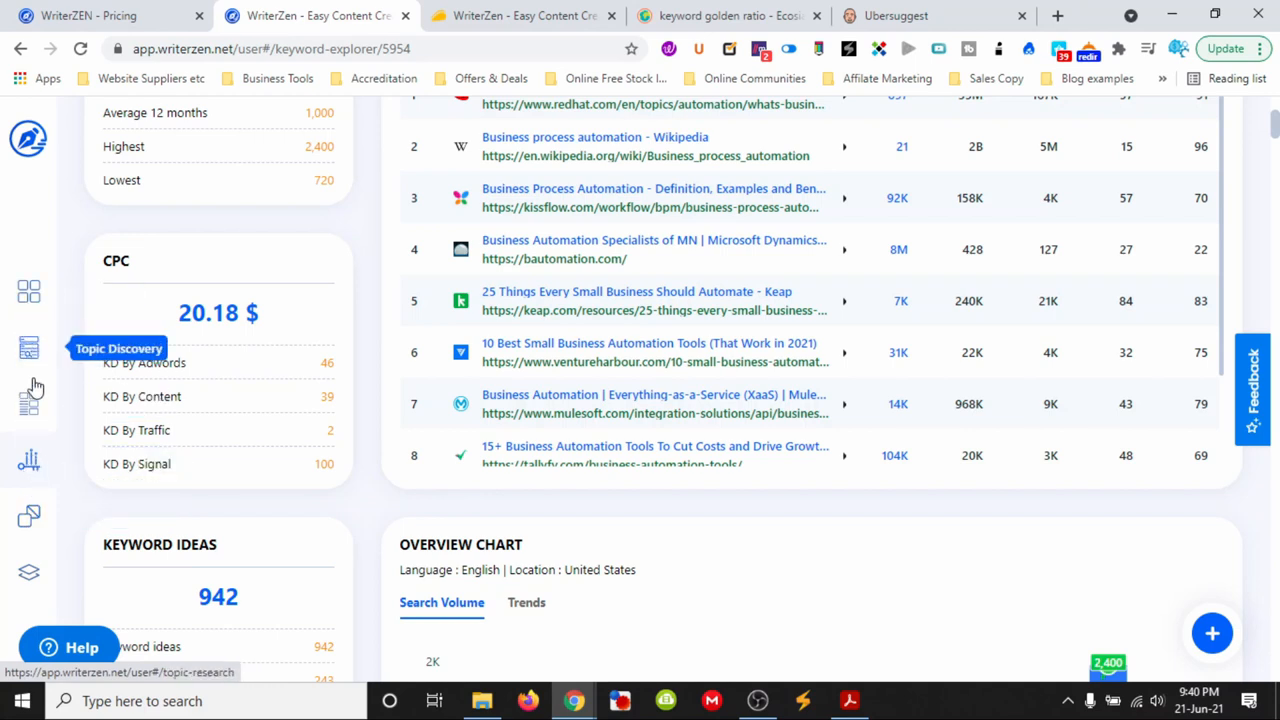
{"action": "mouse_move", "coordinate": [30, 460]}
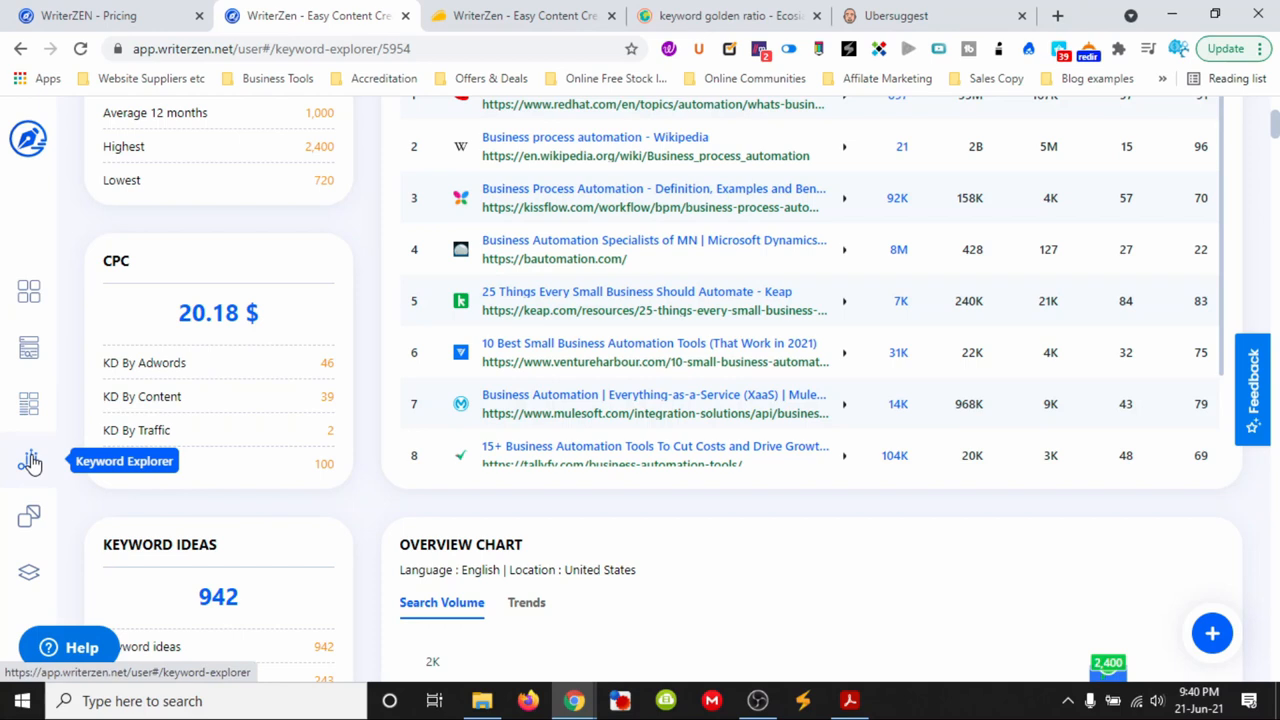
{"action": "mouse_move", "coordinate": [28, 572]}
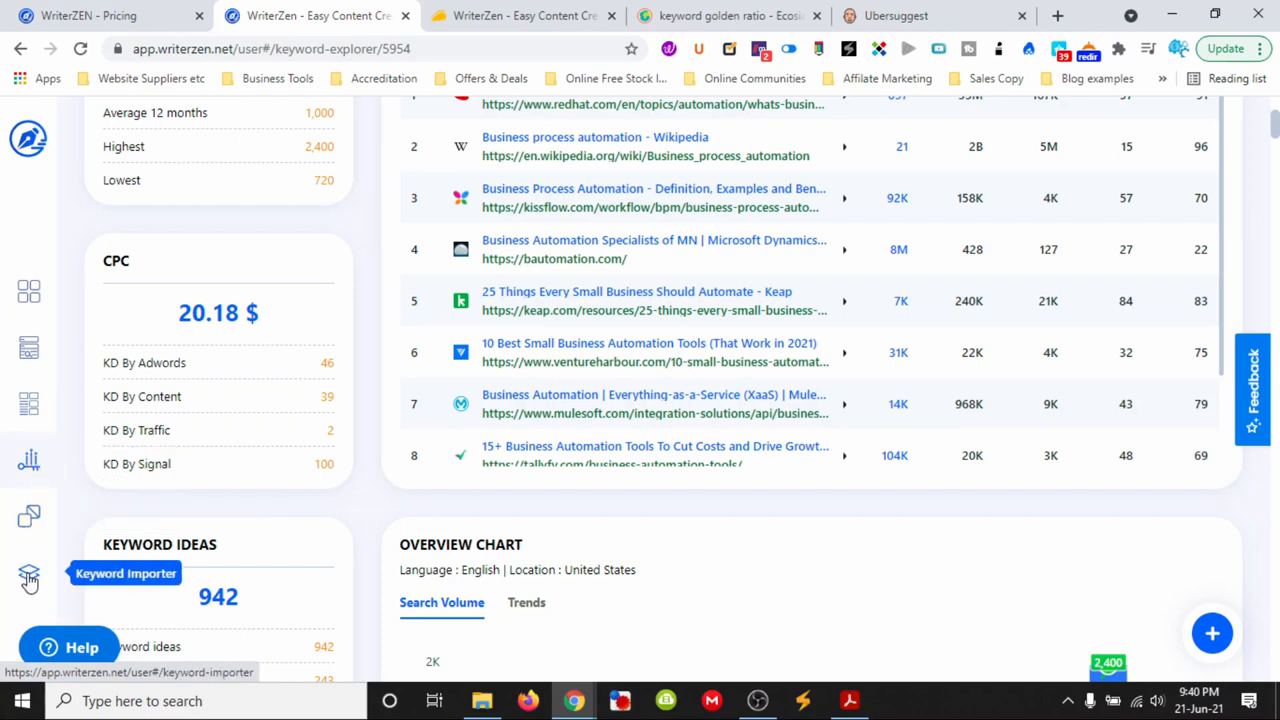
{"action": "scroll", "scroll_direction": "down", "scroll_amount": 3}
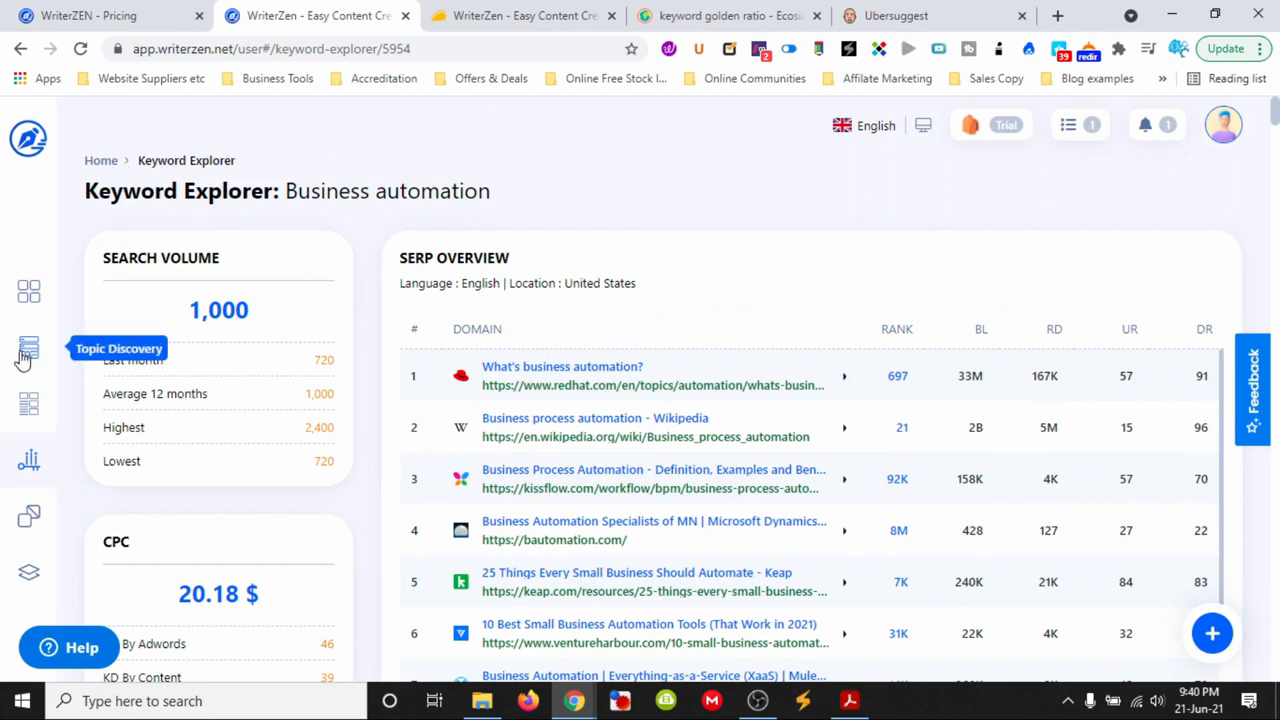
{"action": "mouse_move", "coordinate": [30, 404]}
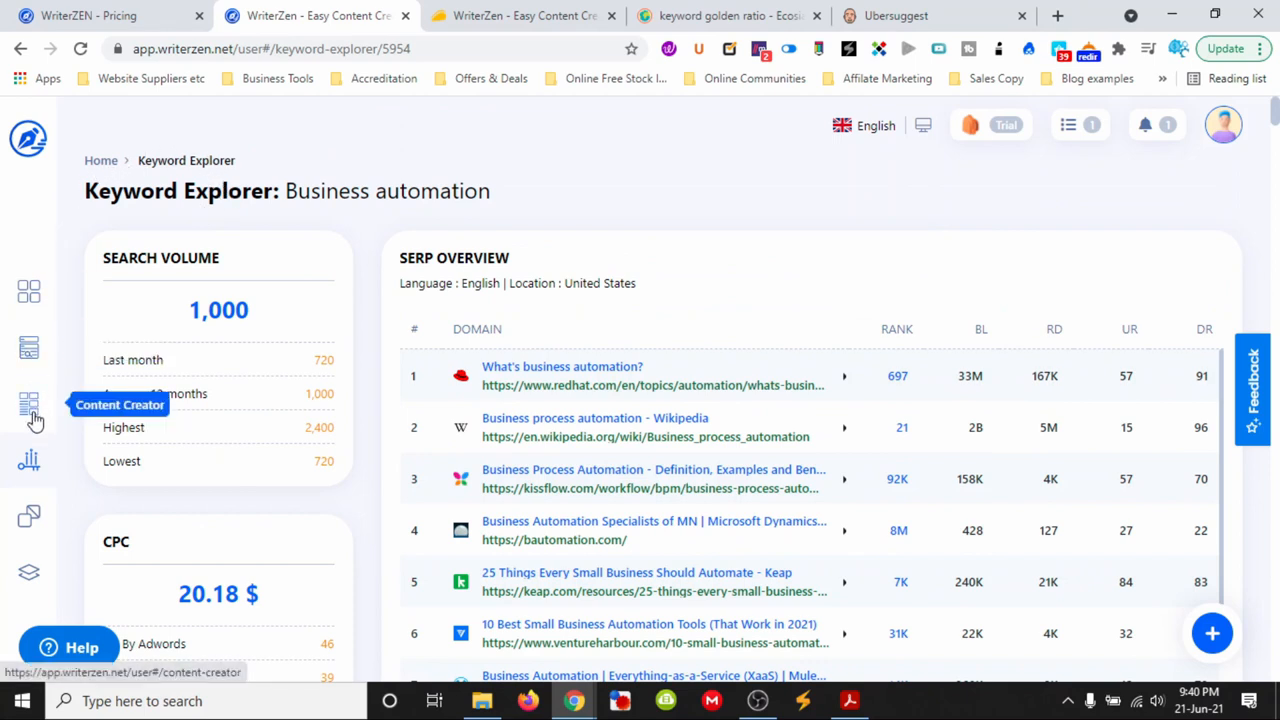
{"action": "mouse_move", "coordinate": [96, 448]}
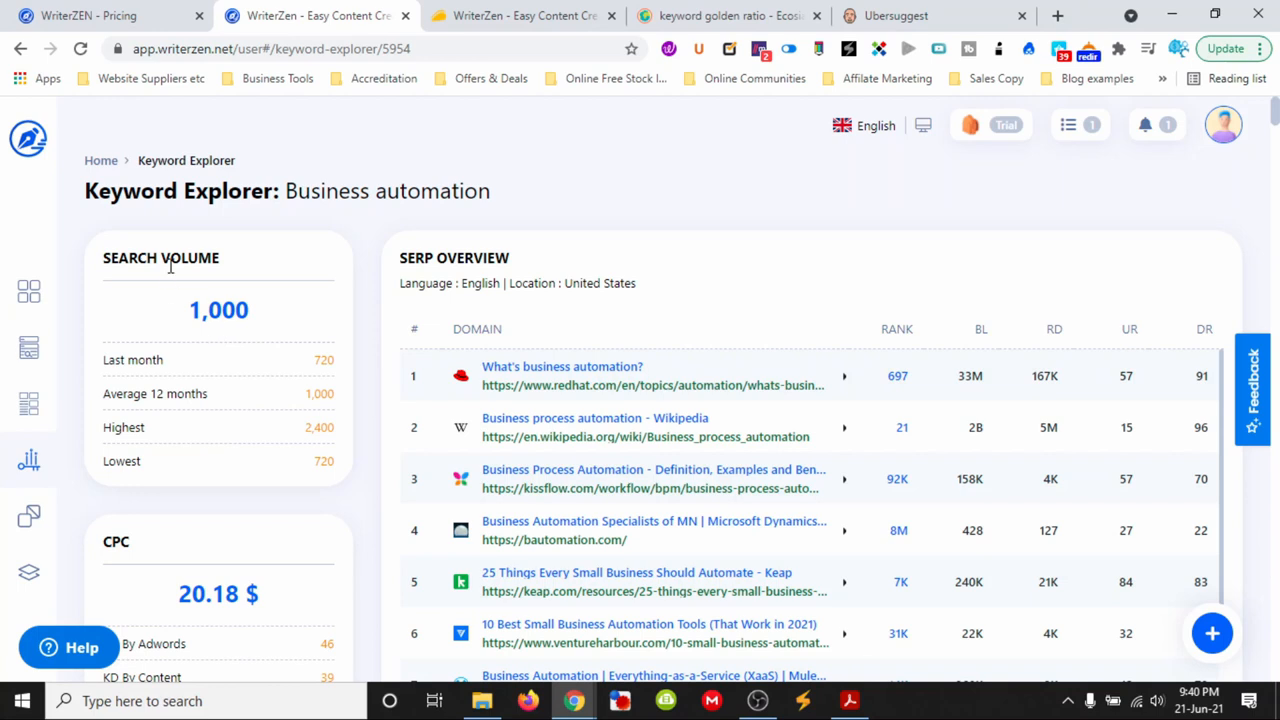
{"action": "mouse_move", "coordinate": [428, 264]}
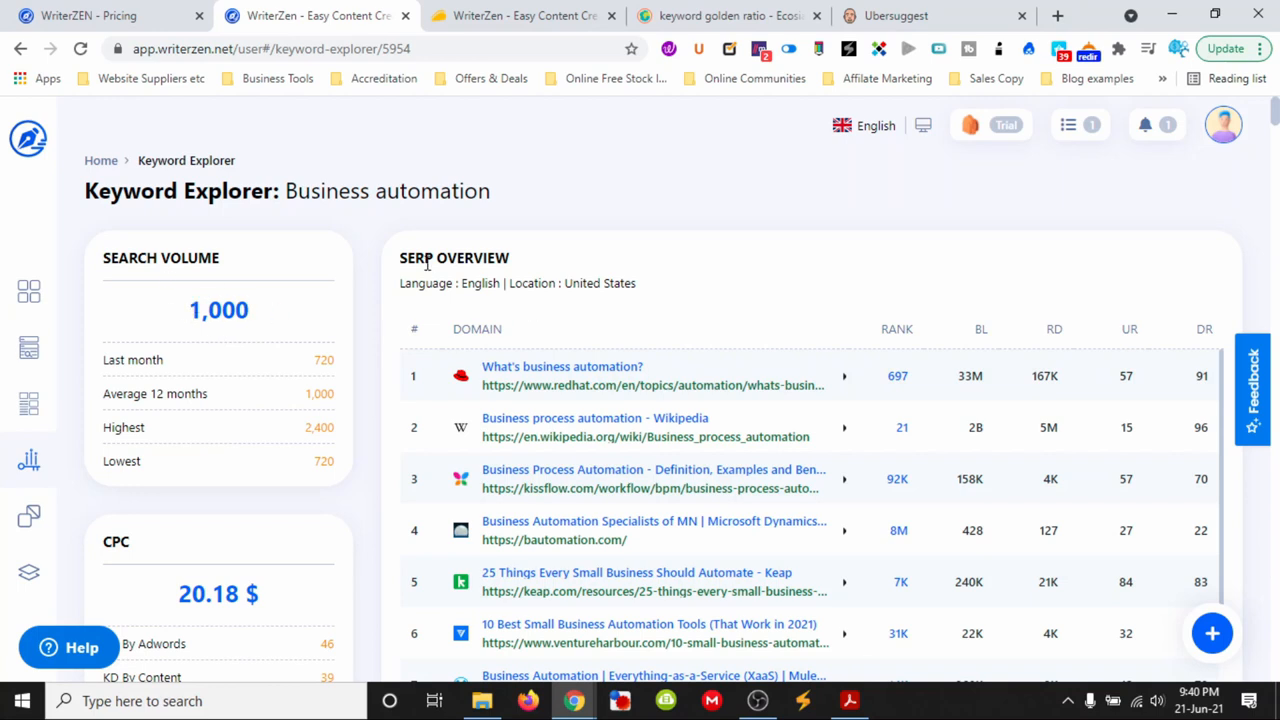
{"action": "mouse_move", "coordinate": [632, 364]}
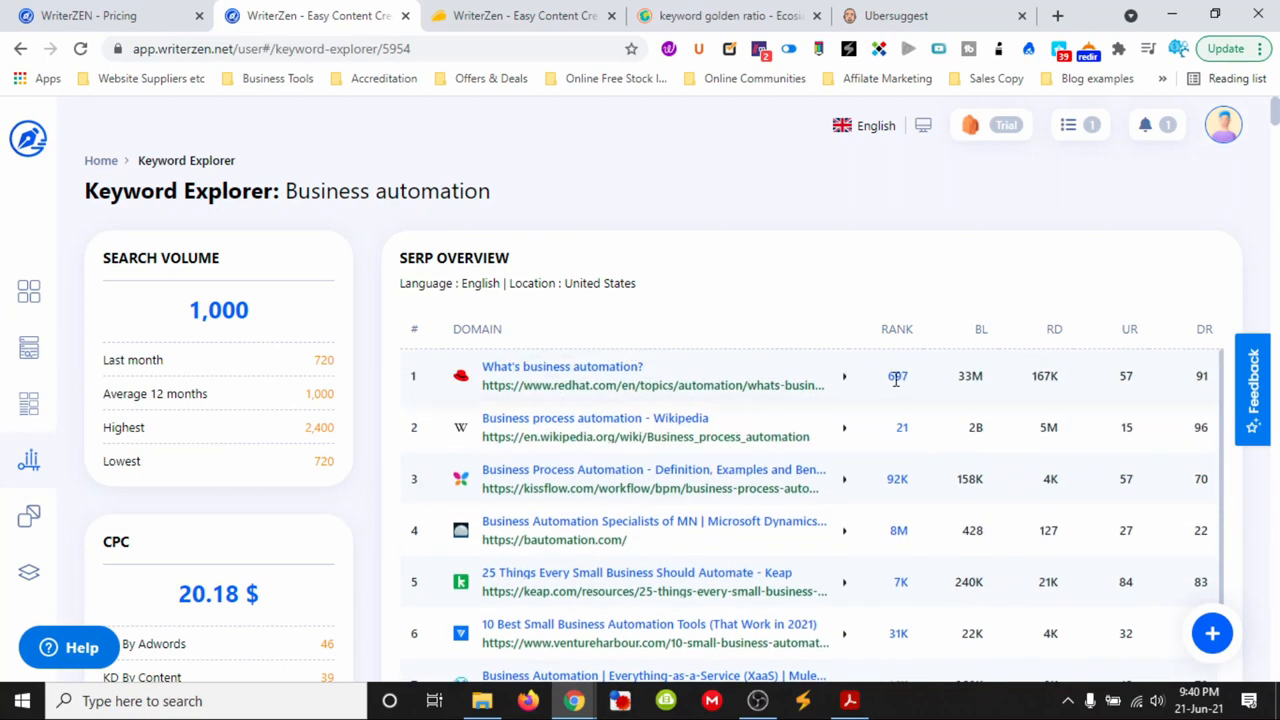
{"action": "mouse_move", "coordinate": [1068, 340]}
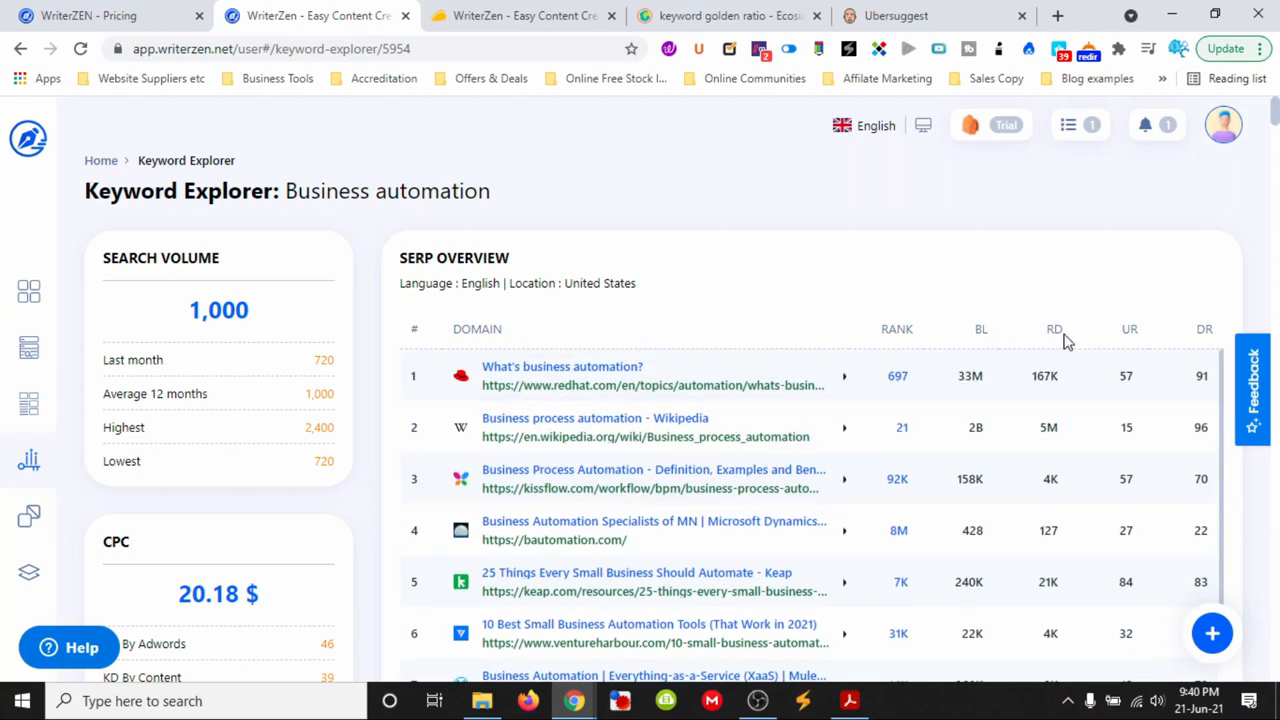
{"action": "mouse_move", "coordinate": [1054, 328]}
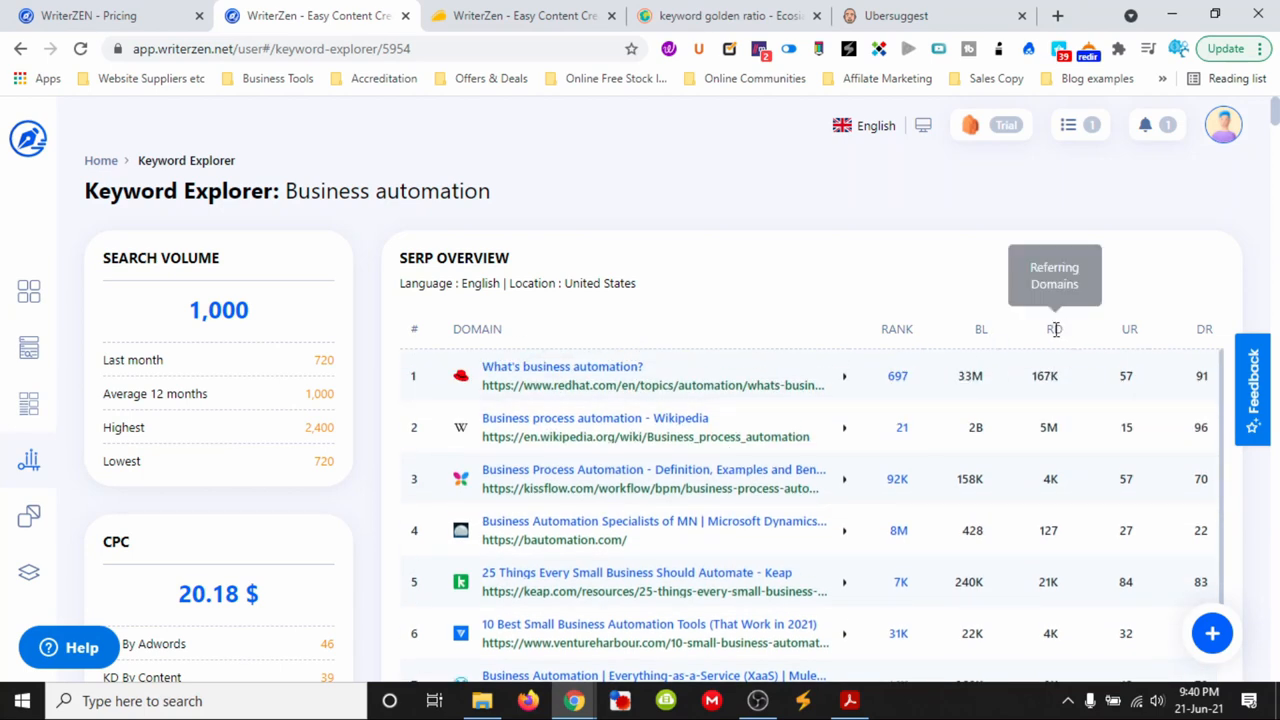
{"action": "mouse_move", "coordinate": [1190, 336]}
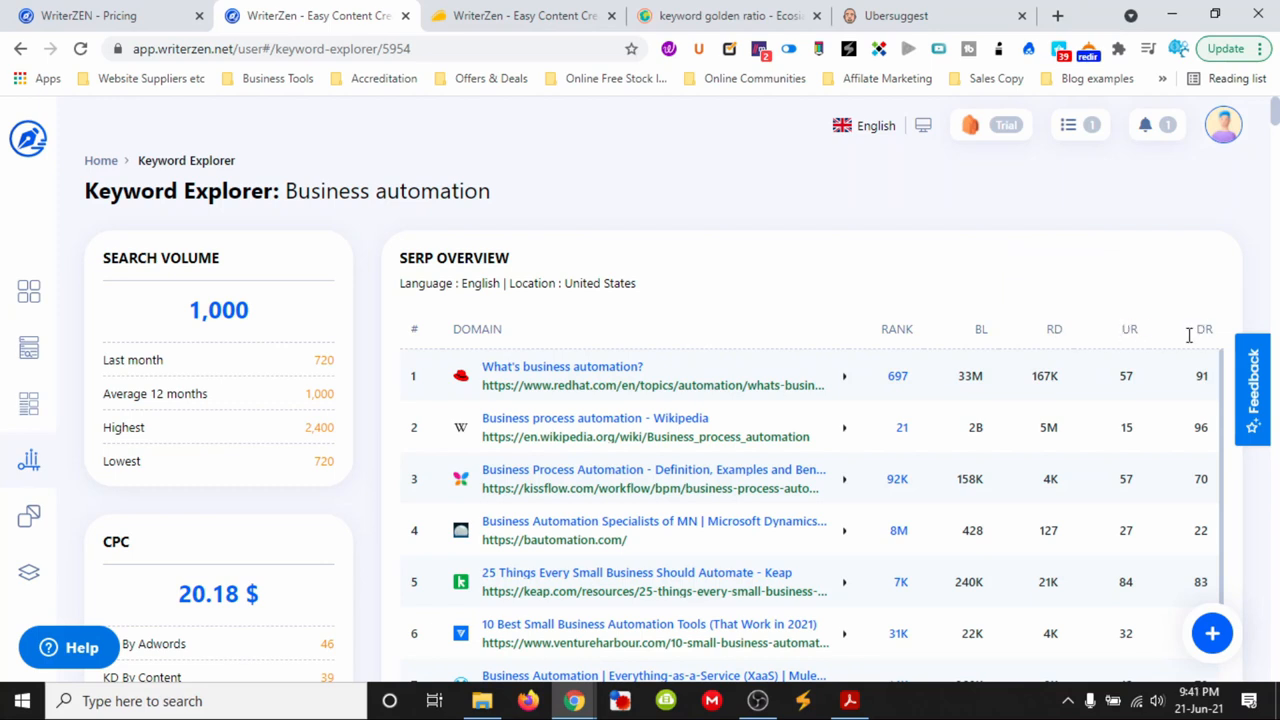
{"action": "mouse_move", "coordinate": [1200, 336]}
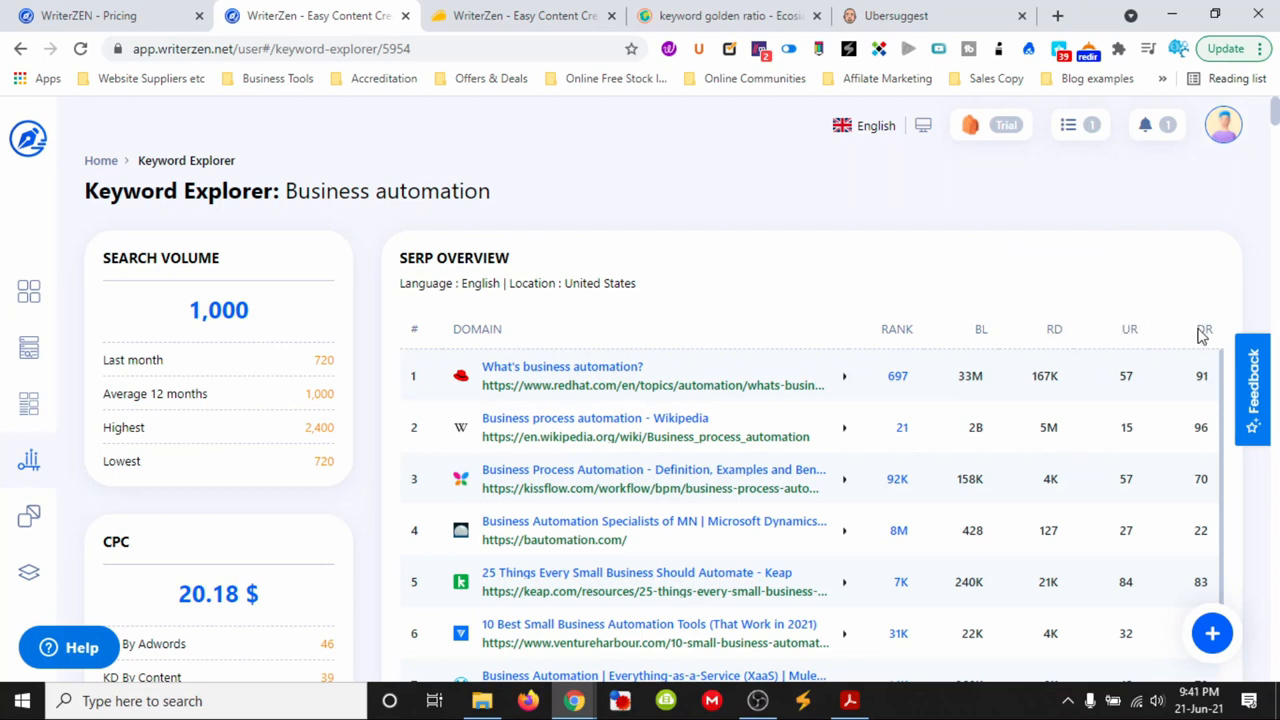
{"action": "mouse_move", "coordinate": [710, 236]}
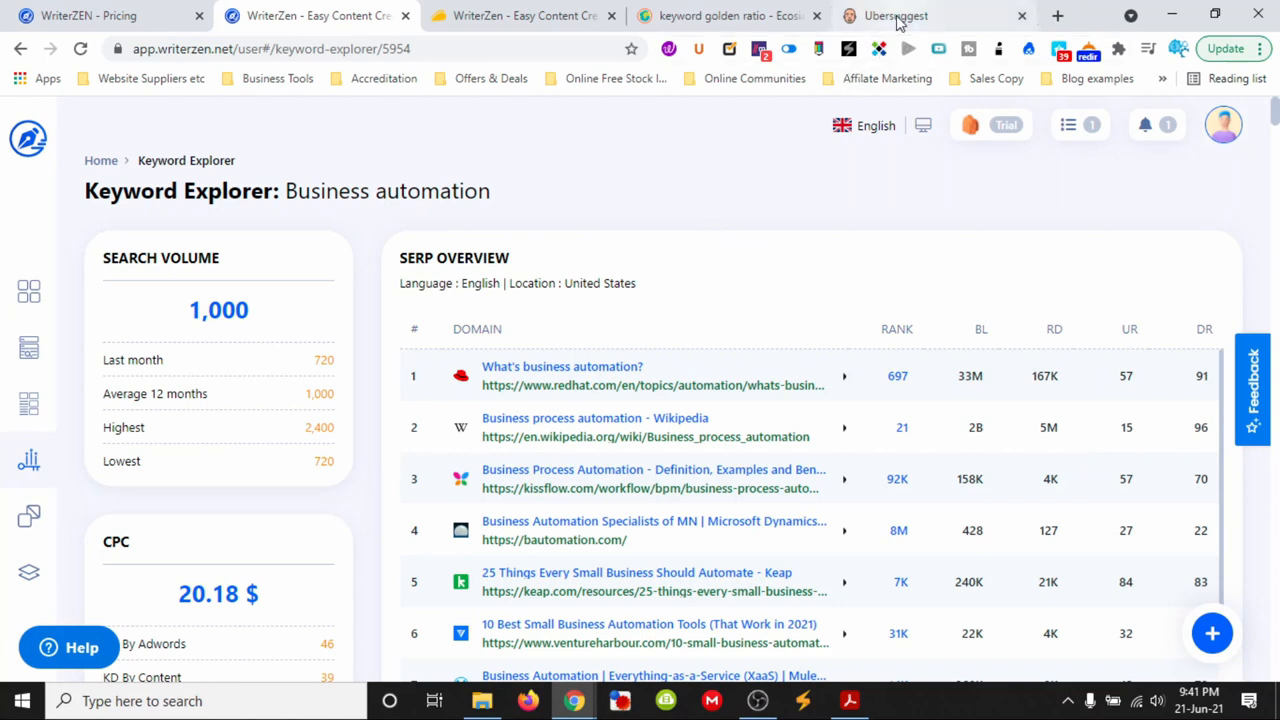
Review Ubersuggest's content ideas for marketing automation software for small business
{"action": "left_click", "coordinate": [896, 16]}
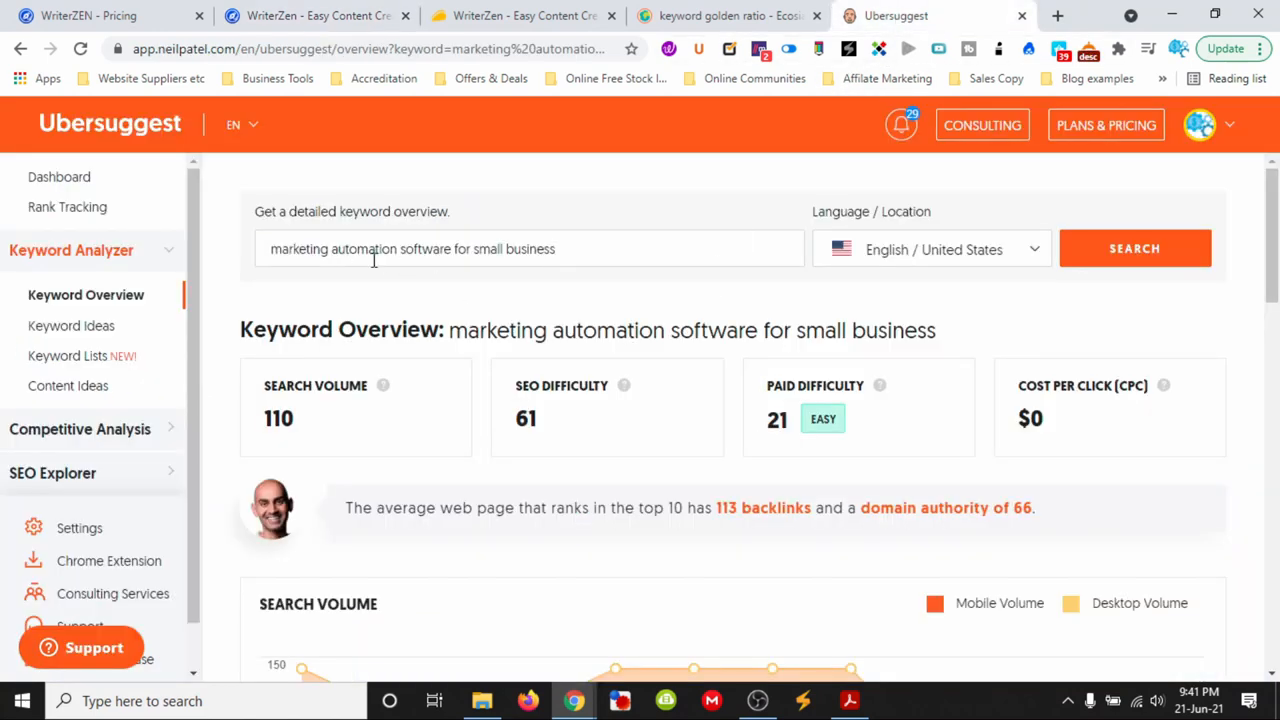
{"action": "scroll", "scroll_direction": "down", "scroll_amount": 3}
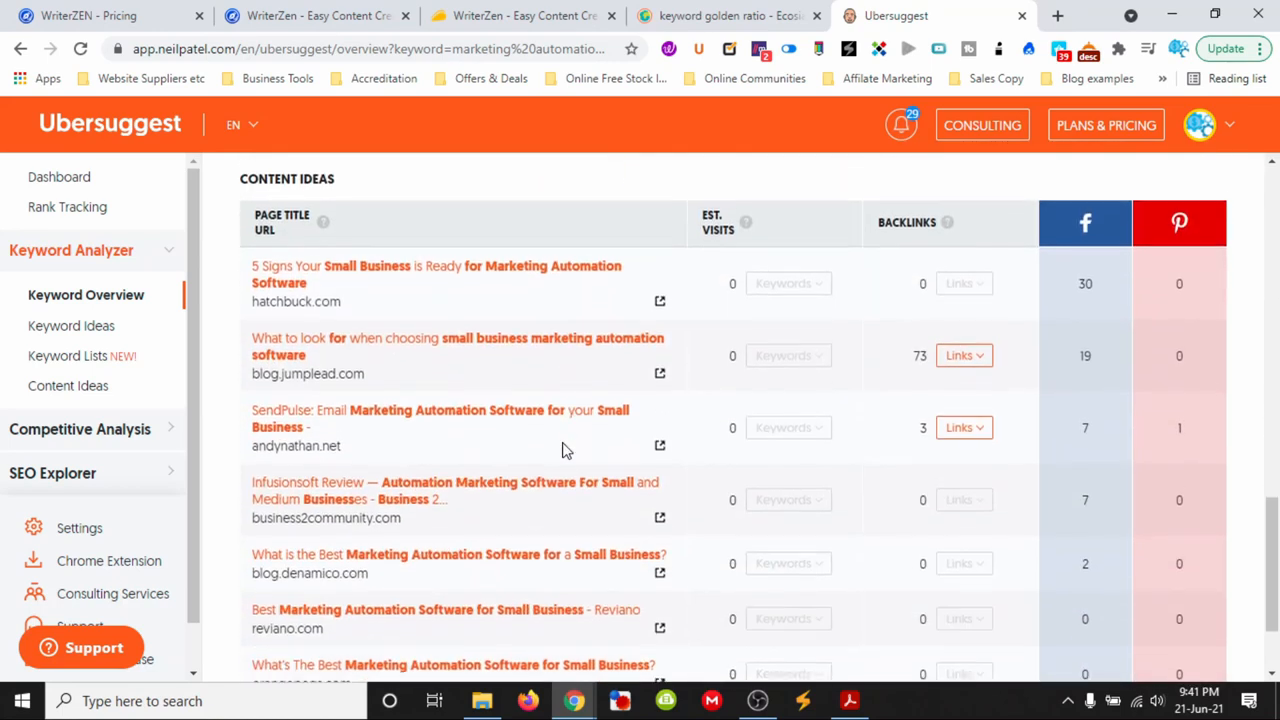
{"action": "scroll", "scroll_direction": "up", "scroll_amount": 3}
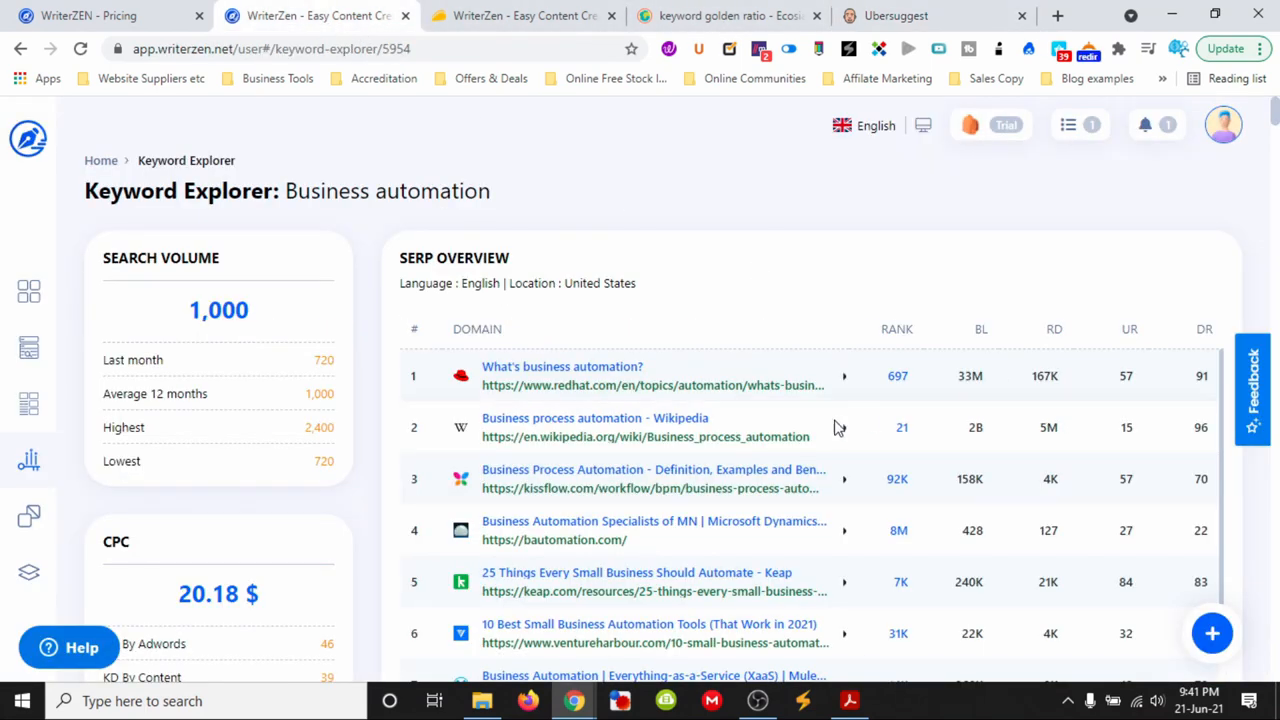
Scroll to the monthly volume chart peaking at 2,400 and total search volume 22,270
{"action": "scroll", "scroll_direction": "down", "scroll_amount": 3}
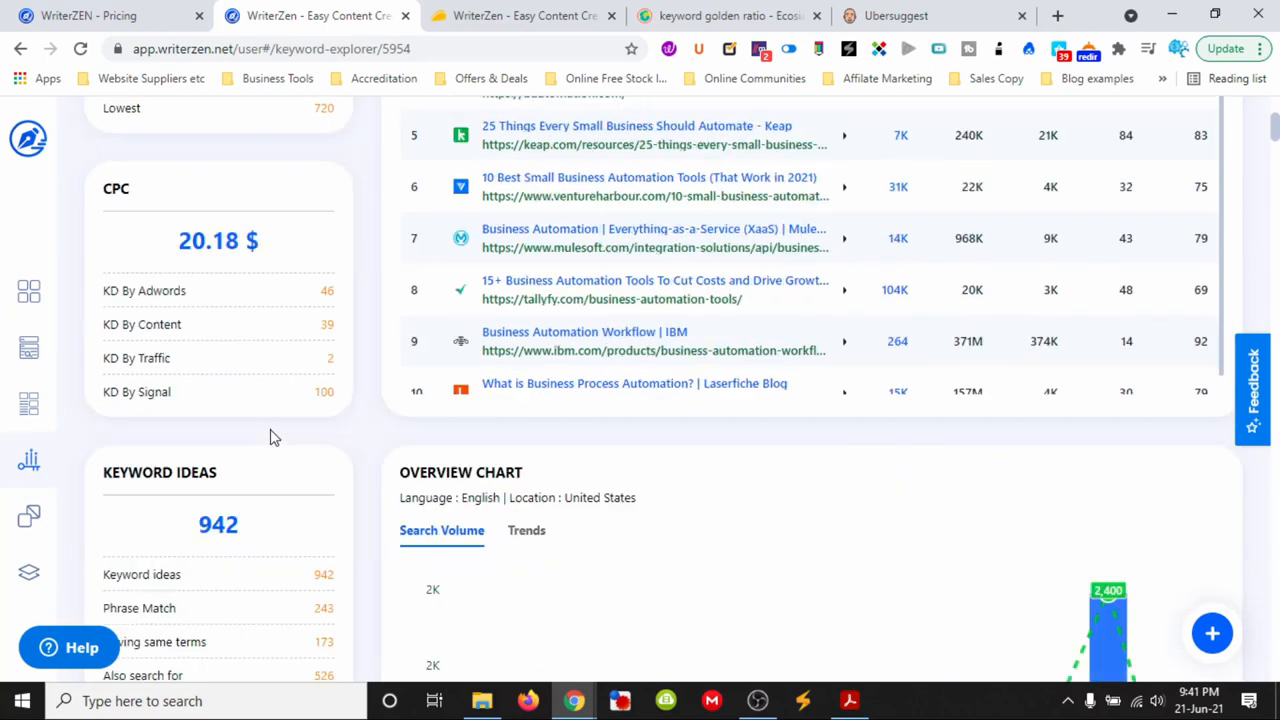
{"action": "scroll", "scroll_direction": "down", "scroll_amount": 3}
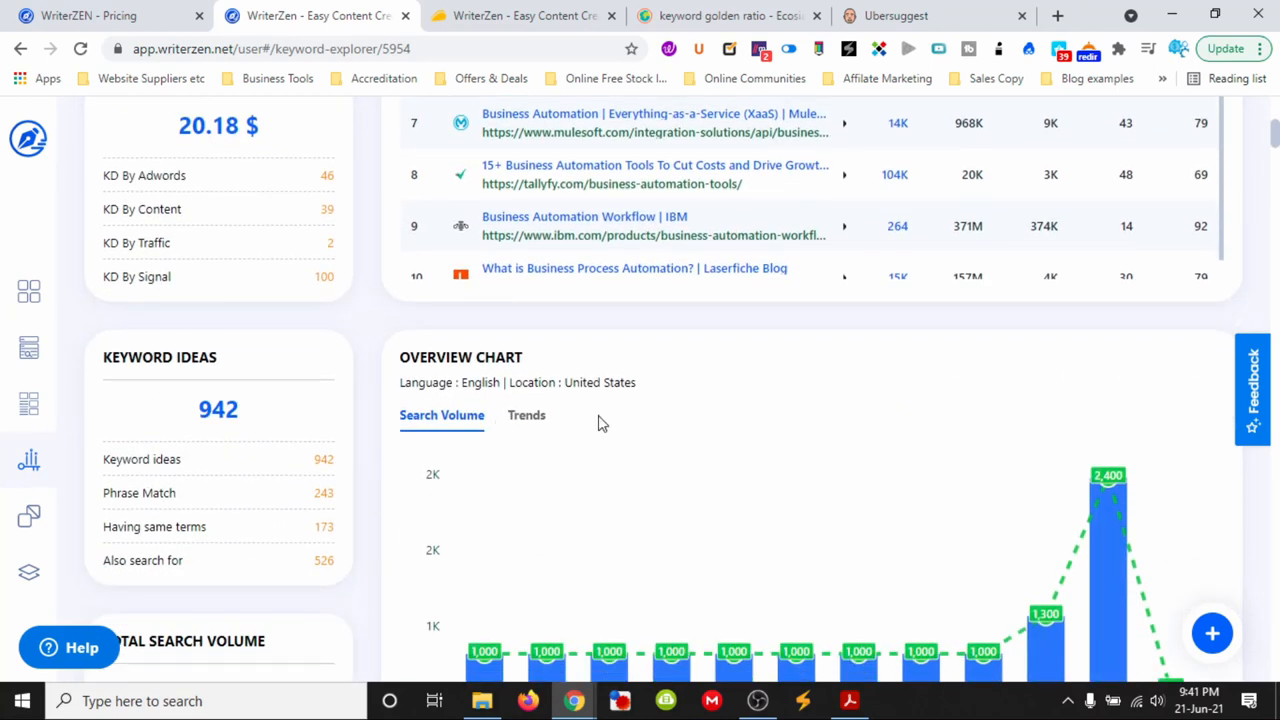
{"action": "mouse_move", "coordinate": [584, 378]}
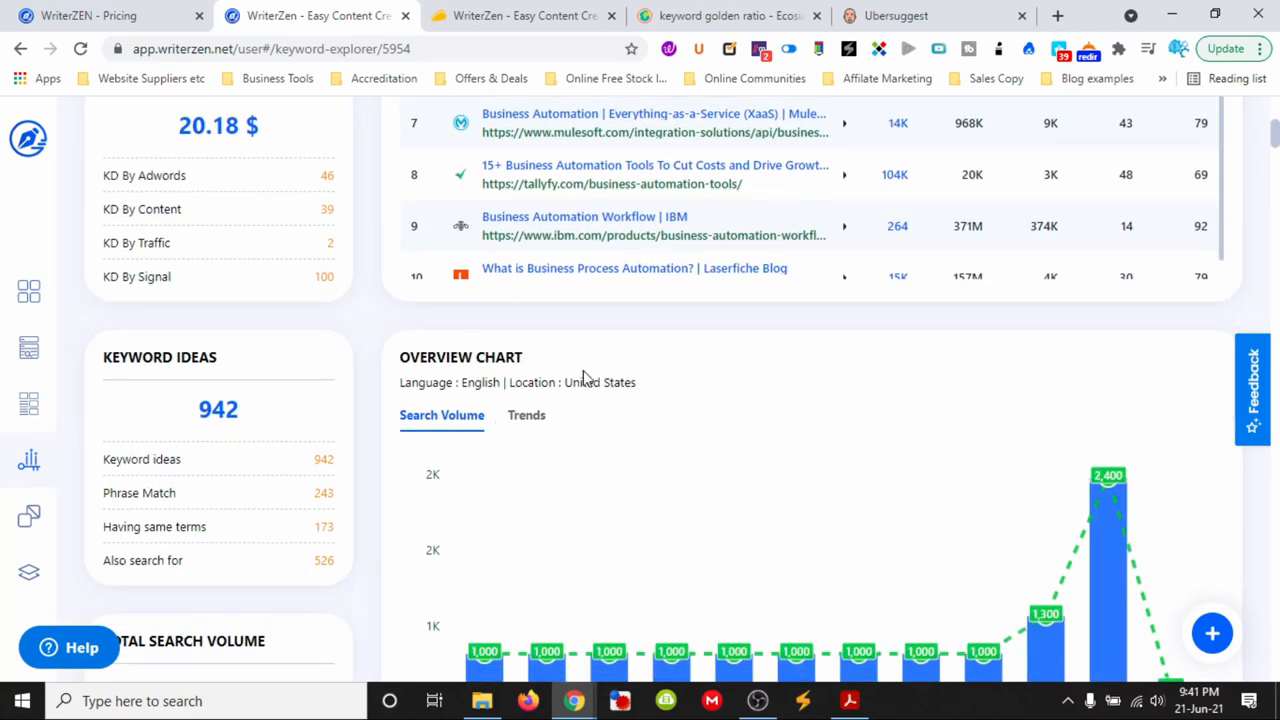
{"action": "mouse_move", "coordinate": [368, 316]}
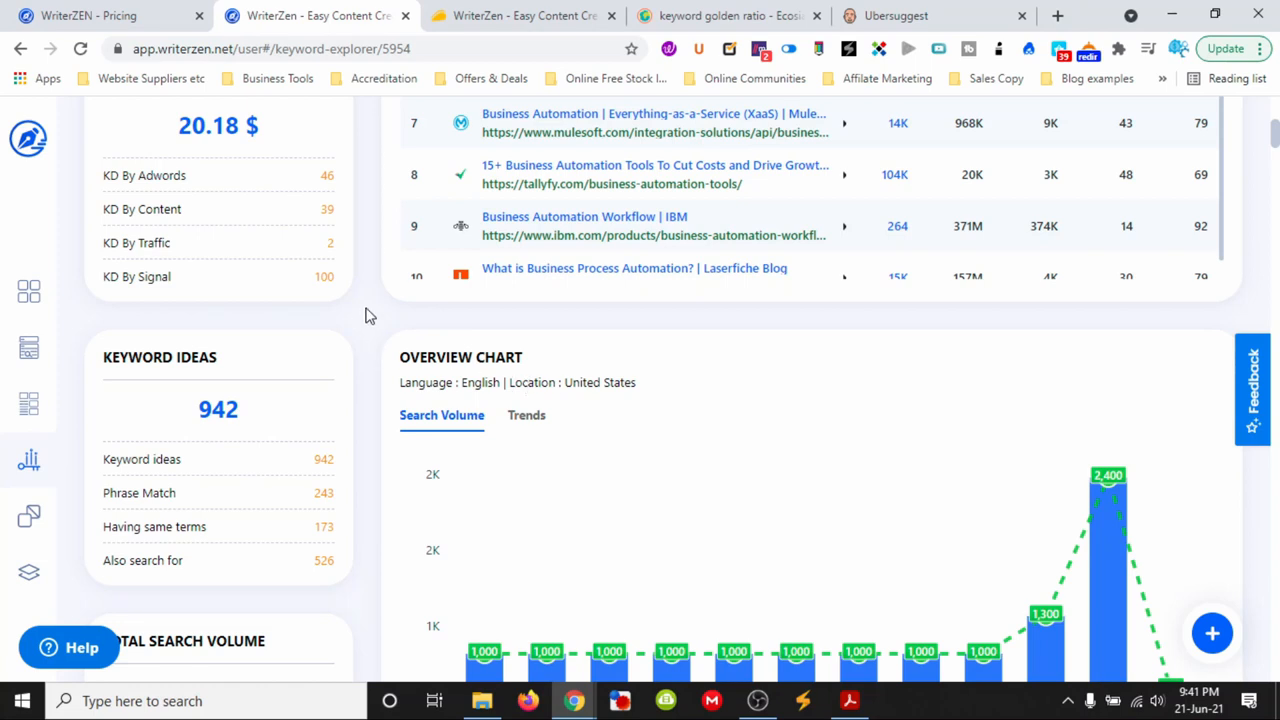
{"action": "scroll", "scroll_direction": "down", "scroll_amount": 3}
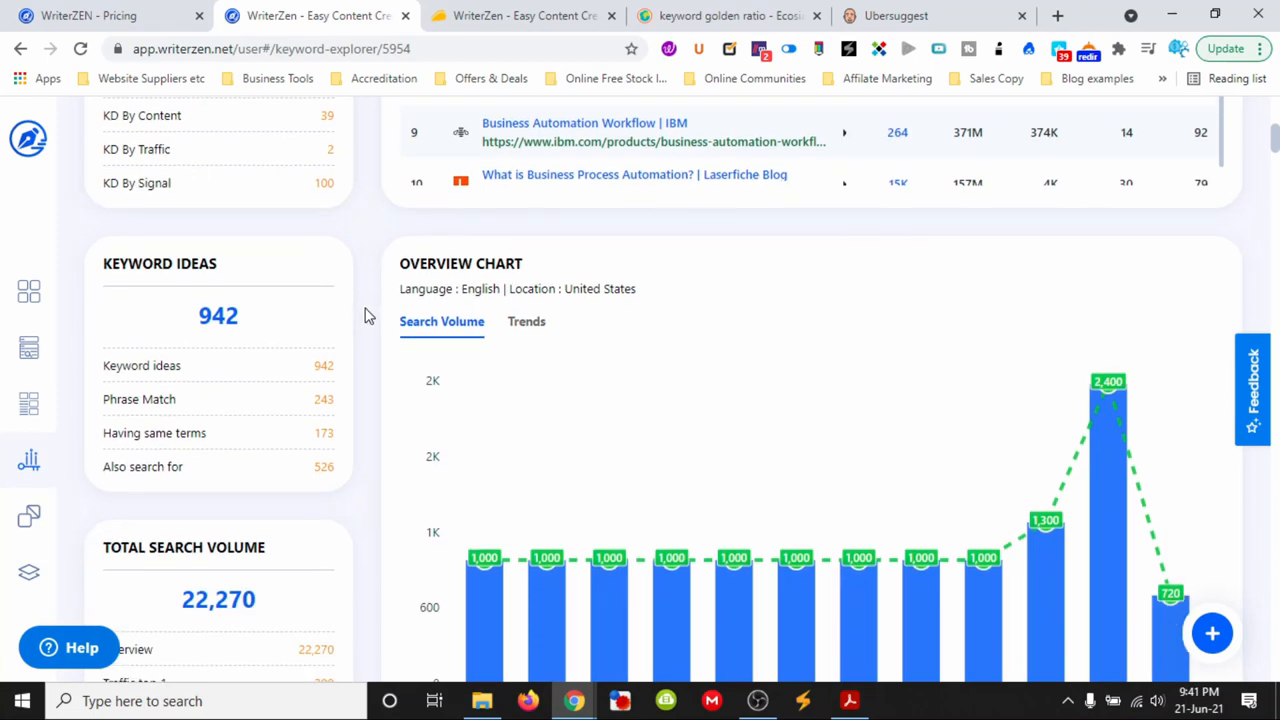
{"action": "scroll", "scroll_direction": "down", "scroll_amount": 3}
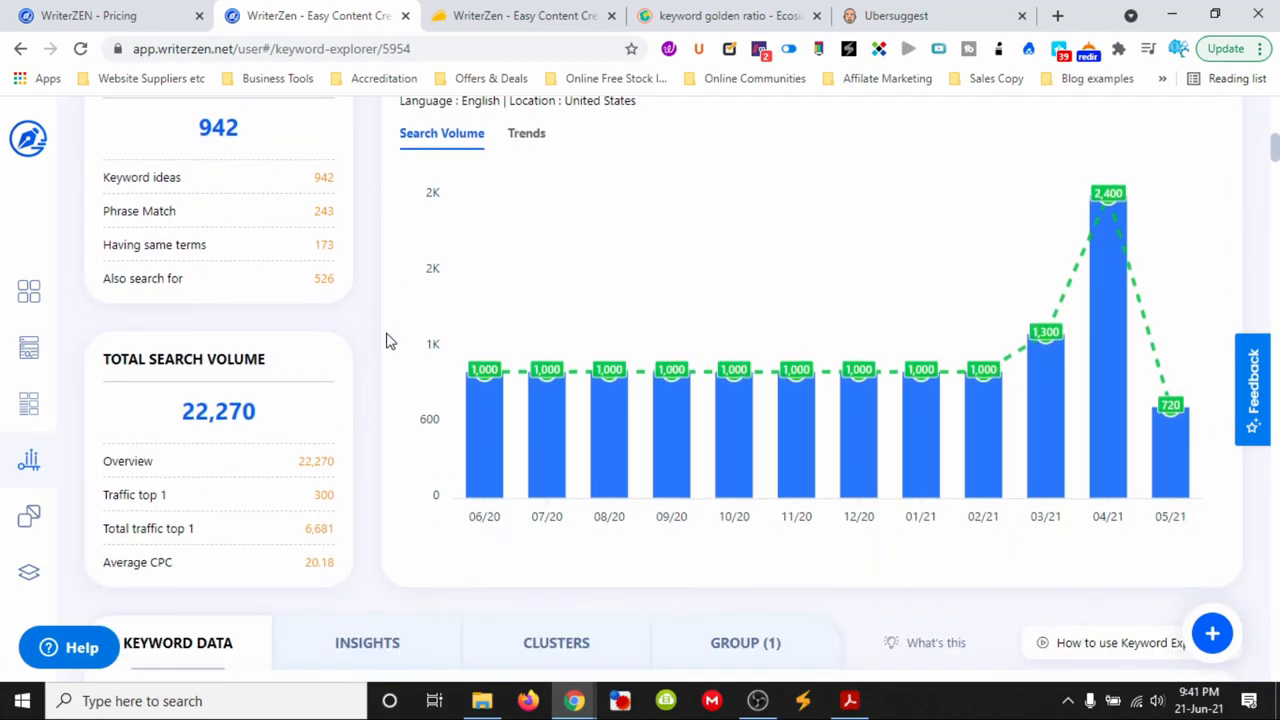
{"action": "scroll", "scroll_direction": "down", "scroll_amount": 3}
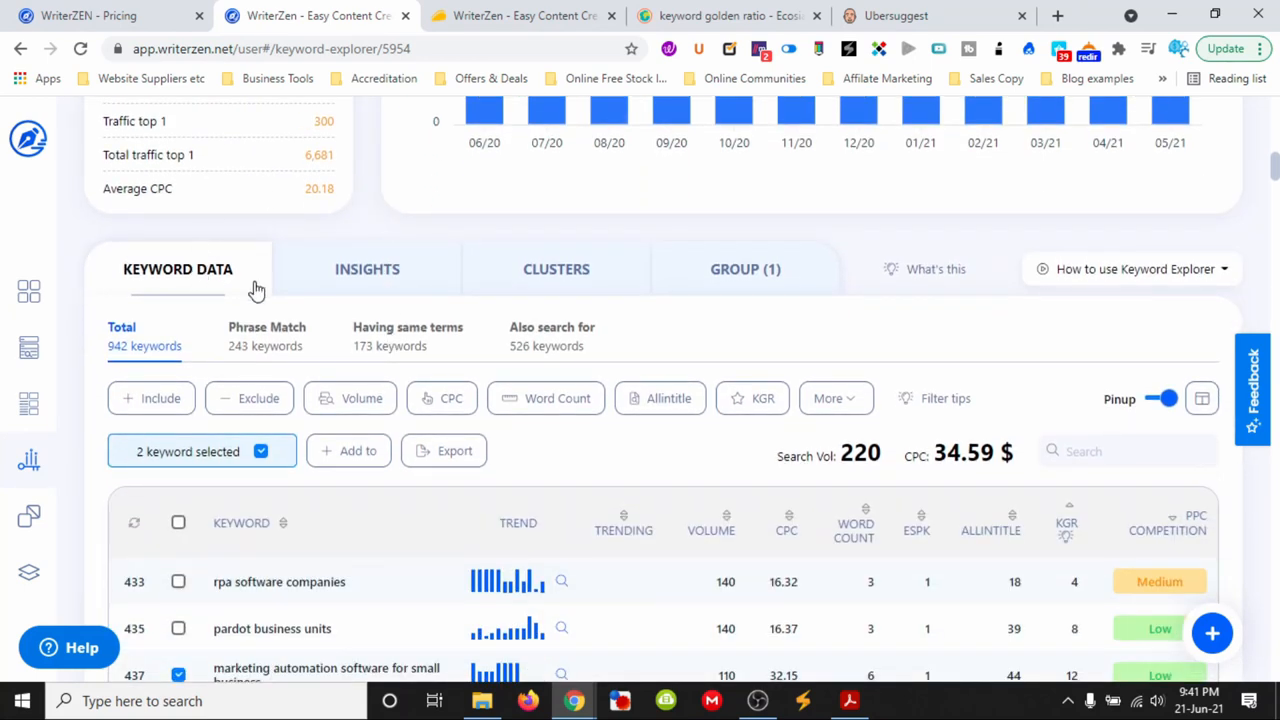
{"action": "scroll", "scroll_direction": "down", "scroll_amount": 3}
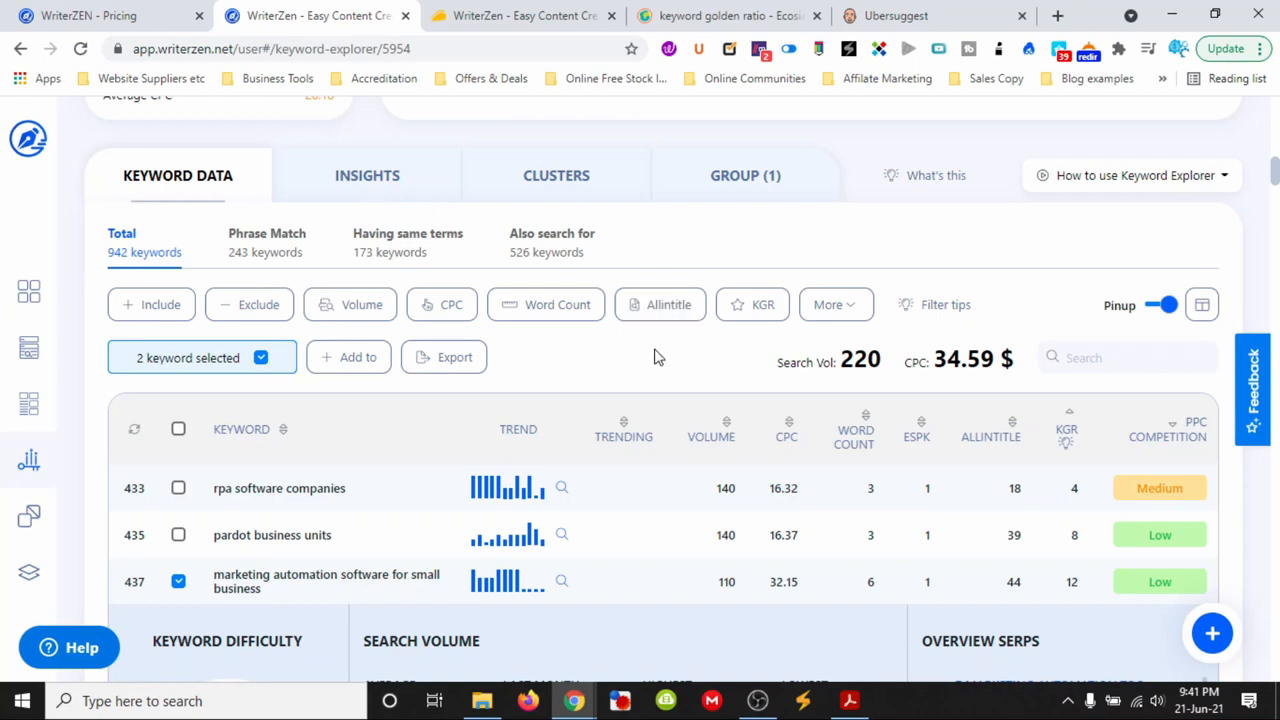
{"action": "mouse_move", "coordinate": [736, 366]}
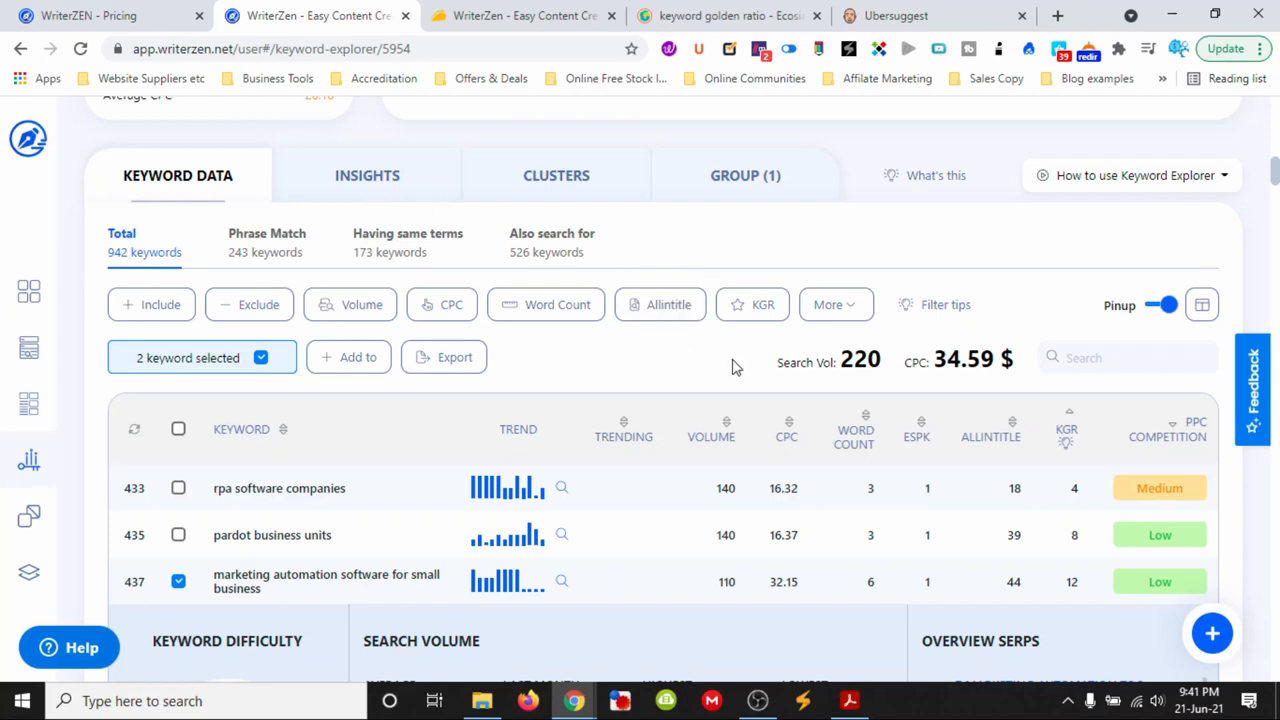
{"action": "mouse_move", "coordinate": [624, 356]}
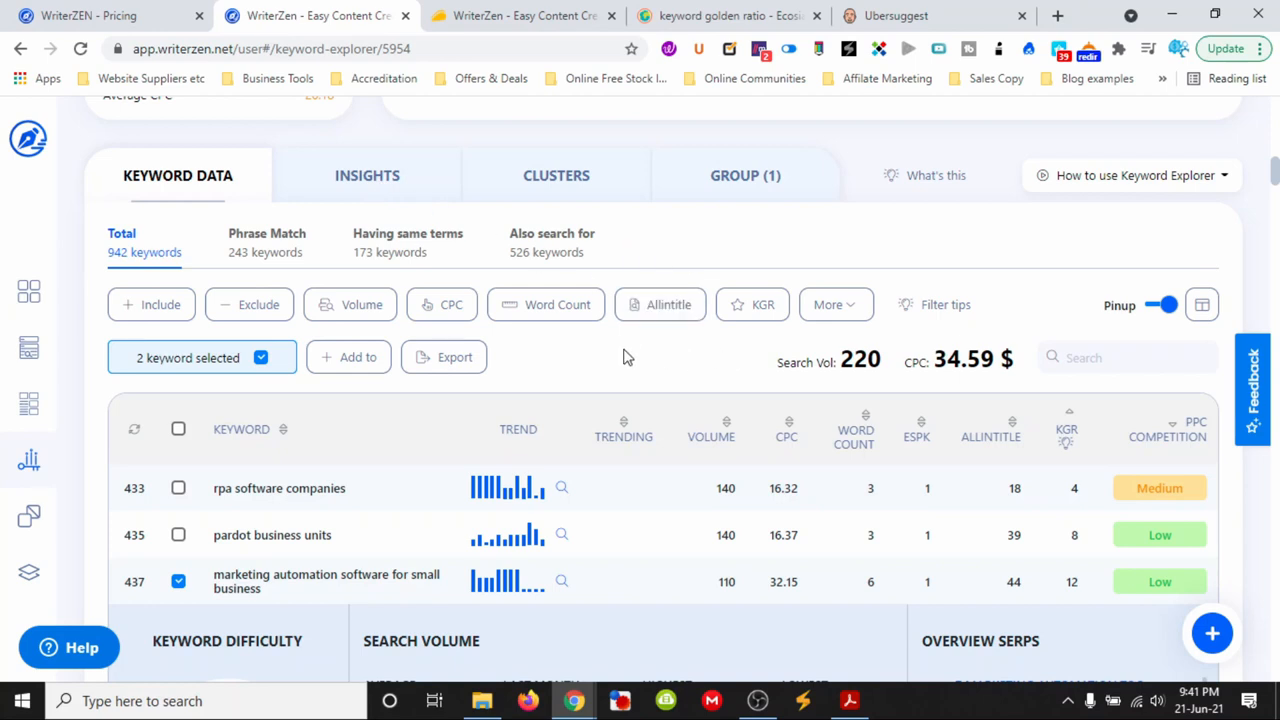
{"action": "mouse_move", "coordinate": [752, 304]}
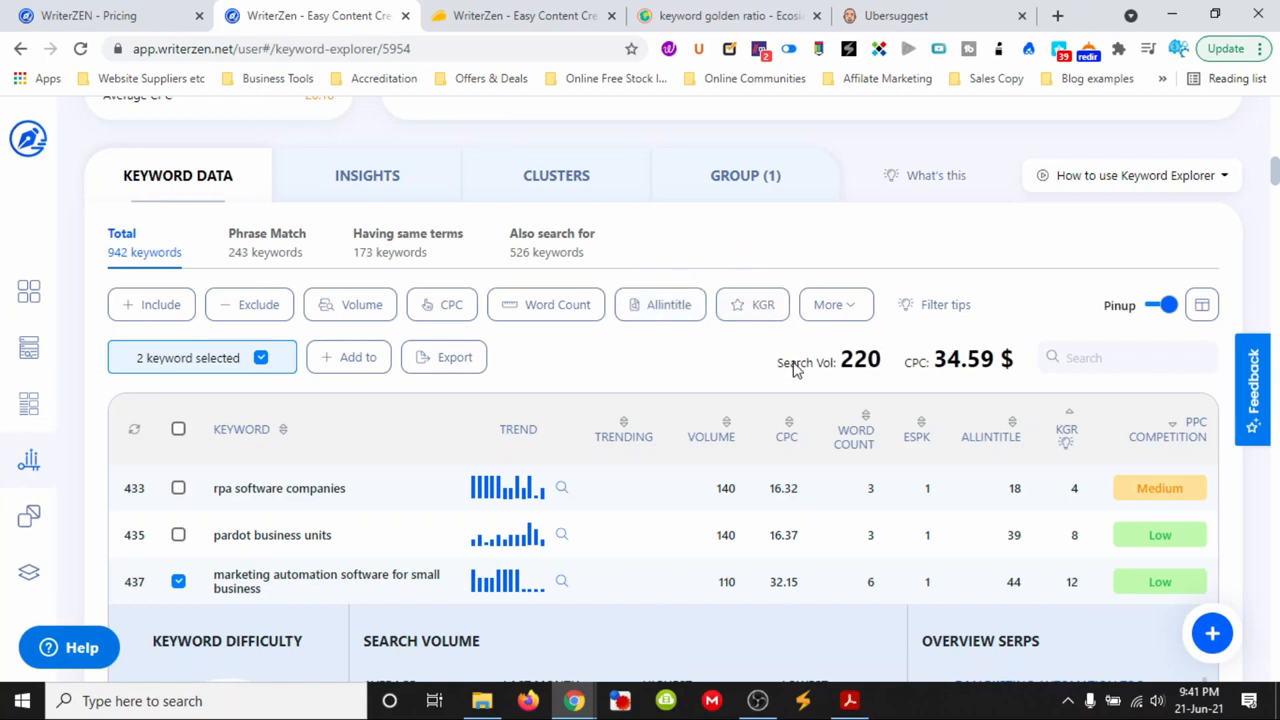
{"action": "scroll", "scroll_direction": "down", "scroll_amount": 3}
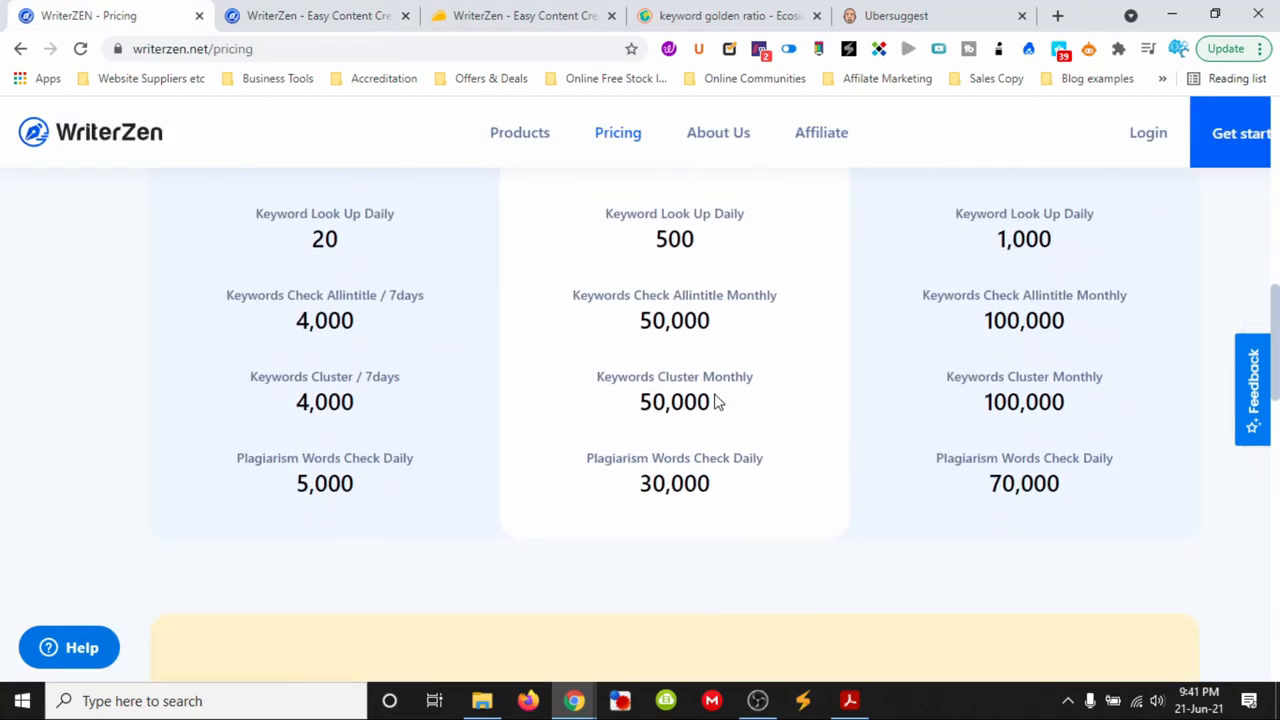
Highlight the middle plan's 30,000 daily plagiarism word limit on the pricing page
{"action": "double_click", "coordinate": [674, 320]}
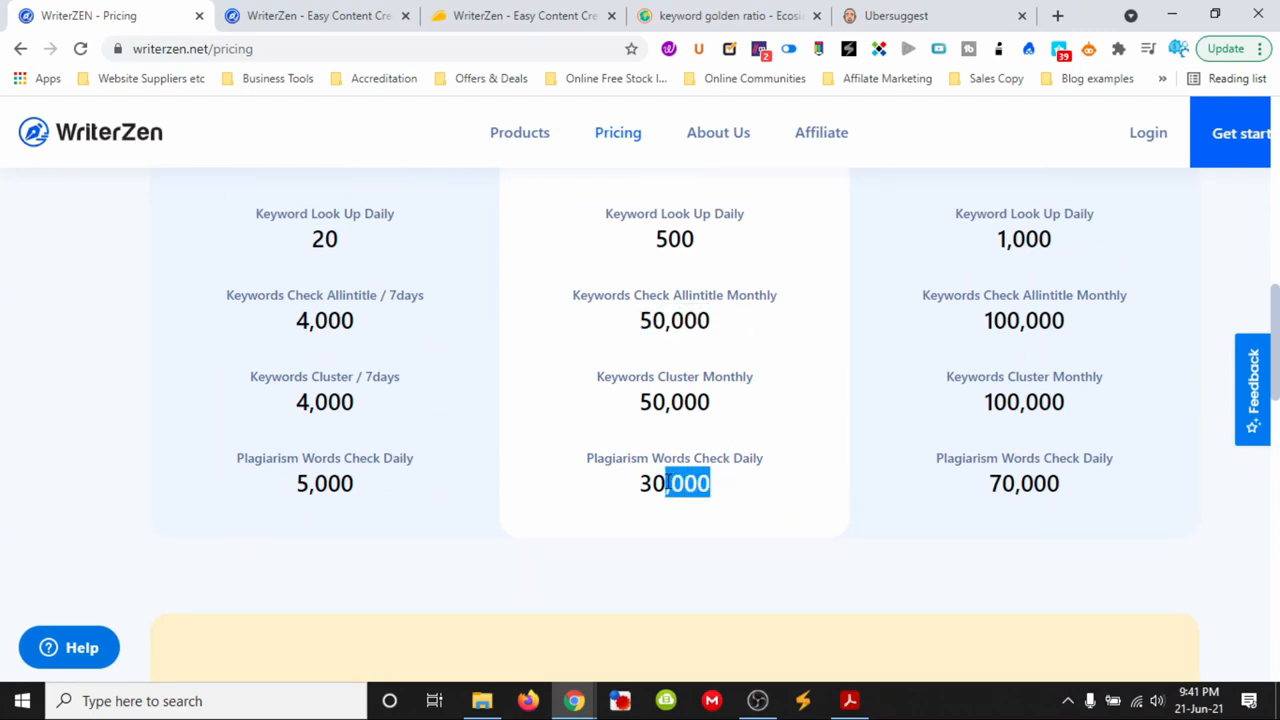
{"action": "scroll", "scroll_direction": "up", "scroll_amount": 3}
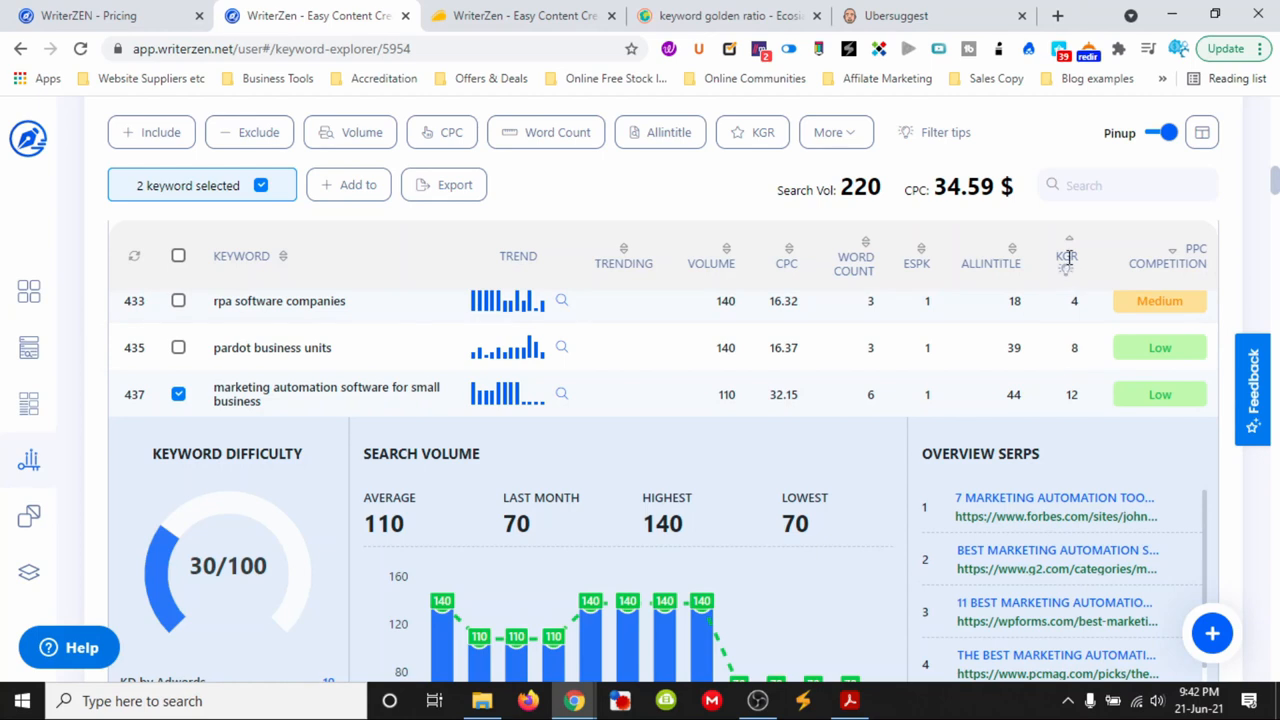
Scroll through the selected keywords' difficulty, search volume charts and overview SERPs
{"action": "scroll", "scroll_direction": "down", "scroll_amount": 3}
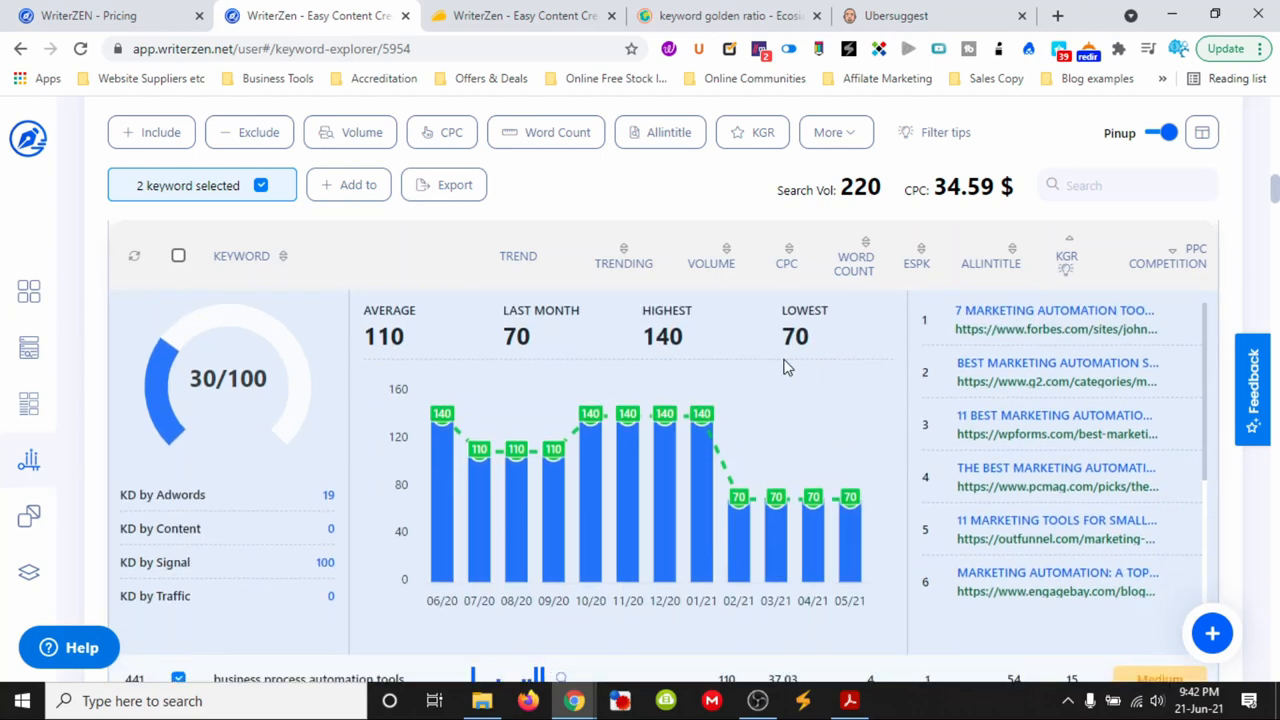
{"action": "scroll", "scroll_direction": "down", "scroll_amount": 3}
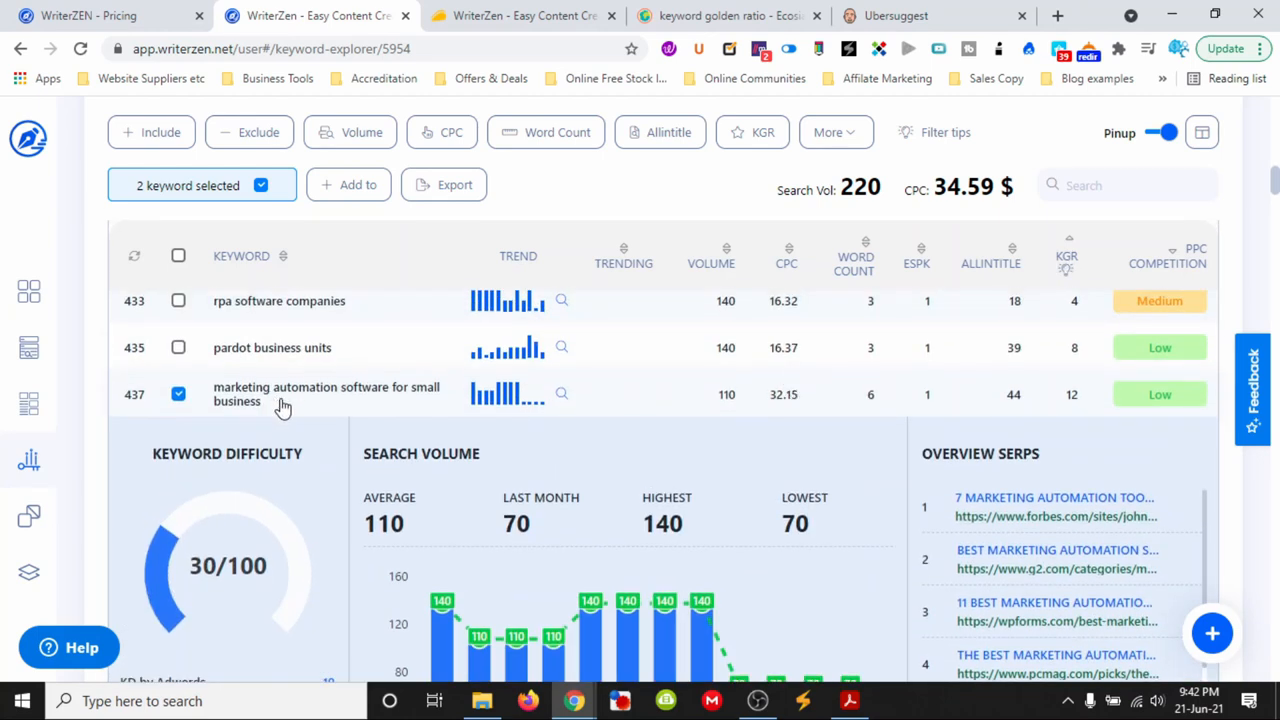
{"action": "scroll", "scroll_direction": "down", "scroll_amount": 3}
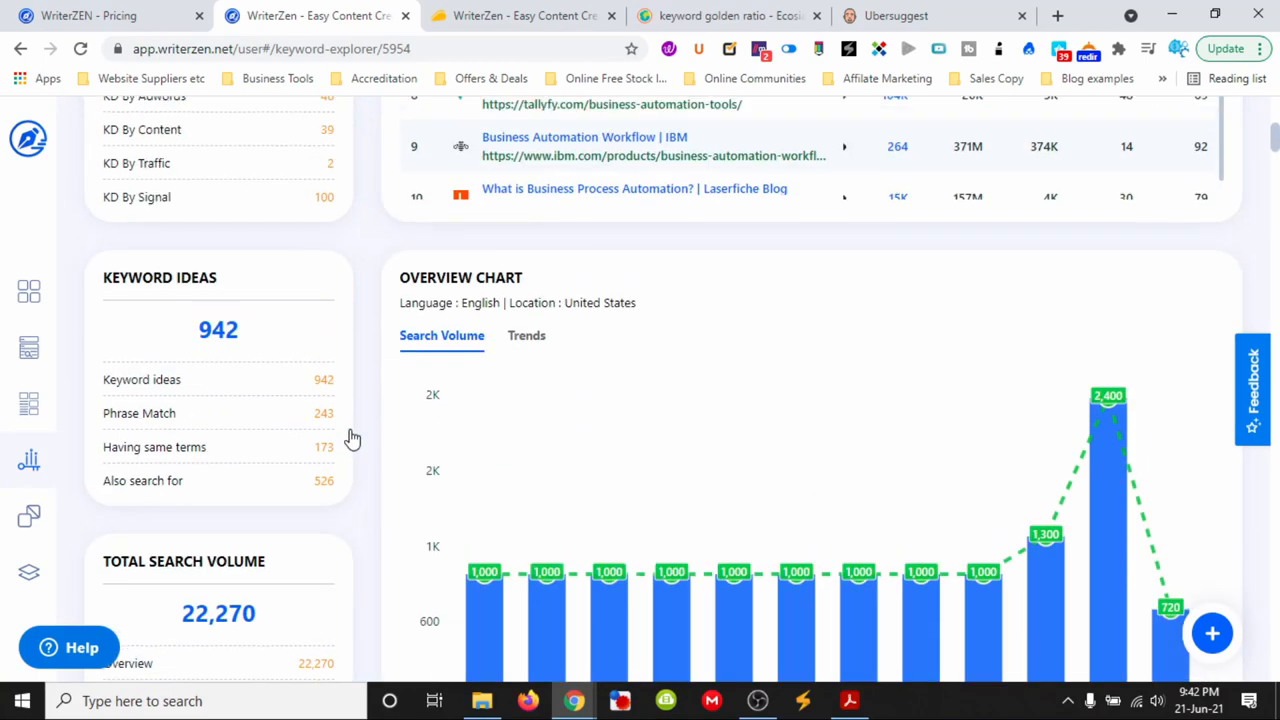
{"action": "scroll", "scroll_direction": "down", "scroll_amount": 3}
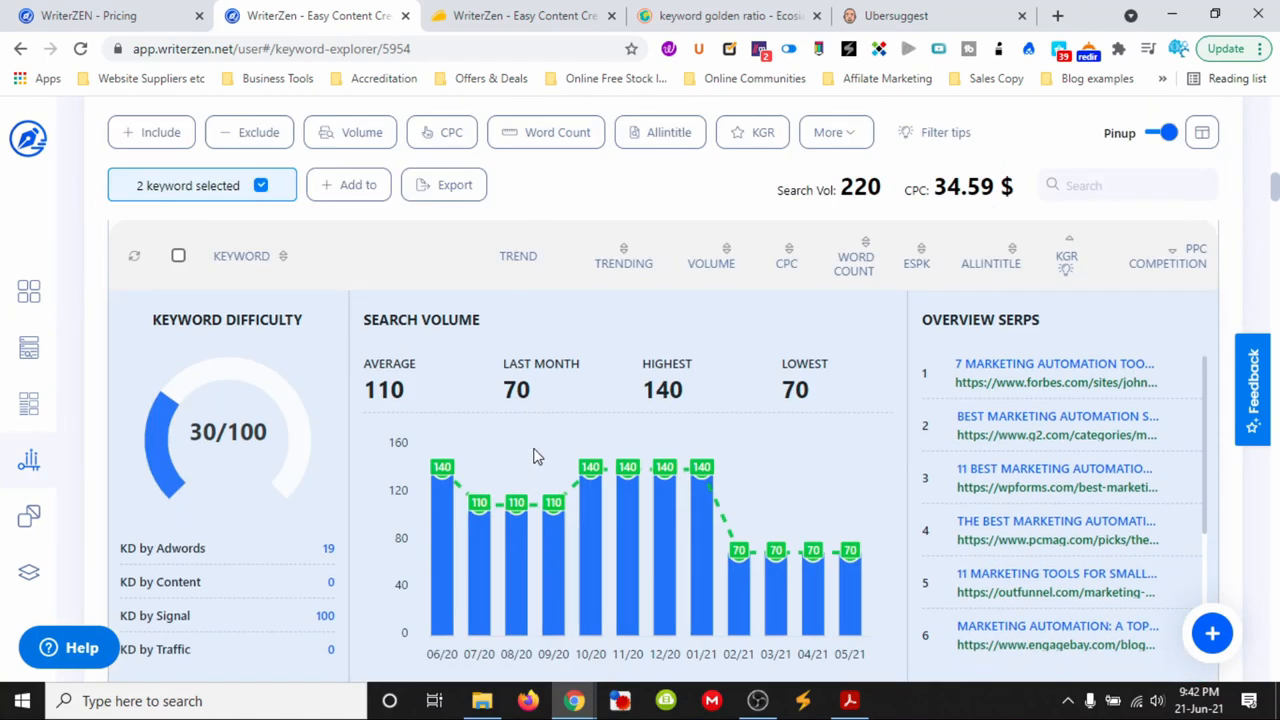
{"action": "mouse_move", "coordinate": [314, 490]}
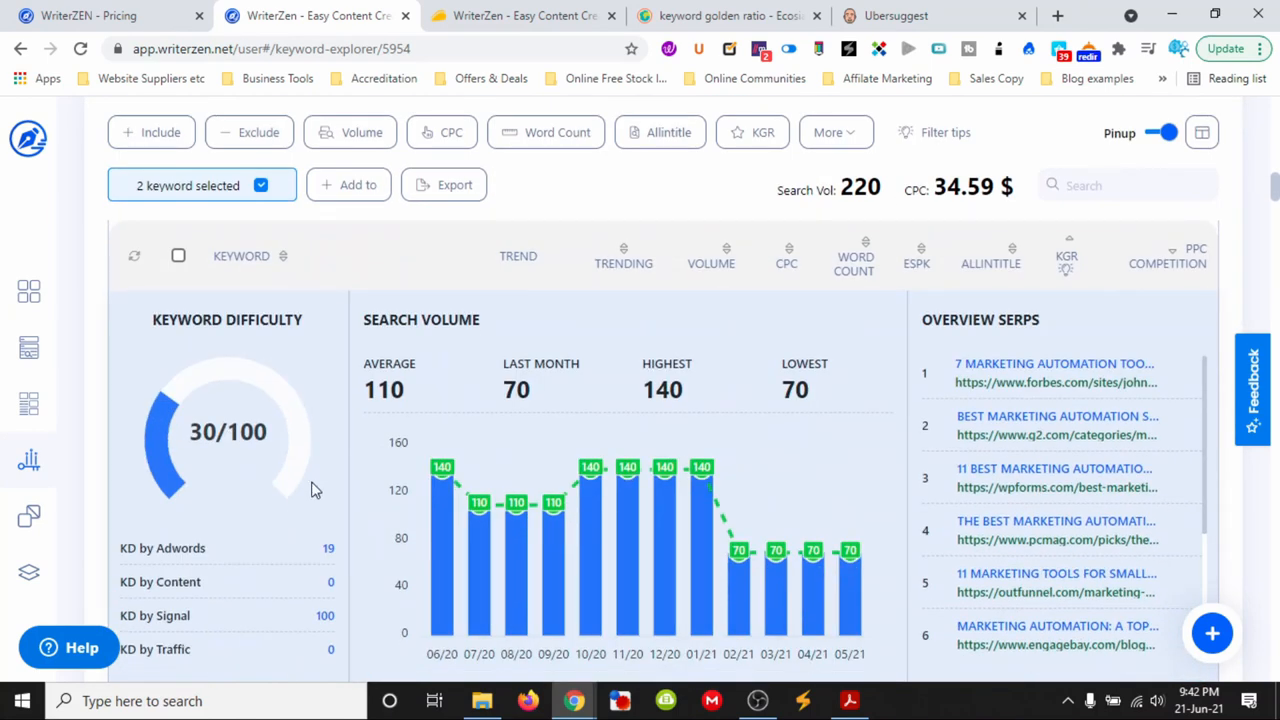
{"action": "mouse_move", "coordinate": [210, 444]}
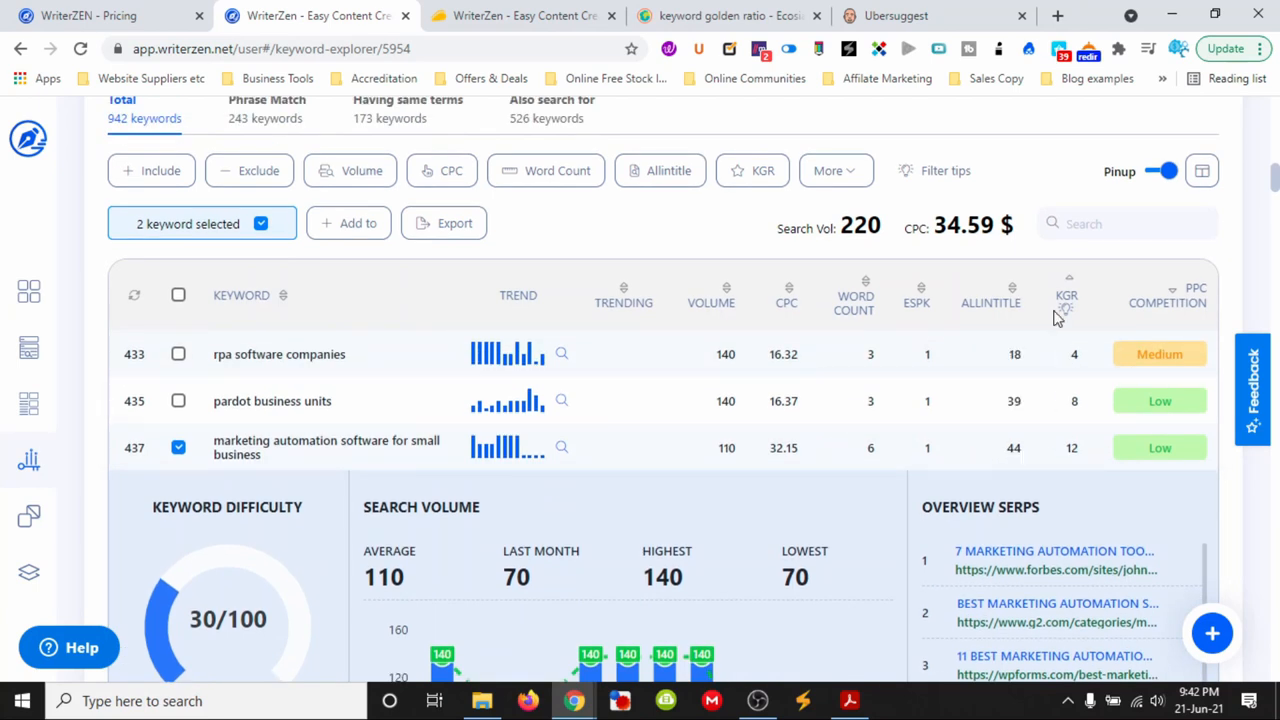
{"action": "mouse_move", "coordinate": [1072, 448]}
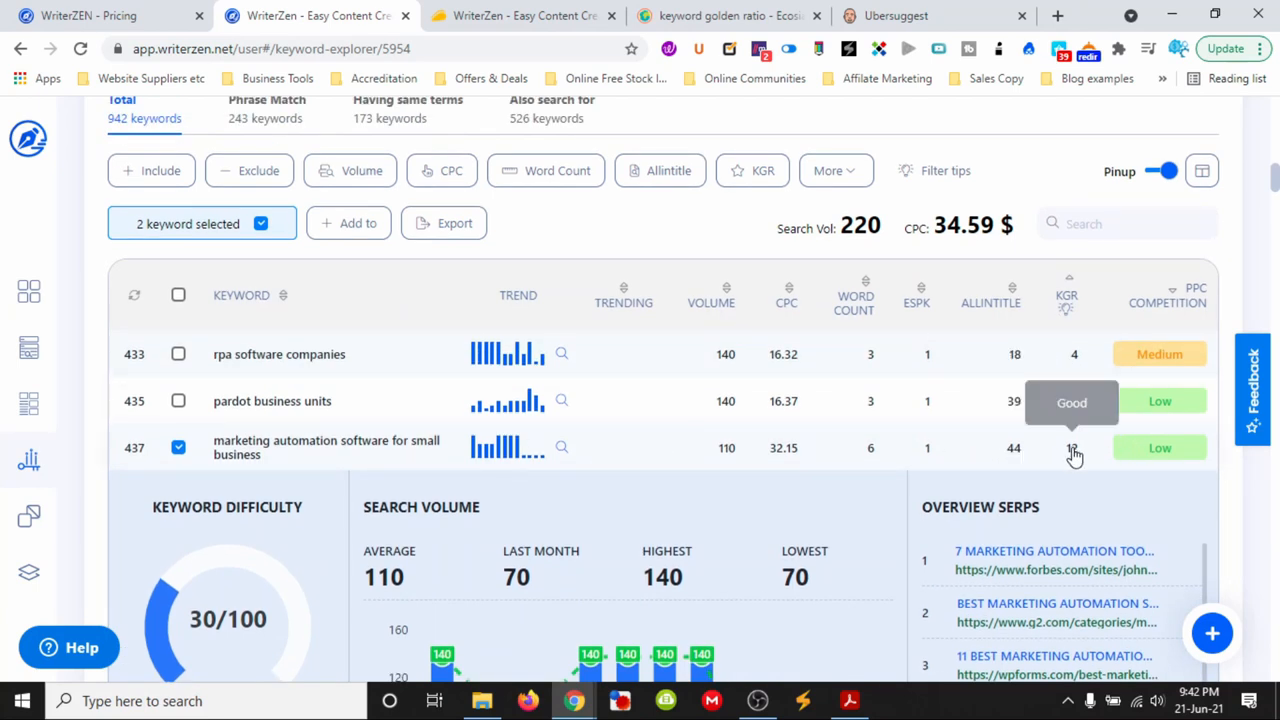
{"action": "mouse_move", "coordinate": [1036, 448]}
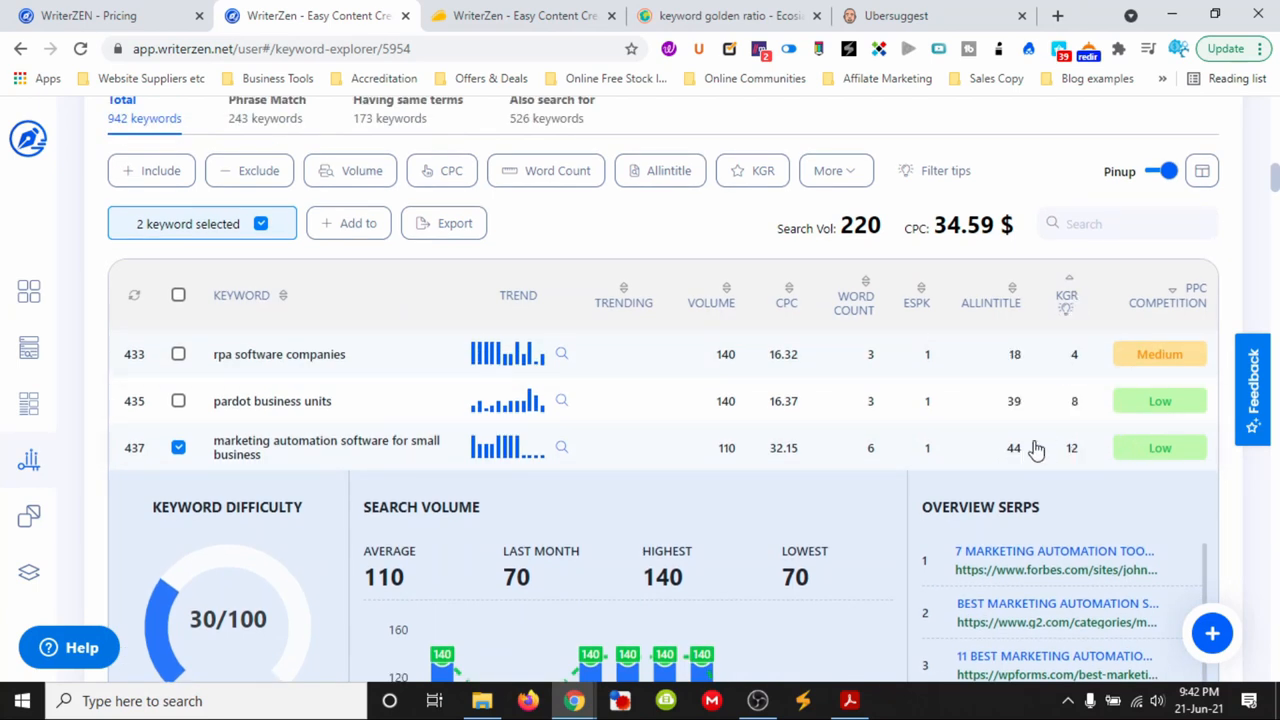
{"action": "mouse_move", "coordinate": [548, 450]}
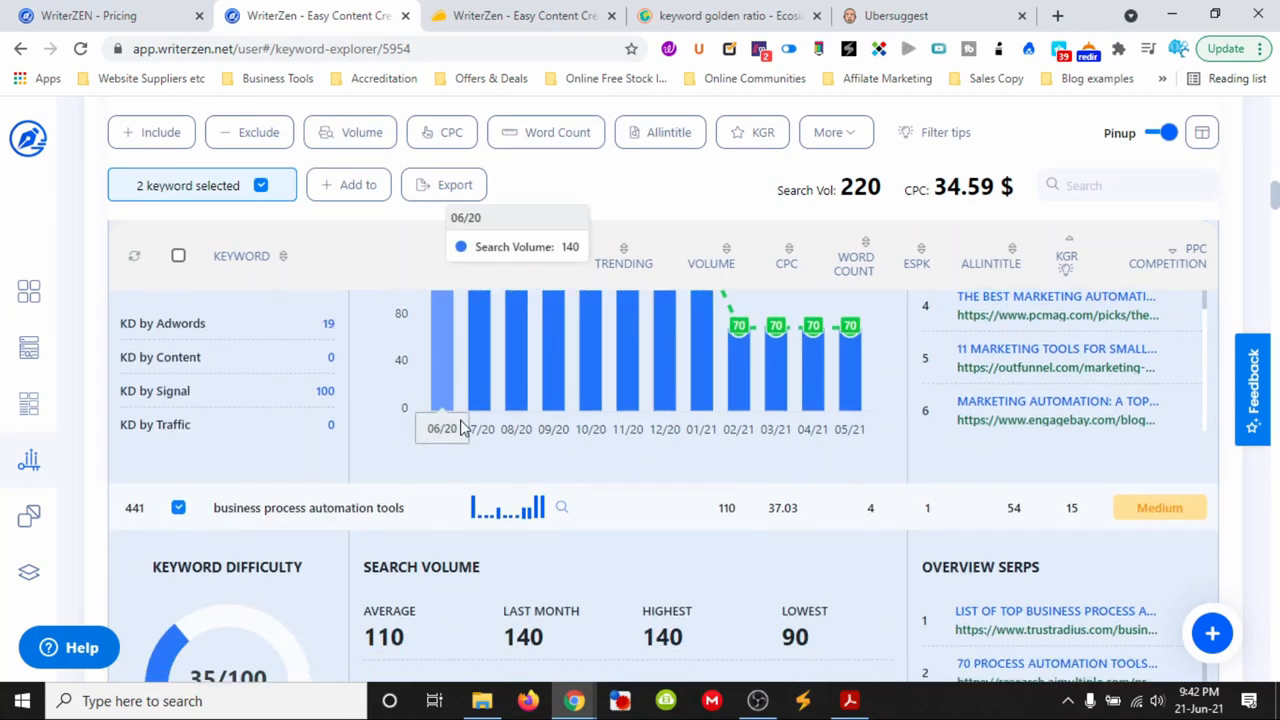
{"action": "scroll", "scroll_direction": "down", "scroll_amount": 3}
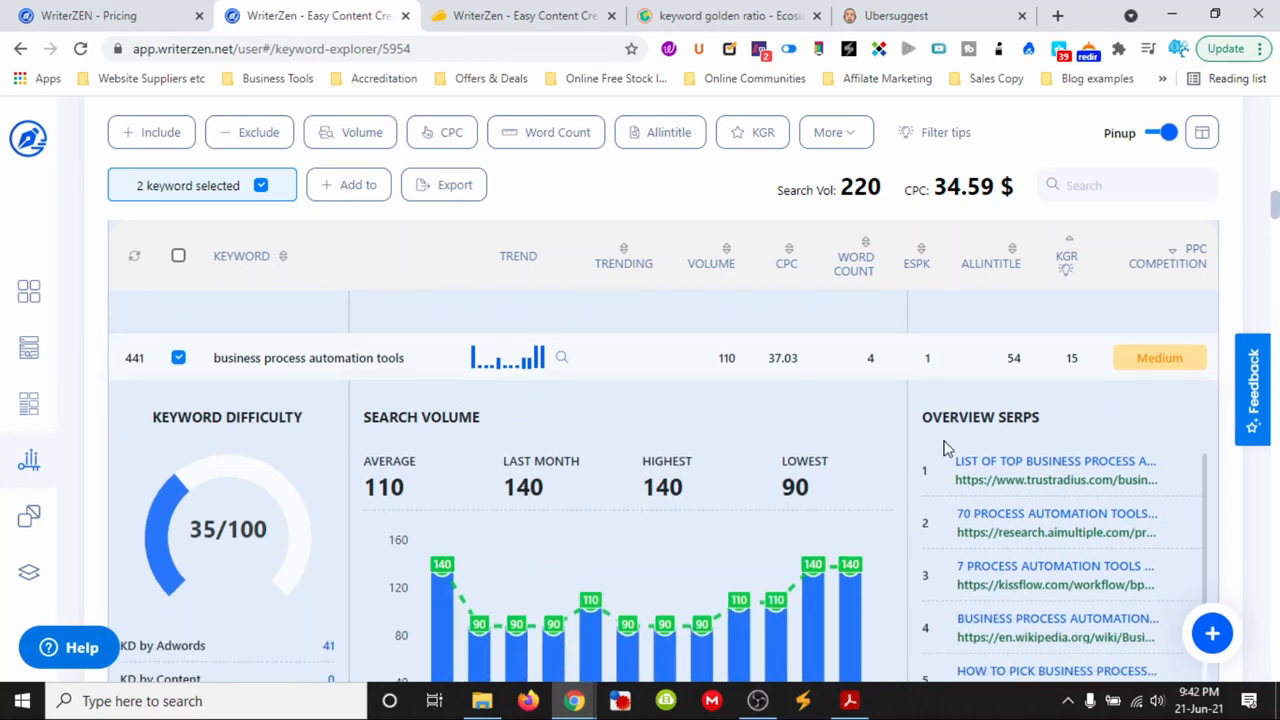
{"action": "mouse_move", "coordinate": [1072, 360]}
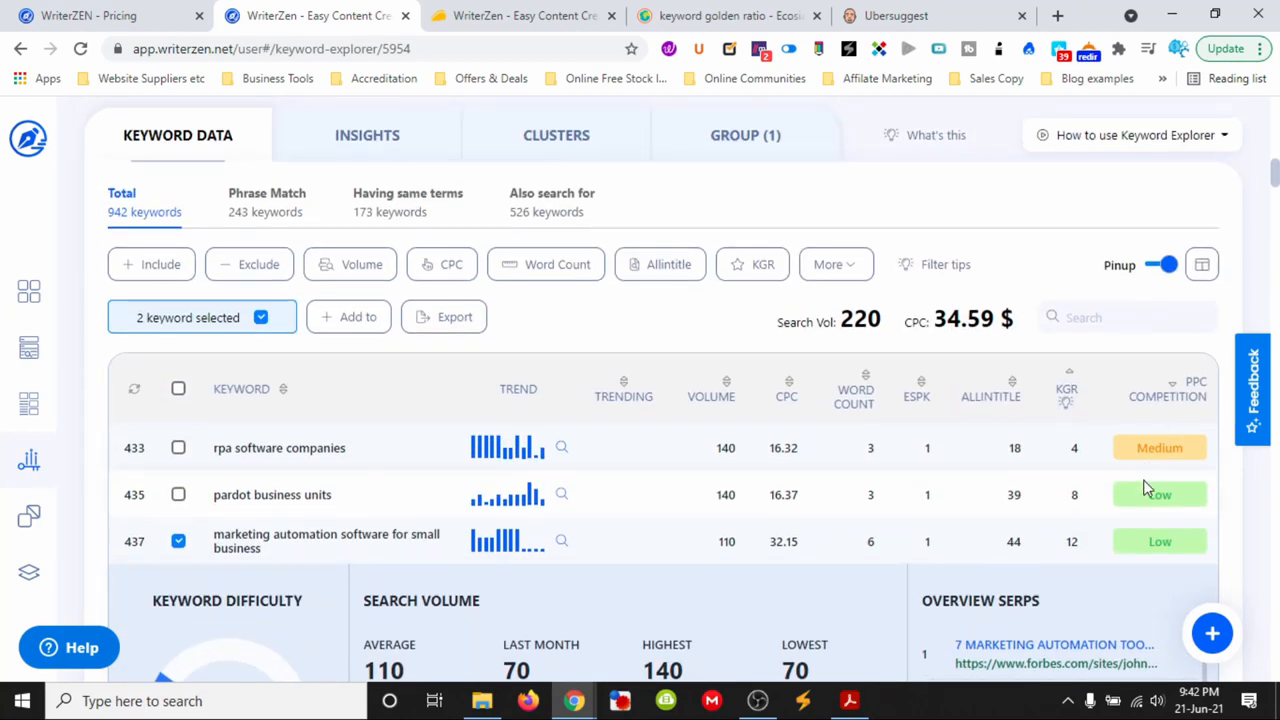
{"action": "scroll", "scroll_direction": "down", "scroll_amount": 3}
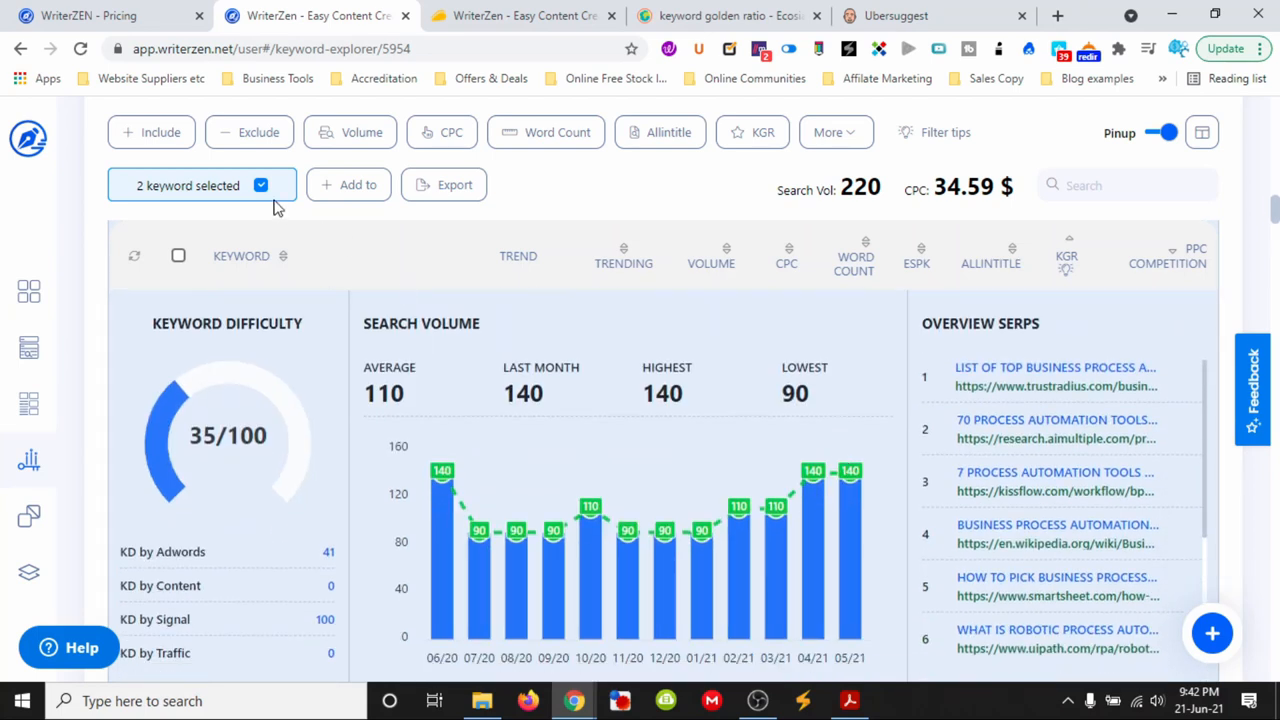
{"action": "scroll", "scroll_direction": "down", "scroll_amount": 3}
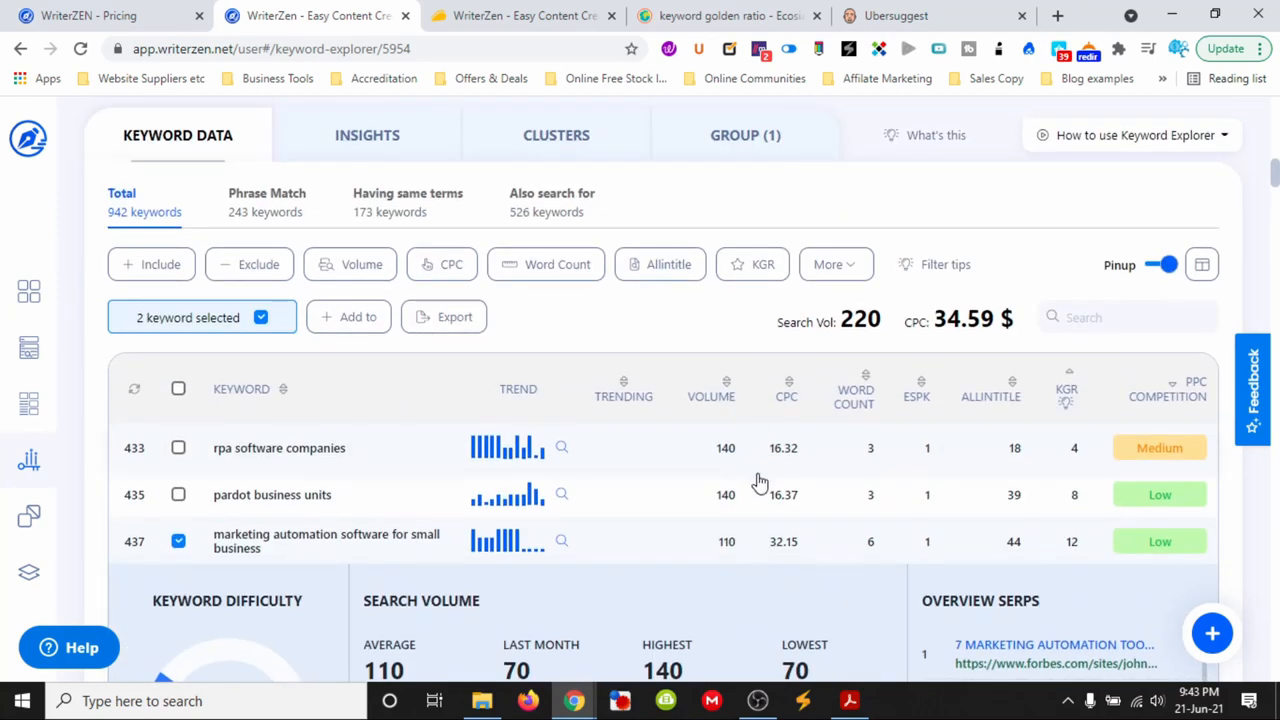
{"action": "mouse_move", "coordinate": [796, 498]}
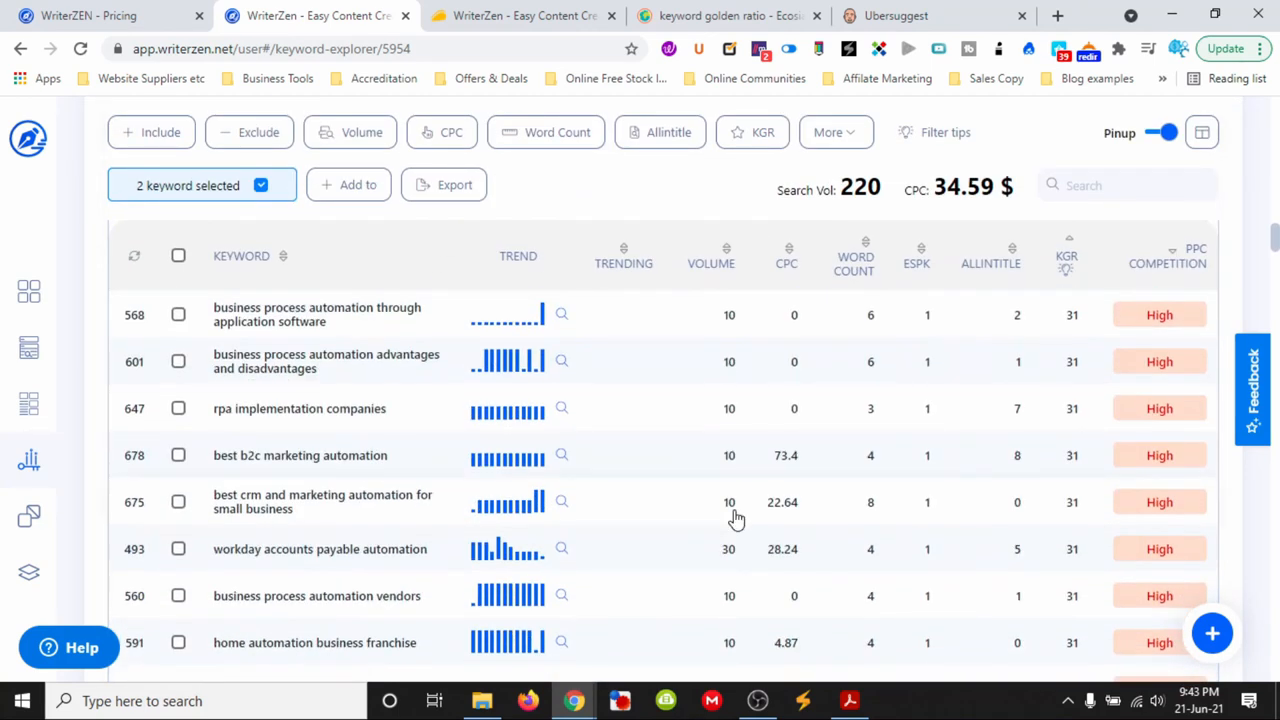
Scroll the keyword table back toward the Business automation overview
{"action": "scroll", "scroll_direction": "down", "scroll_amount": 3}
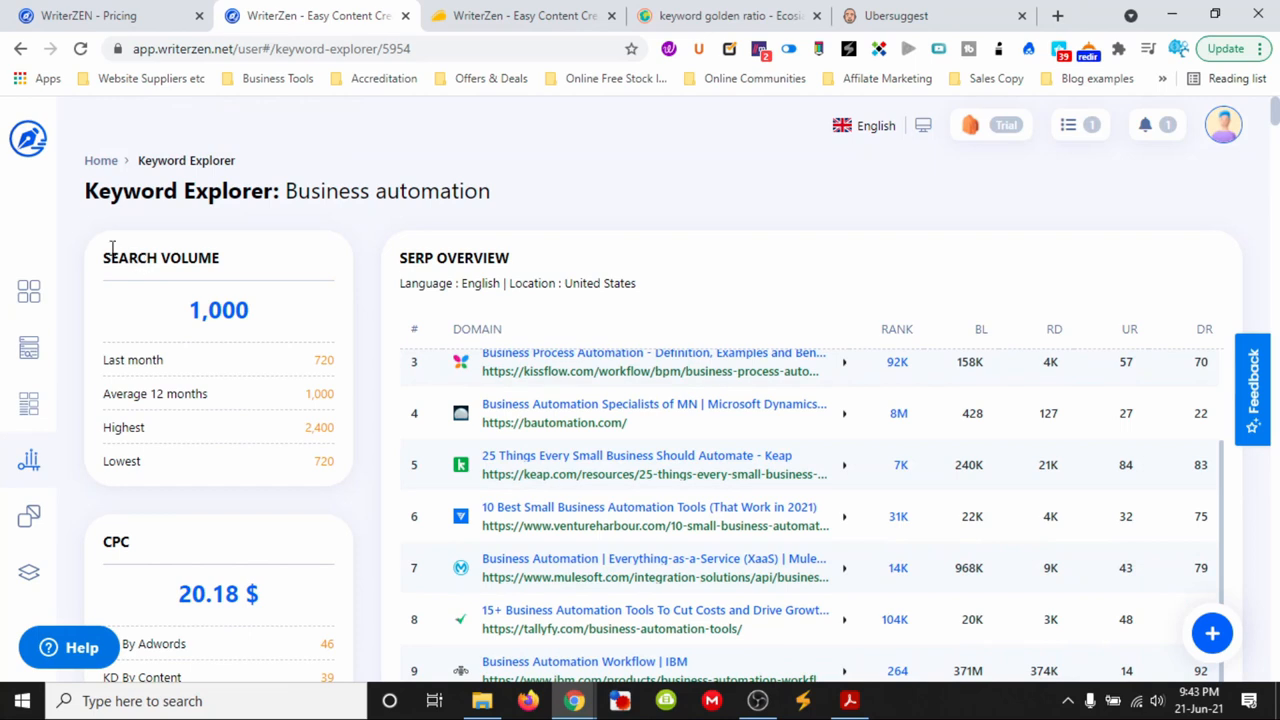
Go back to the Dashboard with Topic Discovery, Content Creator and Keyword Explorer cards
{"action": "left_click", "coordinate": [28, 292]}
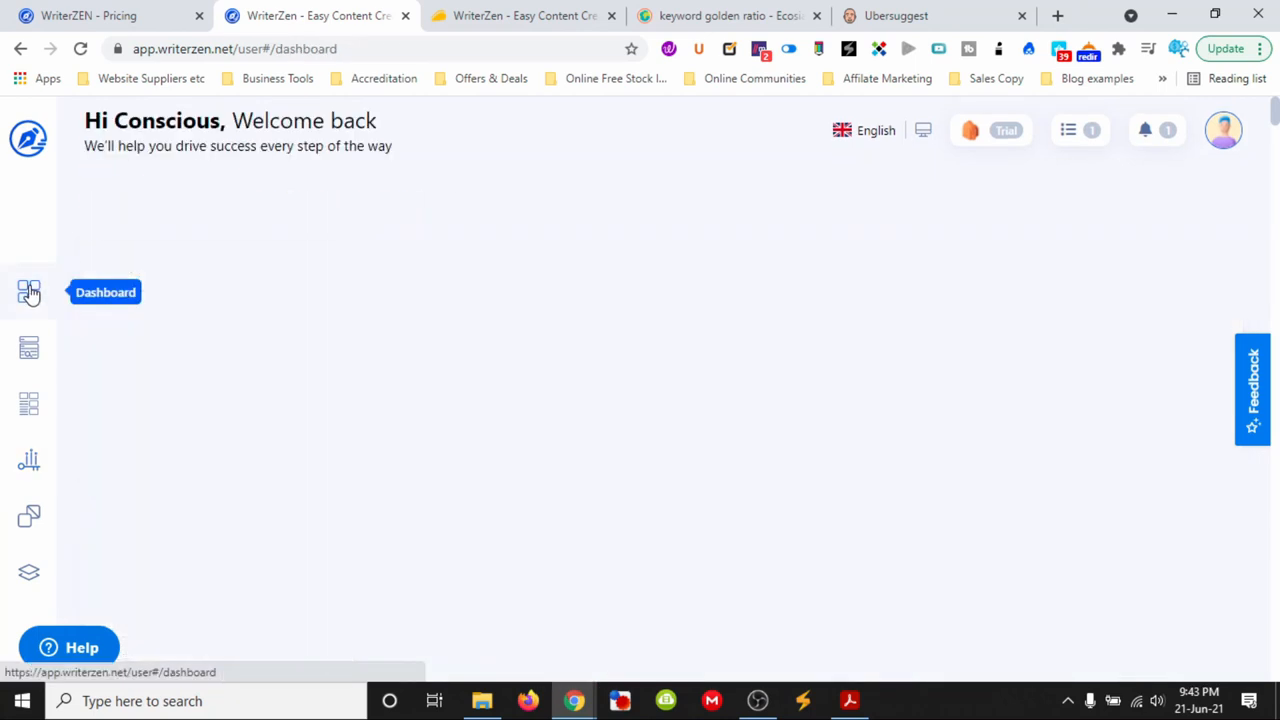
{"action": "left_click", "coordinate": [28, 292]}
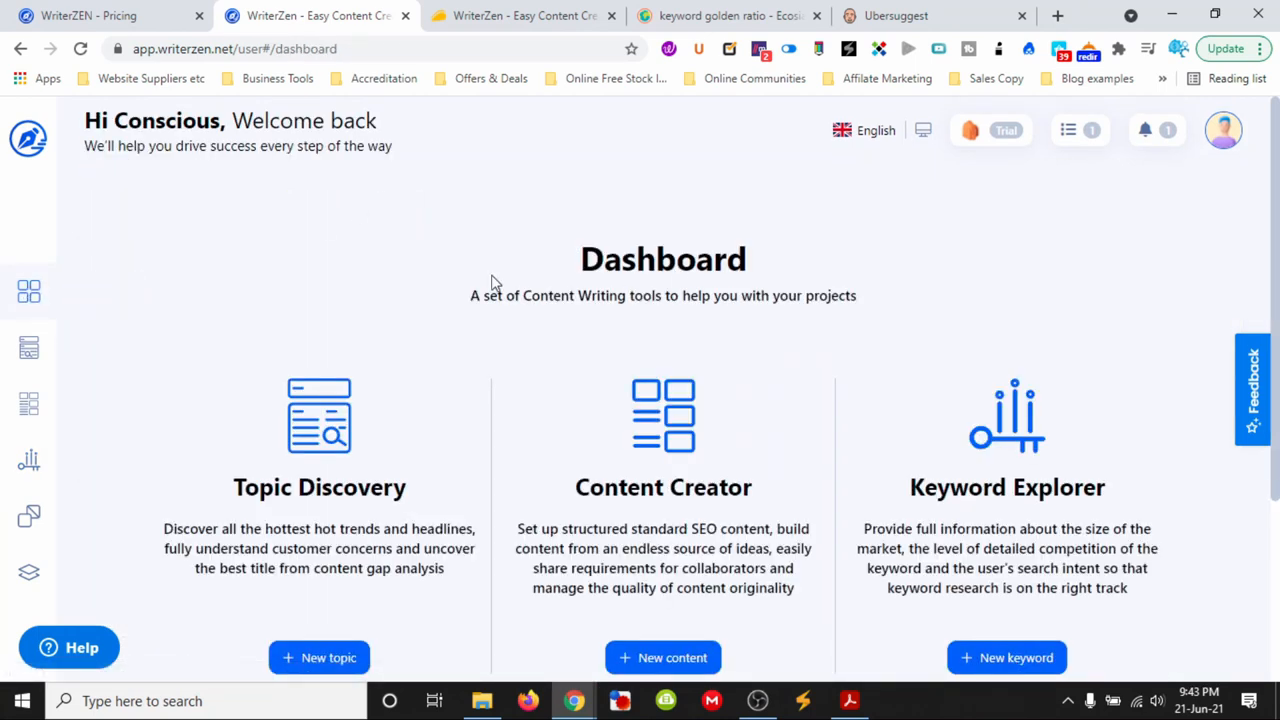
{"action": "scroll", "scroll_direction": "down", "scroll_amount": 3}
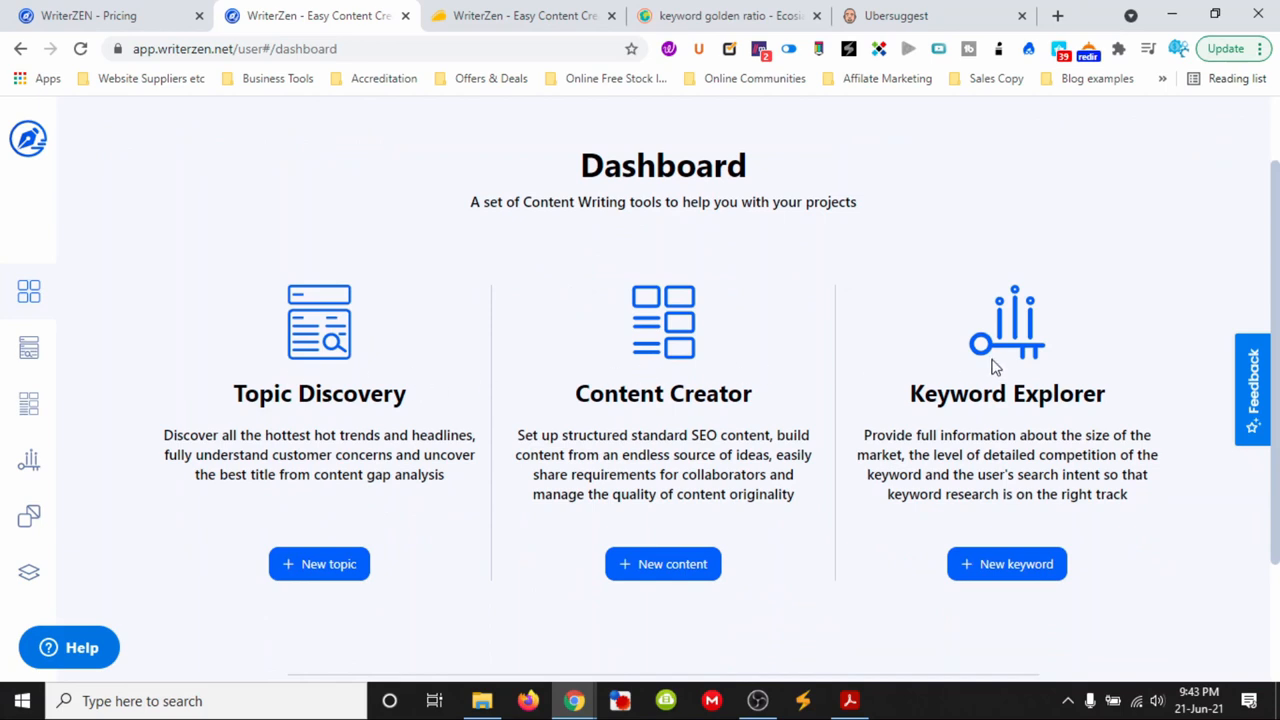
{"action": "mouse_move", "coordinate": [436, 540]}
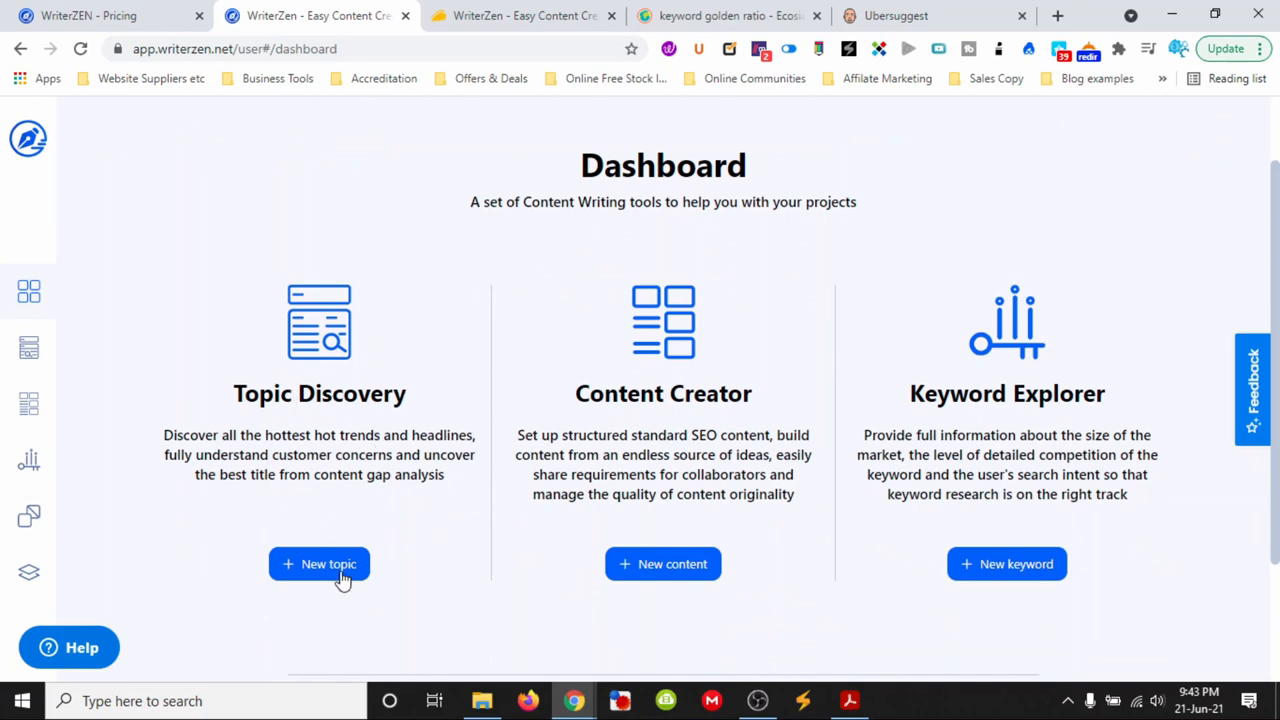
Start a new Topic Discovery search for Business marketing and browse the 68 topic cards
{"action": "left_click", "coordinate": [320, 564]}
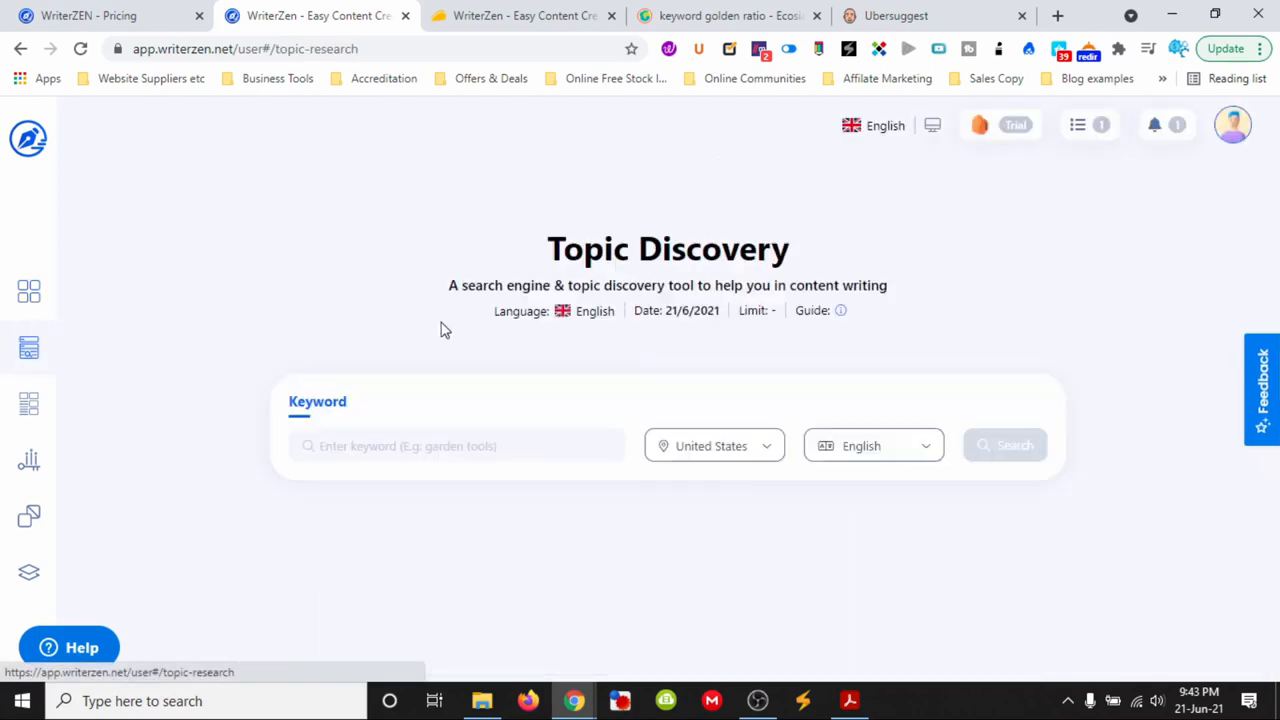
{"action": "scroll", "scroll_direction": "down", "scroll_amount": 3}
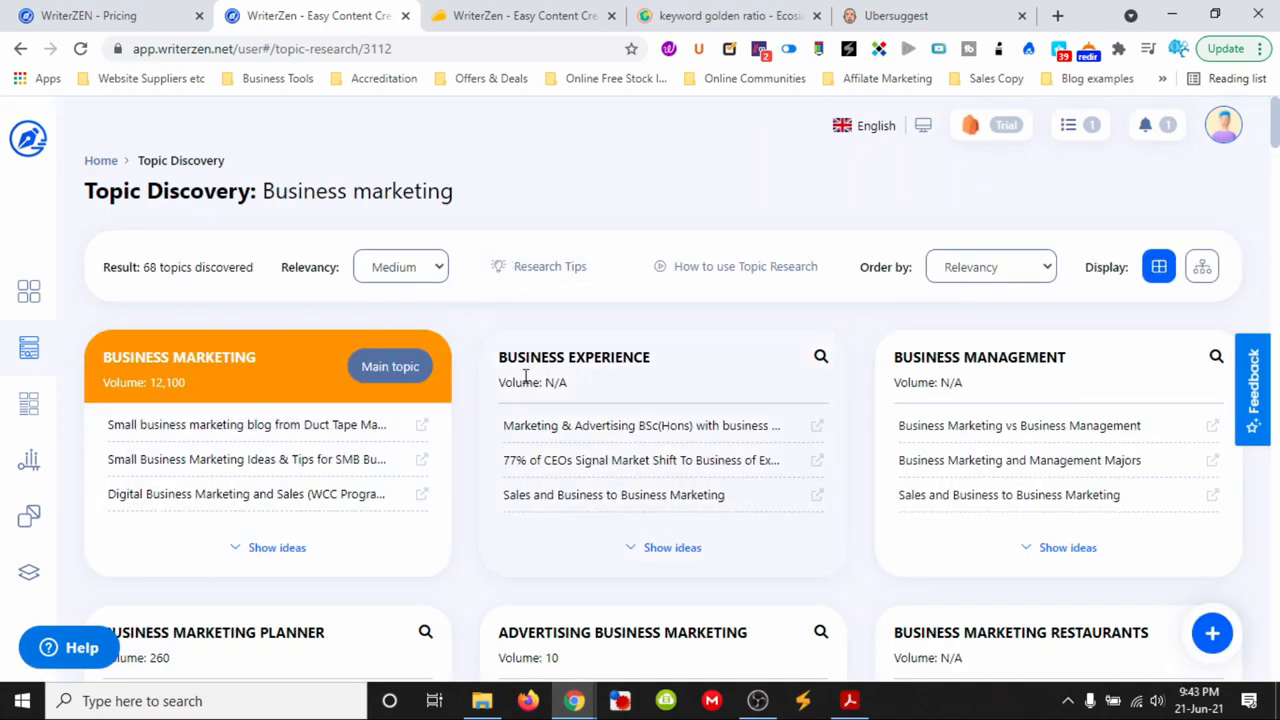
{"action": "scroll", "scroll_direction": "down", "scroll_amount": 3}
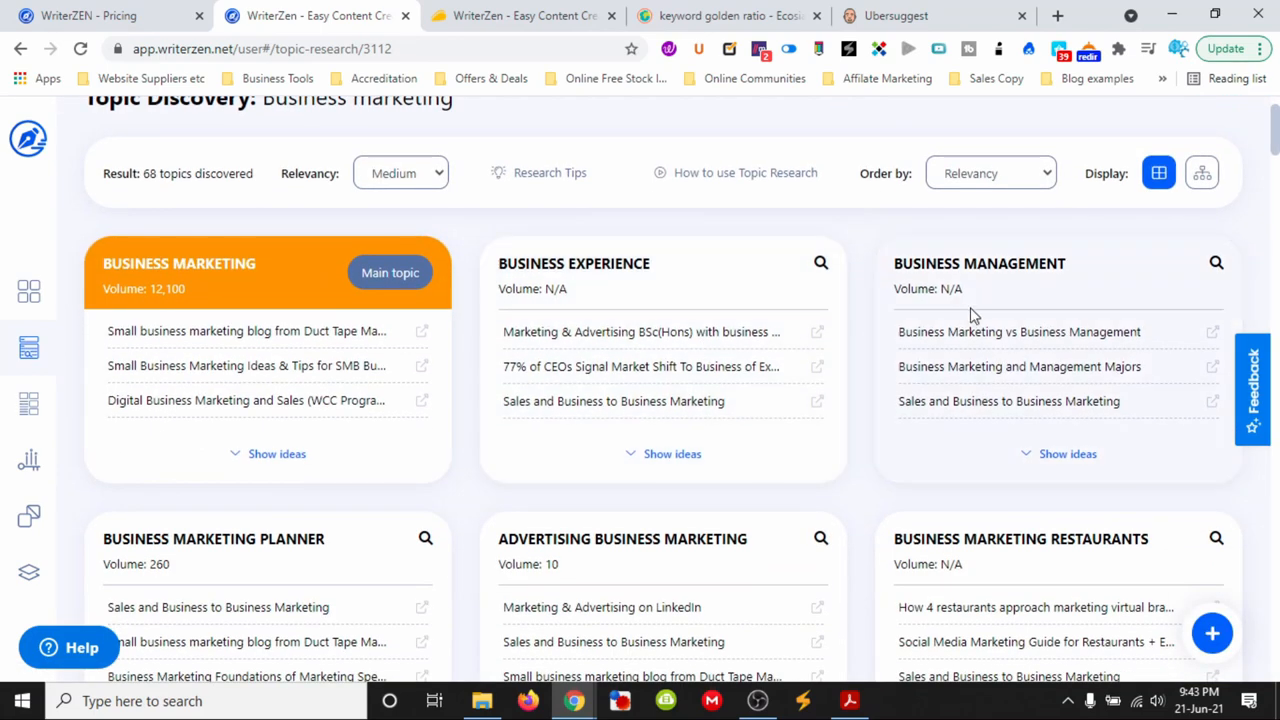
{"action": "scroll", "scroll_direction": "down", "scroll_amount": 3}
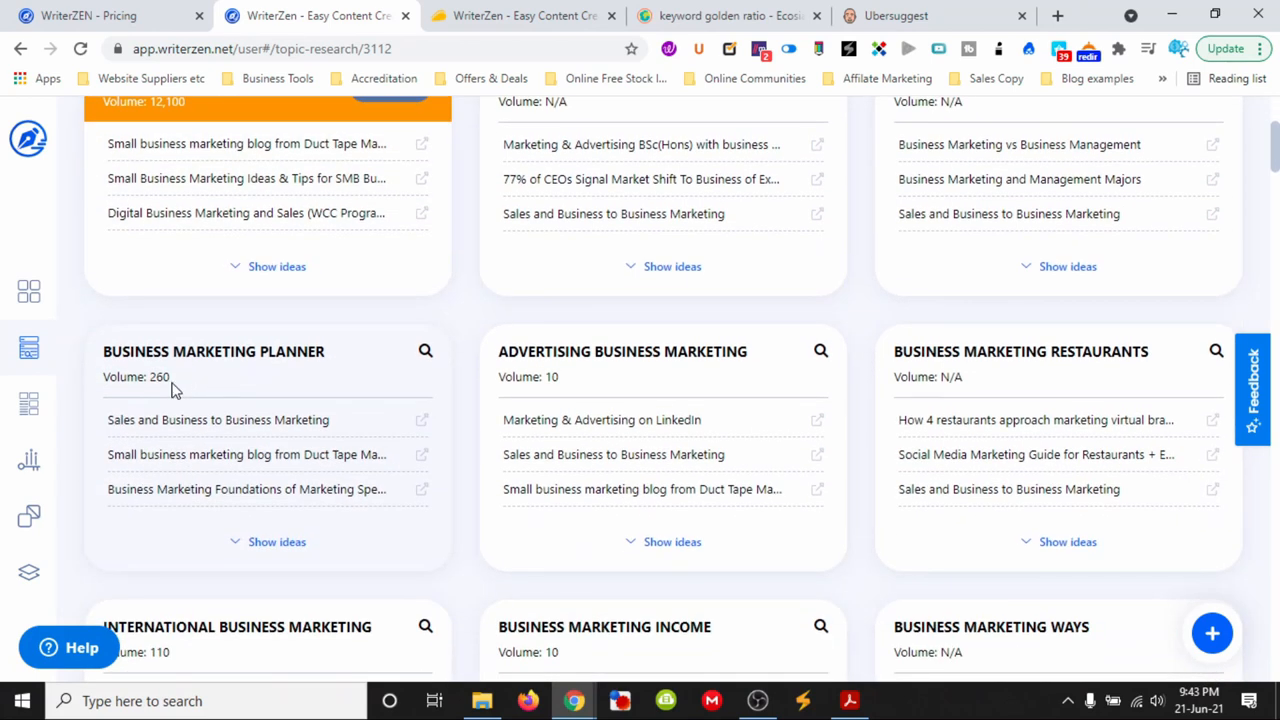
{"action": "scroll", "scroll_direction": "down", "scroll_amount": 3}
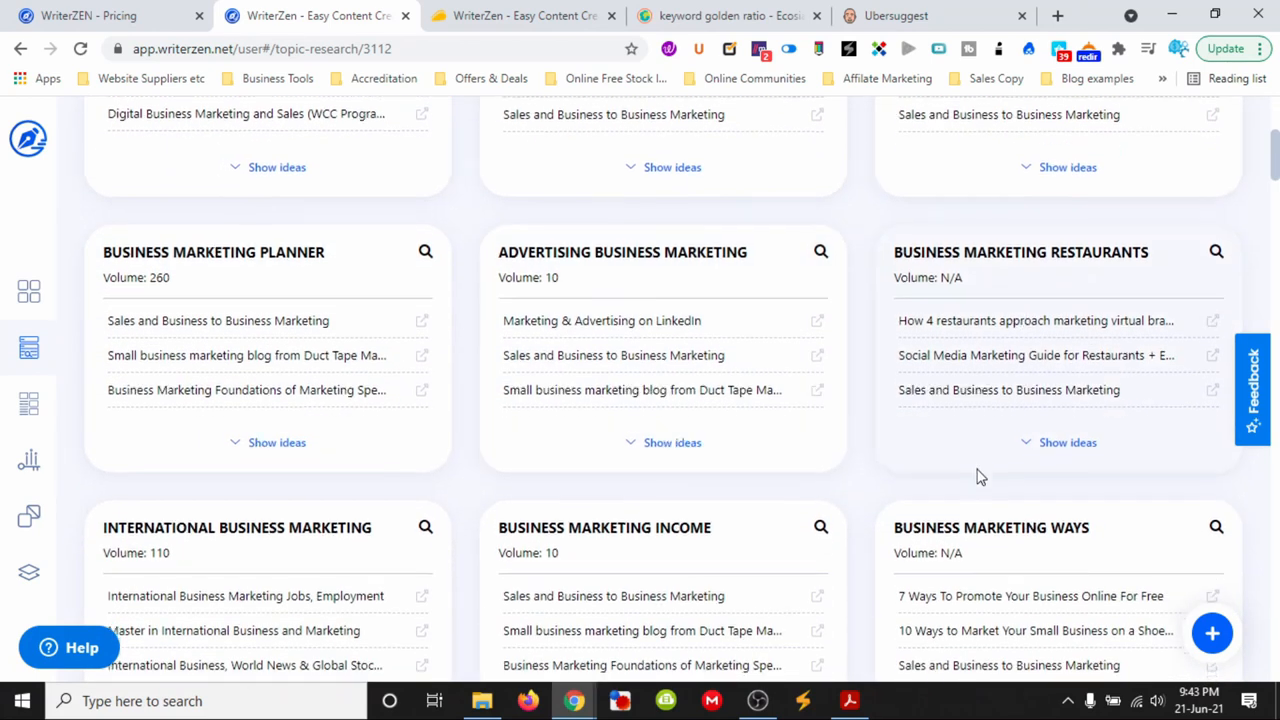
{"action": "scroll", "scroll_direction": "down", "scroll_amount": 3}
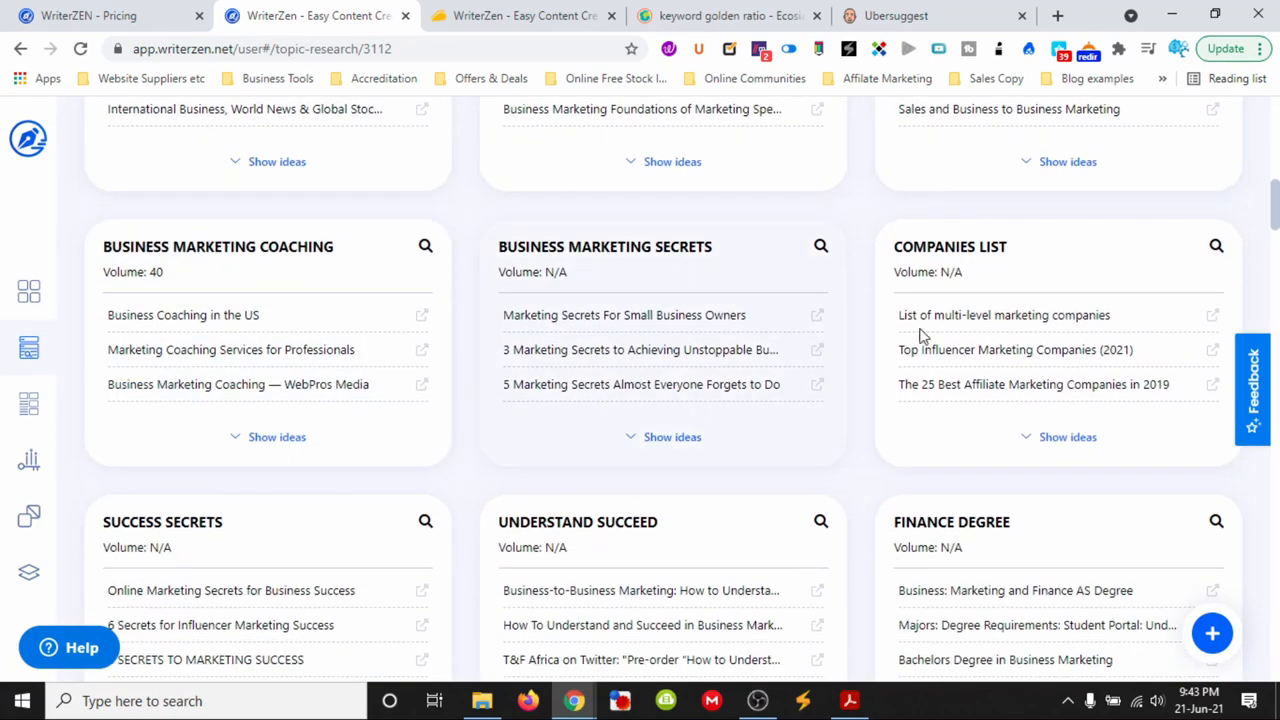
{"action": "scroll", "scroll_direction": "down", "scroll_amount": 3}
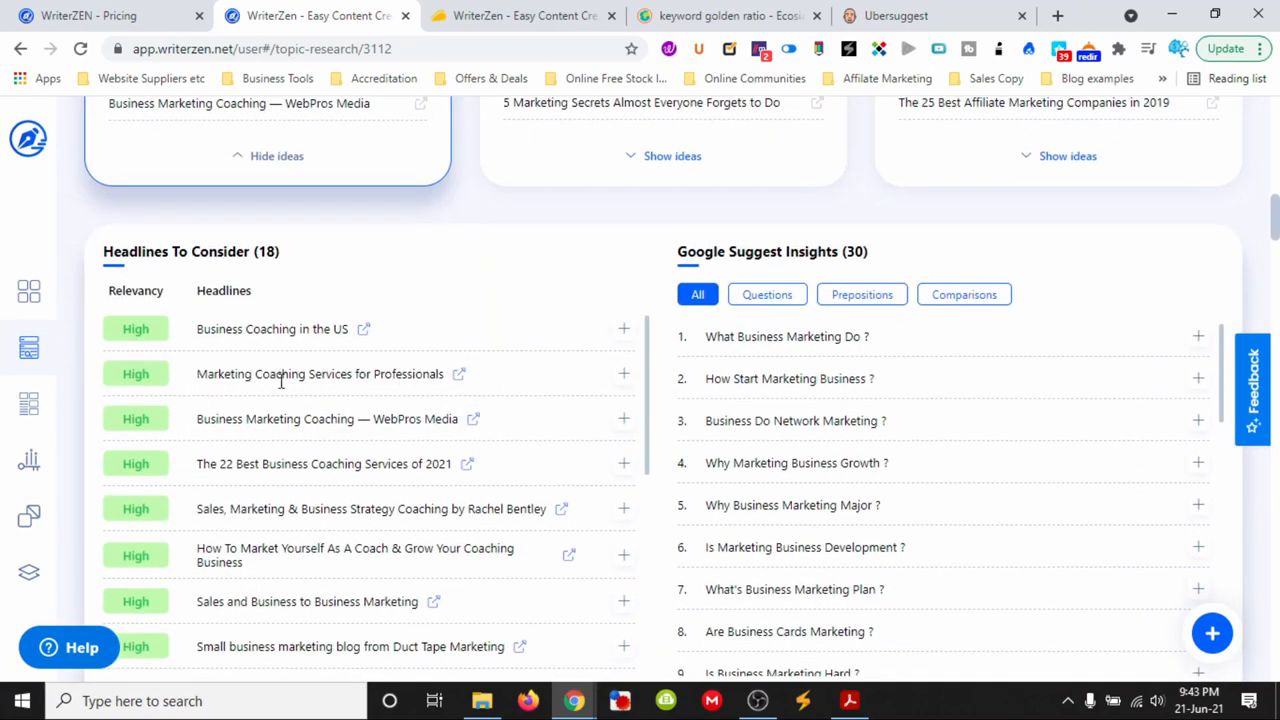
{"action": "scroll", "scroll_direction": "down", "scroll_amount": 3}
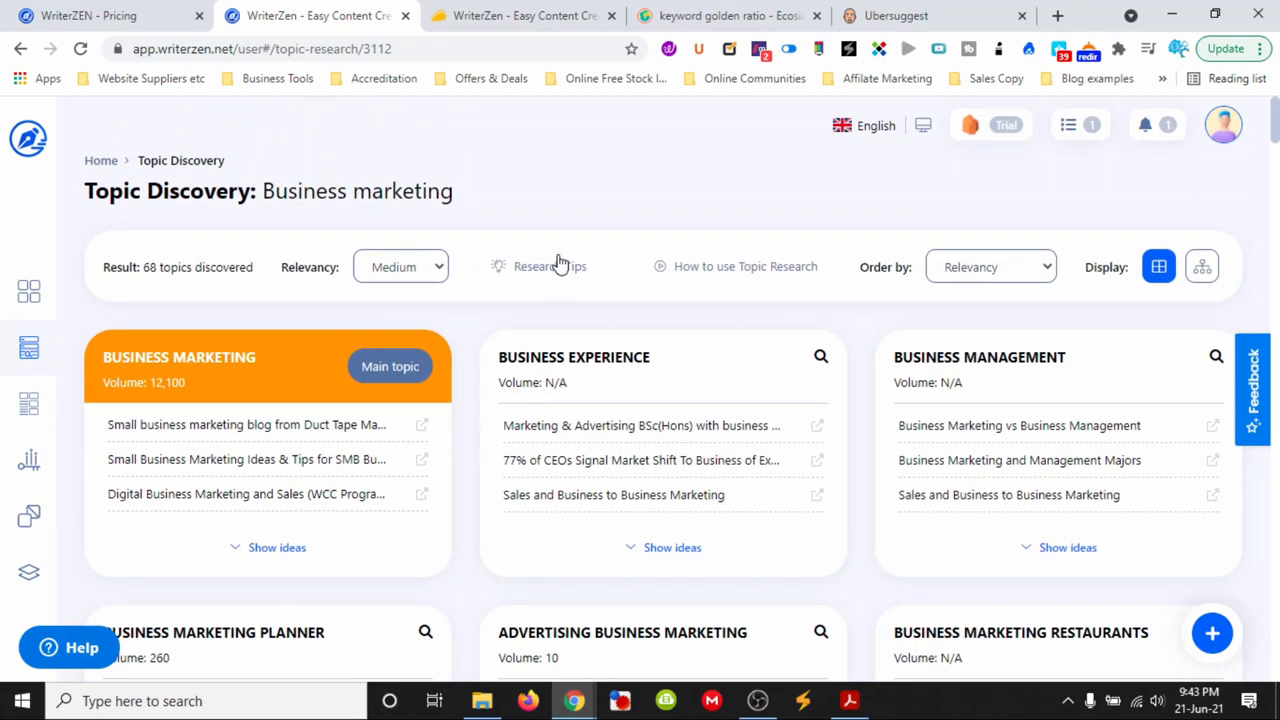
{"action": "mouse_move", "coordinate": [550, 266]}
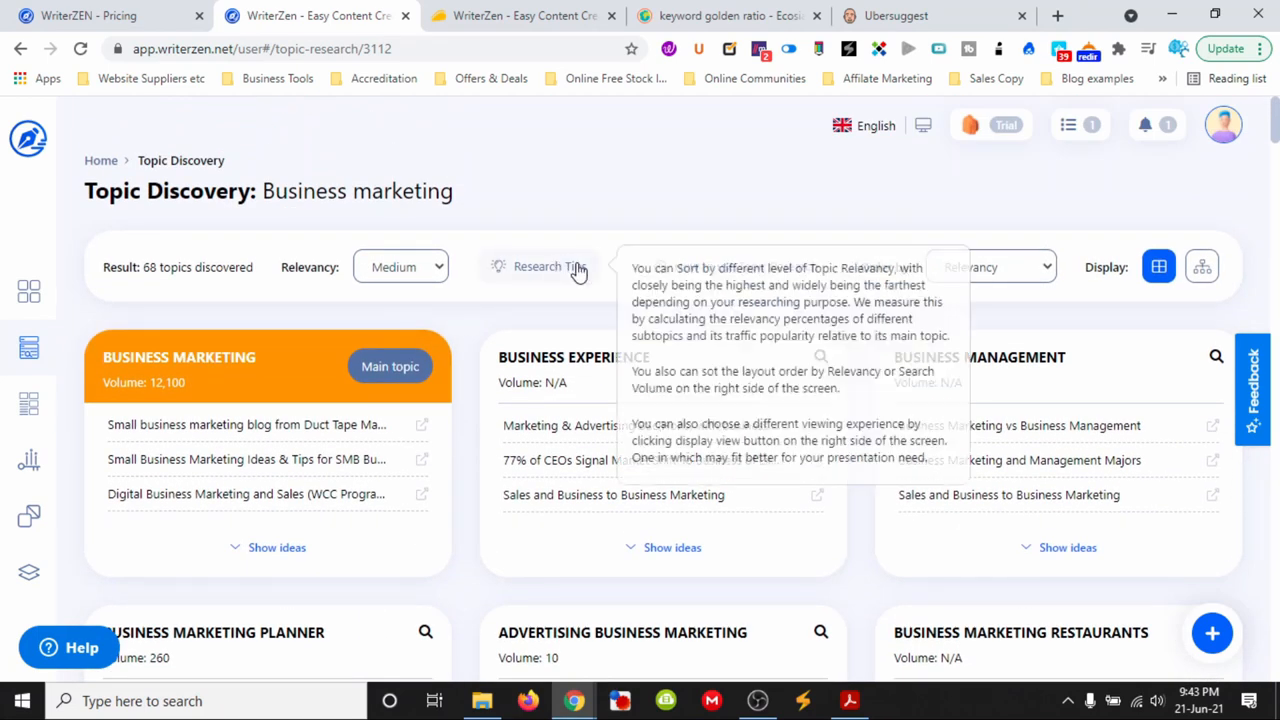
{"action": "mouse_move", "coordinate": [588, 216]}
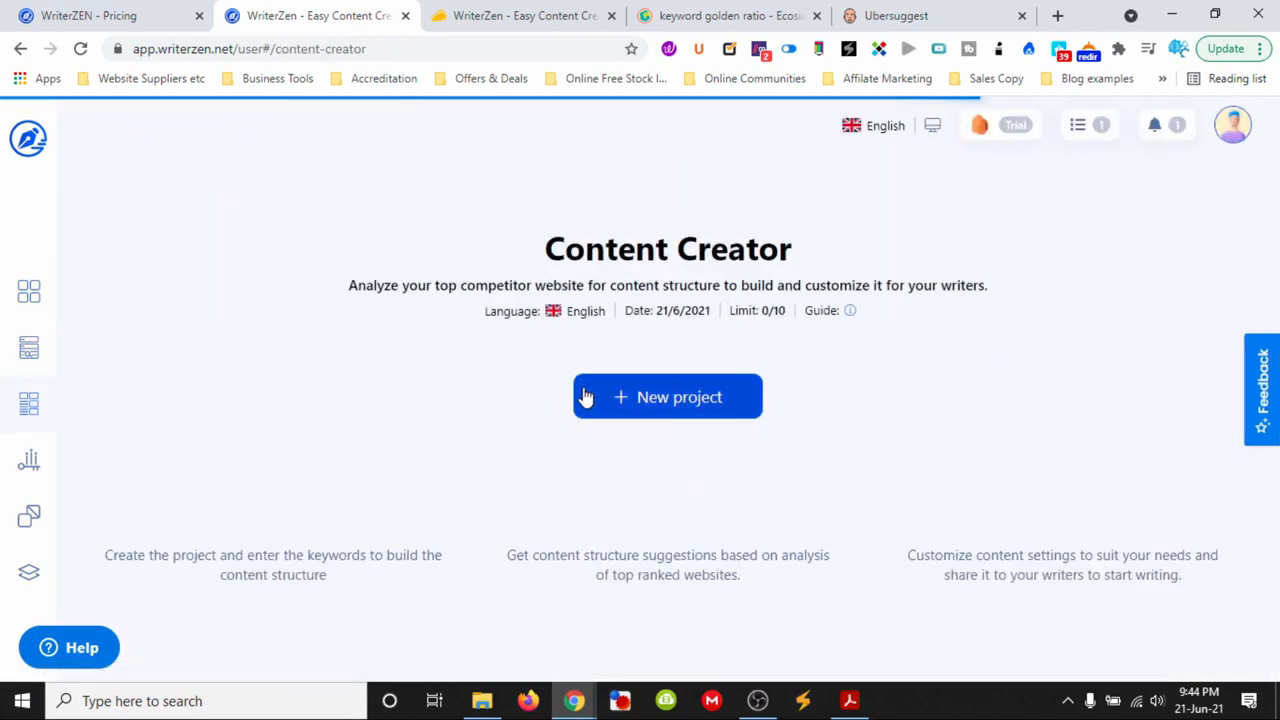
Create a Content Creator project named 'Marketing Automation for Small Business'
{"action": "scroll", "scroll_direction": "down", "scroll_amount": 3}
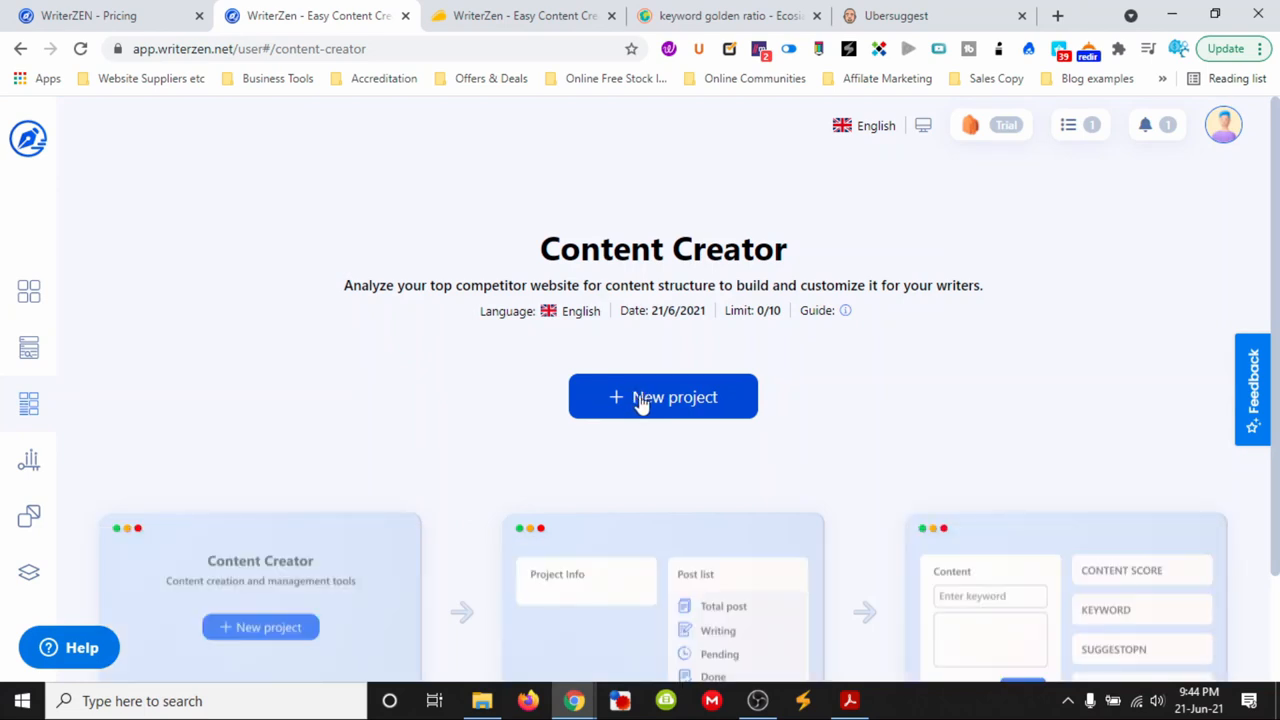
{"action": "left_click", "coordinate": [664, 396]}
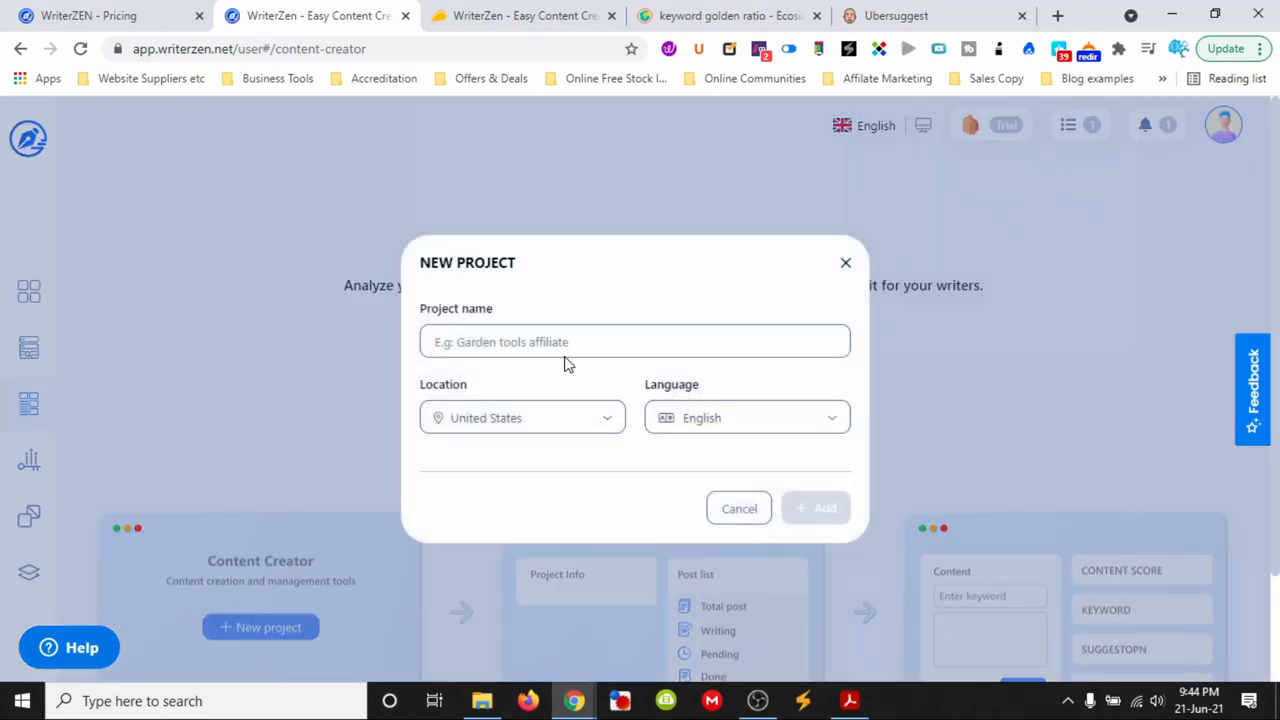
{"action": "left_click", "coordinate": [636, 340]}
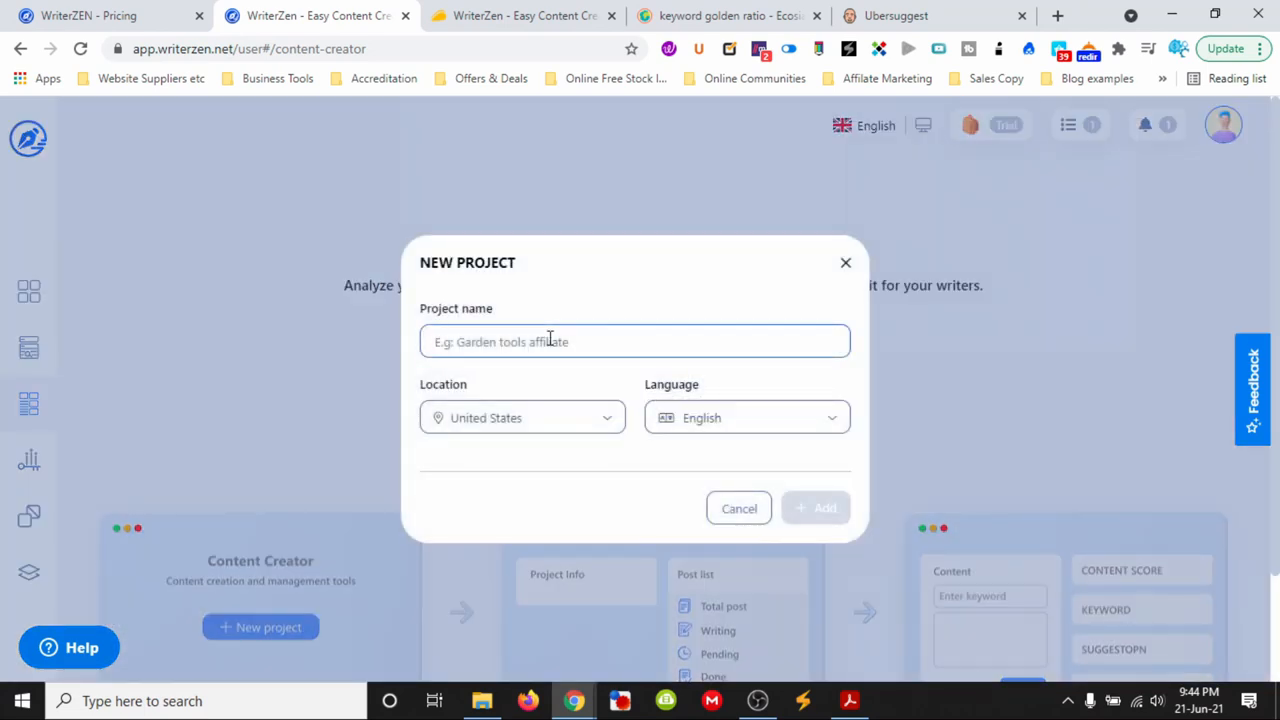
{"action": "type", "text": "M"}
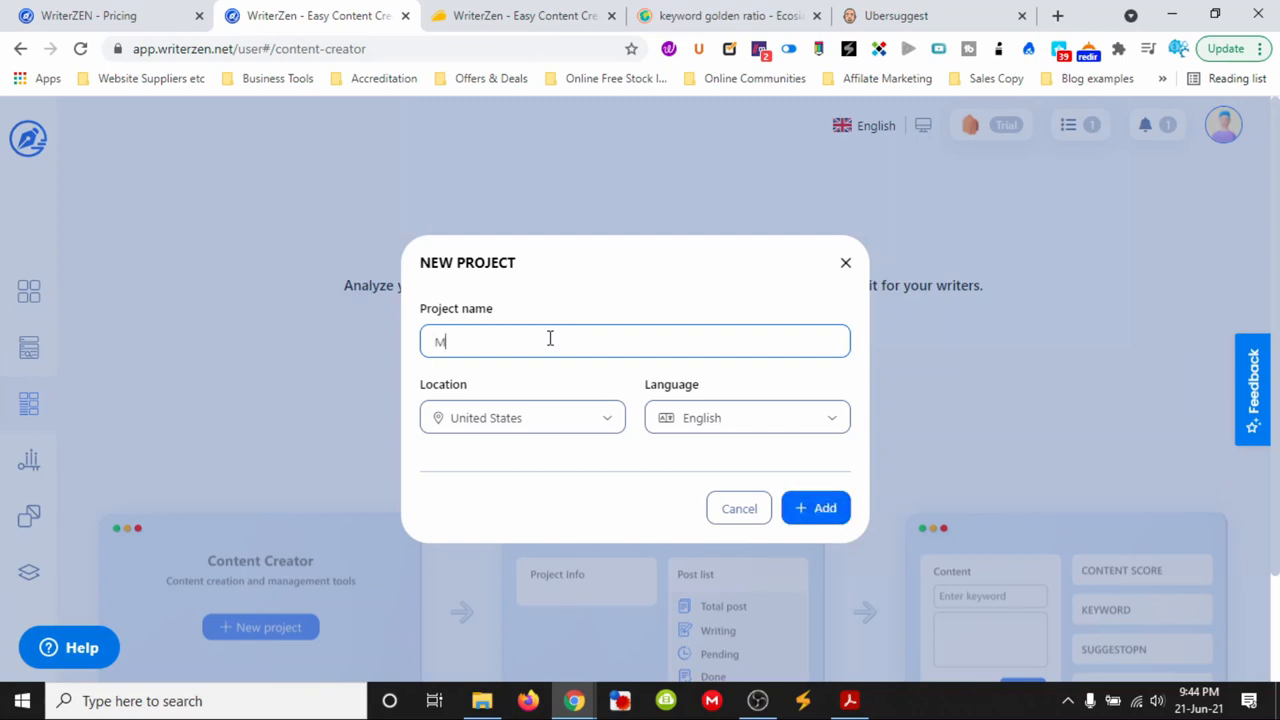
{"action": "type", "text": "arketing Automation"}
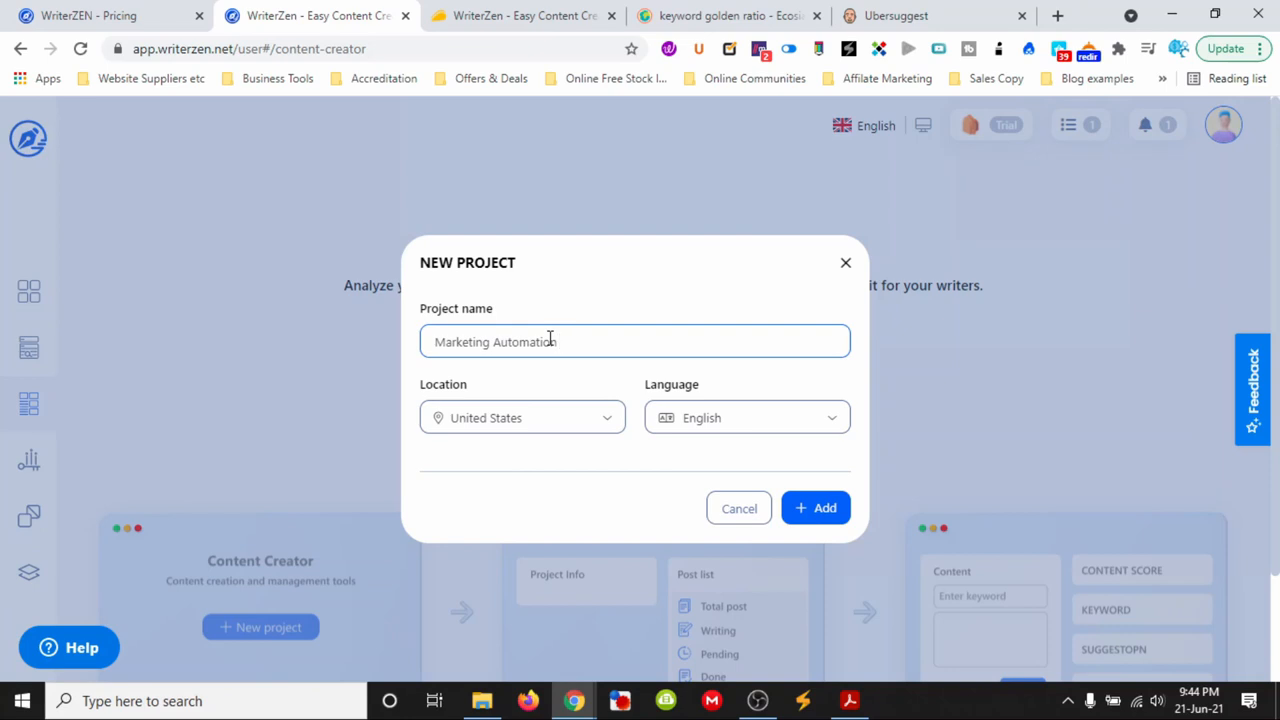
{"action": "type", "text": "for Small BUs"}
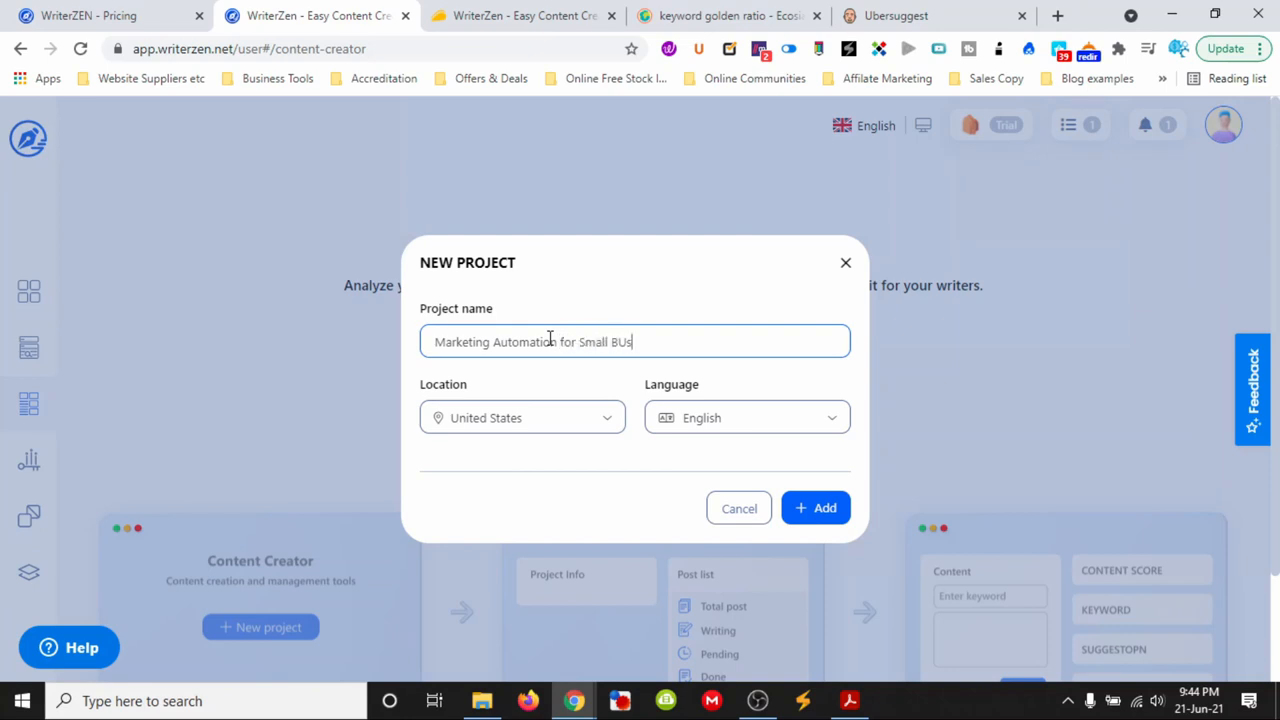
{"action": "key", "text": "Backspace"}
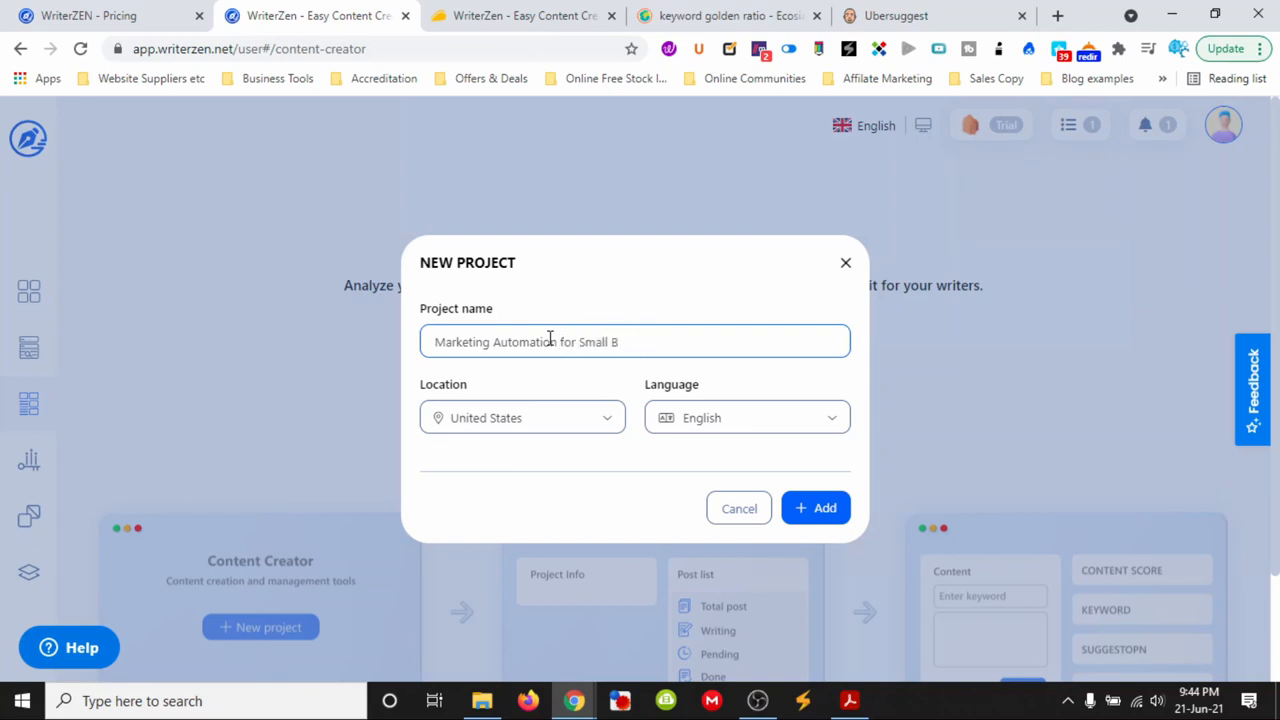
{"action": "type", "text": "usiness"}
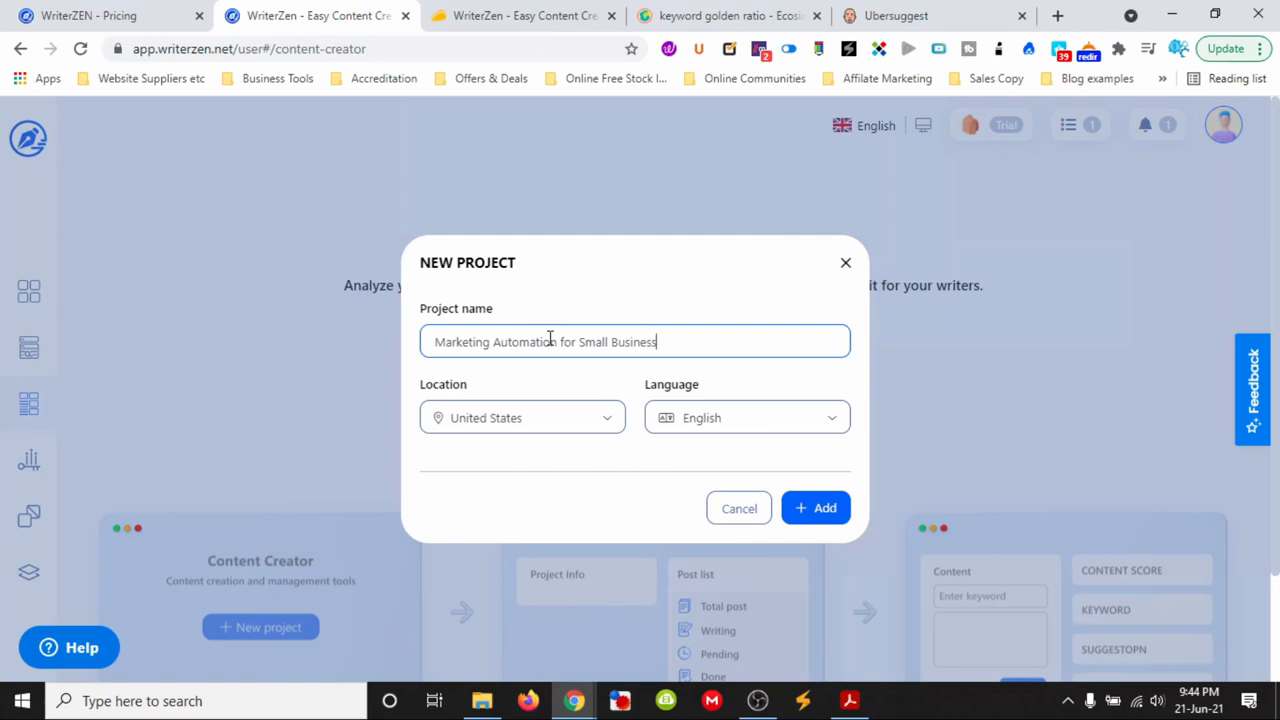
{"action": "left_click", "coordinate": [816, 508]}
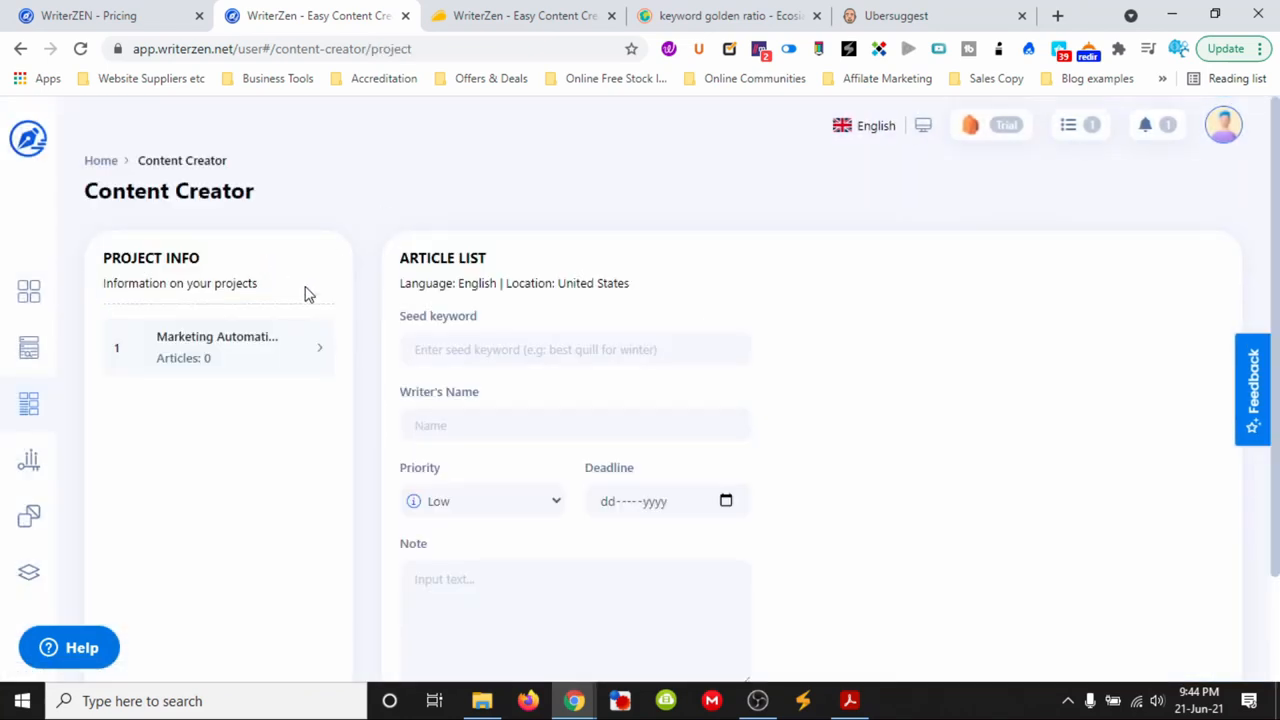
Enter seed keyword 'marketing software for small business automation'
{"action": "left_click", "coordinate": [576, 348]}
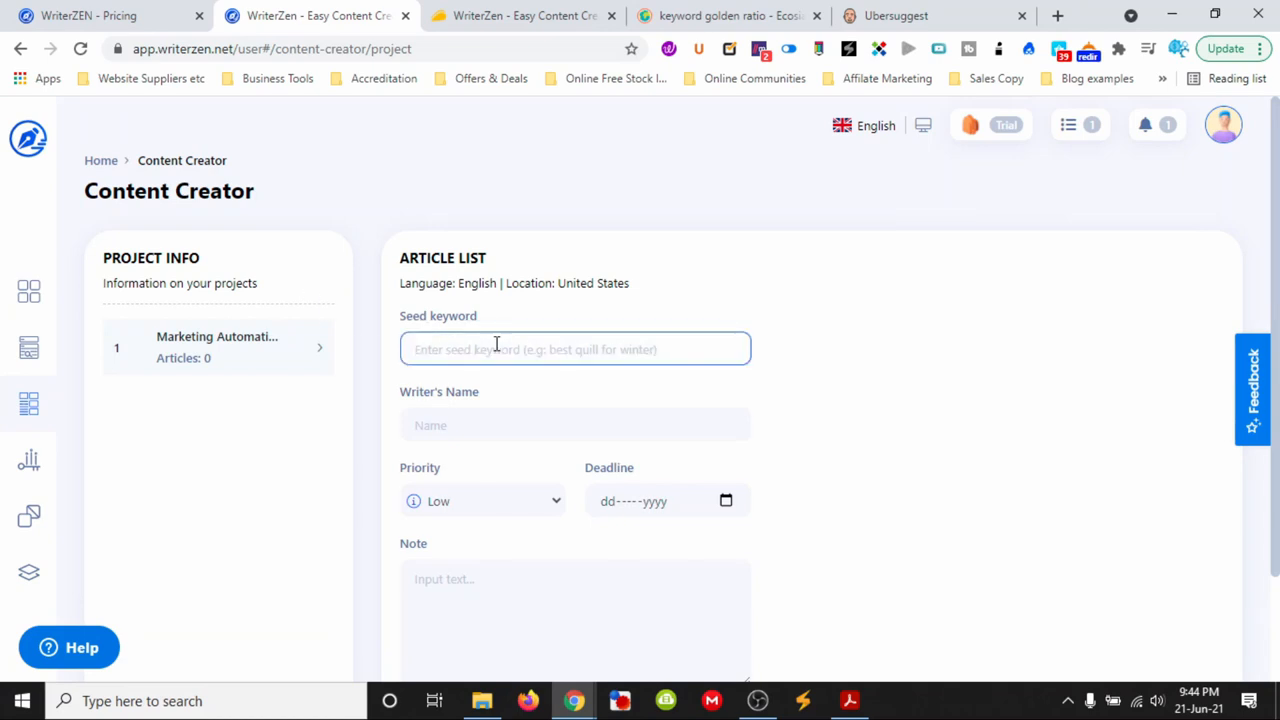
{"action": "left_click", "coordinate": [576, 348]}
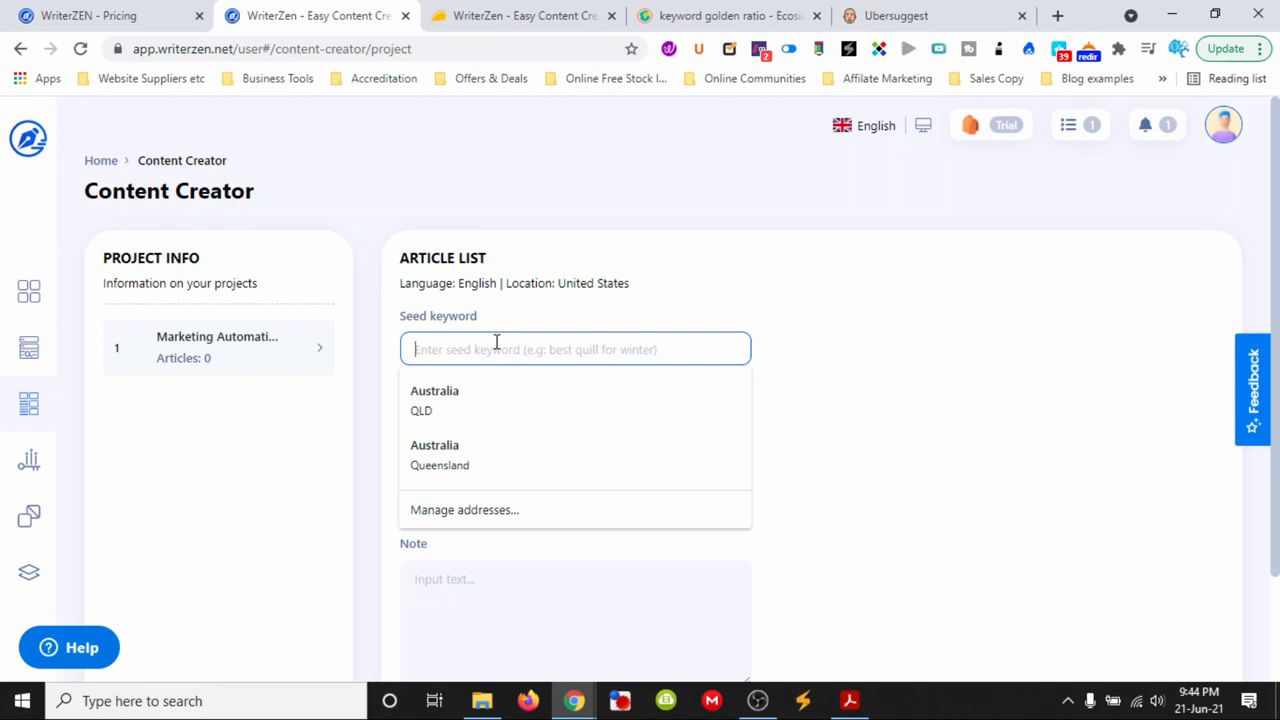
{"action": "type", "text": "marketing software for small business"}
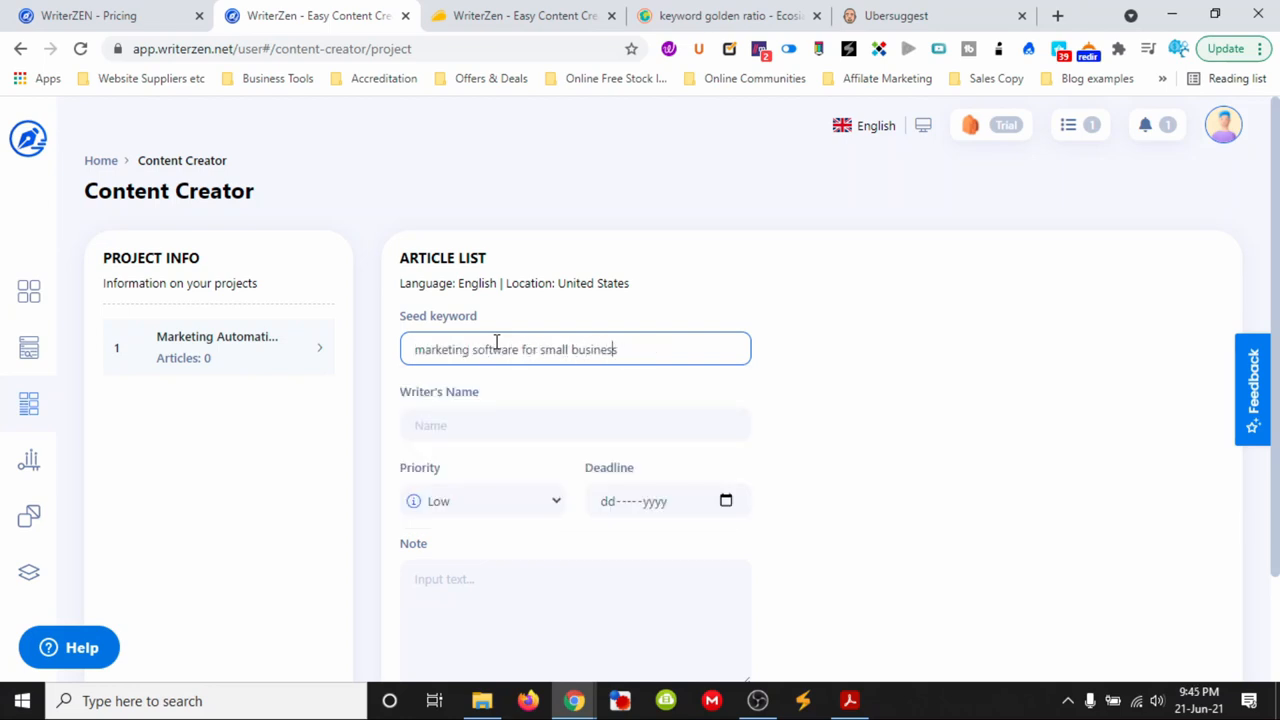
{"action": "type", "text": "automation"}
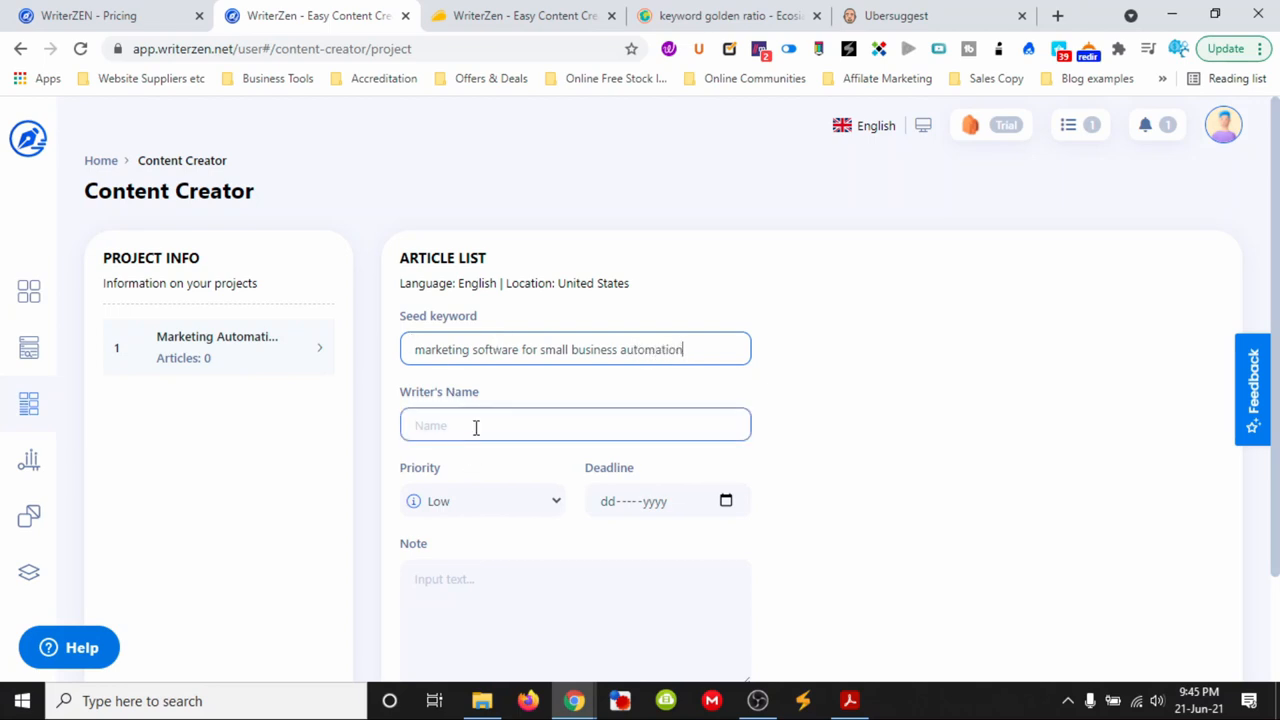
{"action": "scroll", "scroll_direction": "down", "scroll_amount": 3}
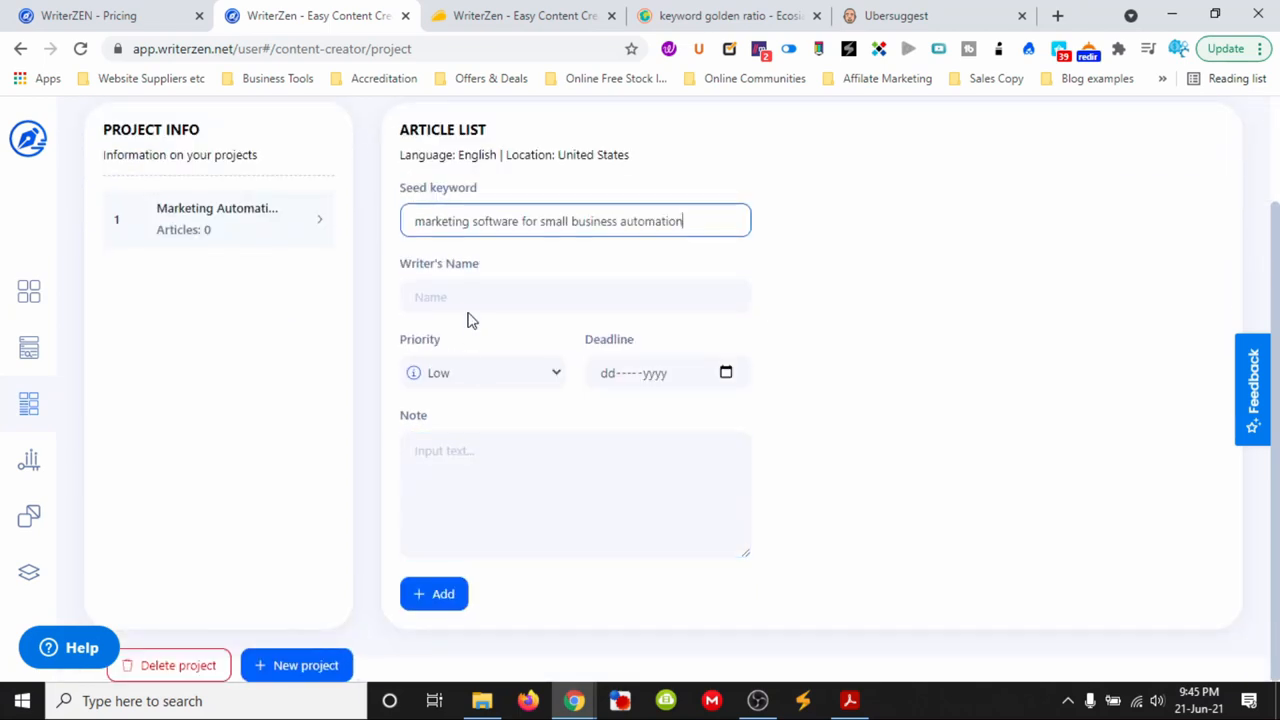
Assign the article to writer Josh with Low priority and add it to the project
{"action": "type", "text": "Josh"}
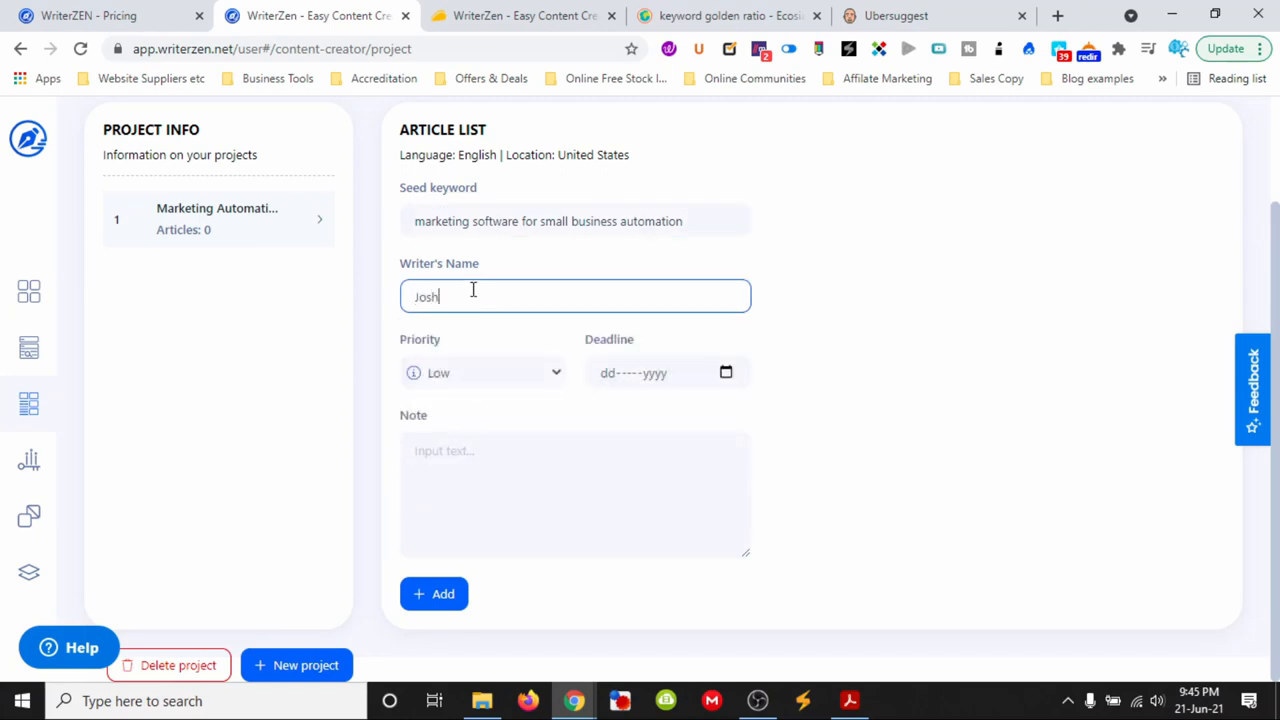
{"action": "left_click", "coordinate": [576, 496]}
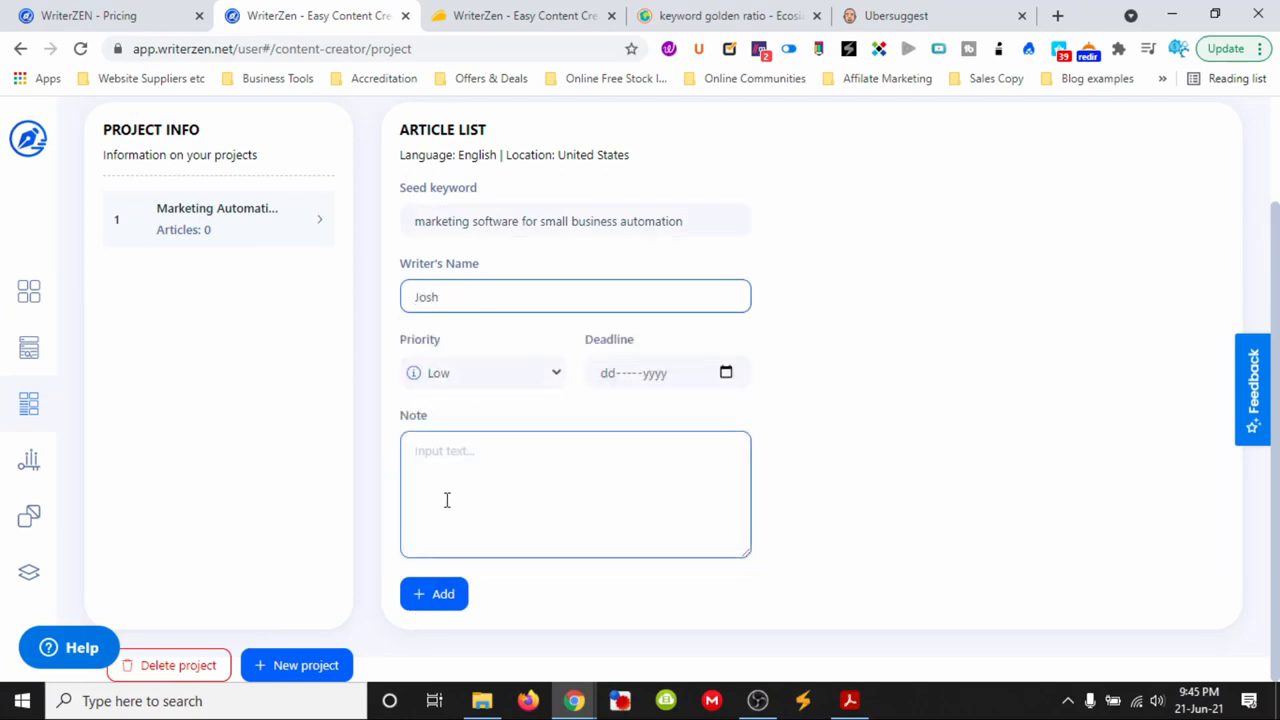
{"action": "left_click", "coordinate": [484, 372]}
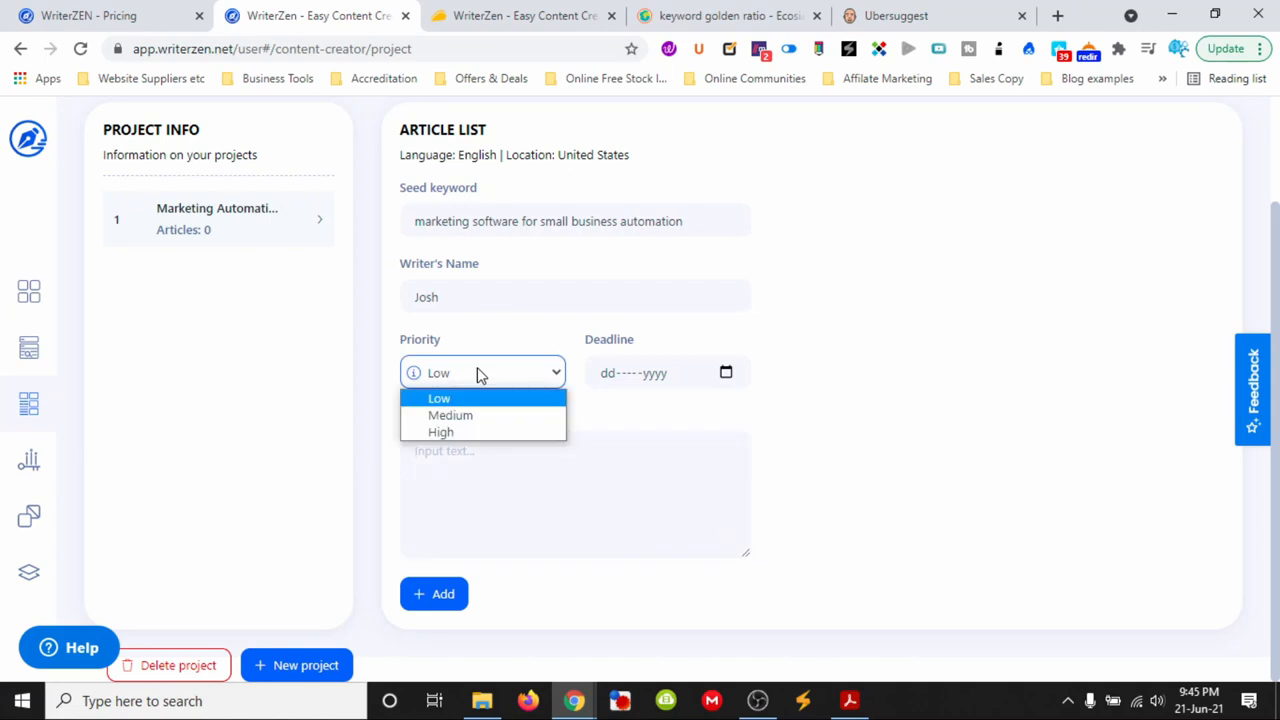
{"action": "left_click", "coordinate": [438, 396]}
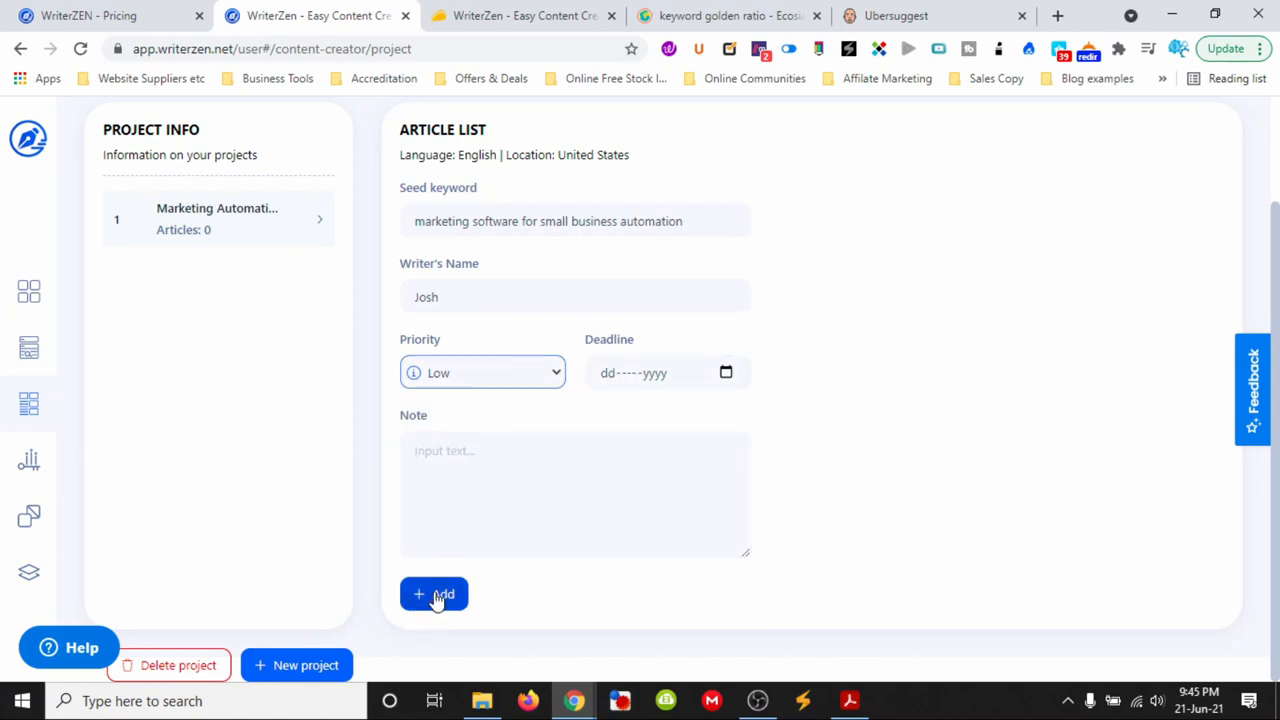
{"action": "left_click", "coordinate": [434, 594]}
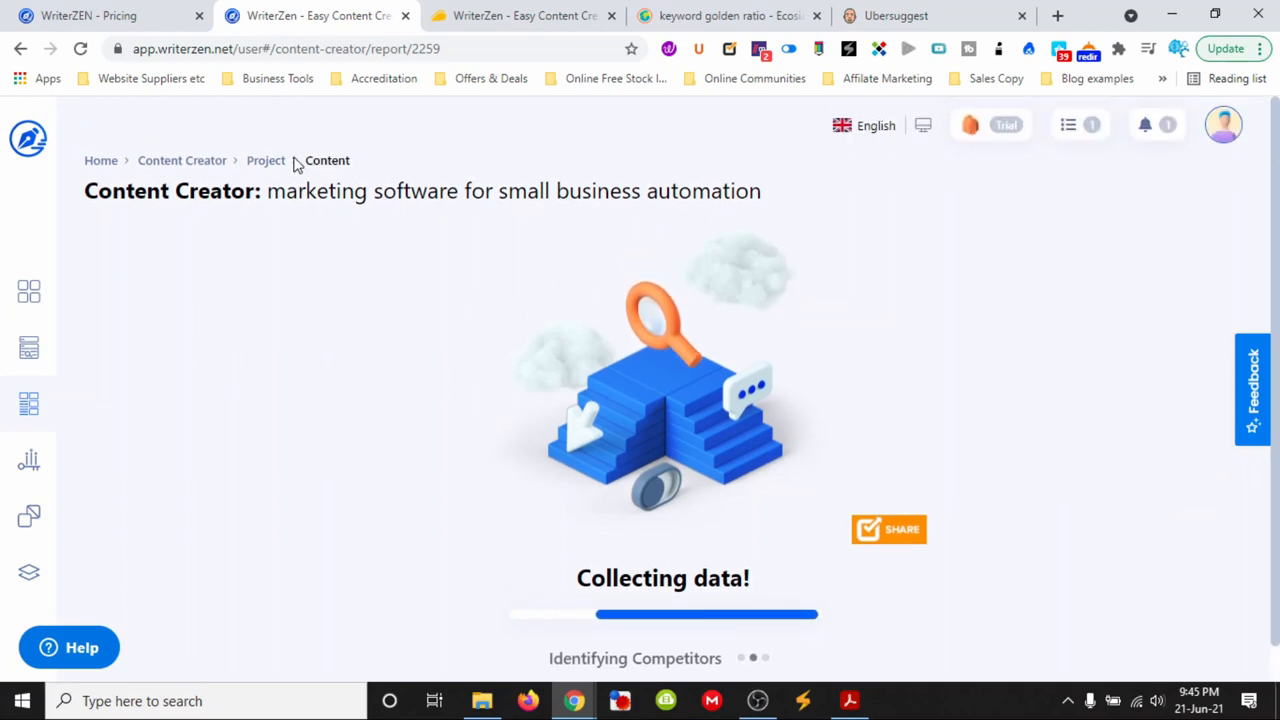
{"action": "mouse_move", "coordinate": [480, 366]}
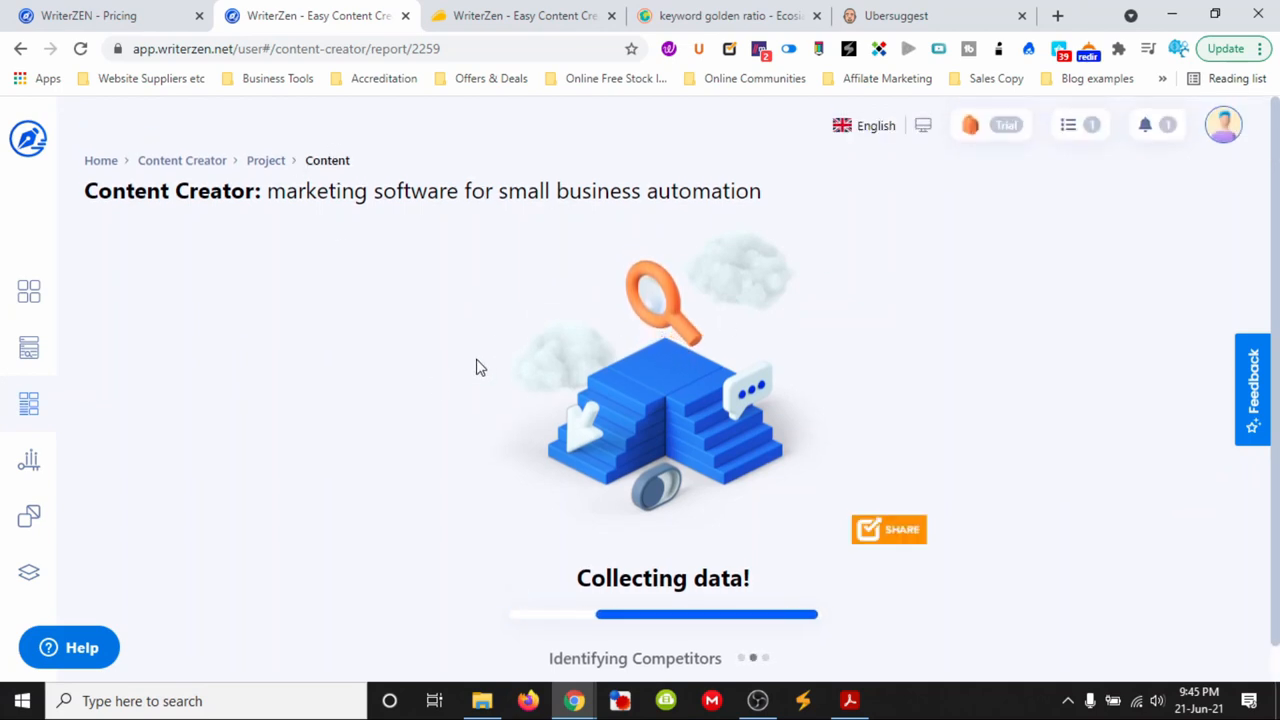
{"action": "mouse_move", "coordinate": [520, 344]}
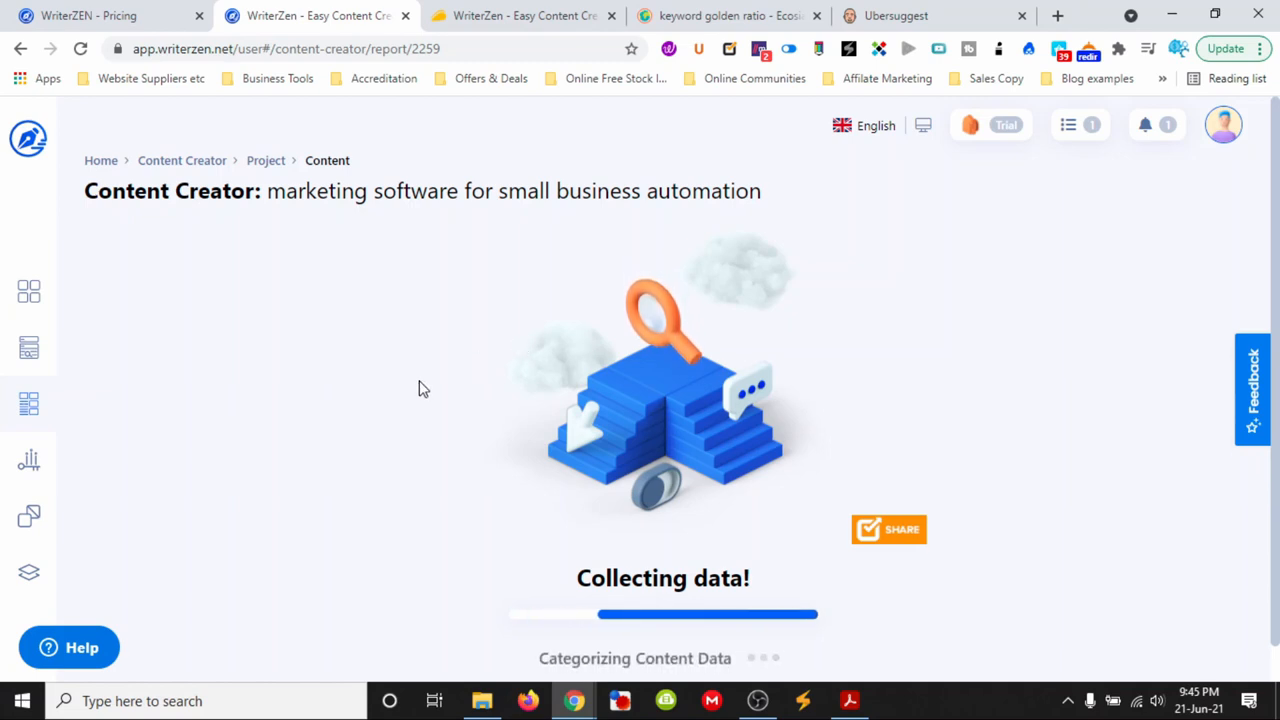
{"action": "mouse_move", "coordinate": [28, 460]}
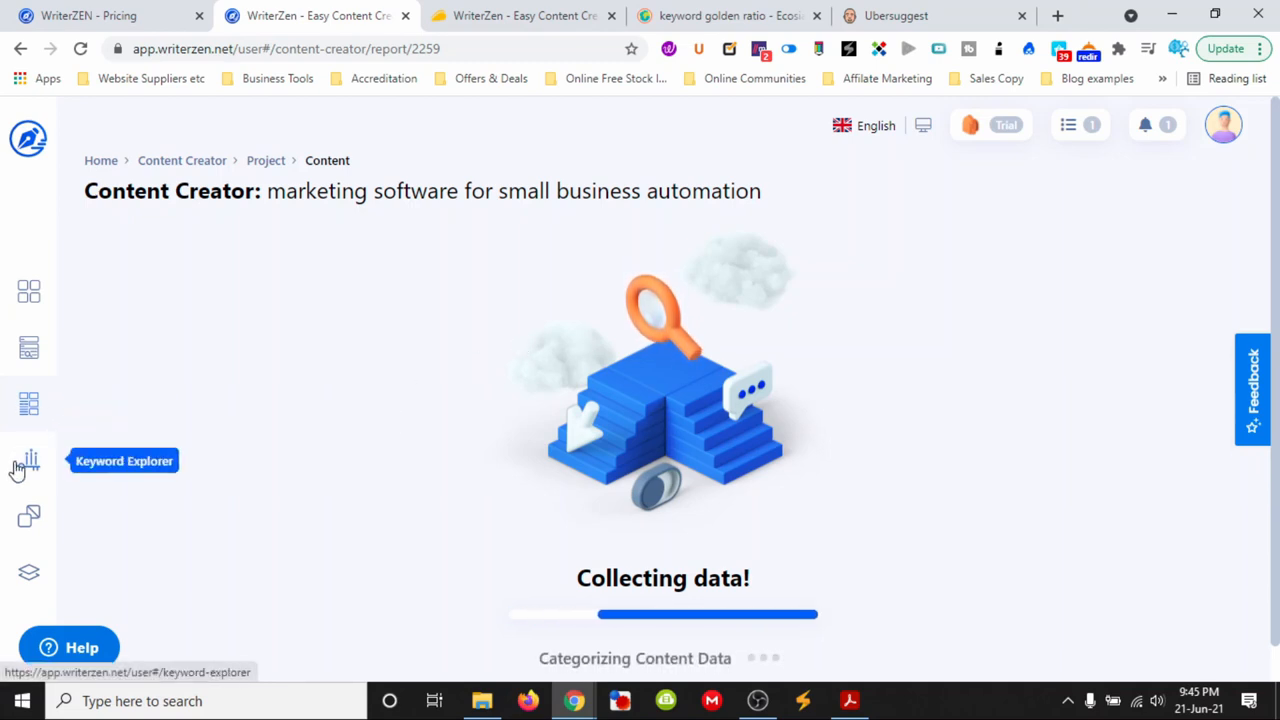
Return to Keyword Explorer, where the Business automation search shows as Finished
{"action": "left_click", "coordinate": [28, 460]}
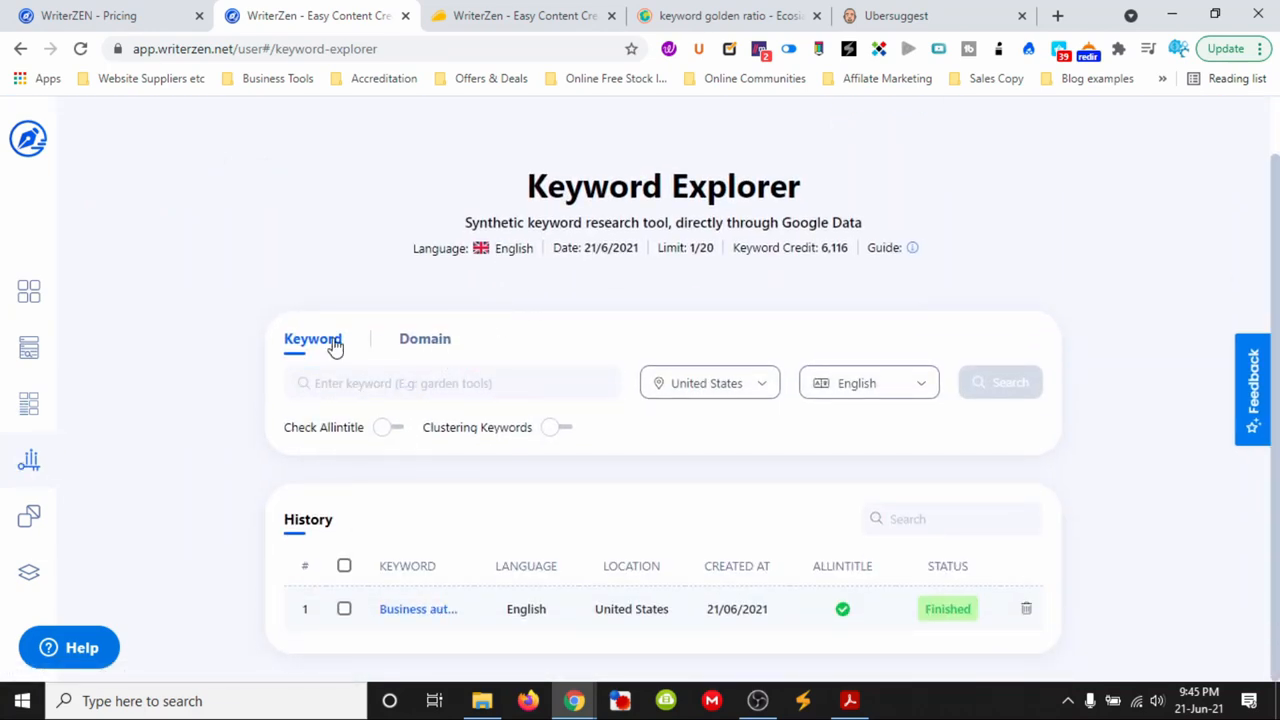
Run a Domain keyword search for practicallymarketing, then head to Content Creator
{"action": "left_click", "coordinate": [424, 338]}
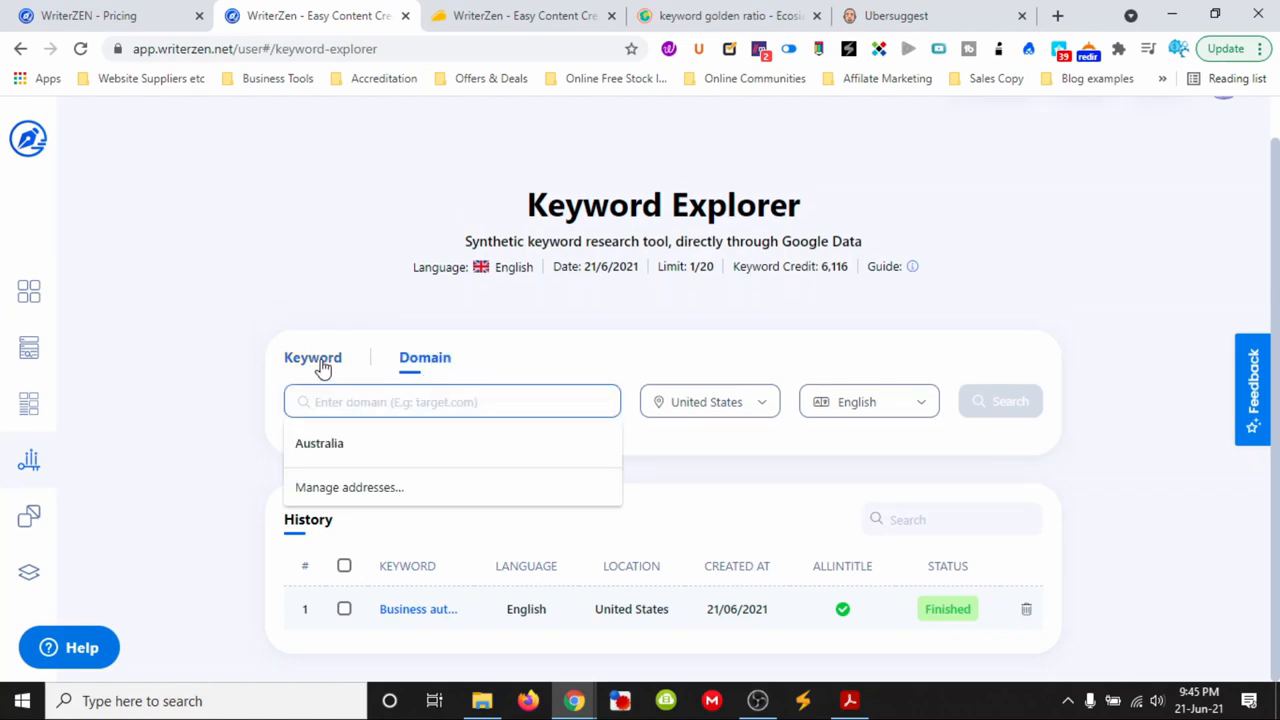
{"action": "mouse_move", "coordinate": [254, 328]}
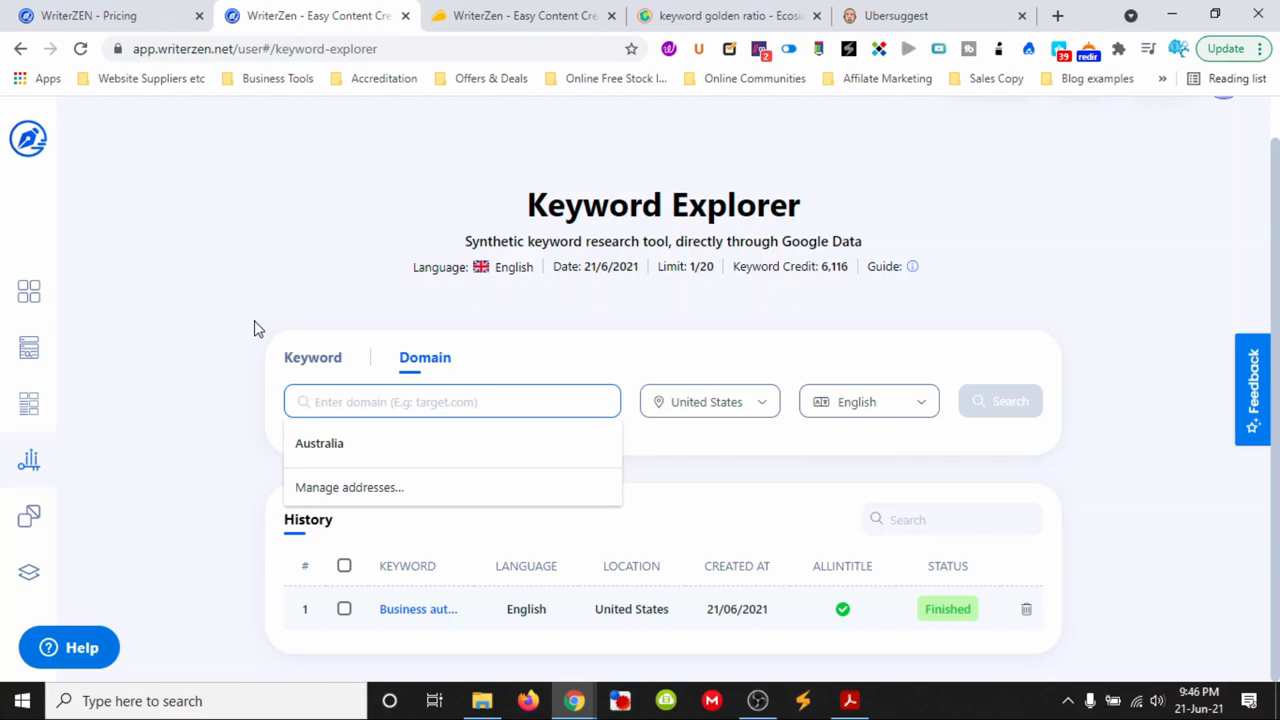
{"action": "type", "text": "practicallymarketing"}
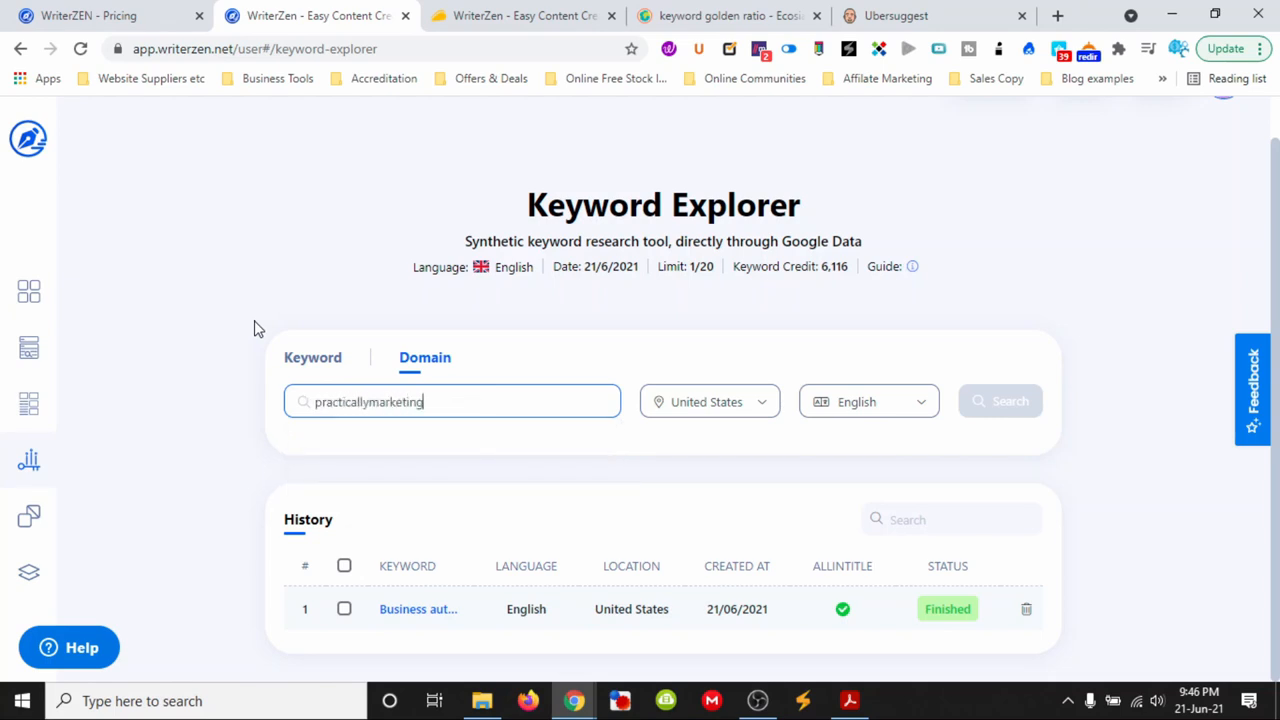
{"action": "left_click", "coordinate": [1000, 400]}
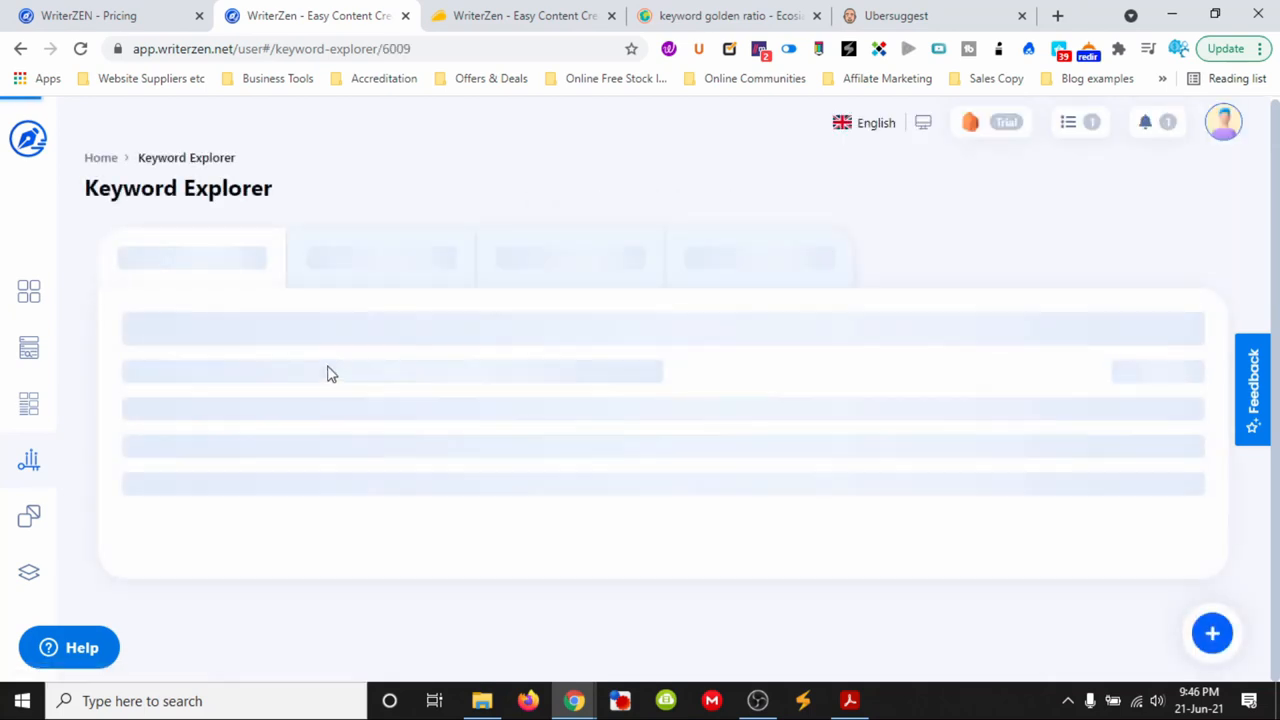
{"action": "left_click", "coordinate": [28, 404]}
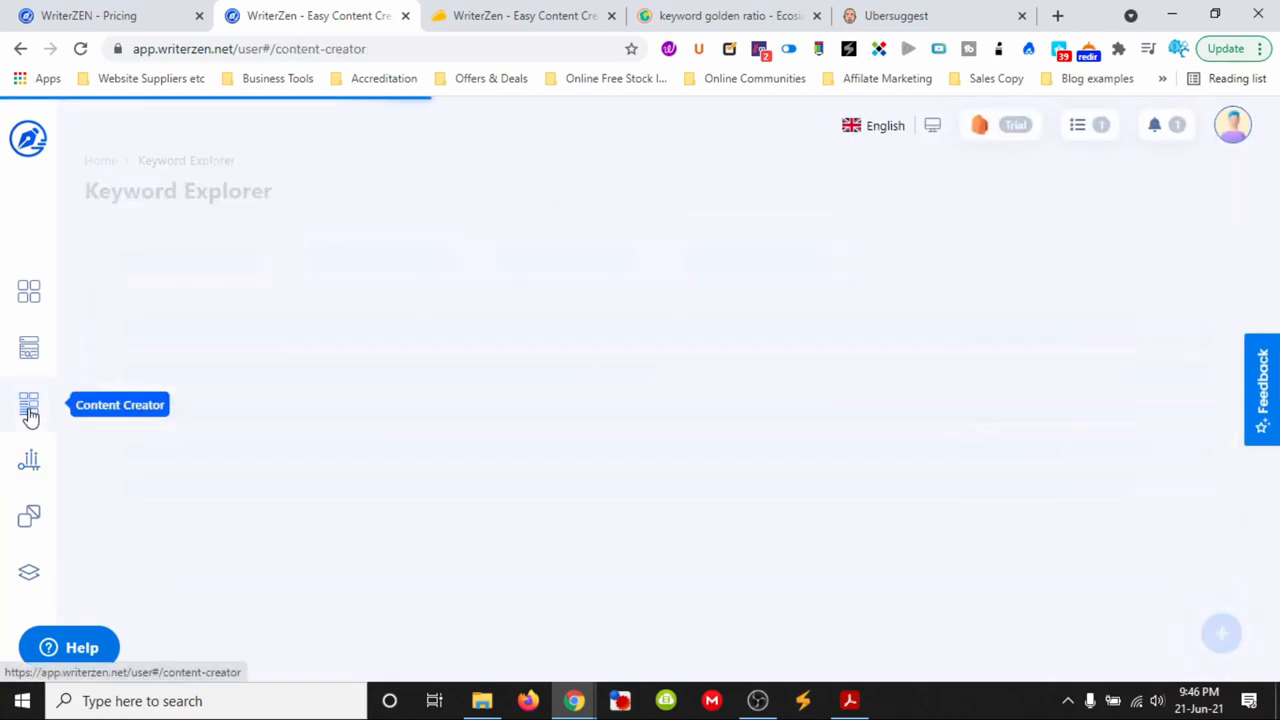
From Content Creator history, reopen the Marketing Automation project's small business automation article report
{"action": "left_click", "coordinate": [28, 404]}
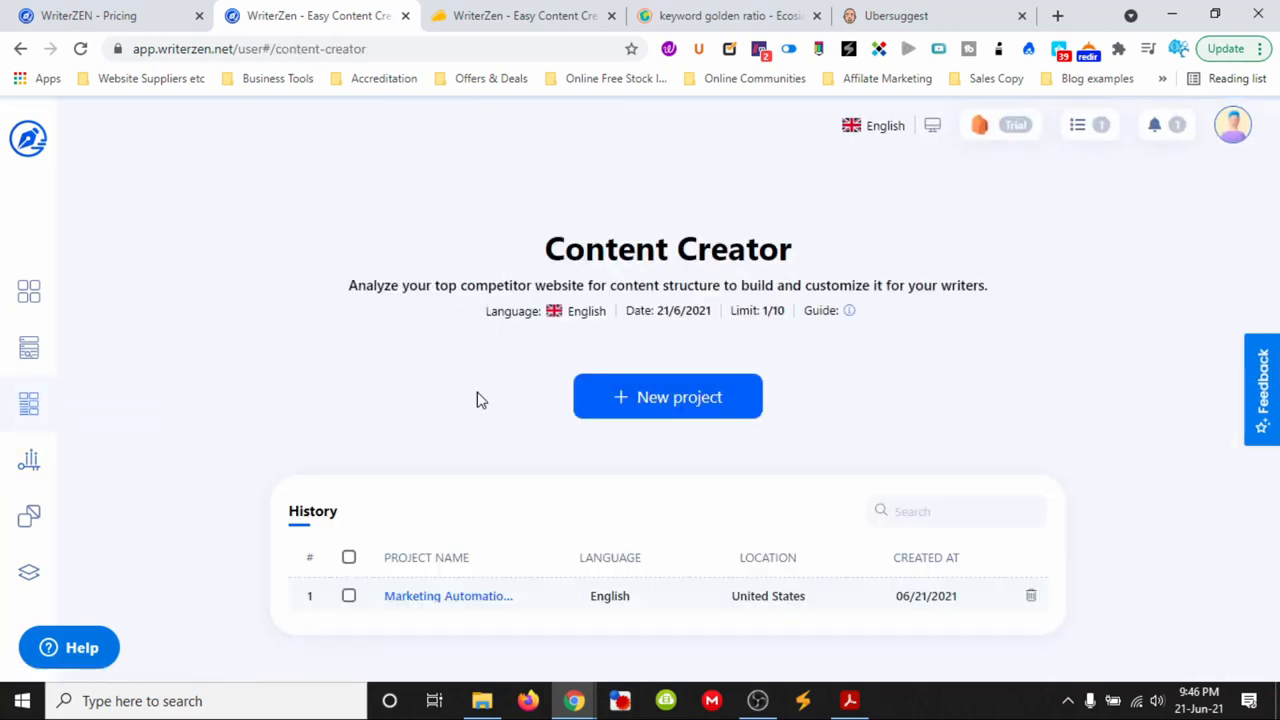
{"action": "left_click", "coordinate": [448, 596]}
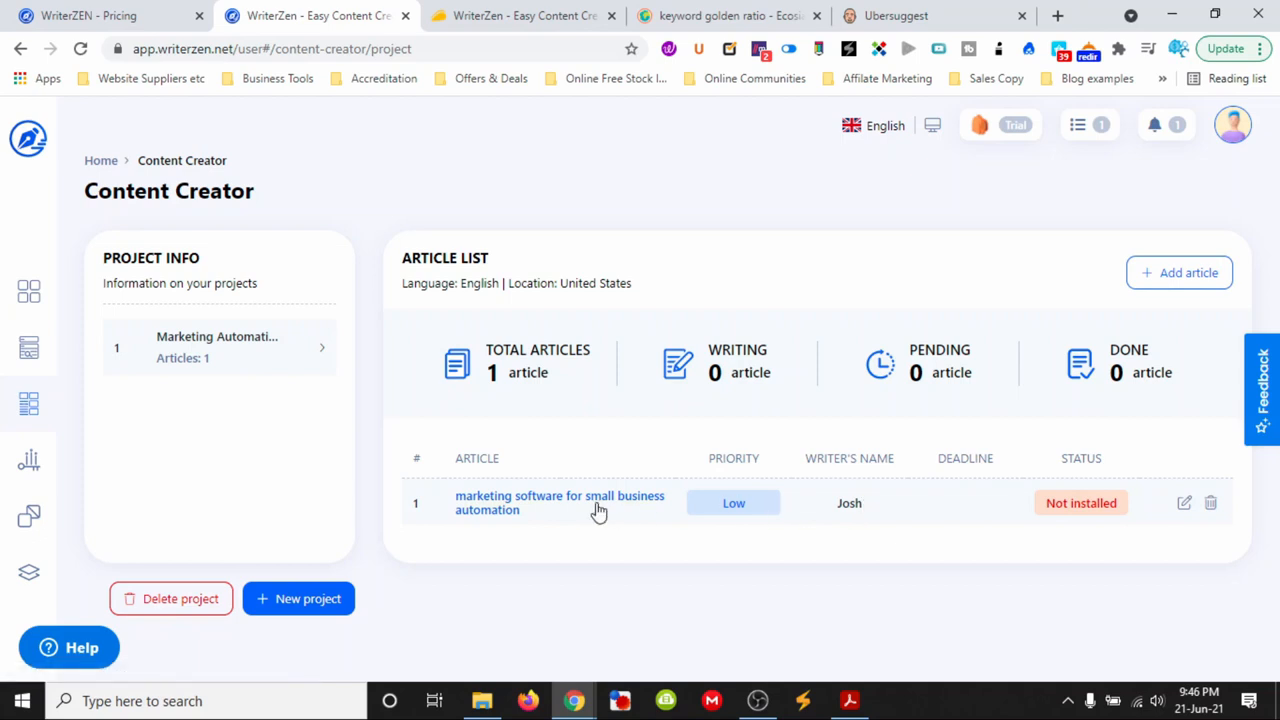
{"action": "left_click", "coordinate": [560, 502]}
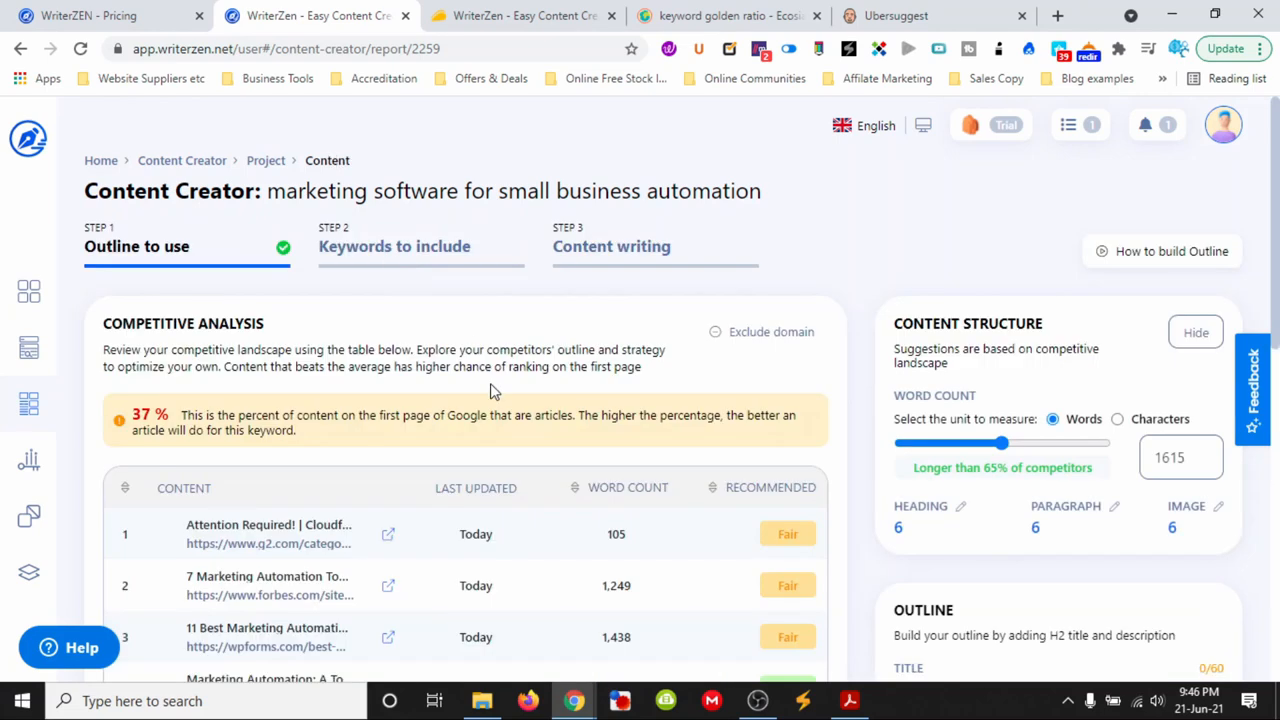
{"action": "mouse_move", "coordinate": [276, 308]}
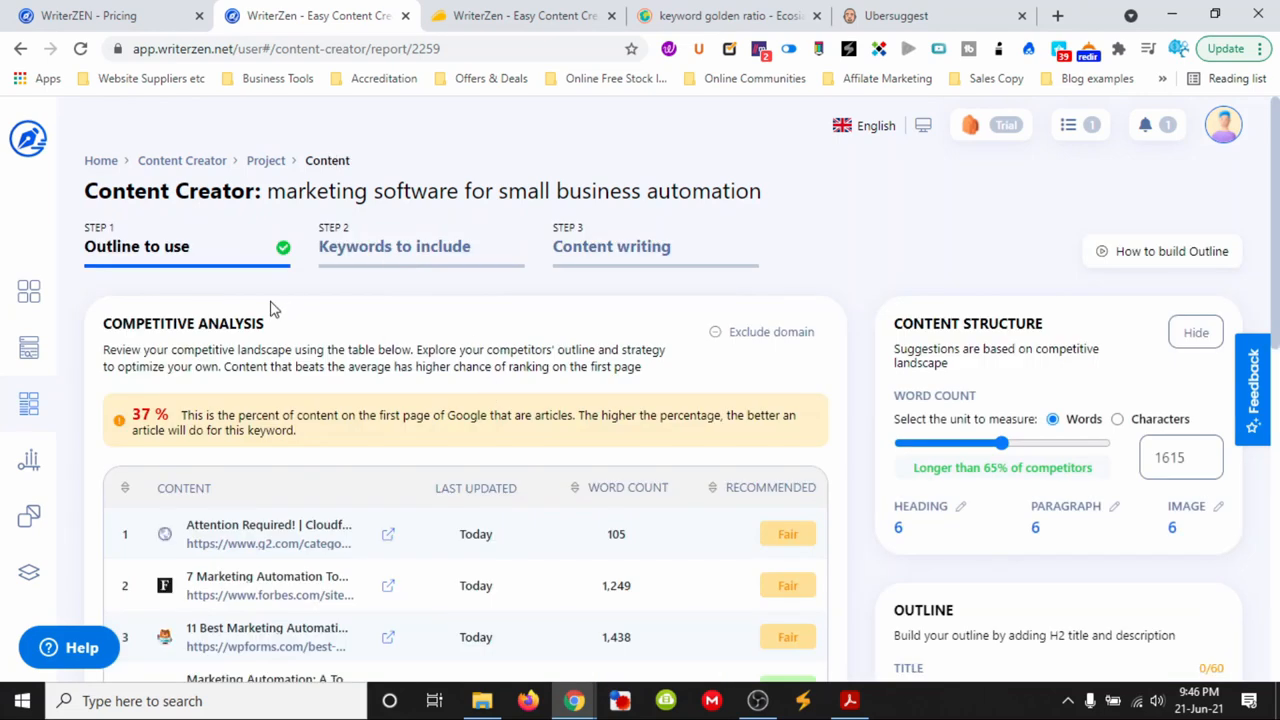
Review the competitive analysis and reach the outline Title field
{"action": "scroll", "scroll_direction": "down", "scroll_amount": 3}
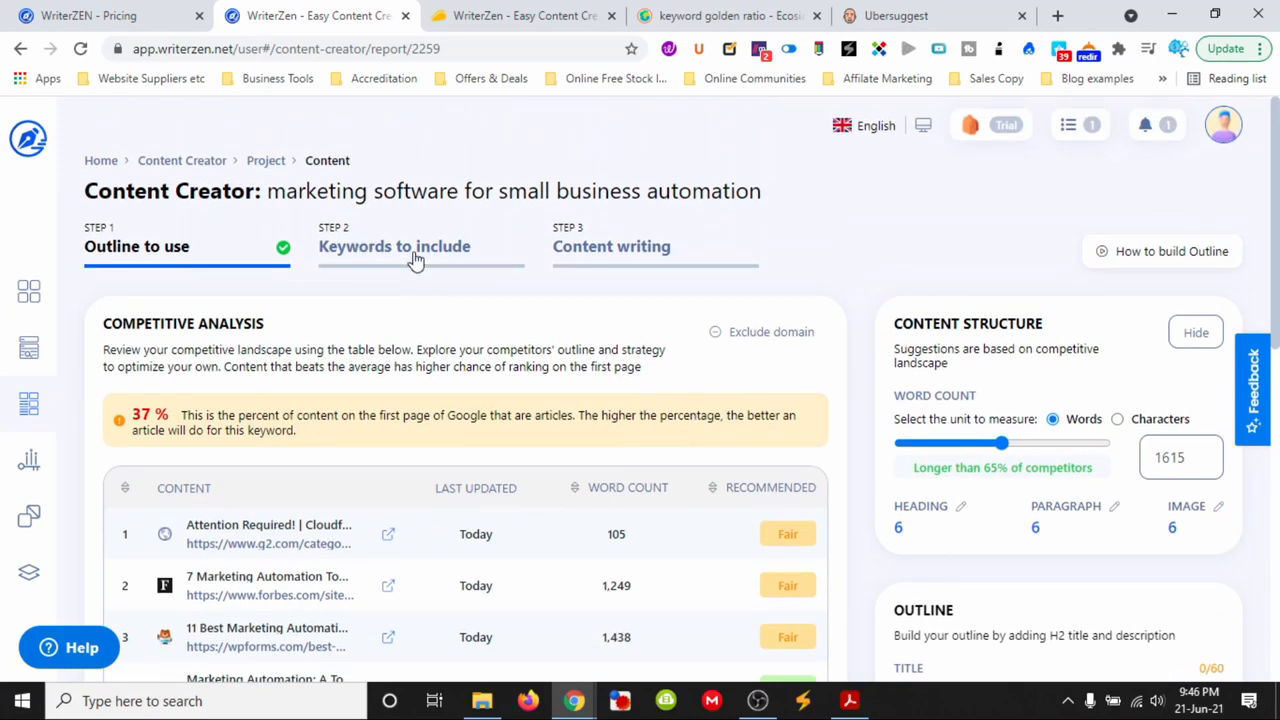
{"action": "scroll", "scroll_direction": "down", "scroll_amount": 3}
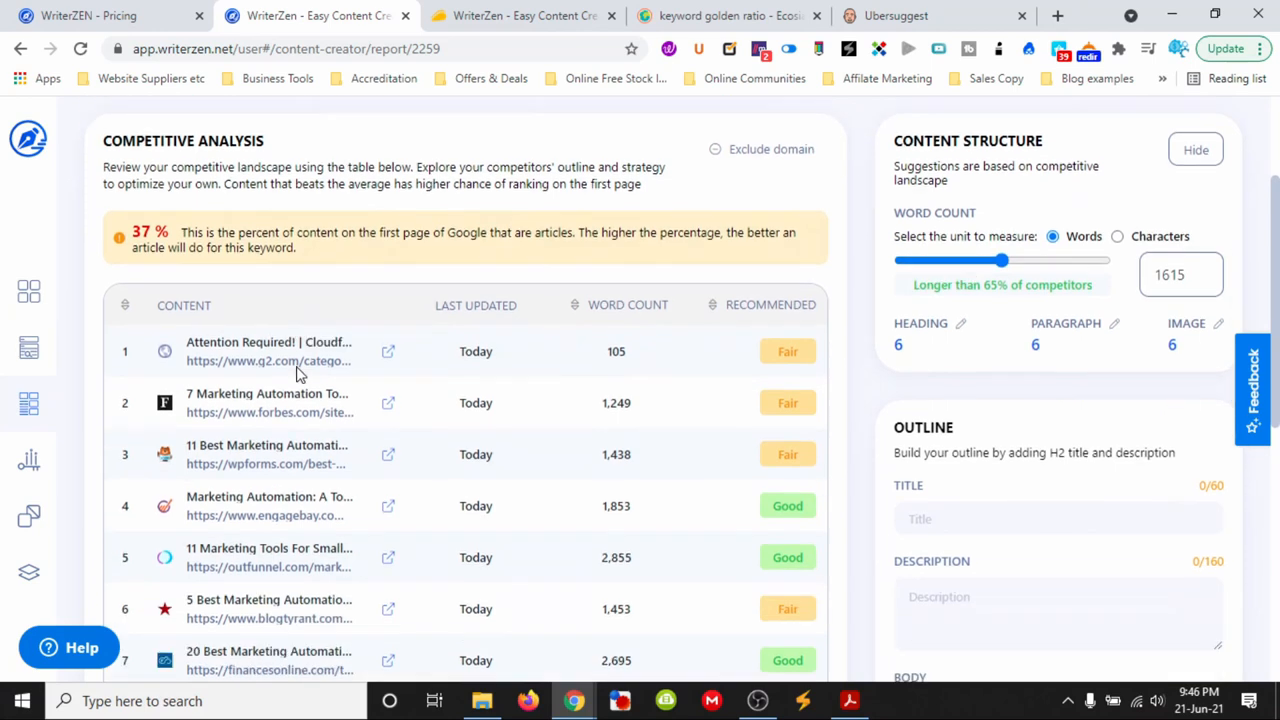
{"action": "scroll", "scroll_direction": "down", "scroll_amount": 3}
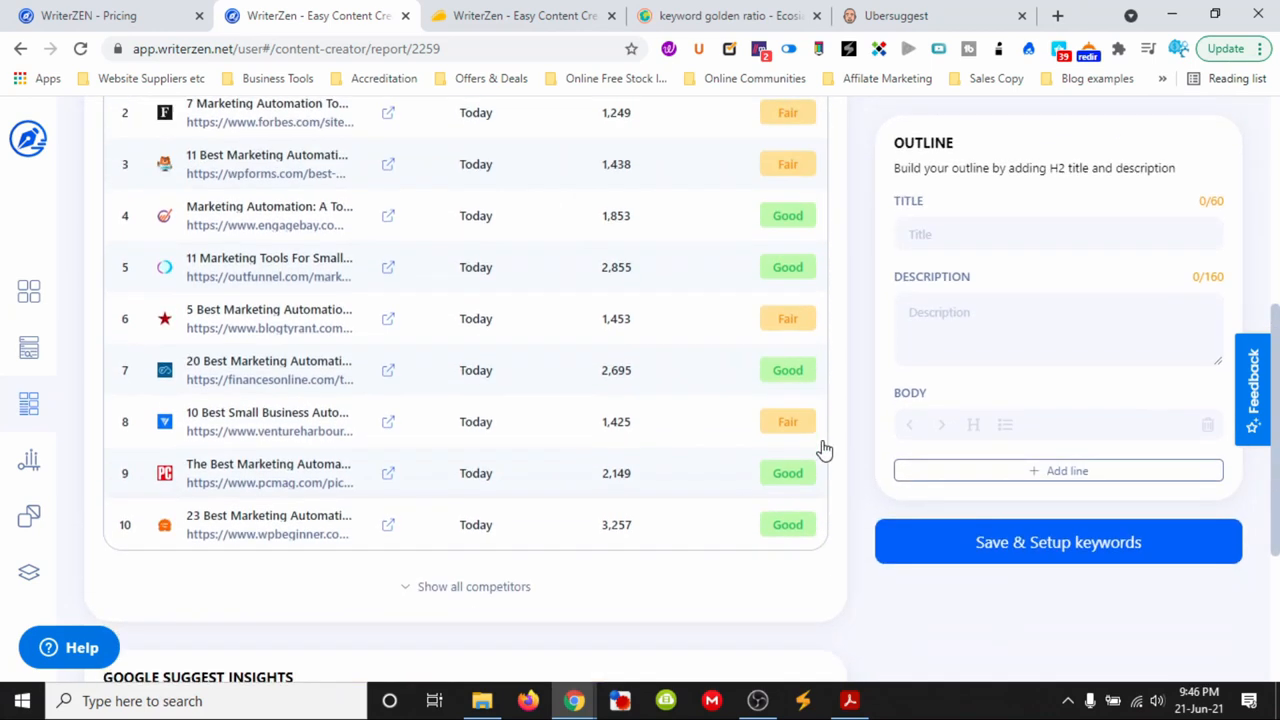
{"action": "left_click", "coordinate": [1056, 232]}
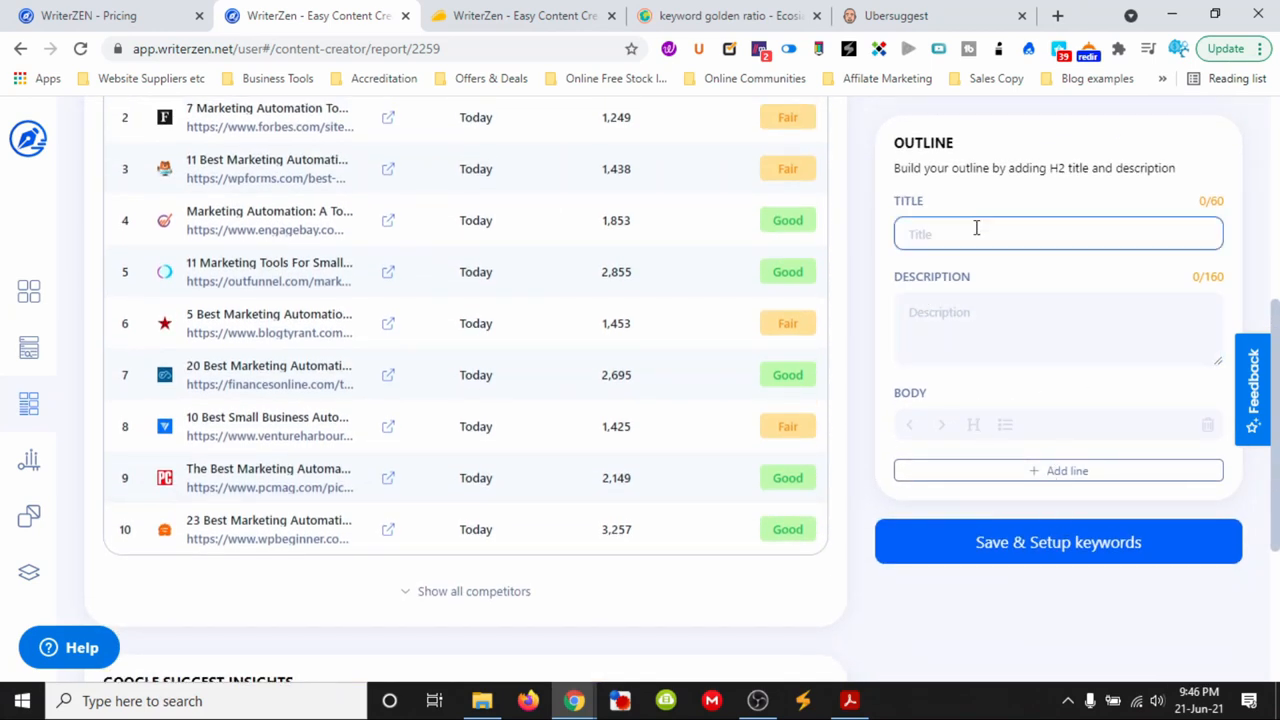
{"action": "scroll", "scroll_direction": "down", "scroll_amount": 3}
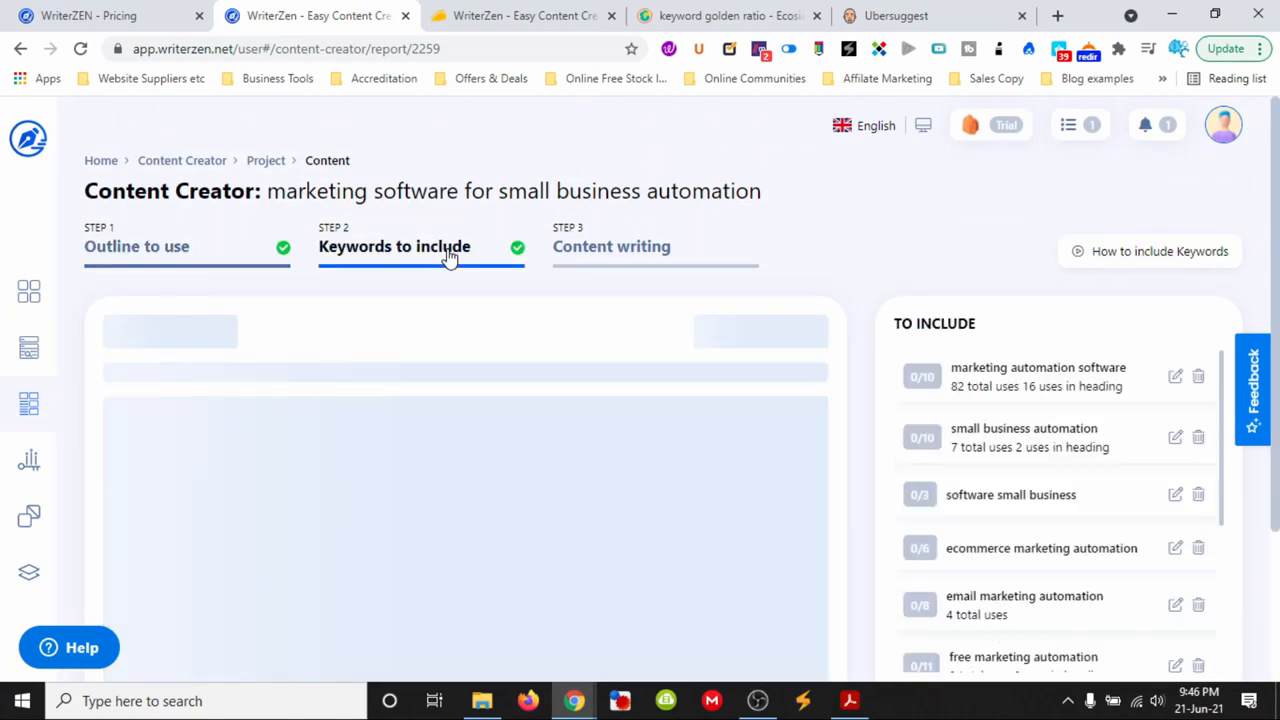
Advance through Keywords to include to the Content writing step with its empty editor
{"action": "left_click", "coordinate": [394, 246]}
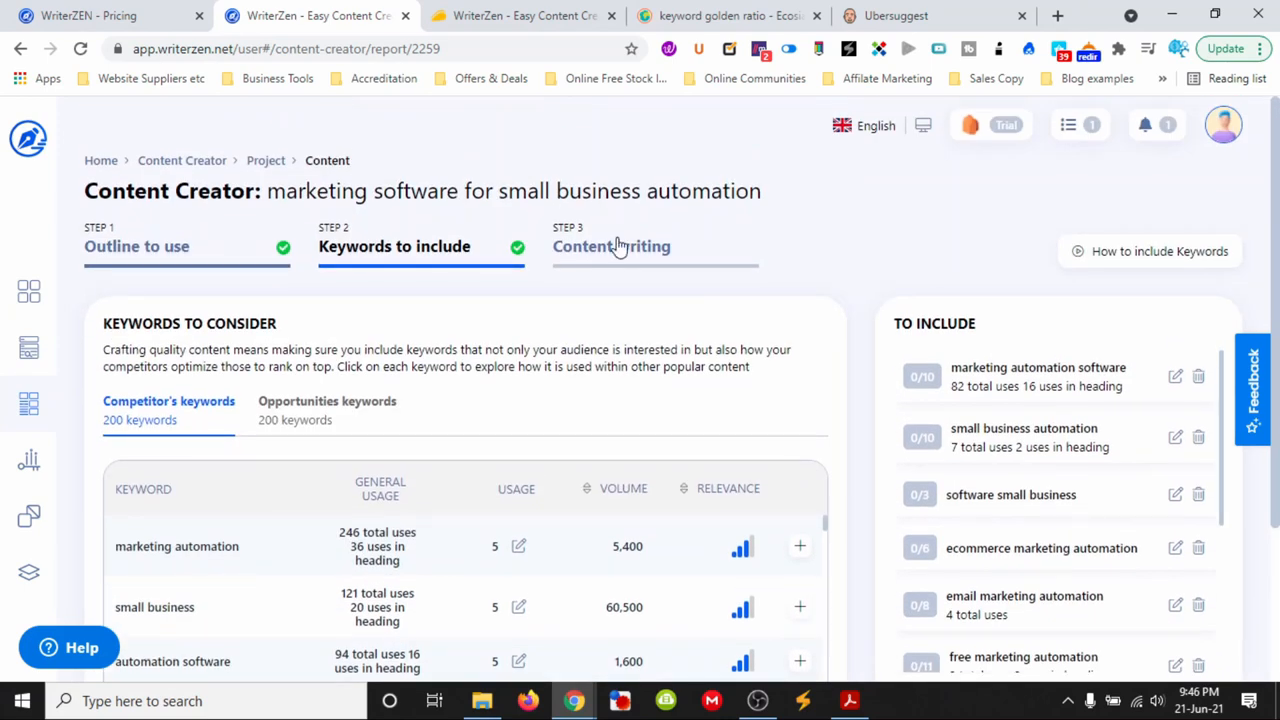
{"action": "left_click", "coordinate": [612, 246]}
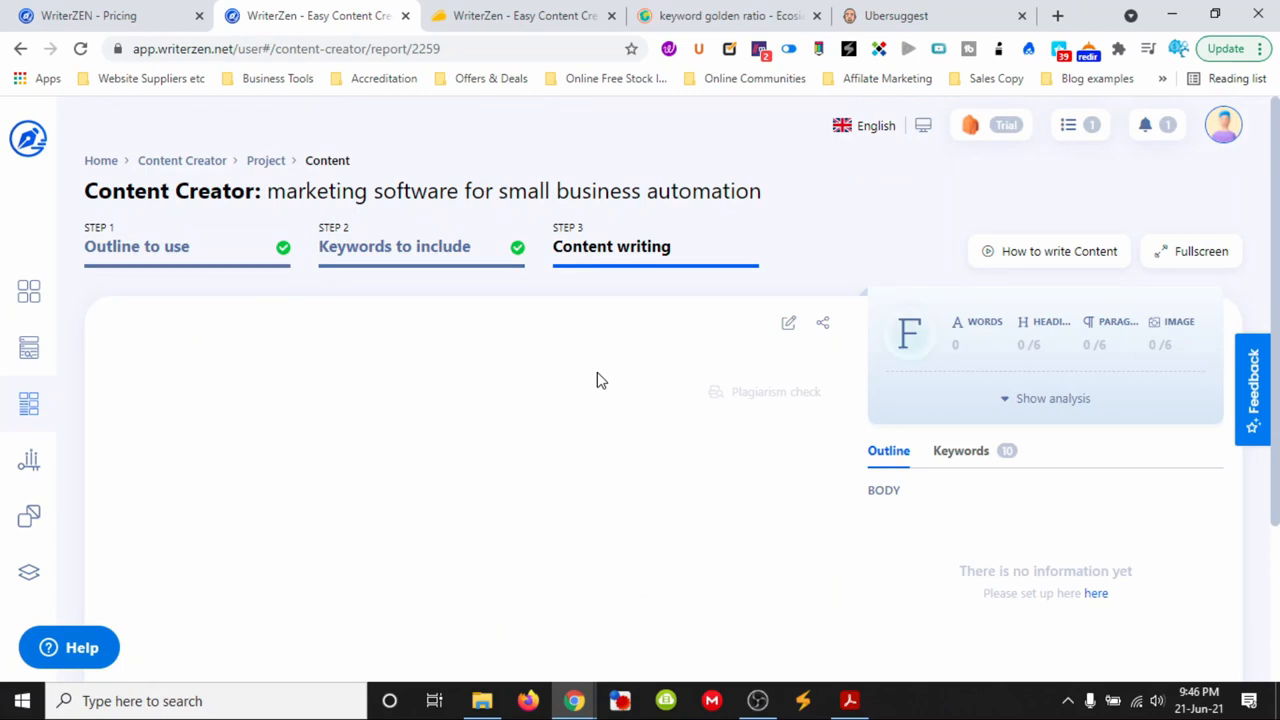
{"action": "mouse_move", "coordinate": [530, 364]}
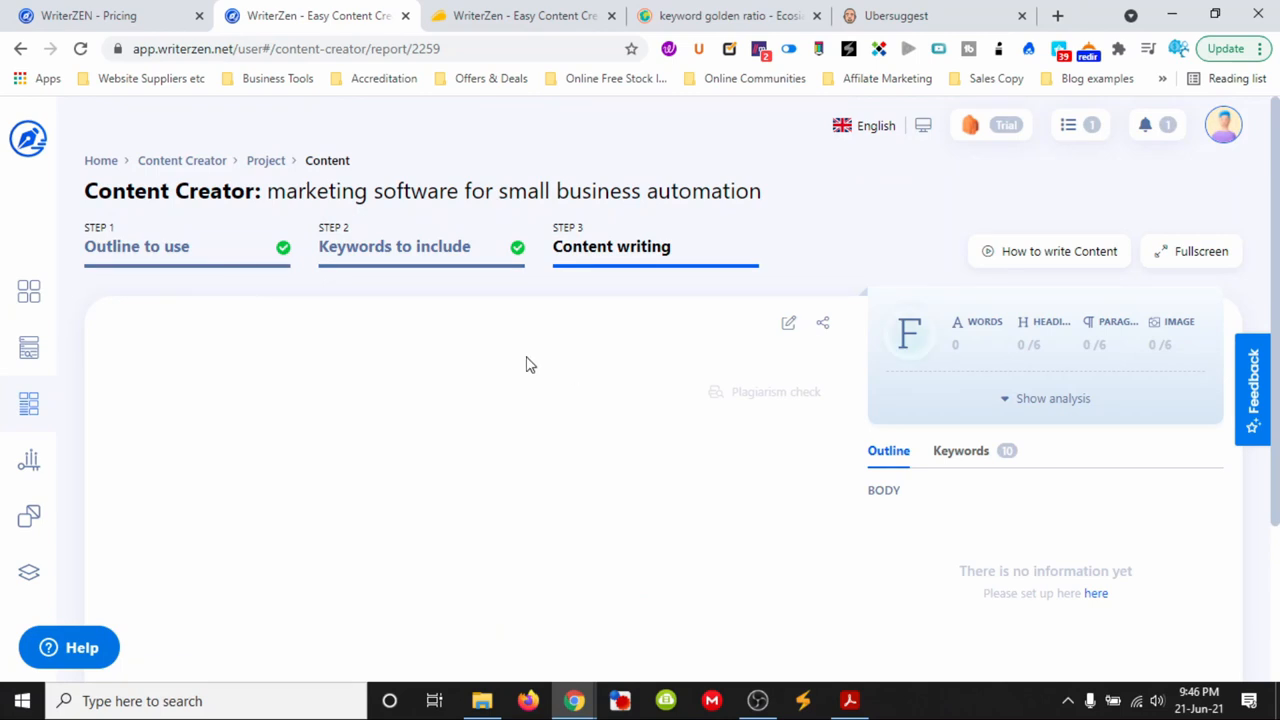
{"action": "scroll", "scroll_direction": "down", "scroll_amount": 3}
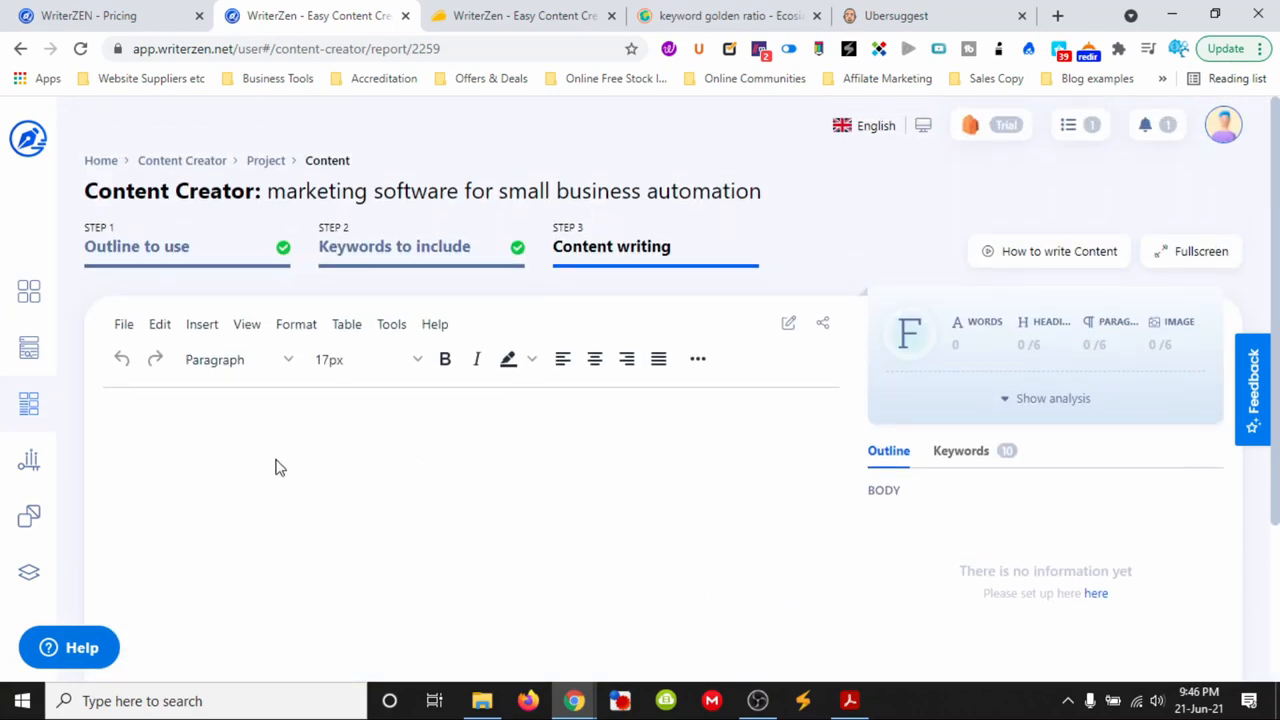
{"action": "mouse_move", "coordinate": [32, 516]}
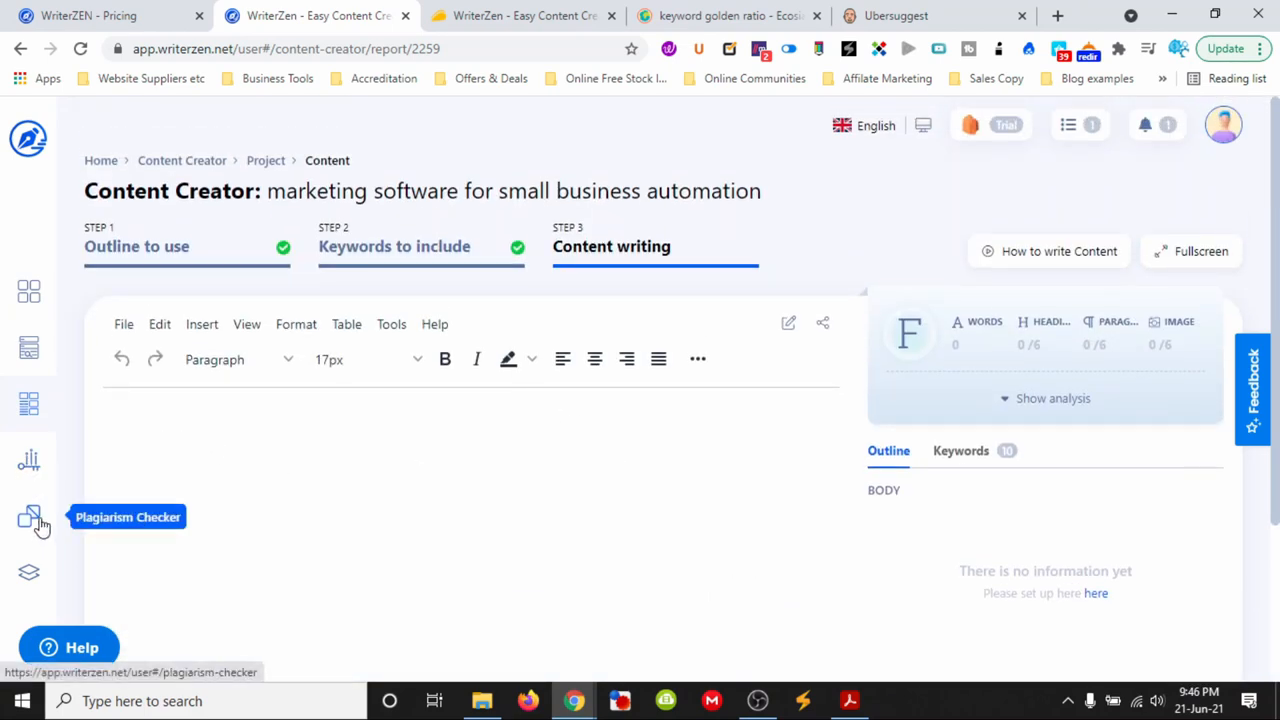
Start a new Plagiarism Checker project named Business Automation
{"action": "left_click", "coordinate": [28, 516]}
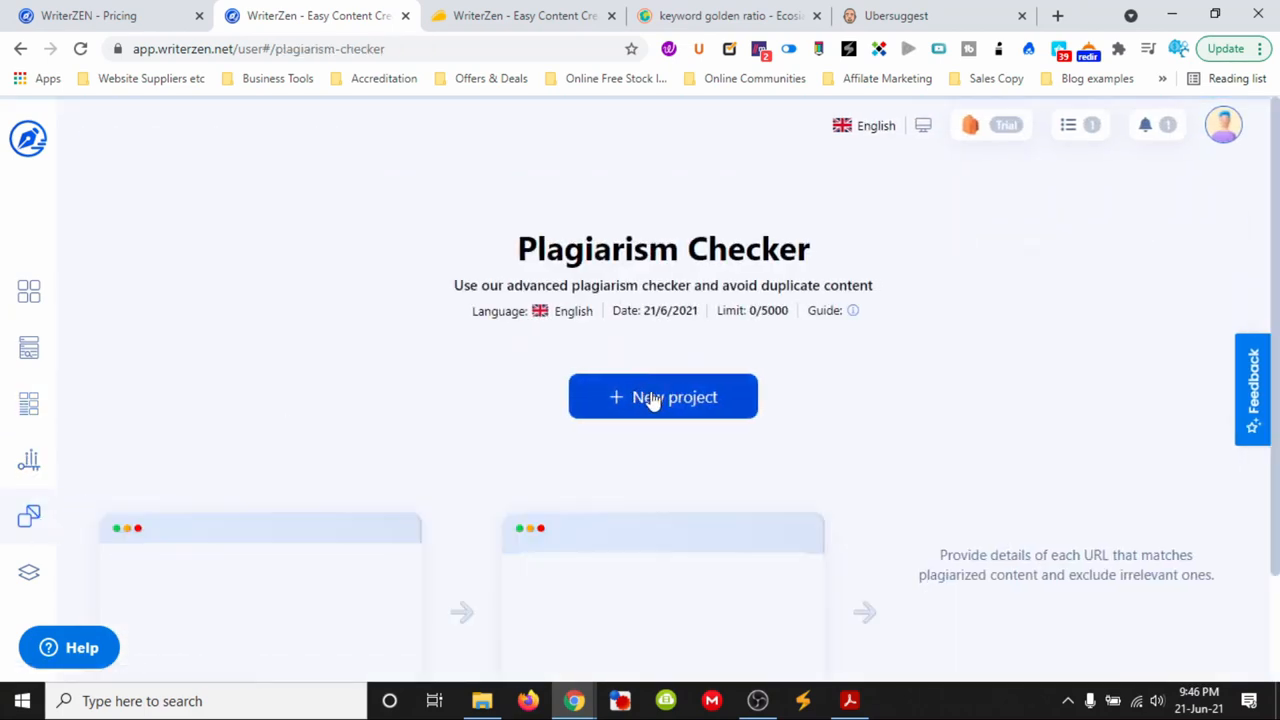
{"action": "scroll", "scroll_direction": "down", "scroll_amount": 3}
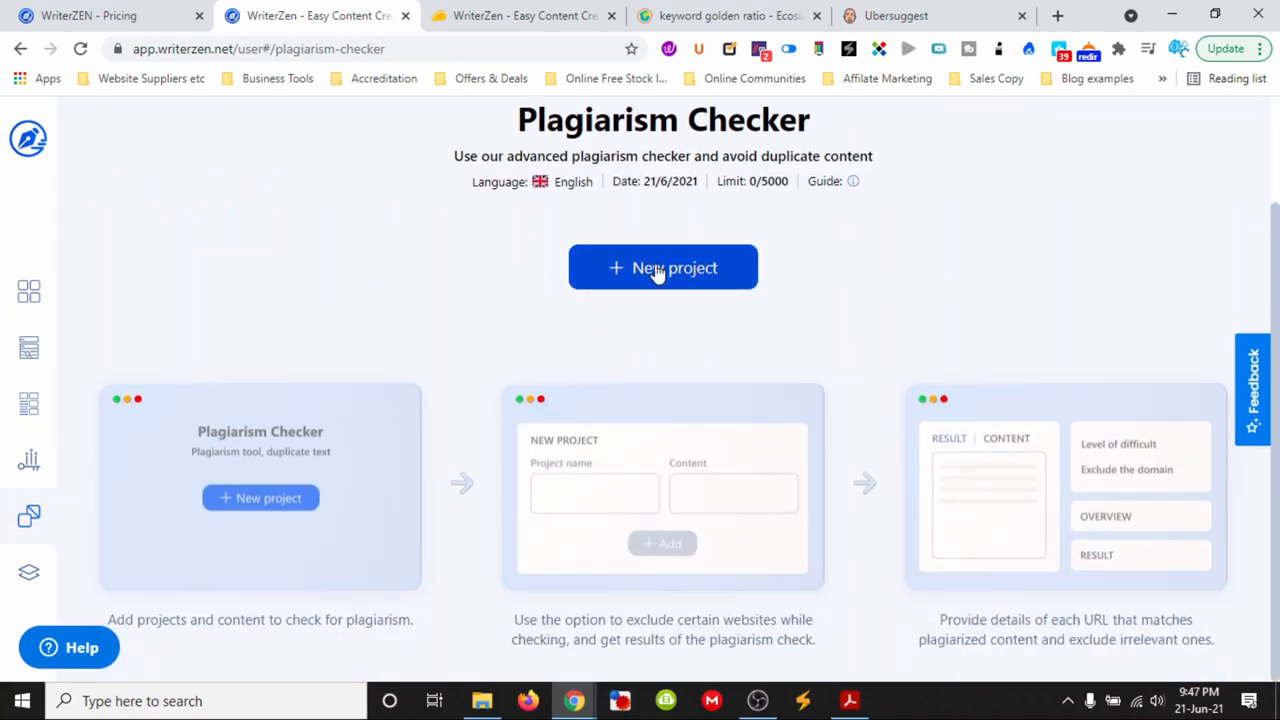
{"action": "left_click", "coordinate": [664, 268]}
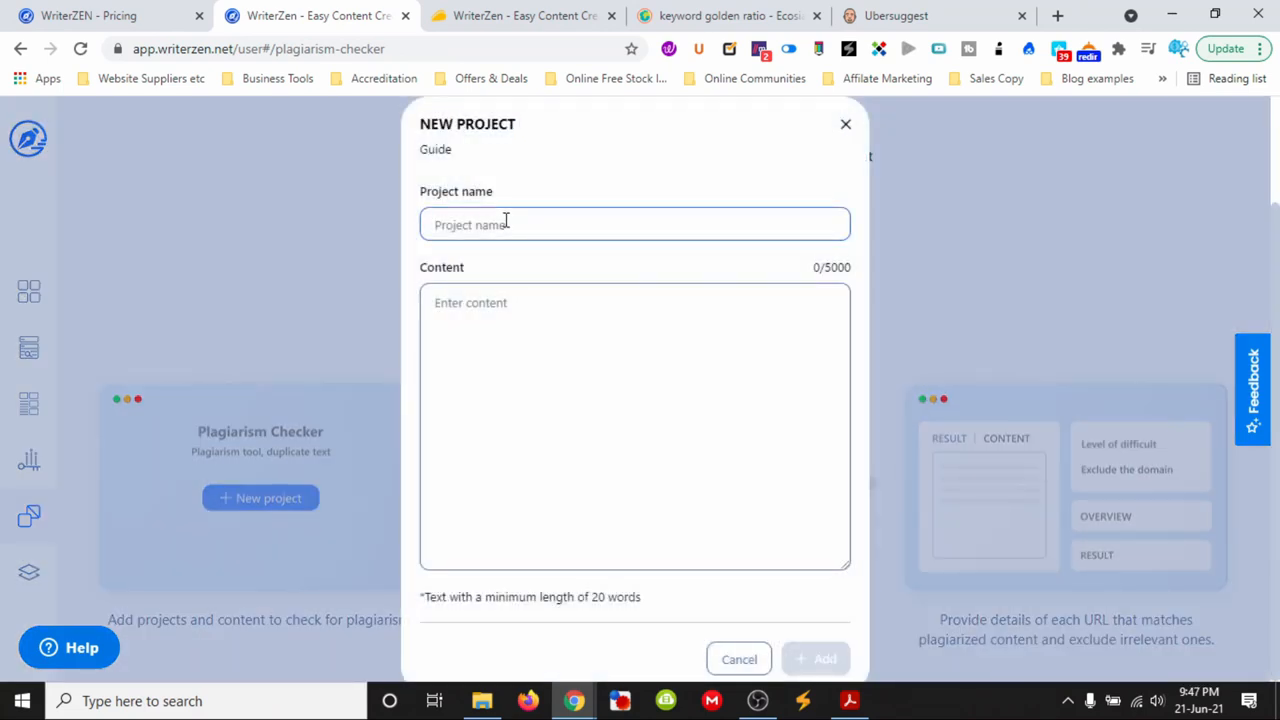
{"action": "type", "text": "Business"}
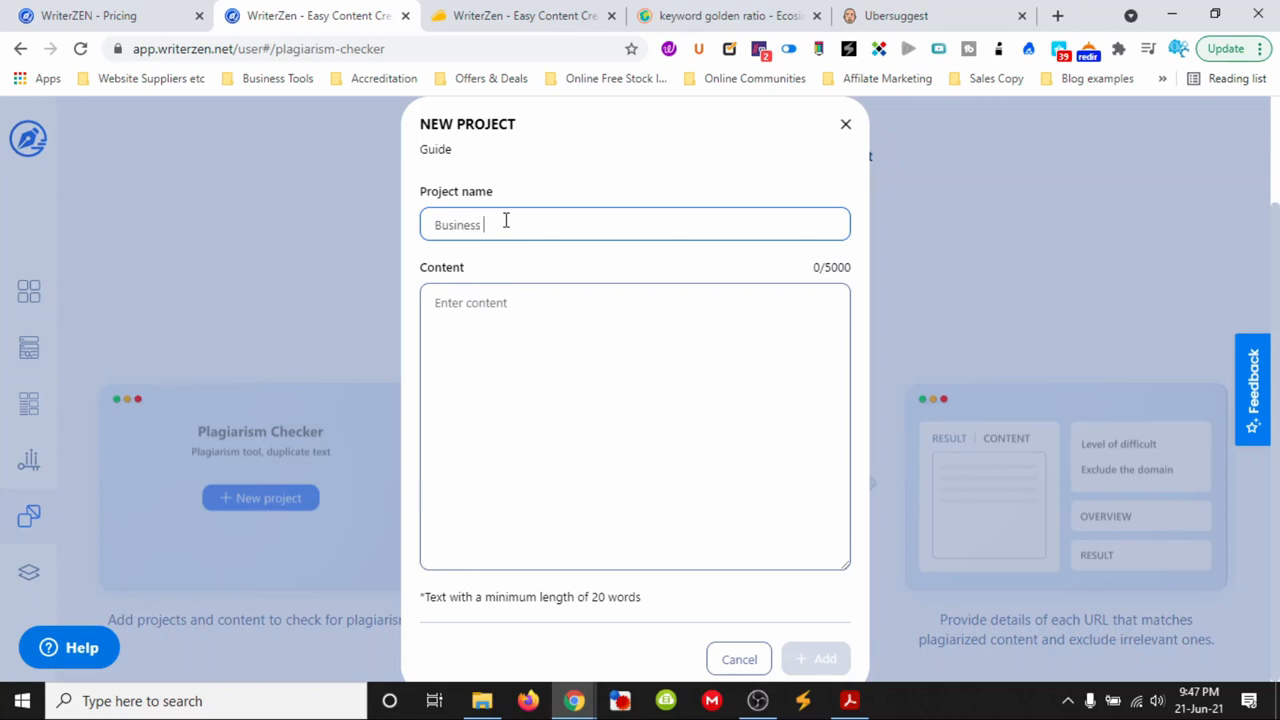
{"action": "type", "text": "Automation"}
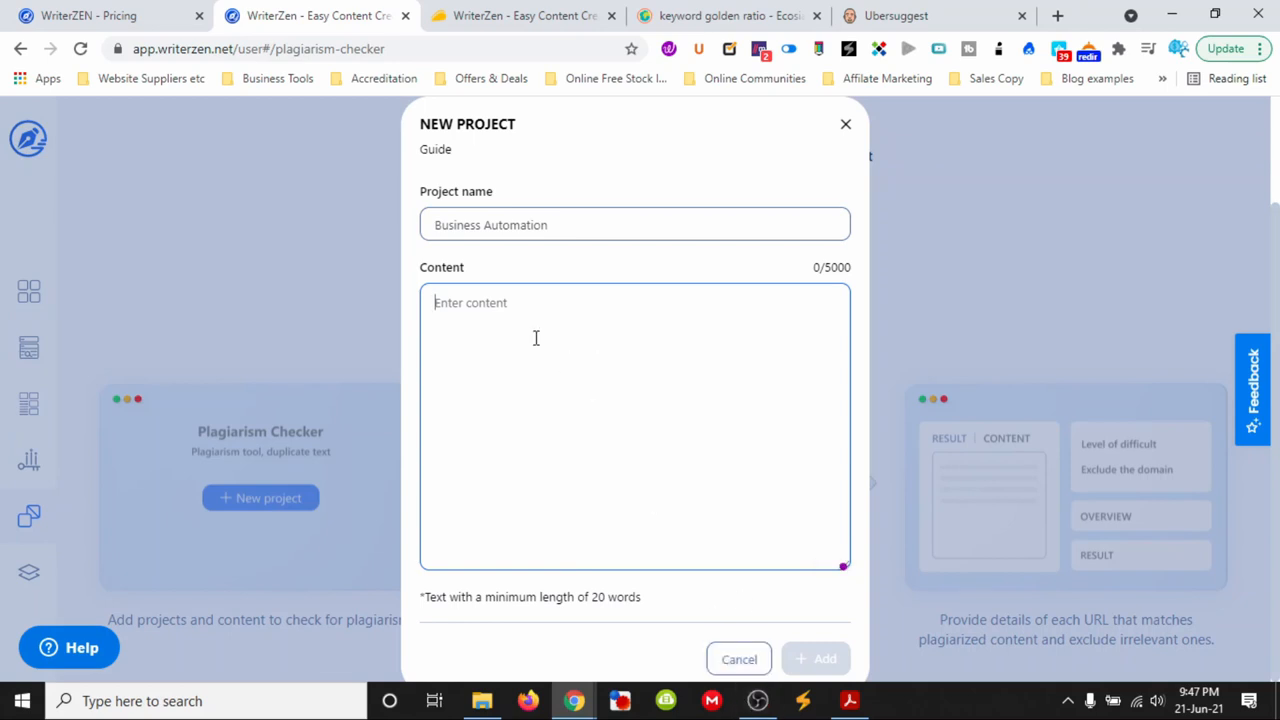
Copy the Mangools Keyword Golden Ratio article's two opening paragraphs for the content box
{"action": "left_click", "coordinate": [724, 16]}
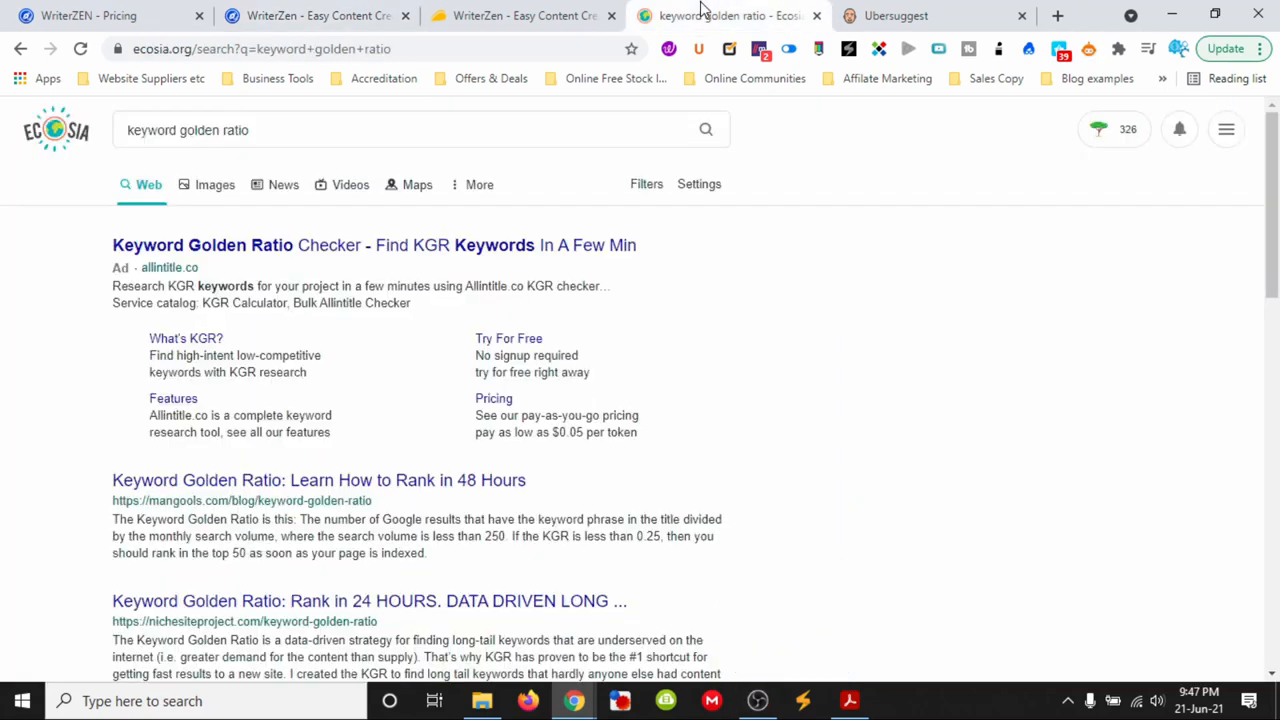
{"action": "mouse_move", "coordinate": [208, 480]}
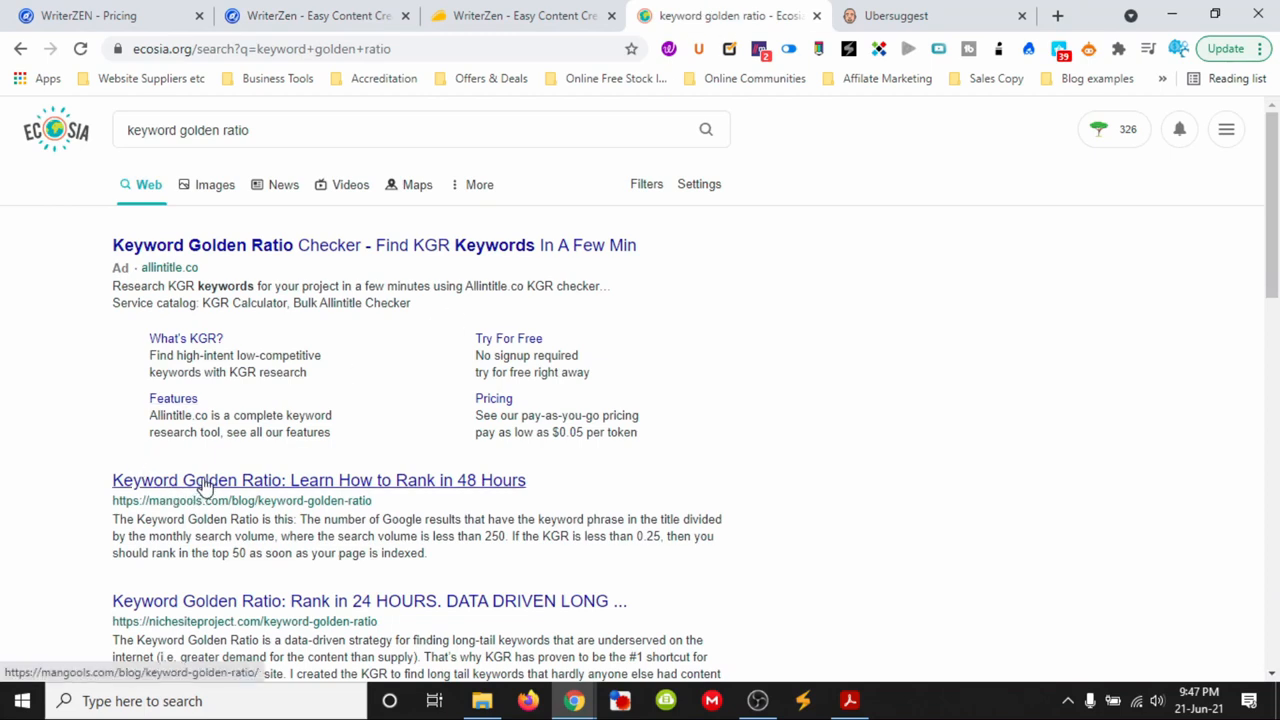
{"action": "mouse_move", "coordinate": [256, 488]}
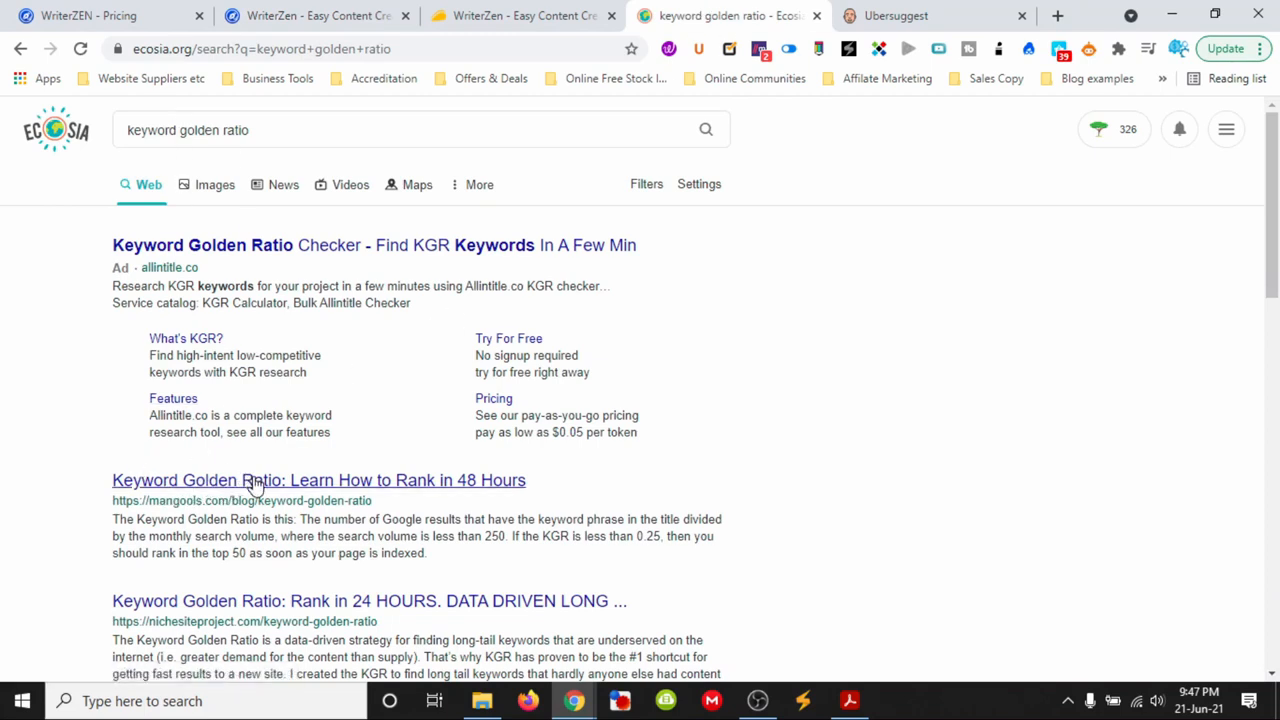
{"action": "left_click", "coordinate": [318, 480]}
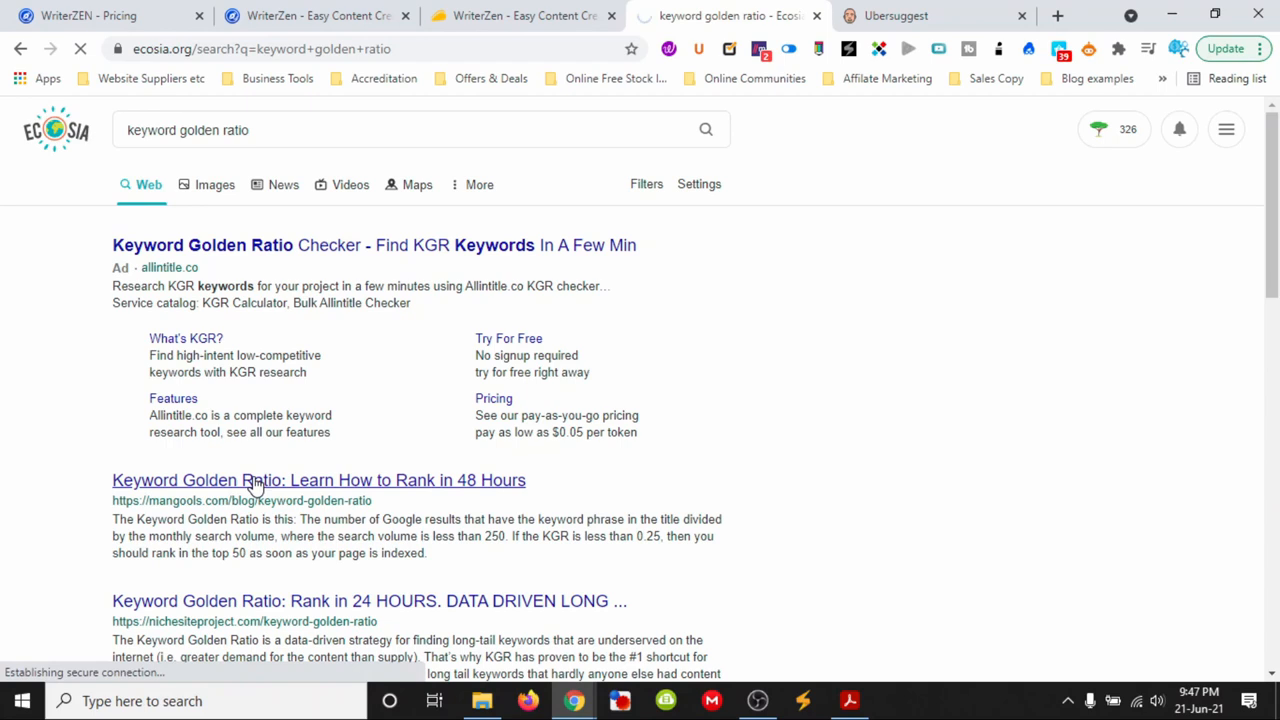
{"action": "left_click", "coordinate": [320, 480]}
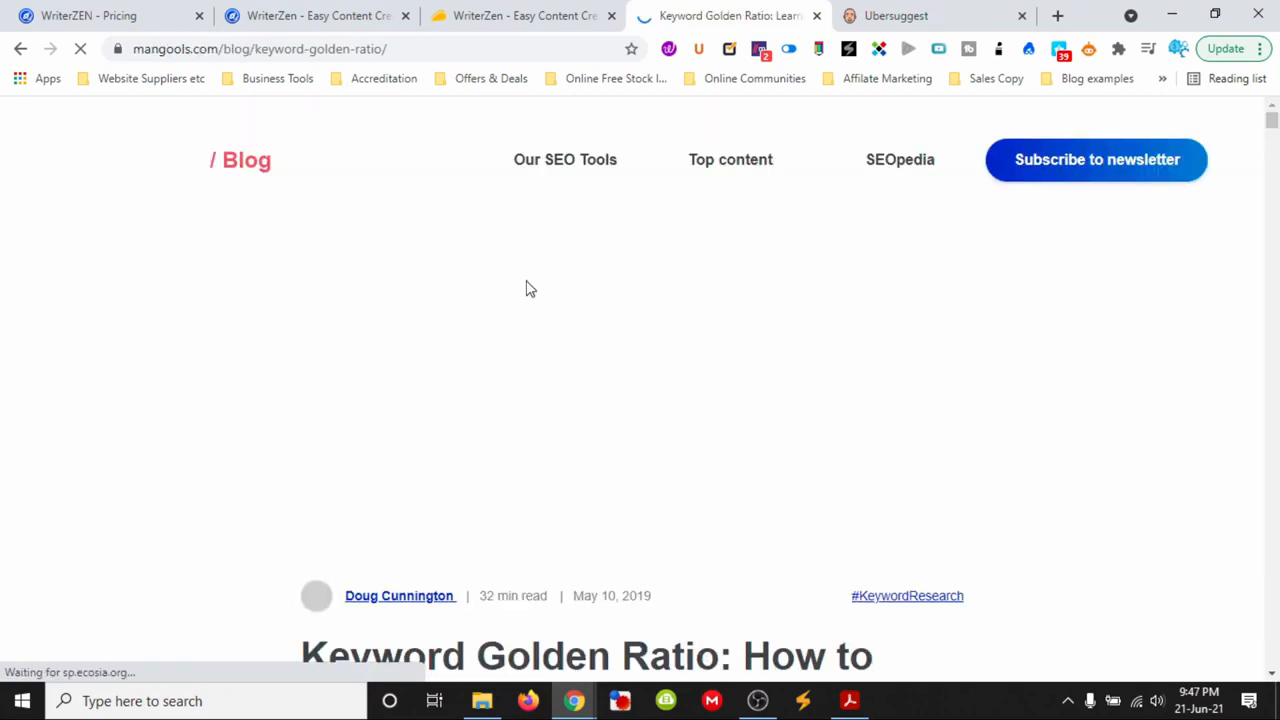
{"action": "scroll", "scroll_direction": "down", "scroll_amount": 3}
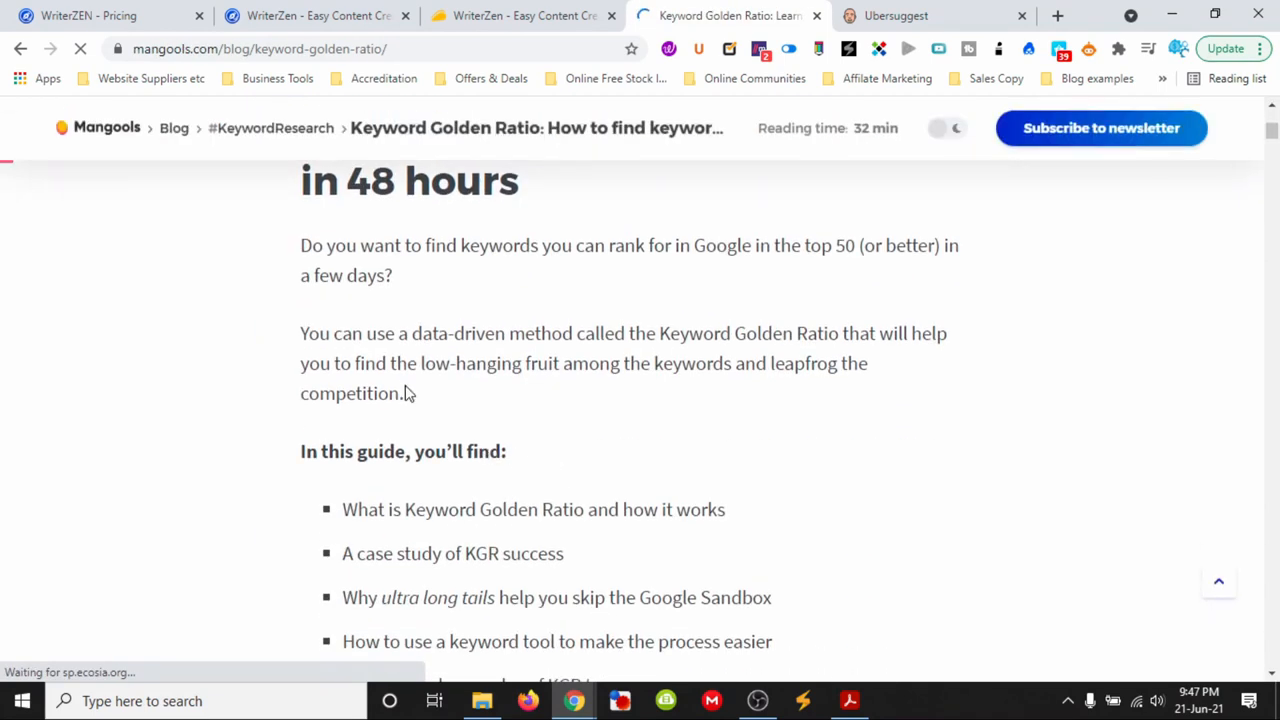
{"action": "mouse_move", "coordinate": [304, 256]}
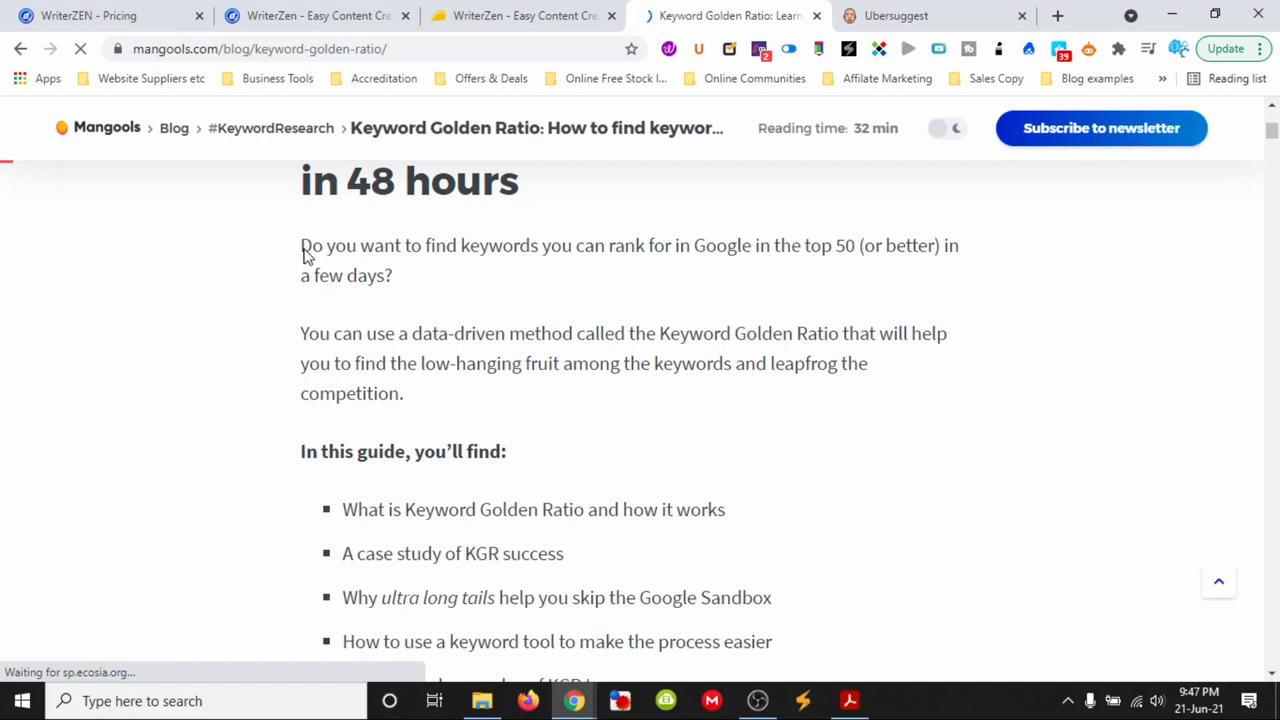
{"action": "left_click_drag", "start_coordinate": [300, 244], "coordinate": [404, 392]}
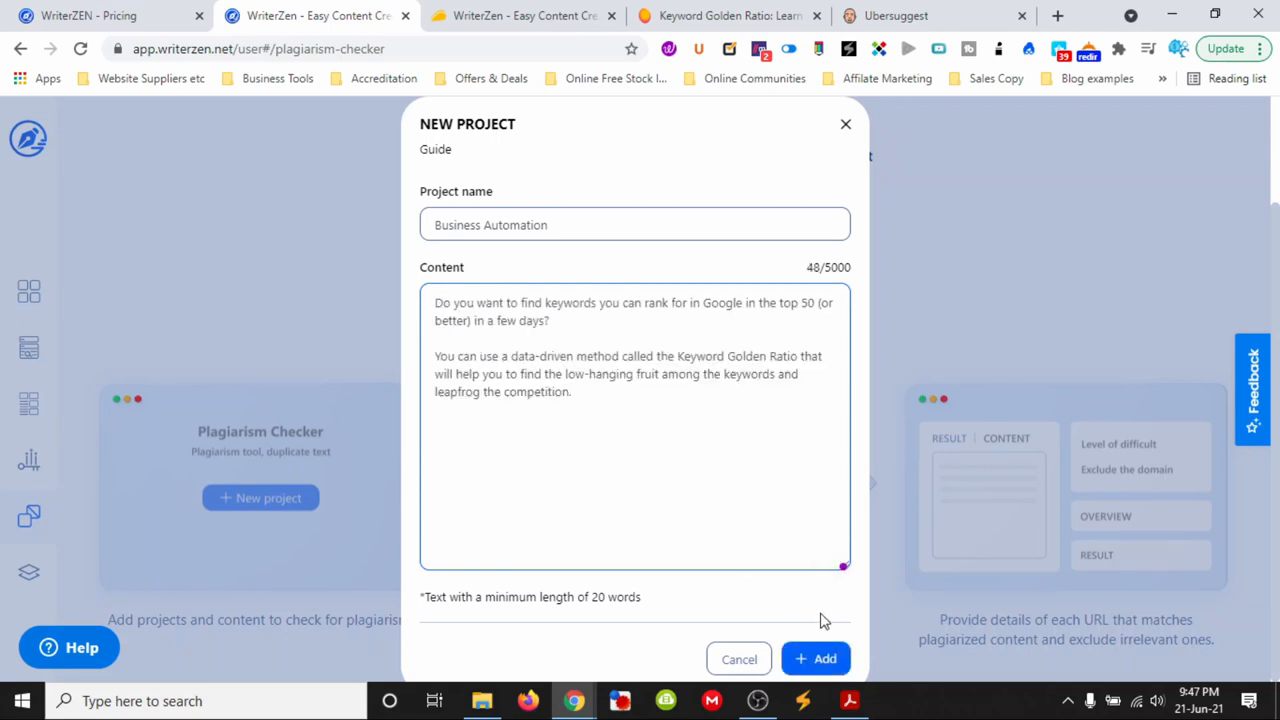
Run the check, getting 0% unique / 100% plagiarized with Mangools as source, and view the Content tab
{"action": "left_click", "coordinate": [816, 658]}
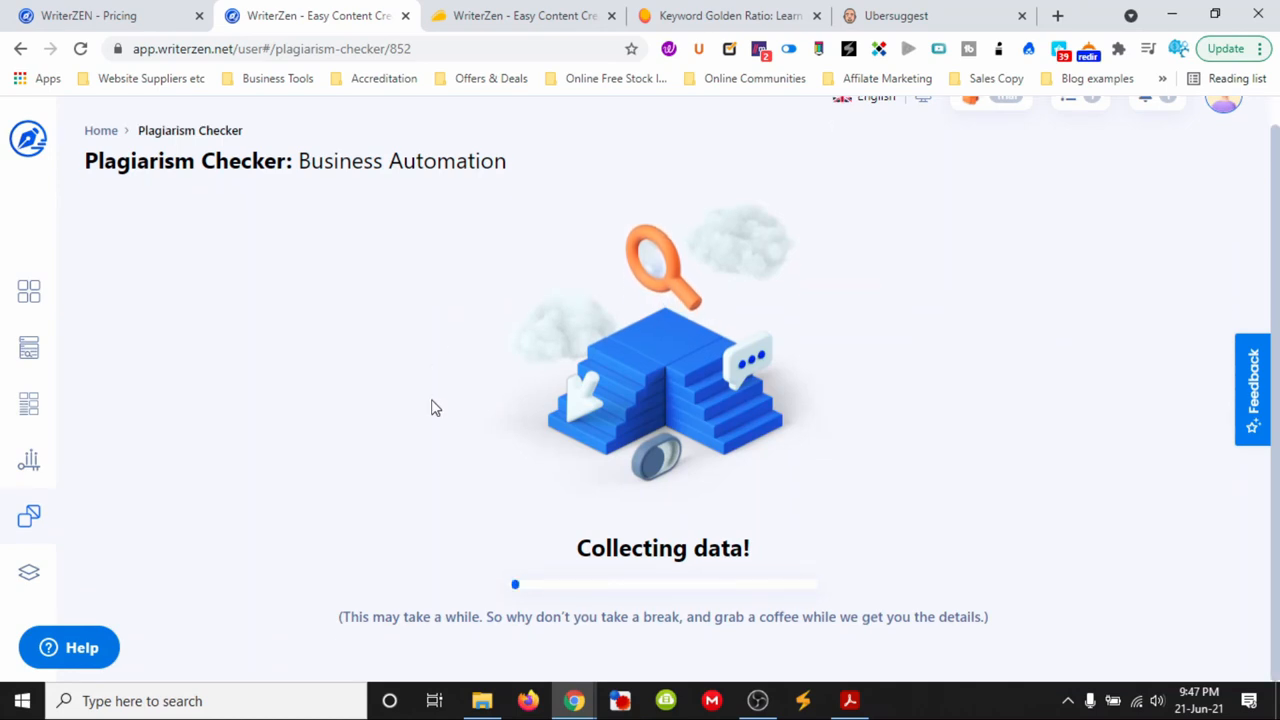
{"action": "mouse_move", "coordinate": [220, 474]}
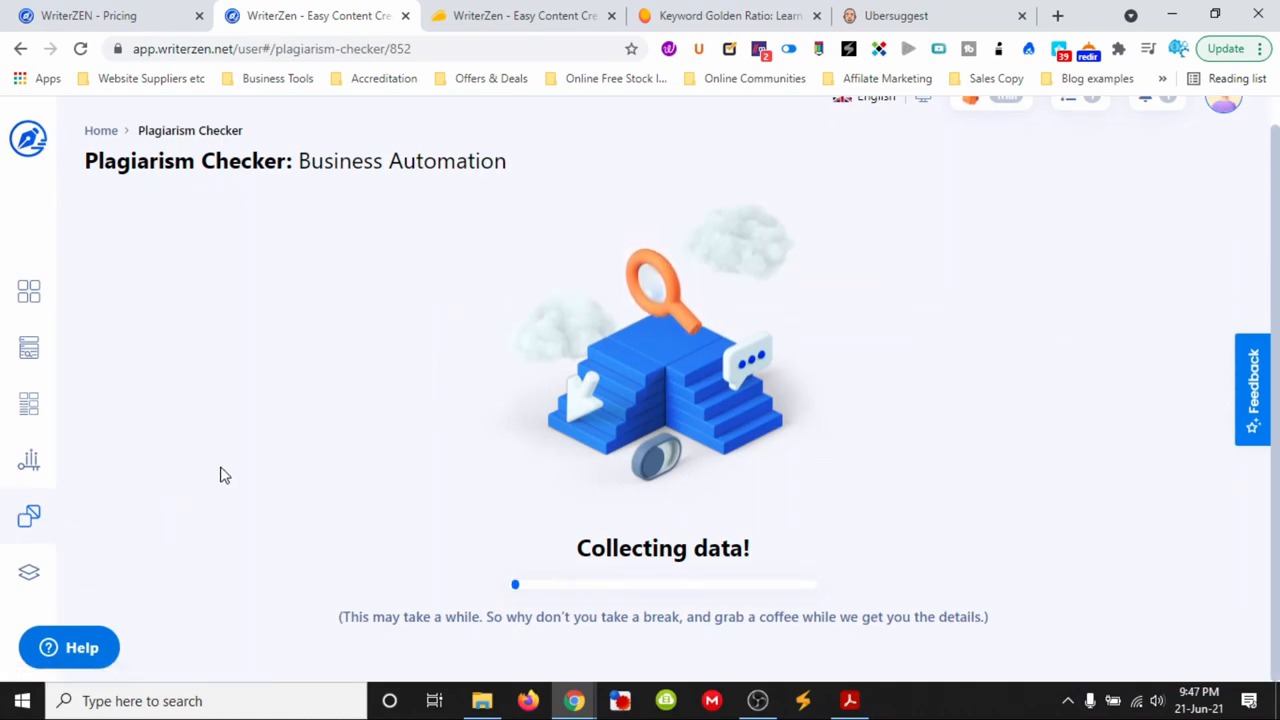
{"action": "mouse_move", "coordinate": [30, 572]}
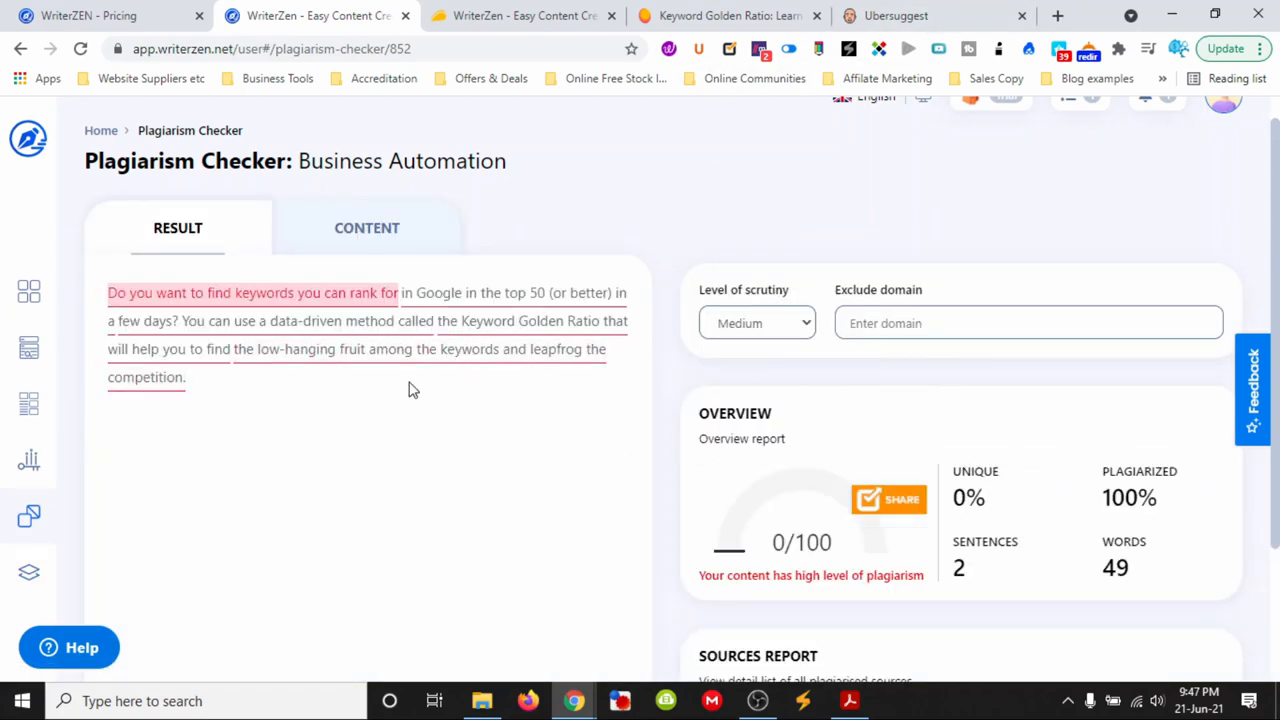
{"action": "mouse_move", "coordinate": [704, 214]}
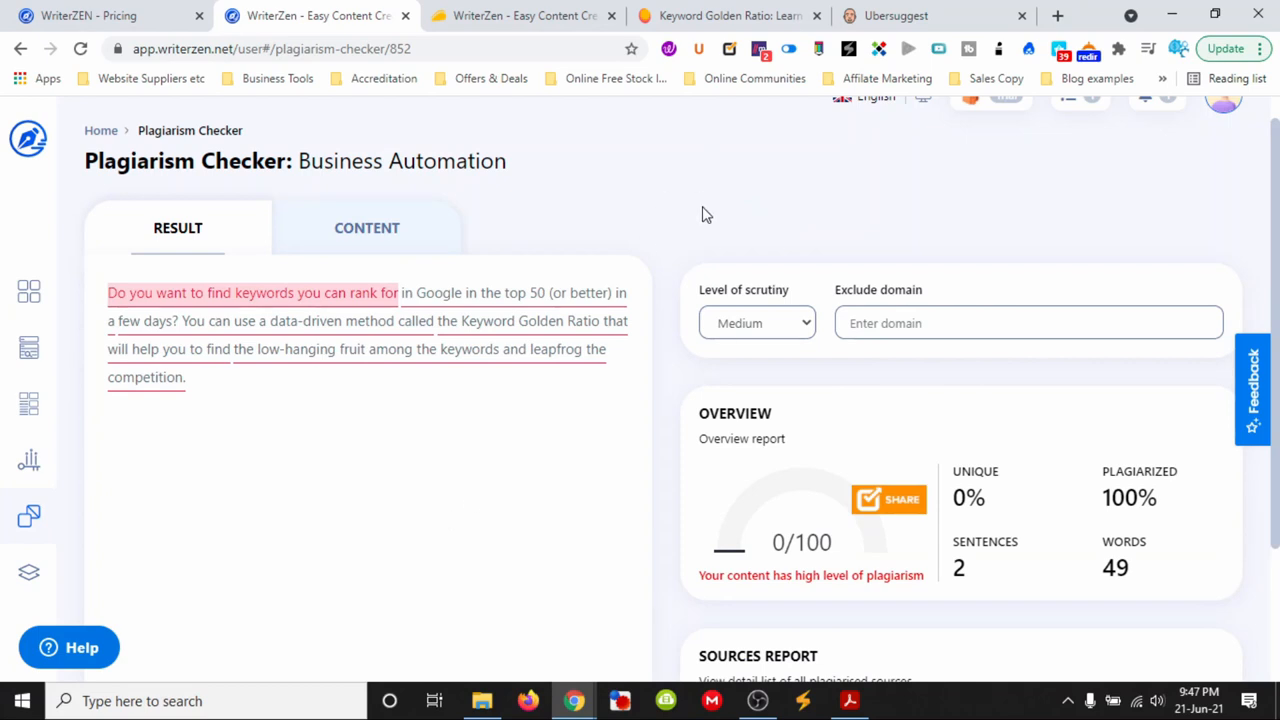
{"action": "scroll", "scroll_direction": "down", "scroll_amount": 3}
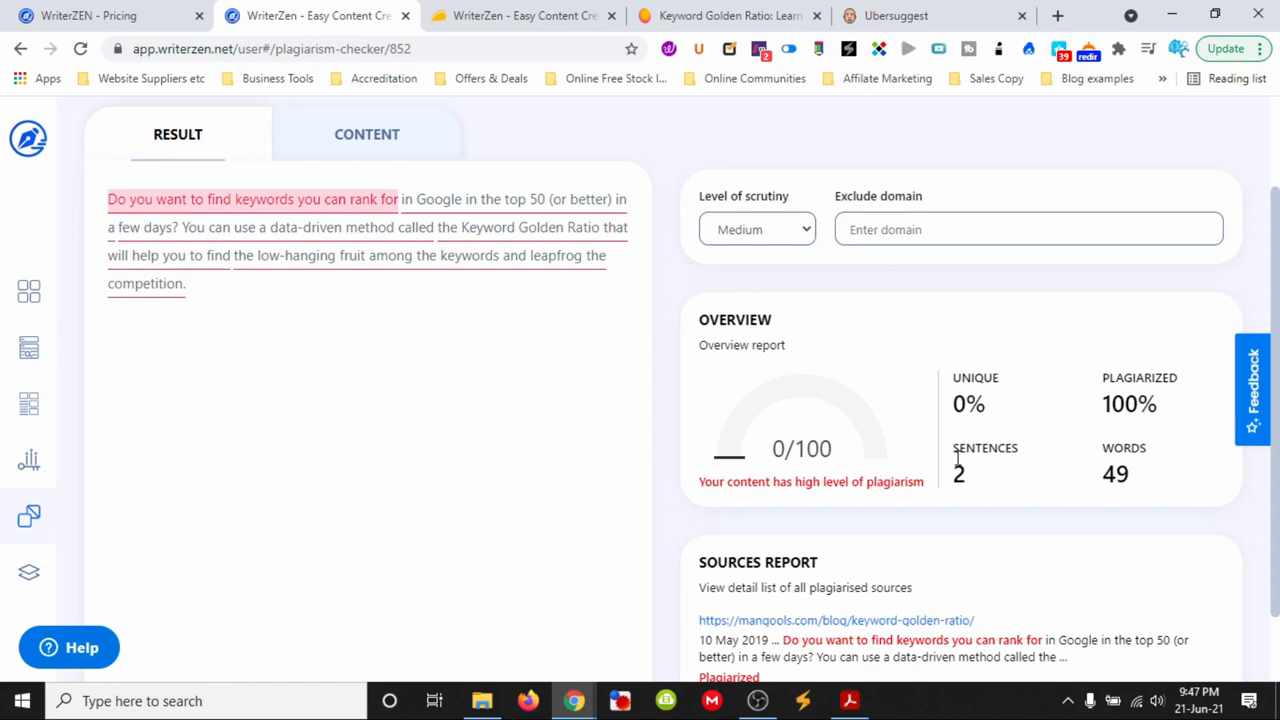
{"action": "left_click", "coordinate": [366, 256]}
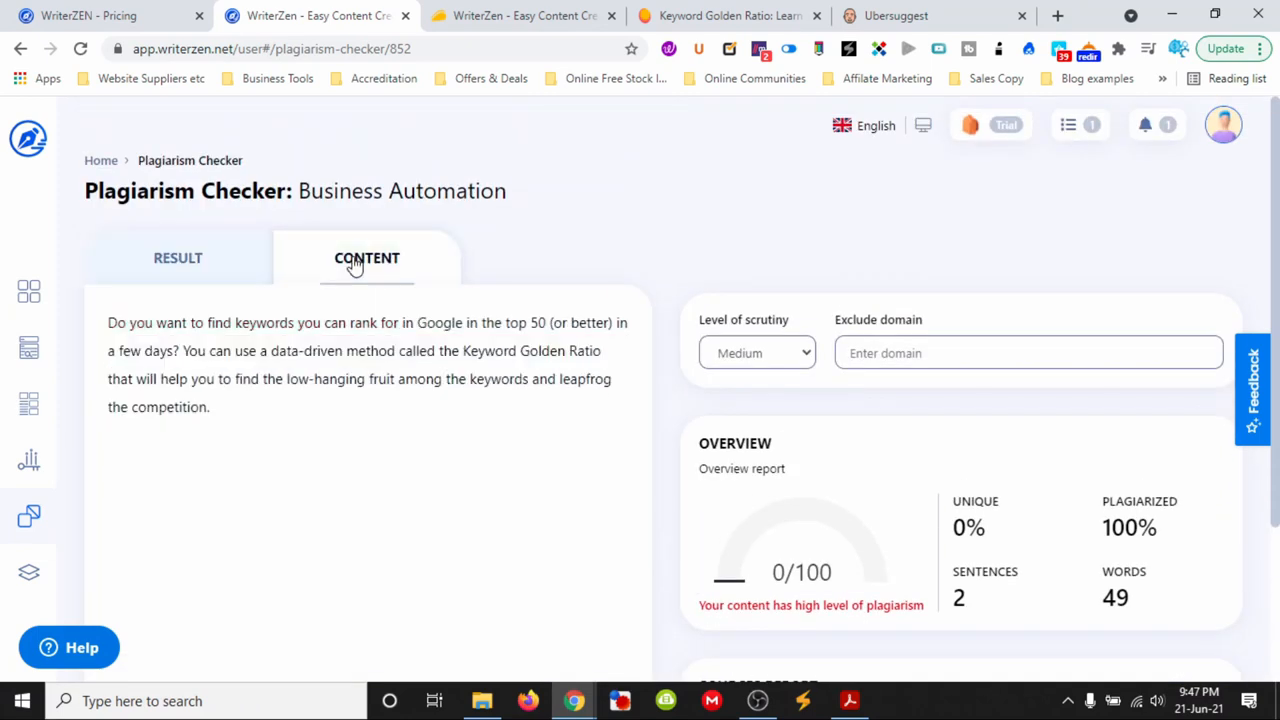
{"action": "mouse_move", "coordinate": [28, 460]}
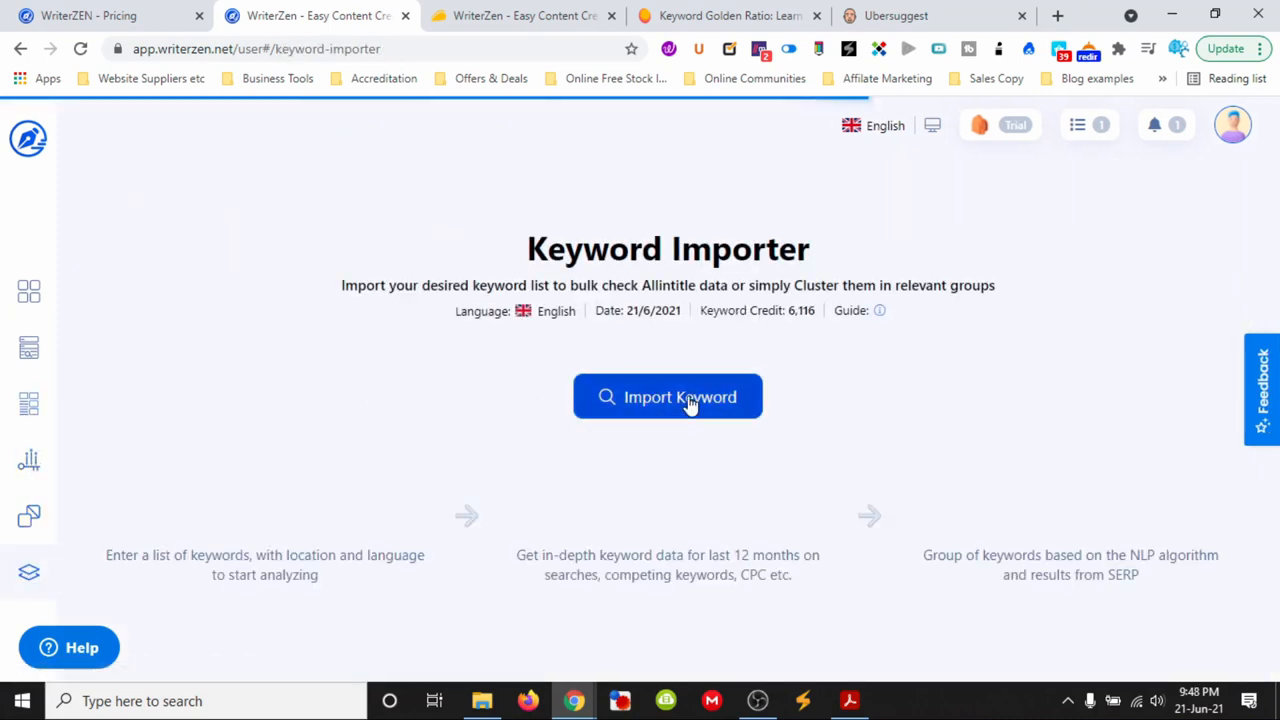
{"action": "left_click", "coordinate": [668, 396]}
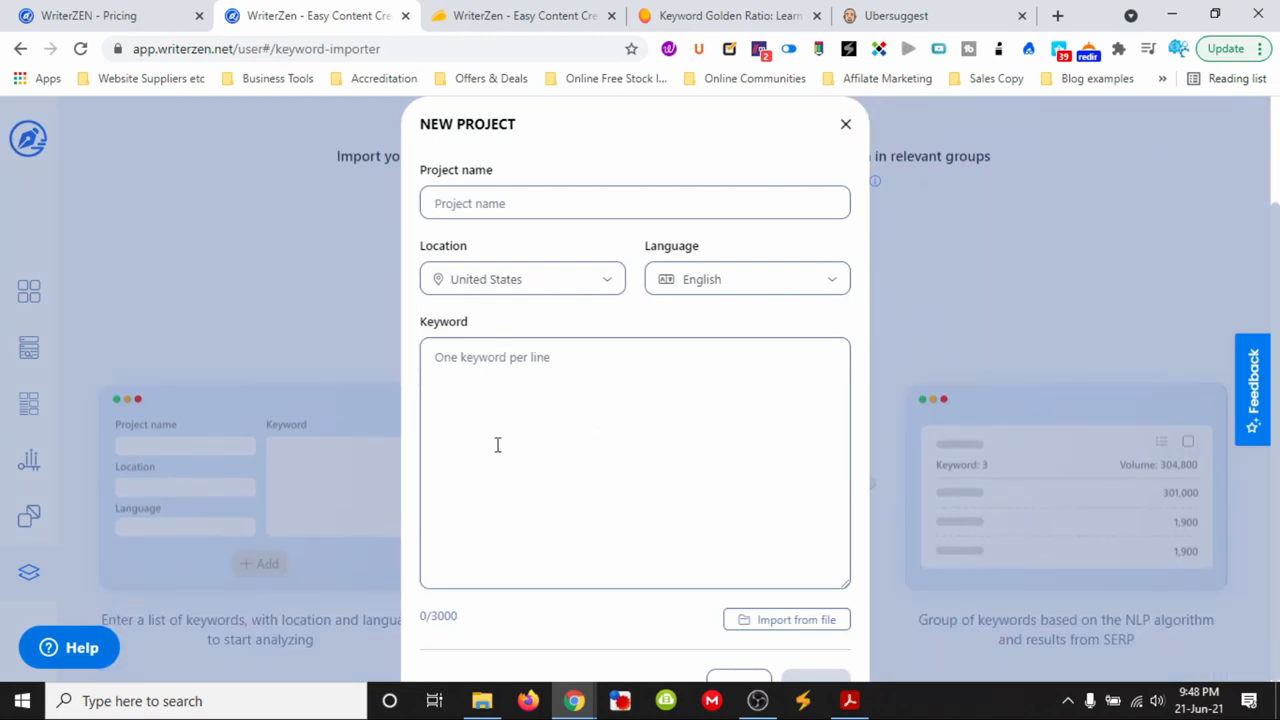
{"action": "mouse_move", "coordinate": [786, 620]}
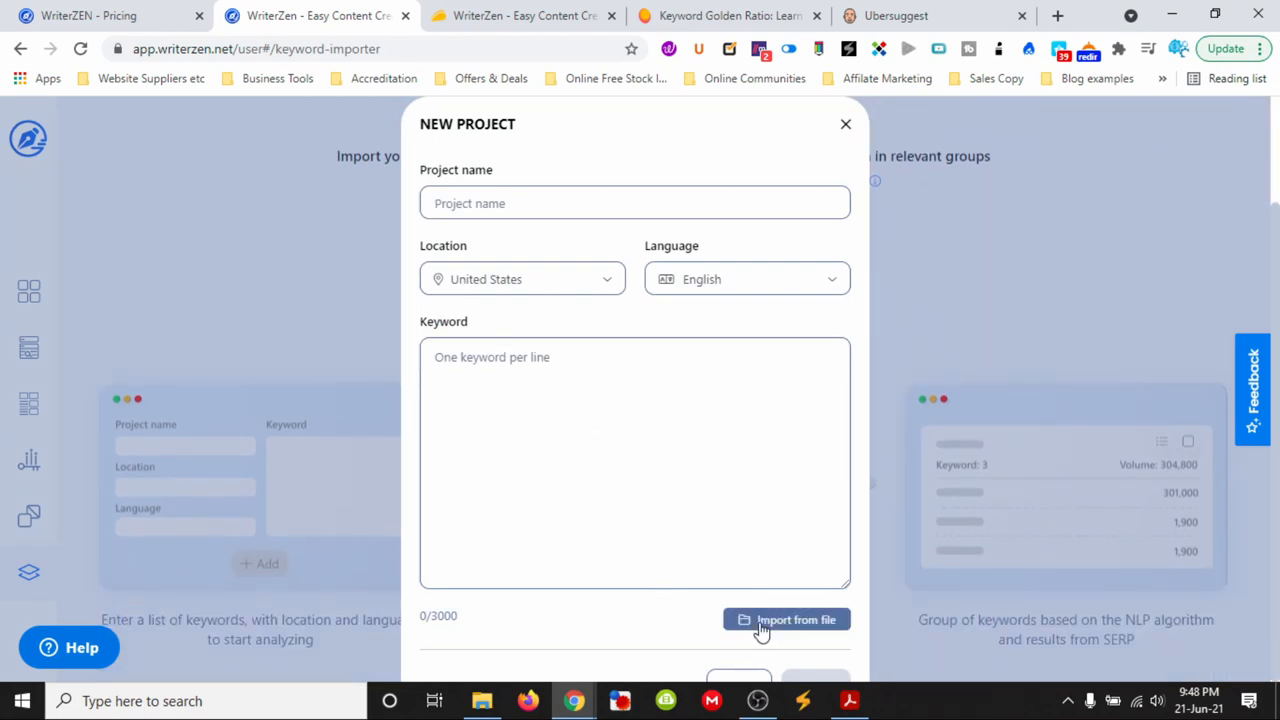
{"action": "left_click", "coordinate": [786, 620]}
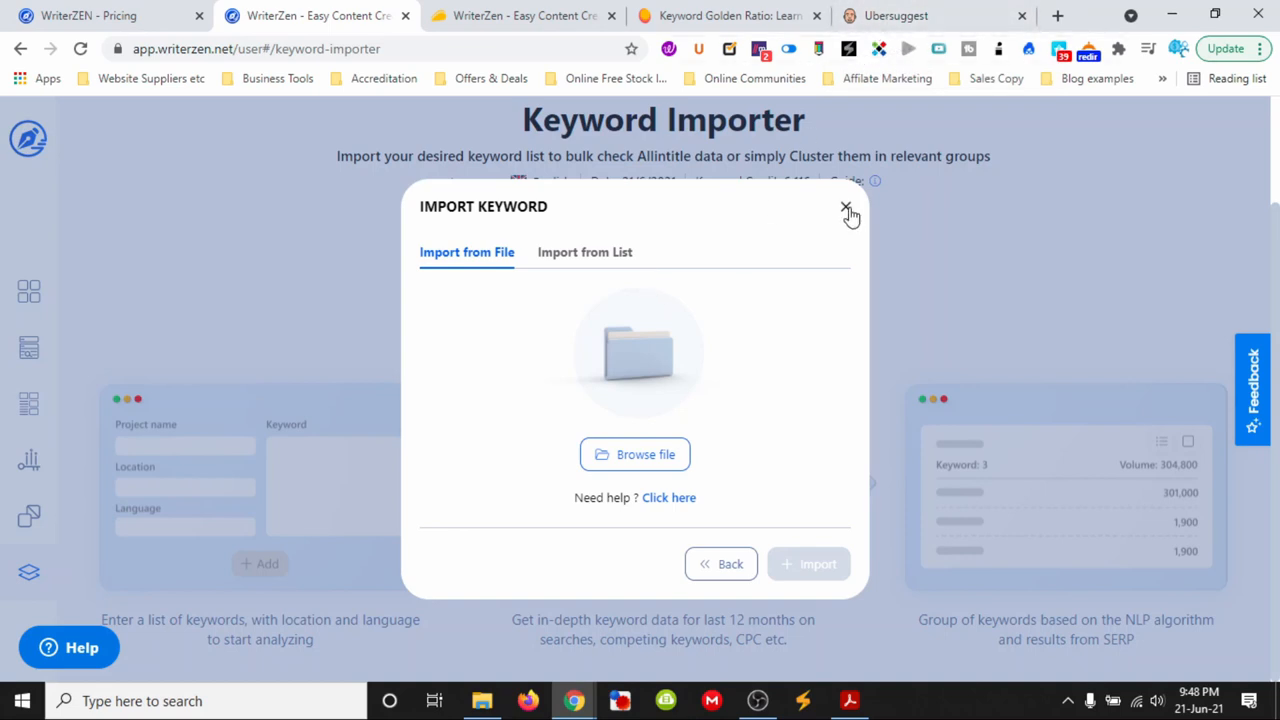
{"action": "left_click", "coordinate": [848, 212]}
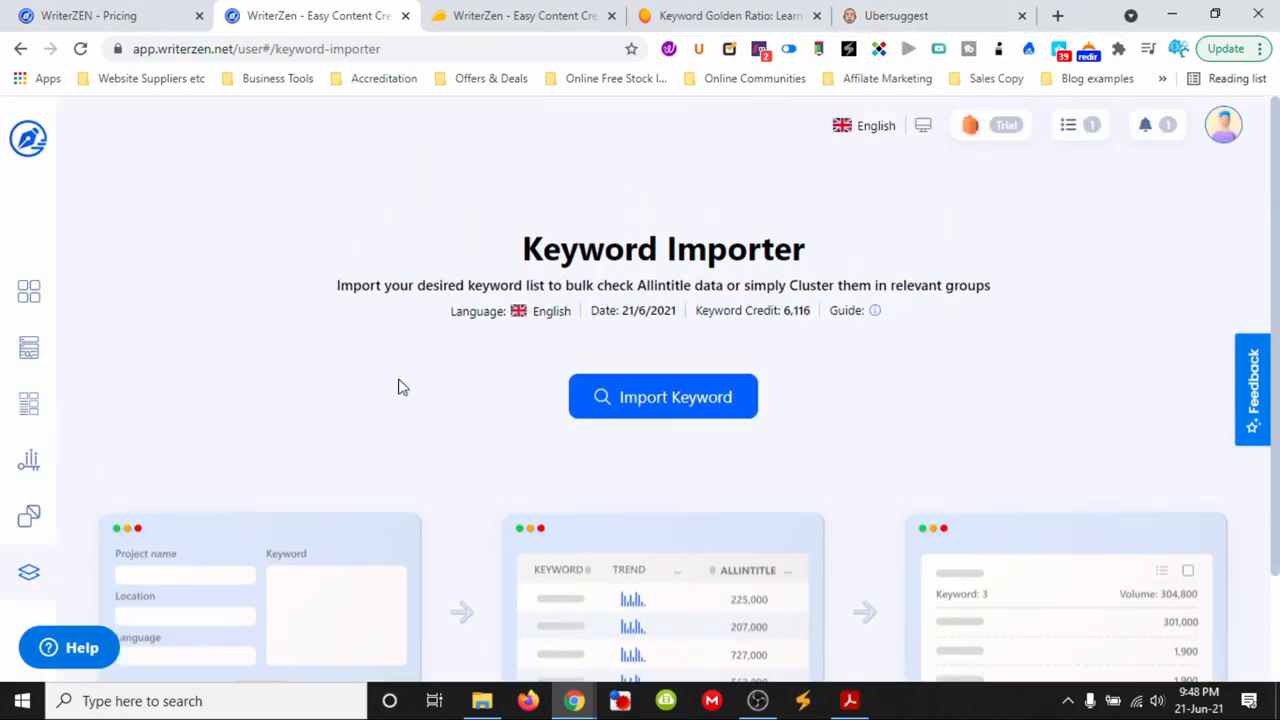
{"action": "scroll", "scroll_direction": "down", "scroll_amount": 3}
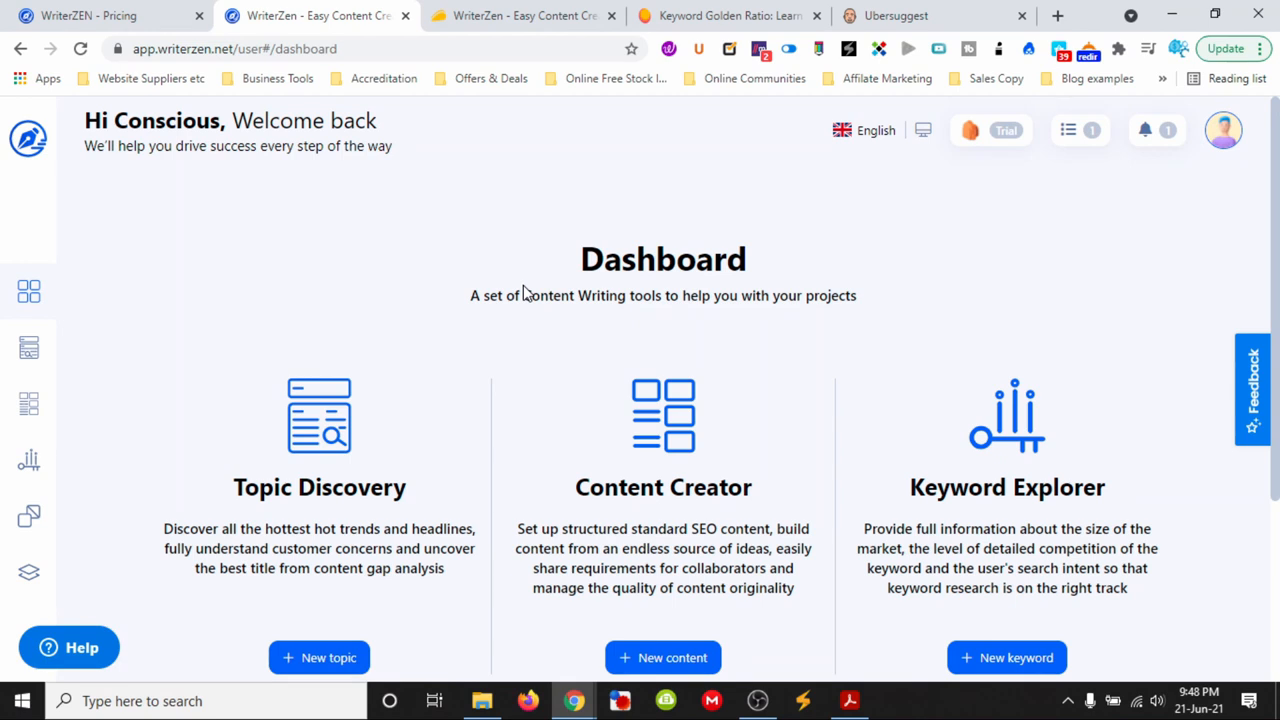
{"action": "mouse_move", "coordinate": [380, 268]}
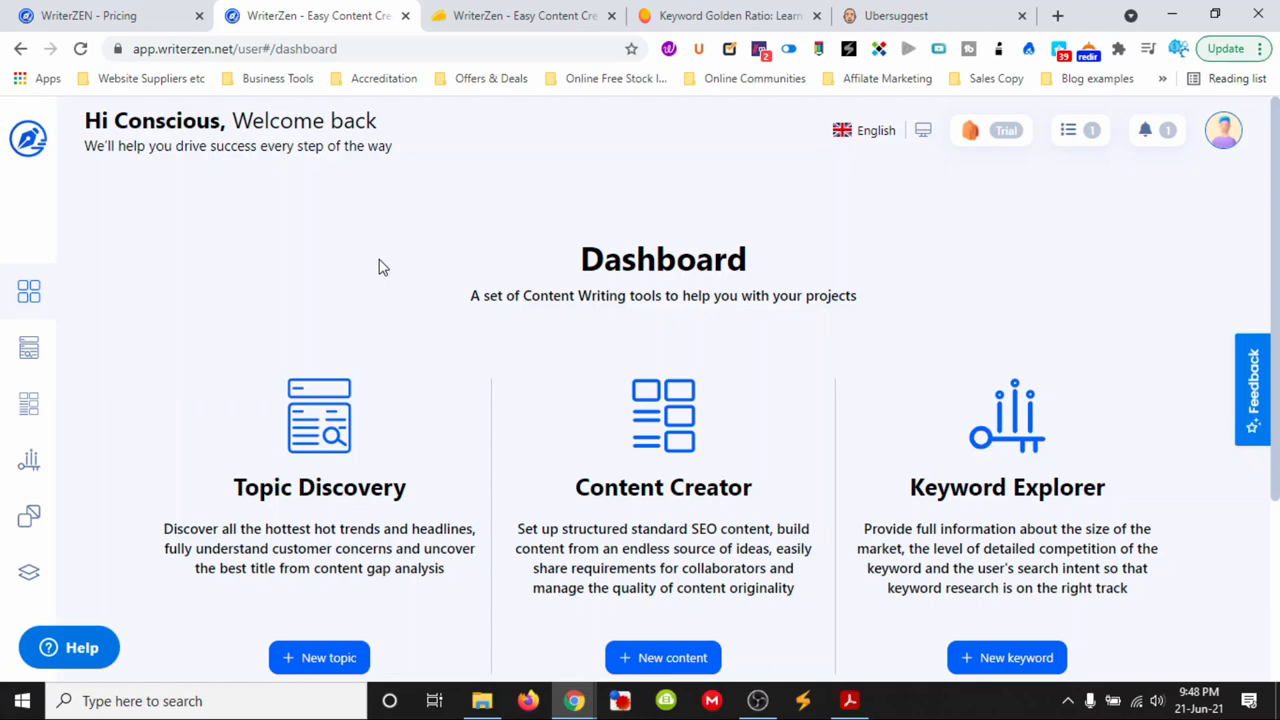
{"action": "mouse_move", "coordinate": [604, 218]}
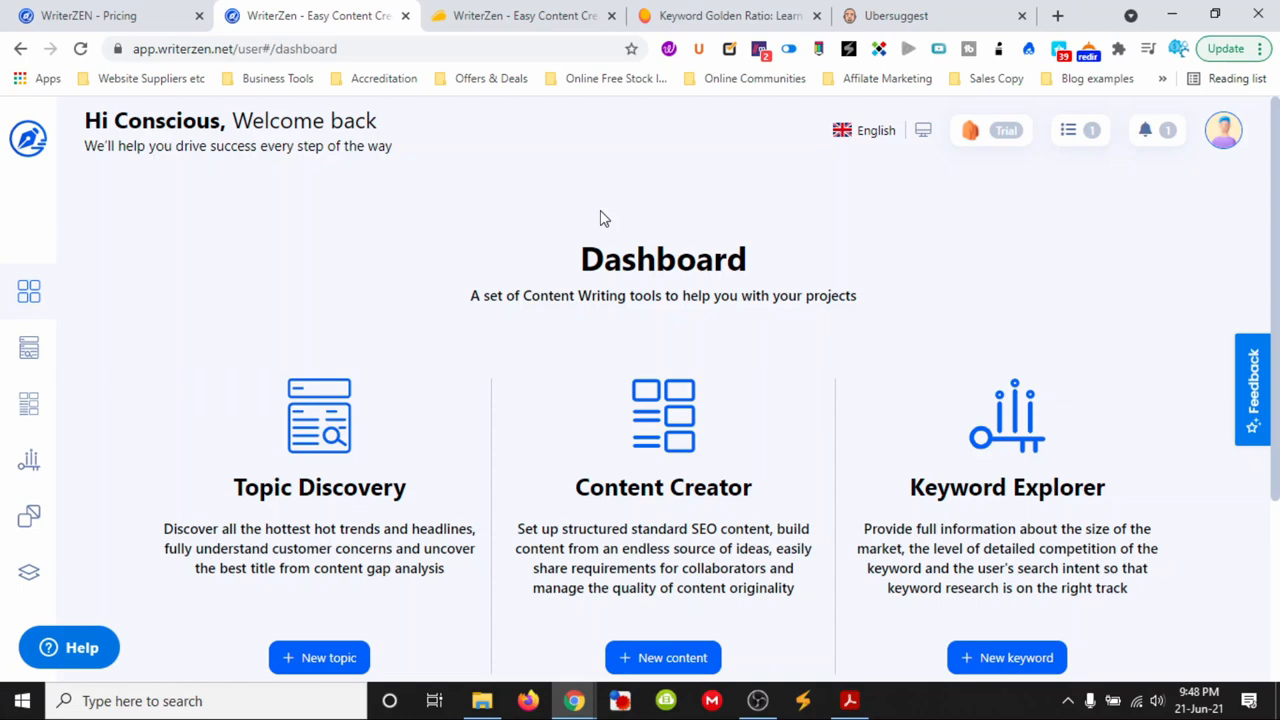
{"action": "mouse_move", "coordinate": [32, 140]}
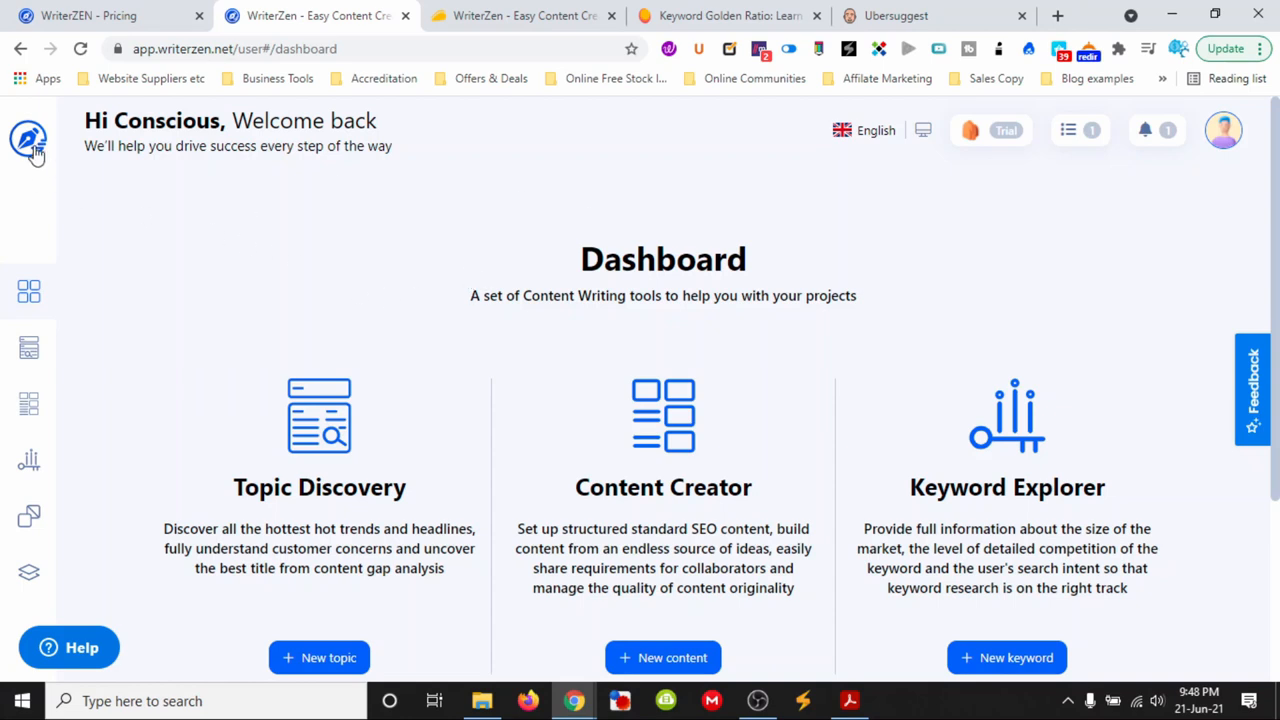
{"action": "mouse_move", "coordinate": [248, 234]}
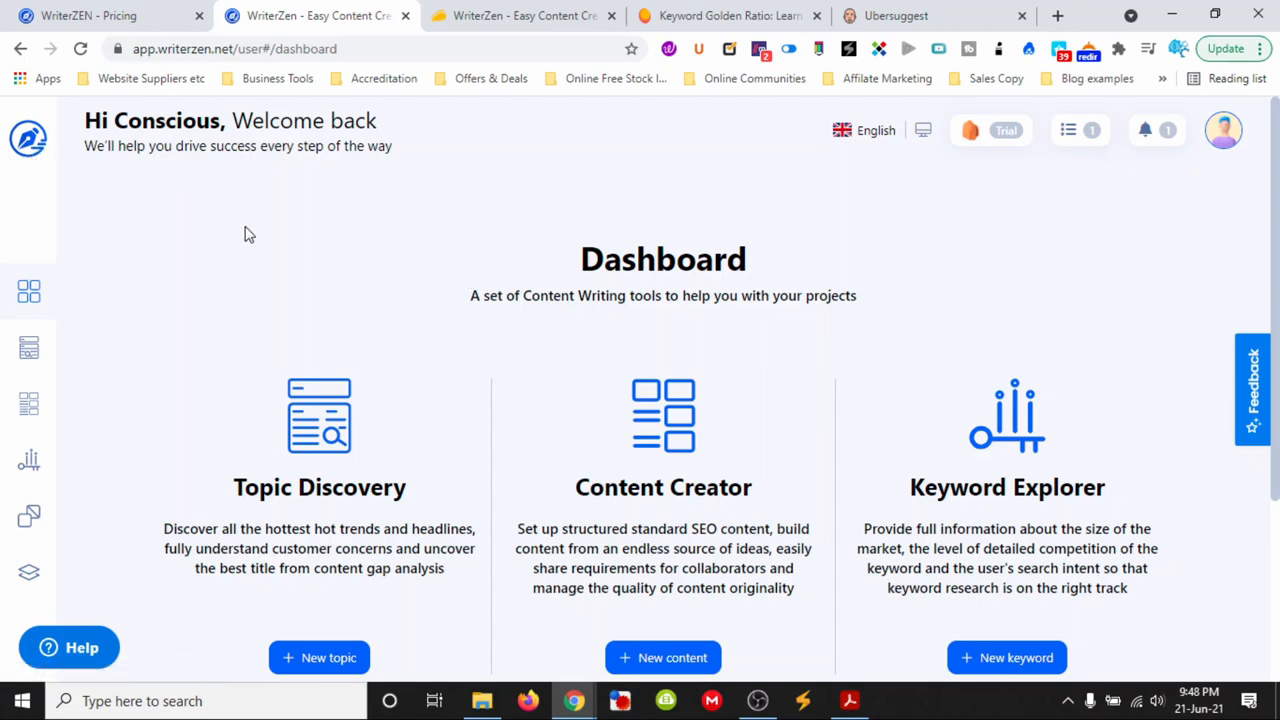
{"action": "mouse_move", "coordinate": [450, 218]}
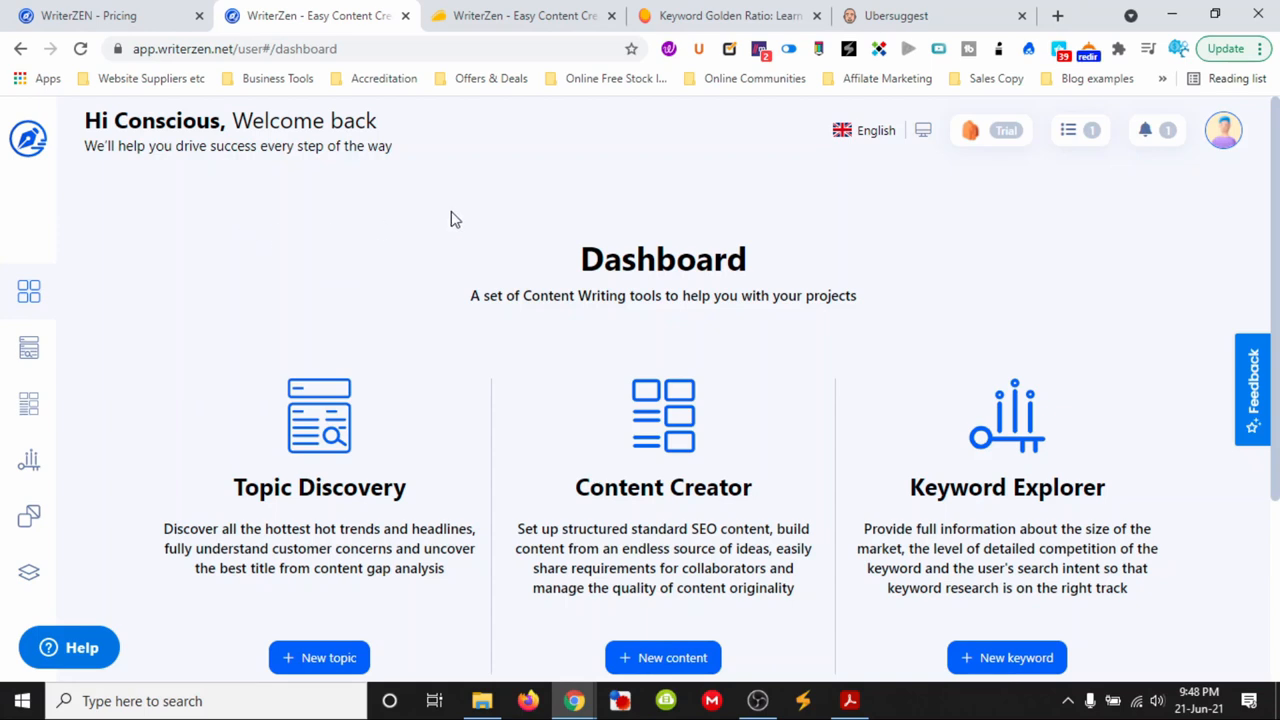
{"action": "mouse_move", "coordinate": [472, 222]}
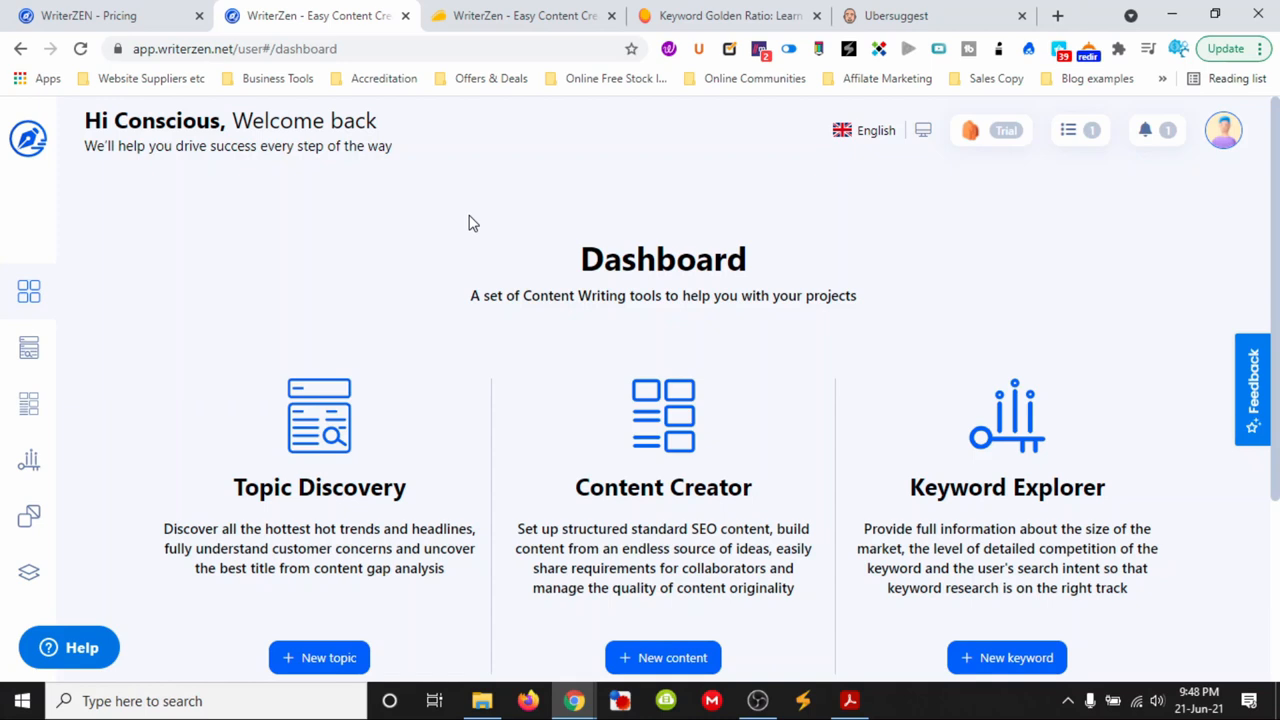
{"action": "mouse_move", "coordinate": [744, 676]}
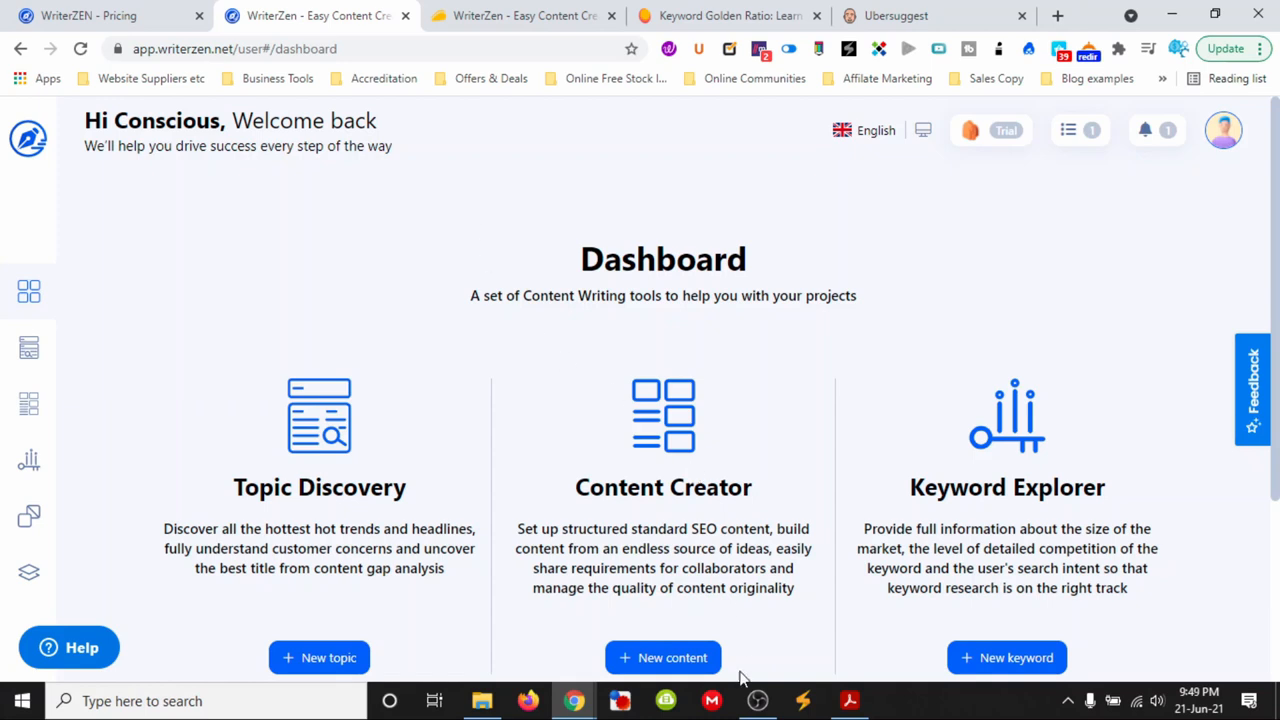